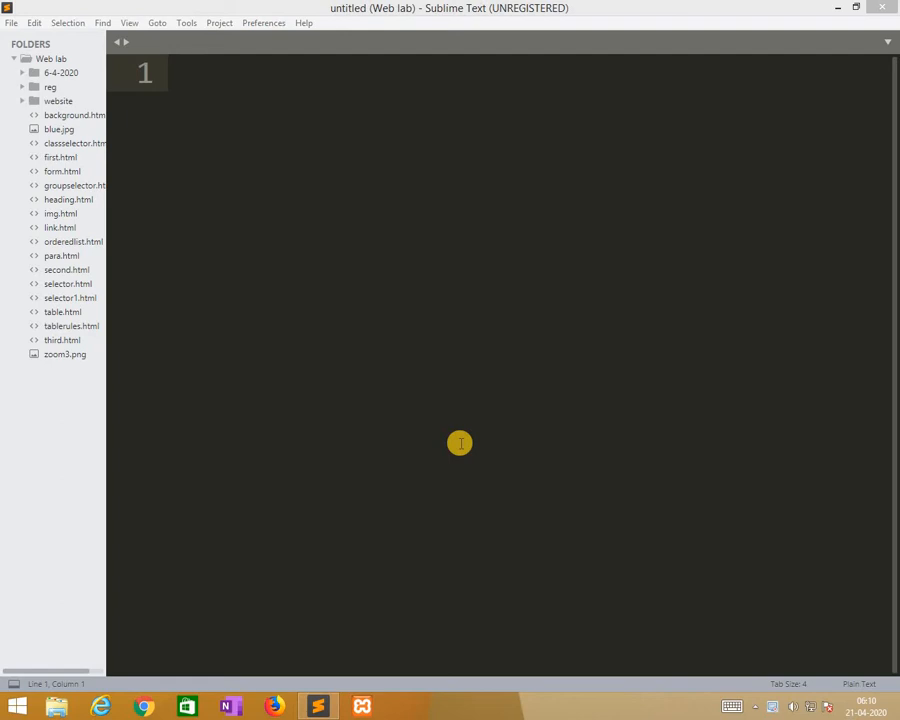
mouse_move(454, 490)
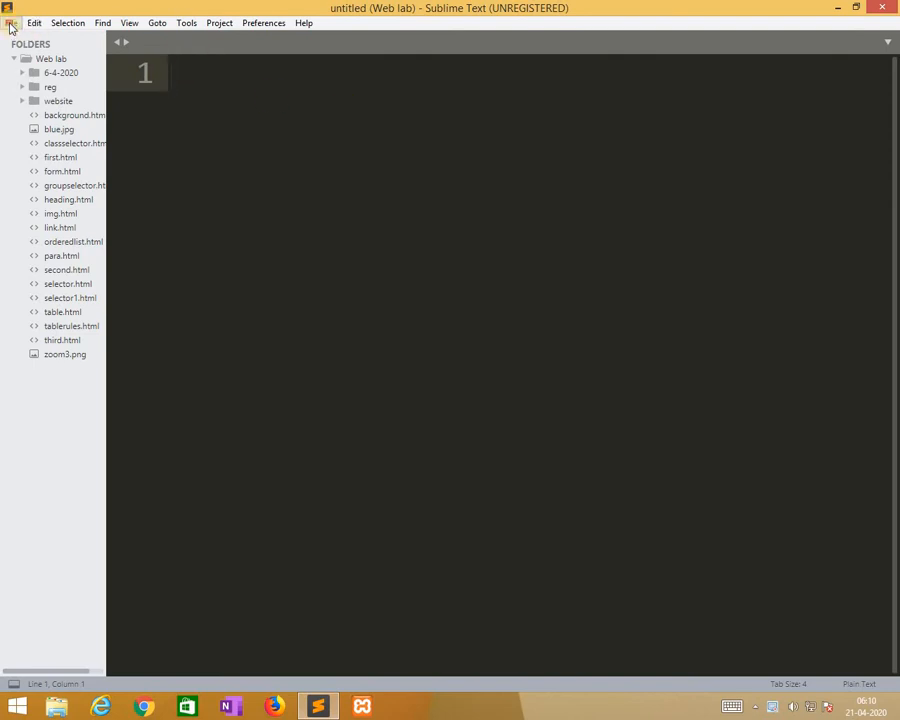
Save the untitled file as csstext.html using File > Save As
click(11, 22)
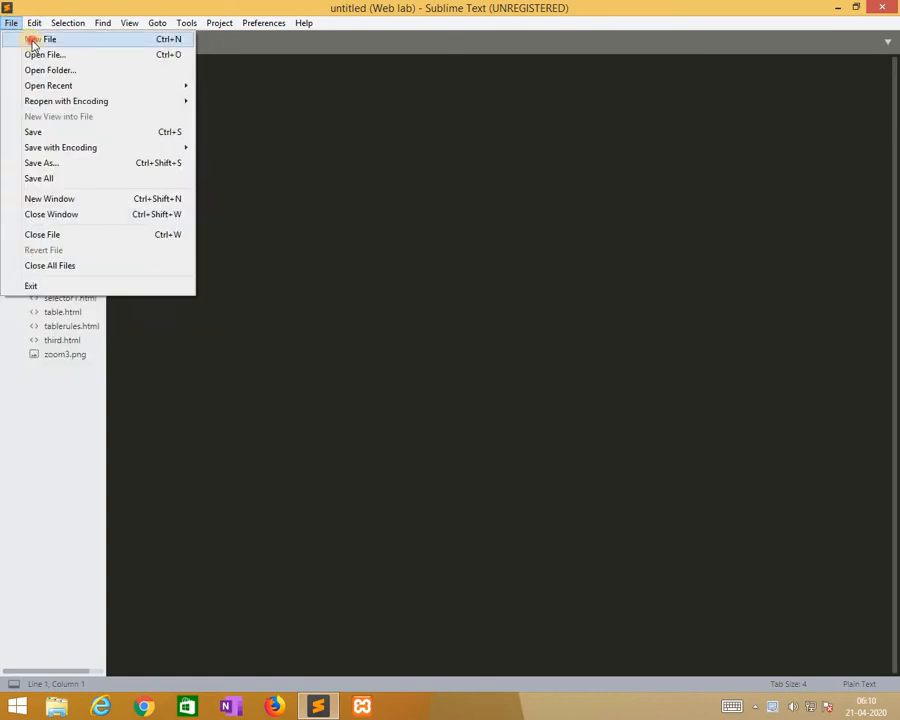
click(50, 39)
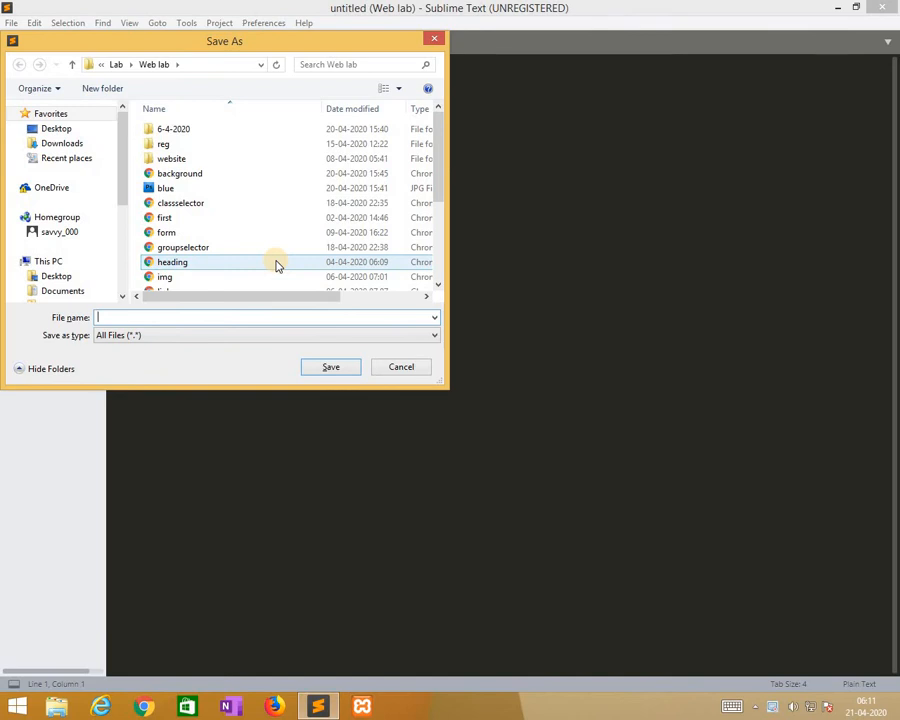
text(csstext)
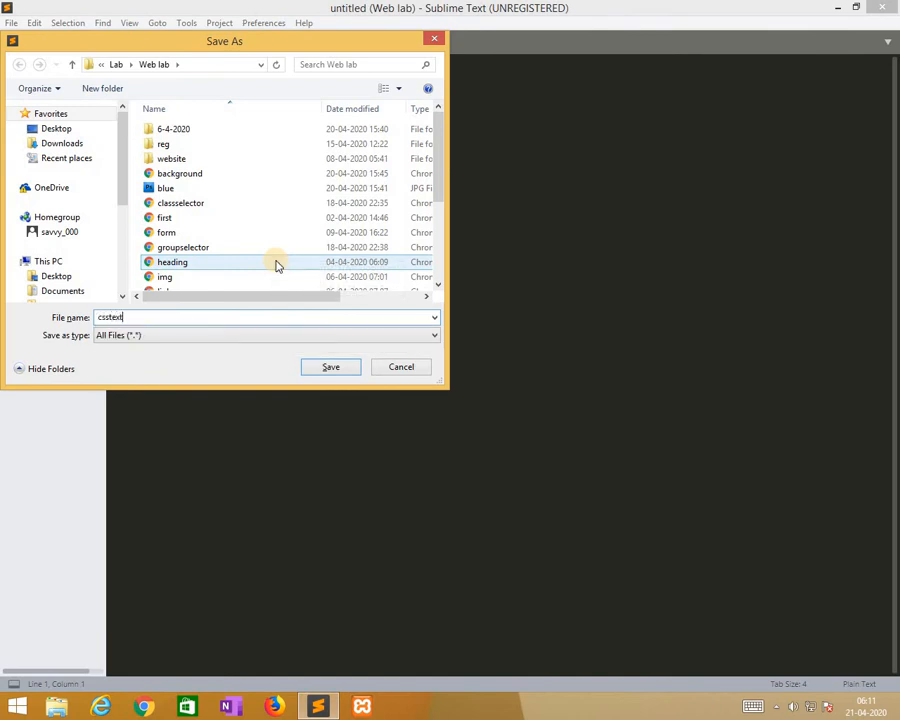
text(.html)
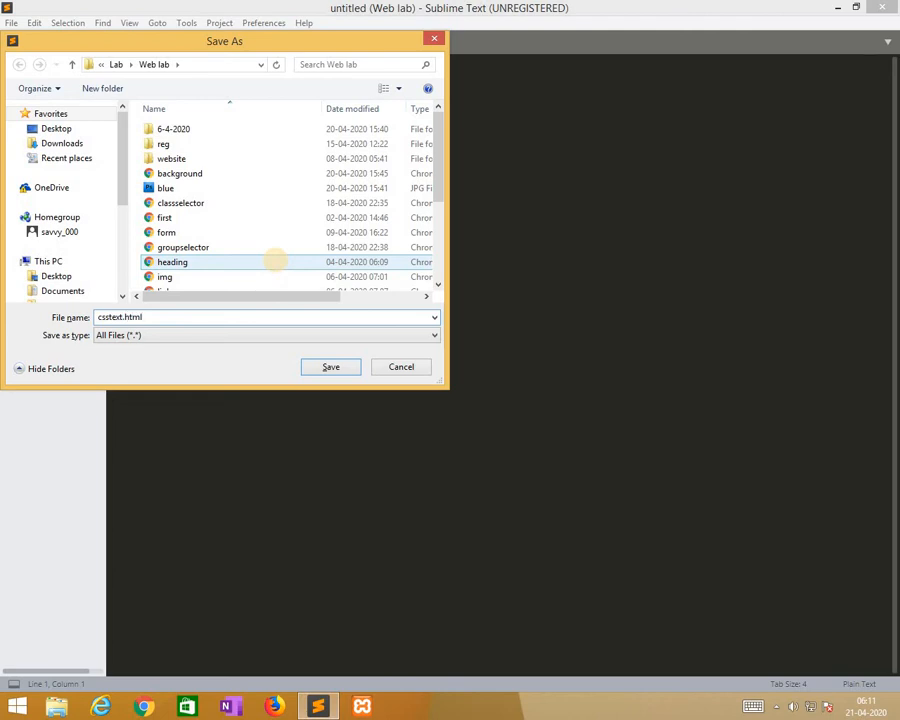
click(330, 366)
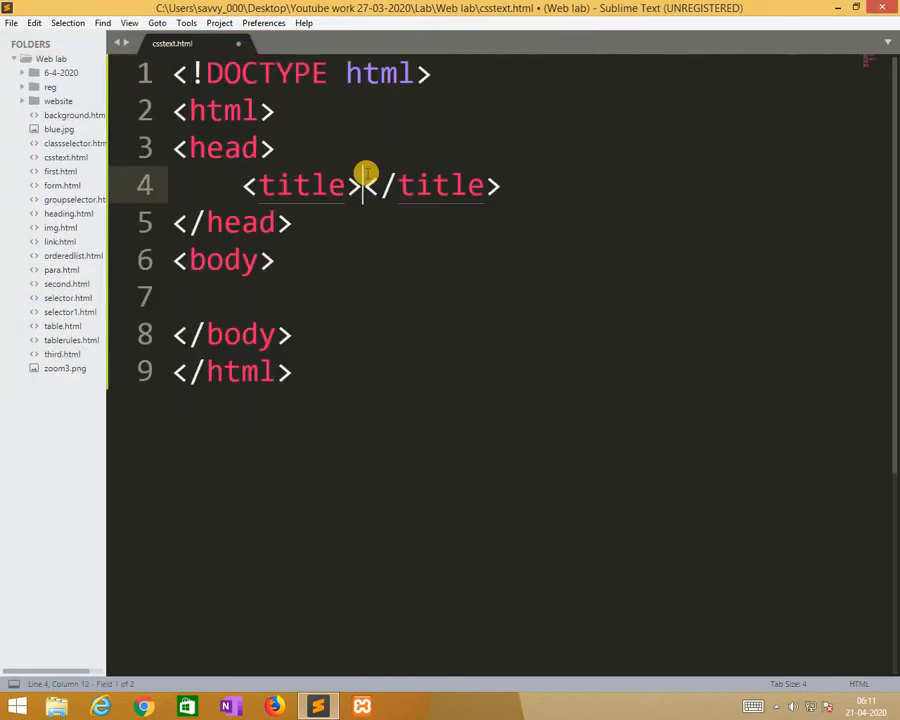
Title the page 'CSS TEXT' and insert a <style type="text/css"> block before </head>
text(CSS)
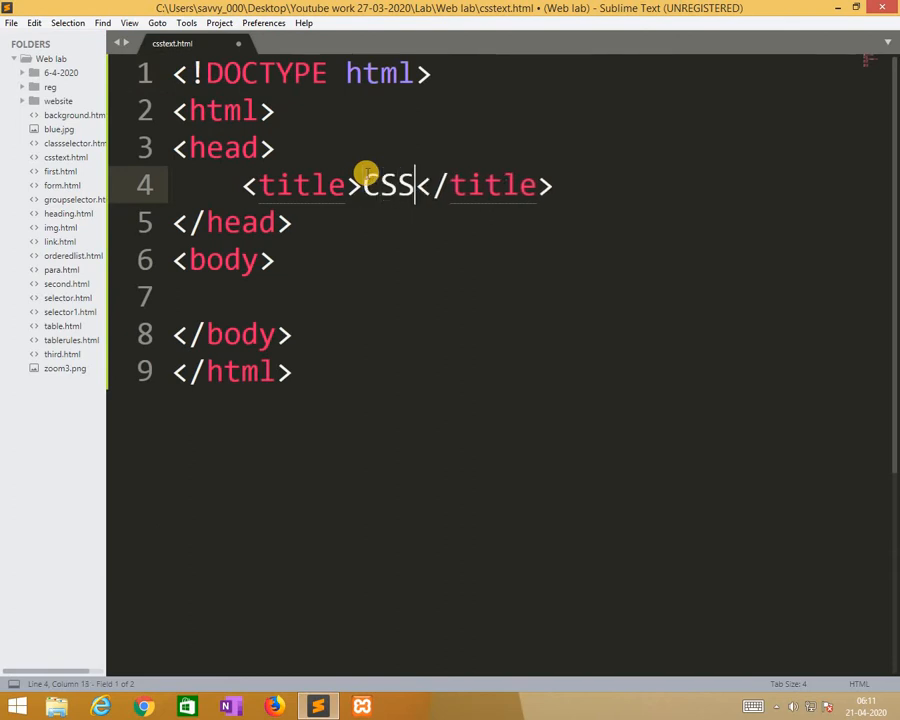
text(TEXT)
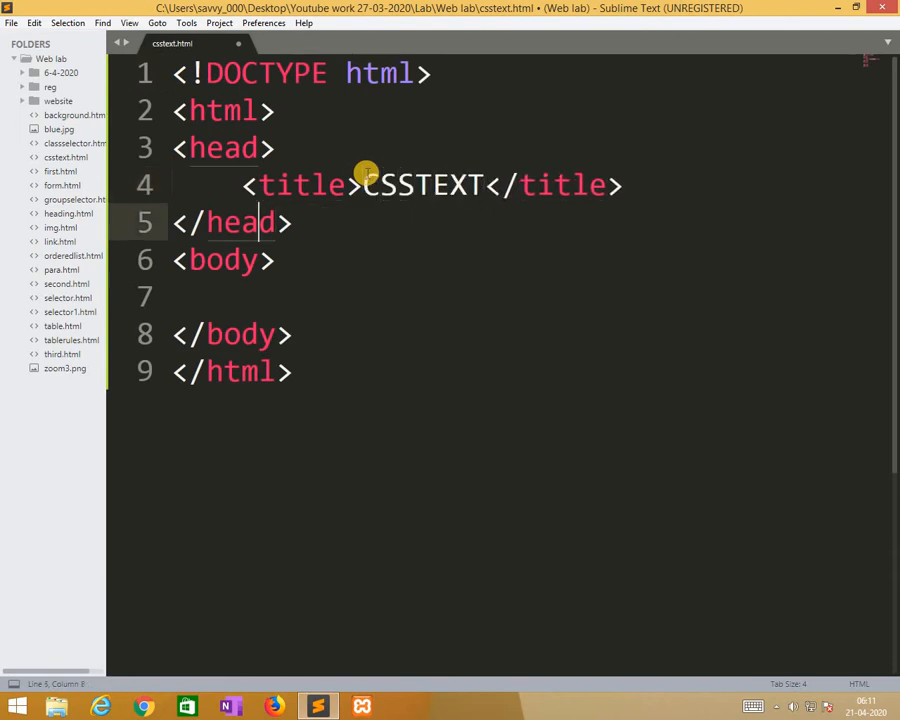
click(397, 185)
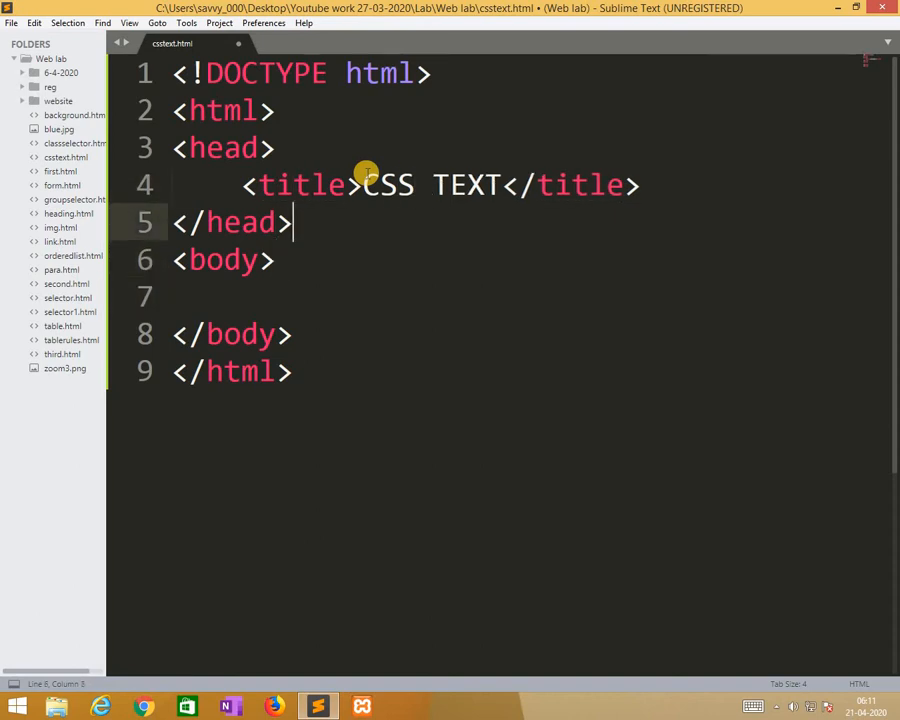
click(180, 222)
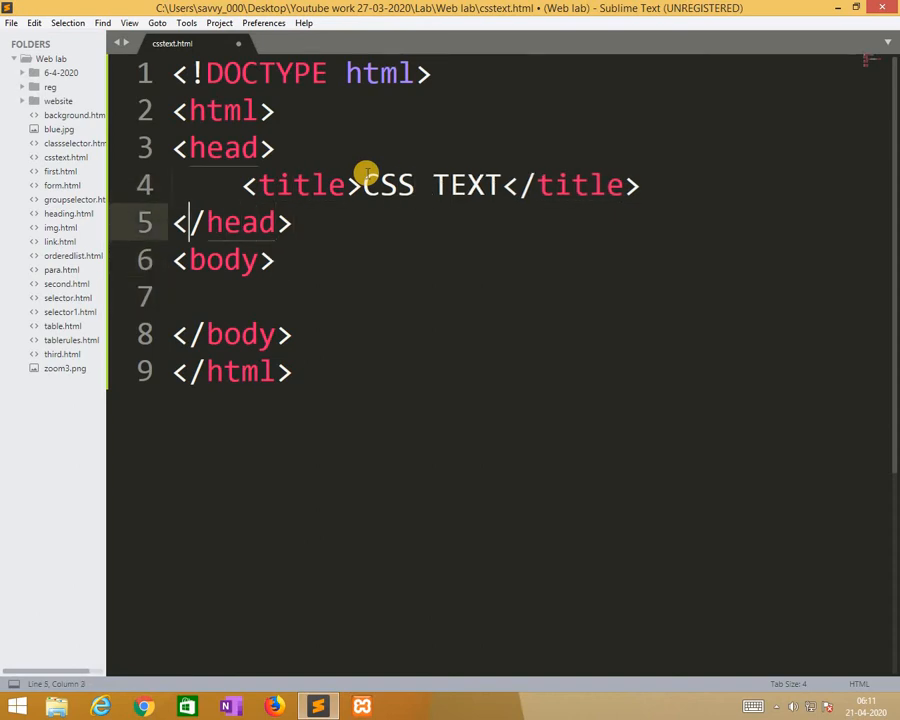
key(enter)
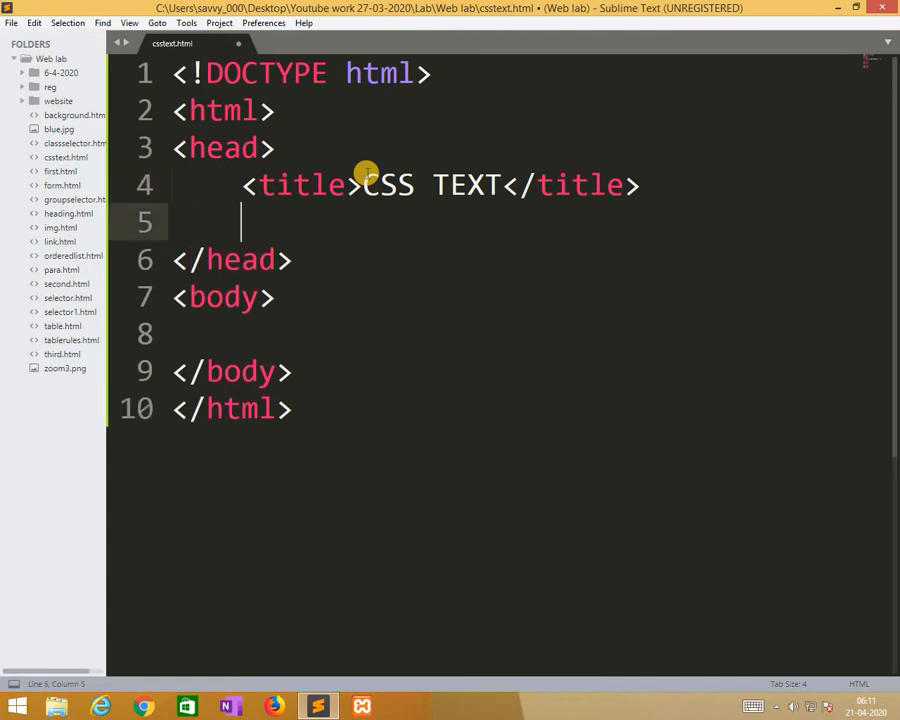
text(,s)
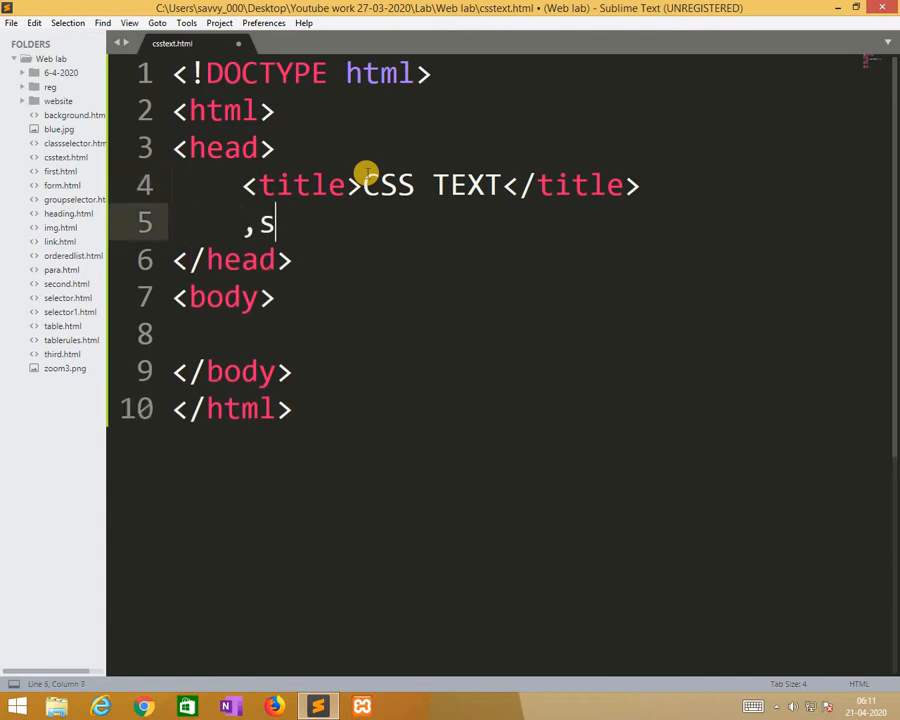
text(<s)
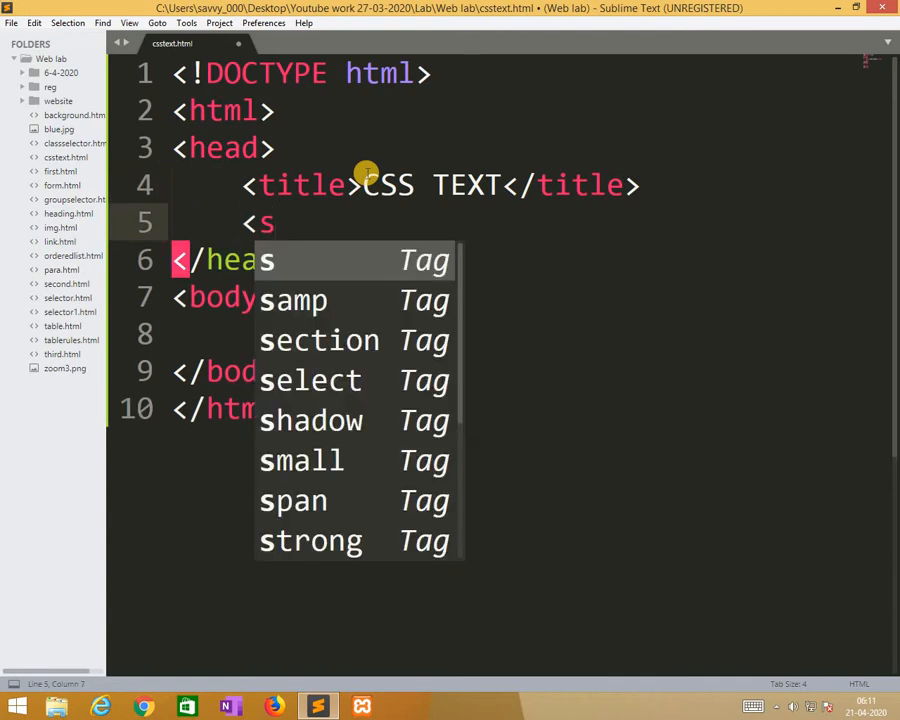
text(tyle type="text/css">)
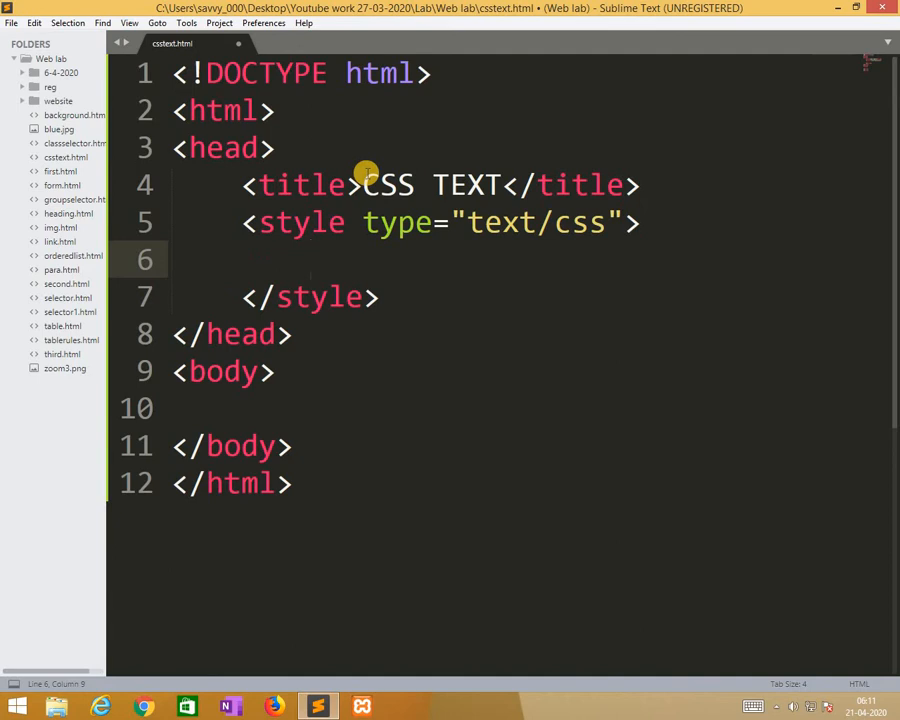
Add the body{color: blue;} rule and begin an h1 rule below it
text(<)
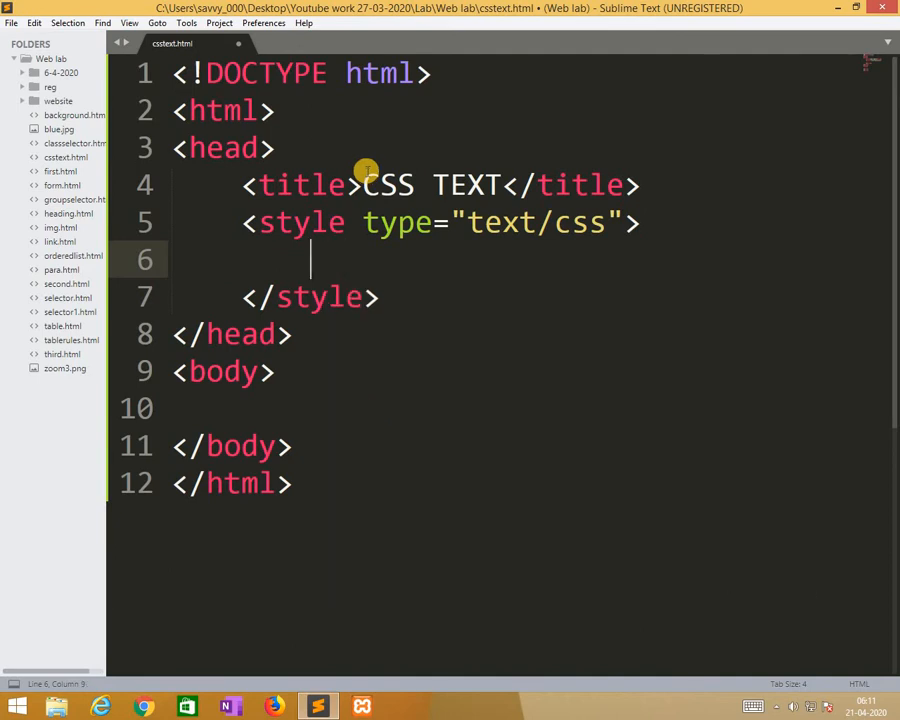
text(body)
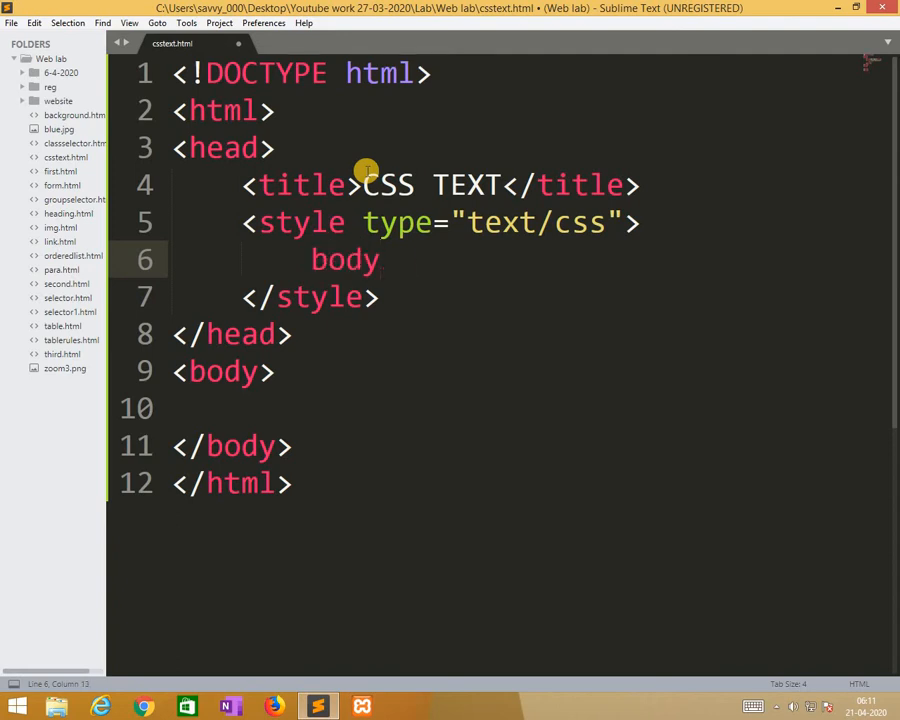
text({)
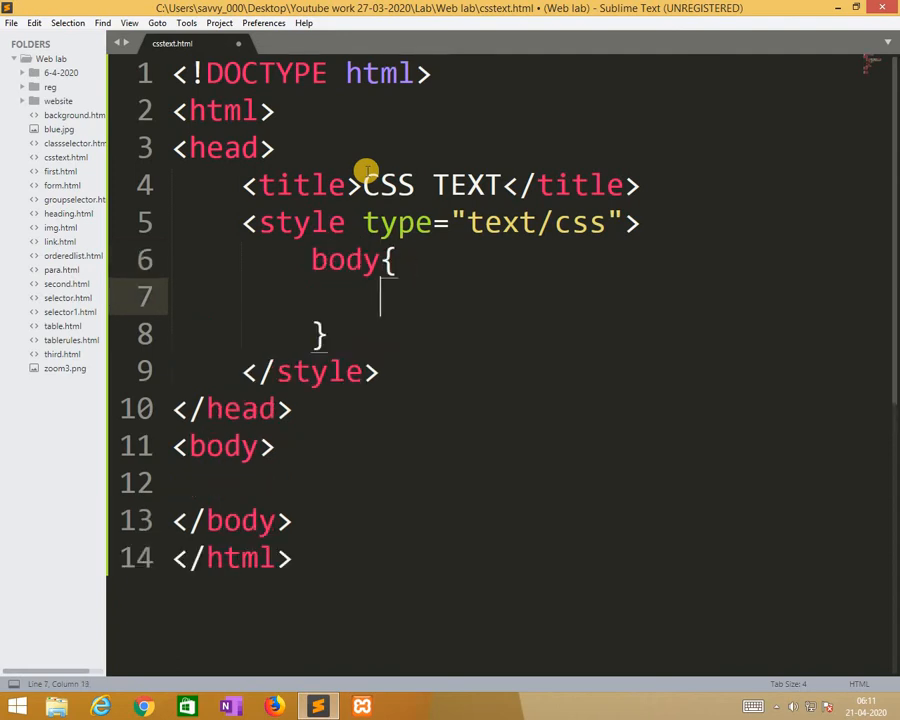
text(color: b)
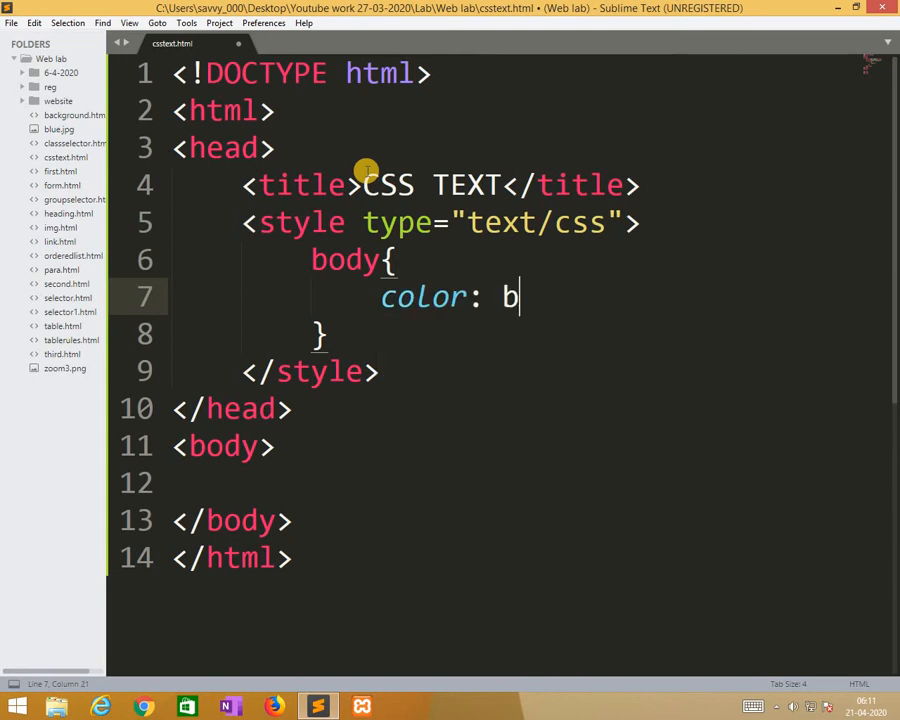
text(lue:;)
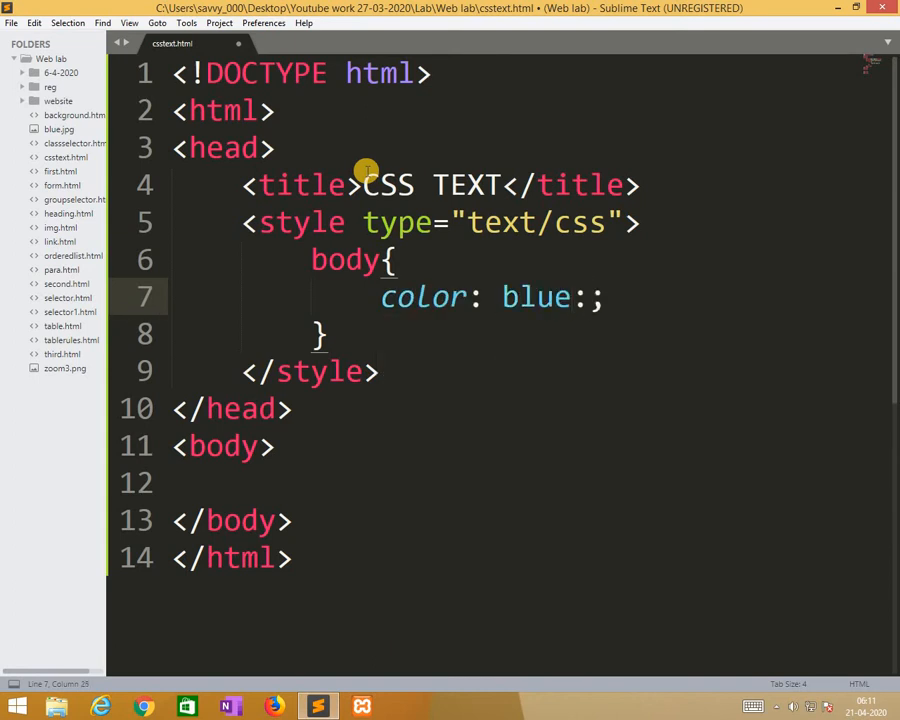
key(Backspace)
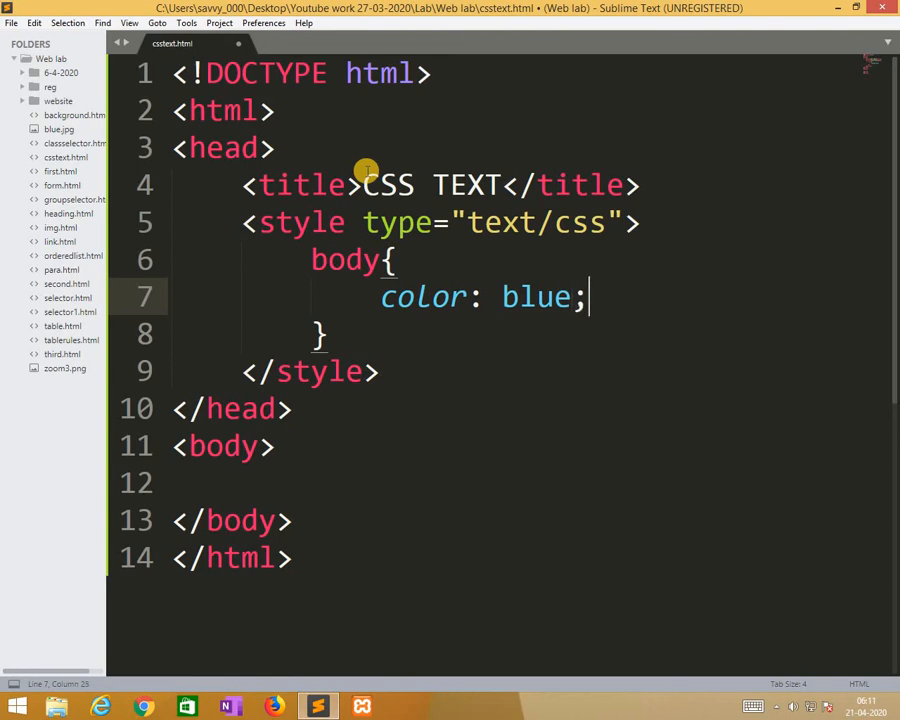
key(Enter)
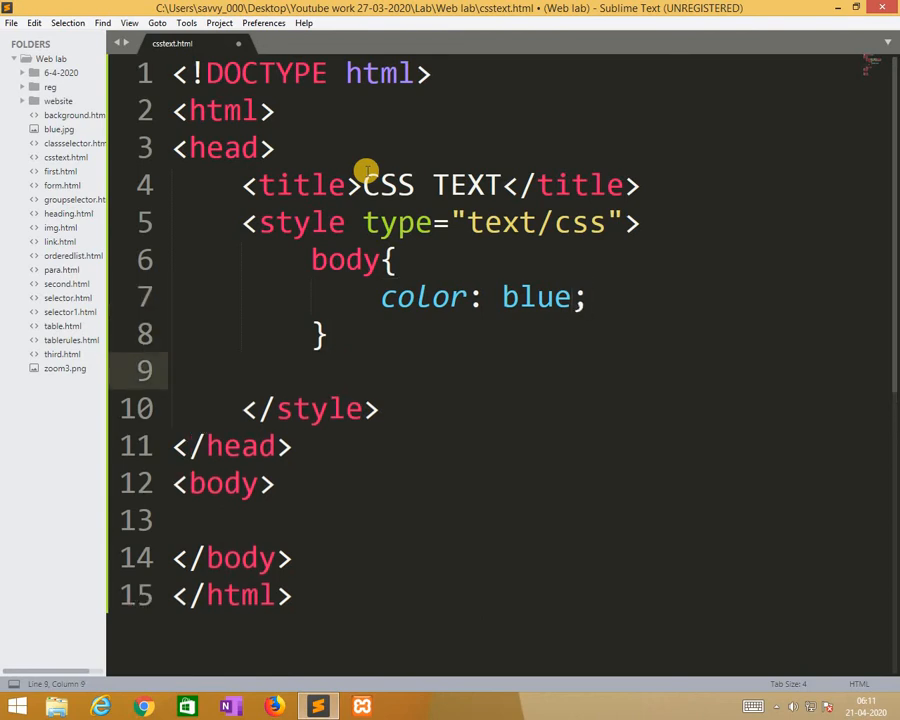
text(h1)
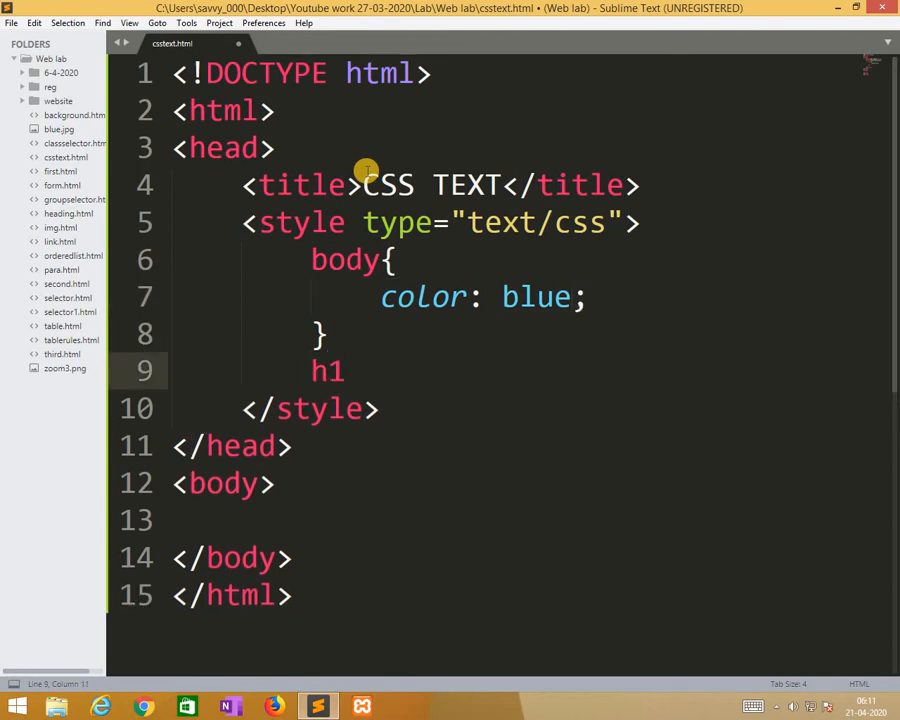
text({)
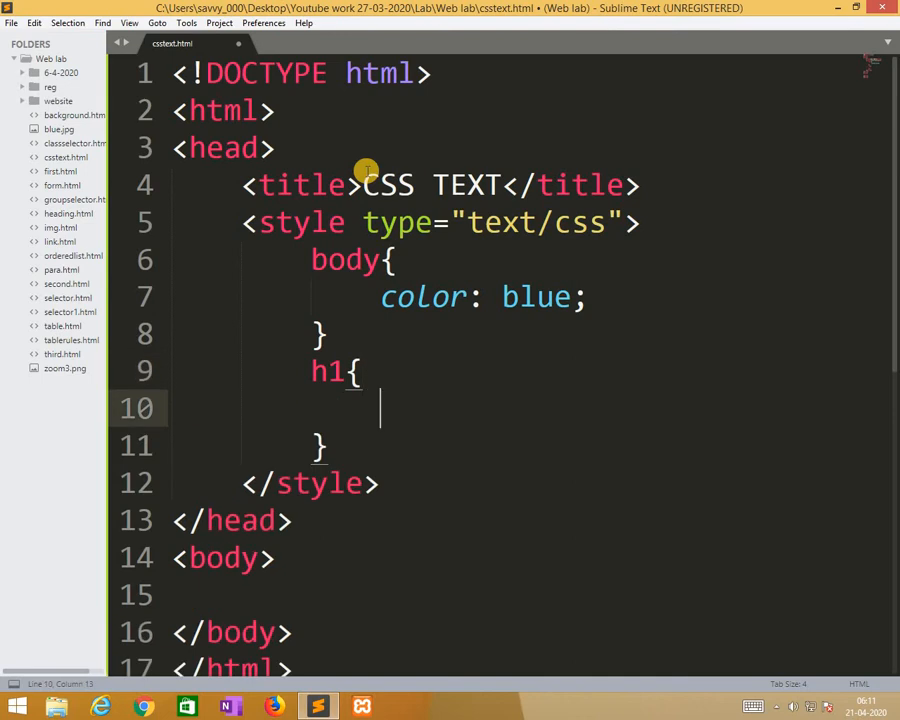
Finish the h1 rule with color: green
text(color:)
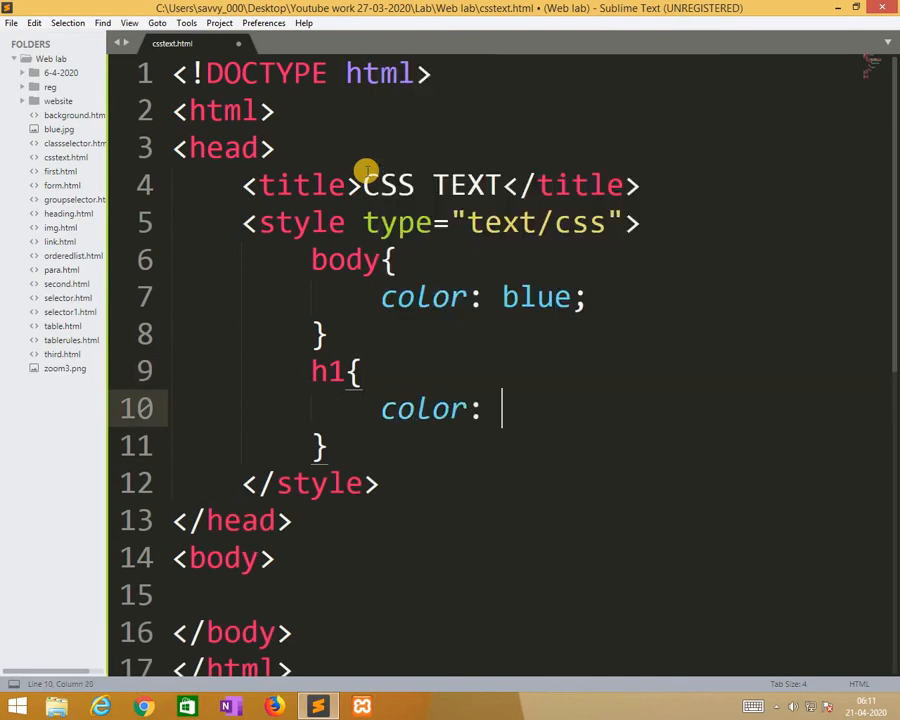
text(g)
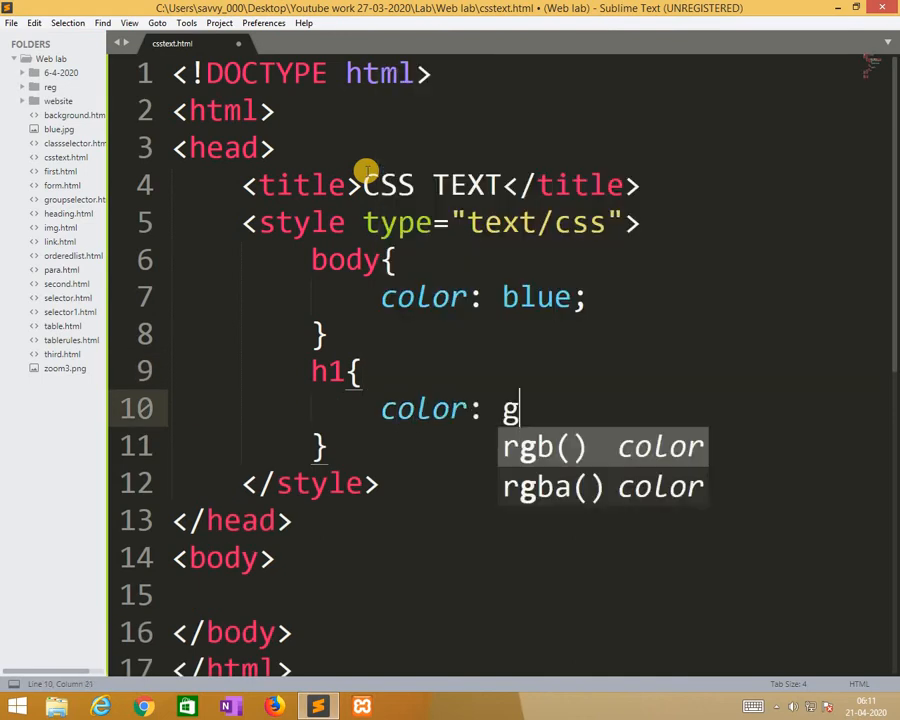
text(reen;)
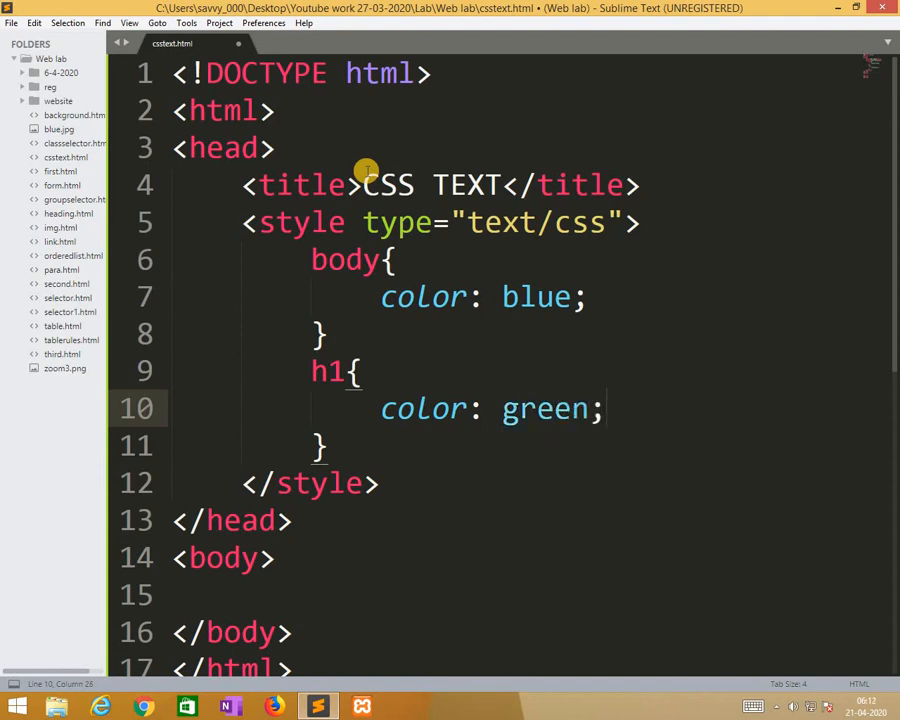
Write the body paragraph 'Welcome to CSS TEXT' and save the file
click(173, 594)
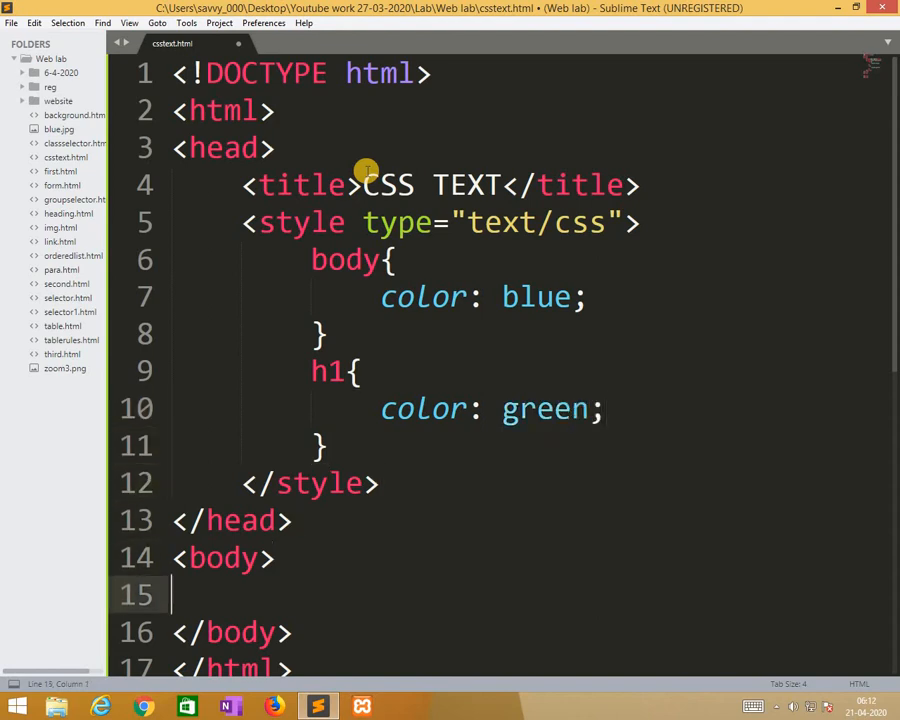
text(<p></p>)
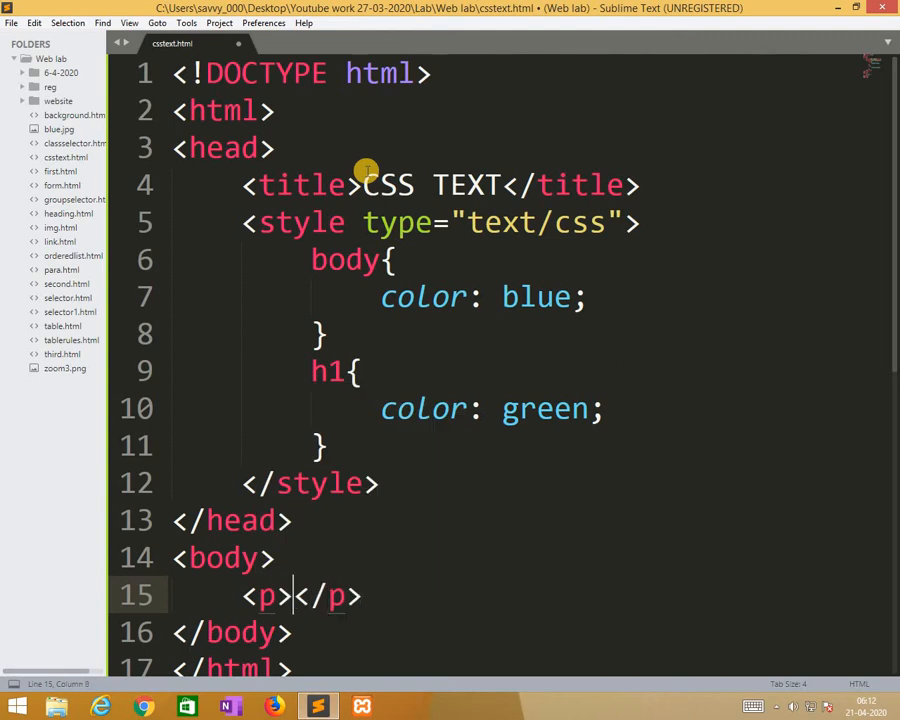
text(Welocme)
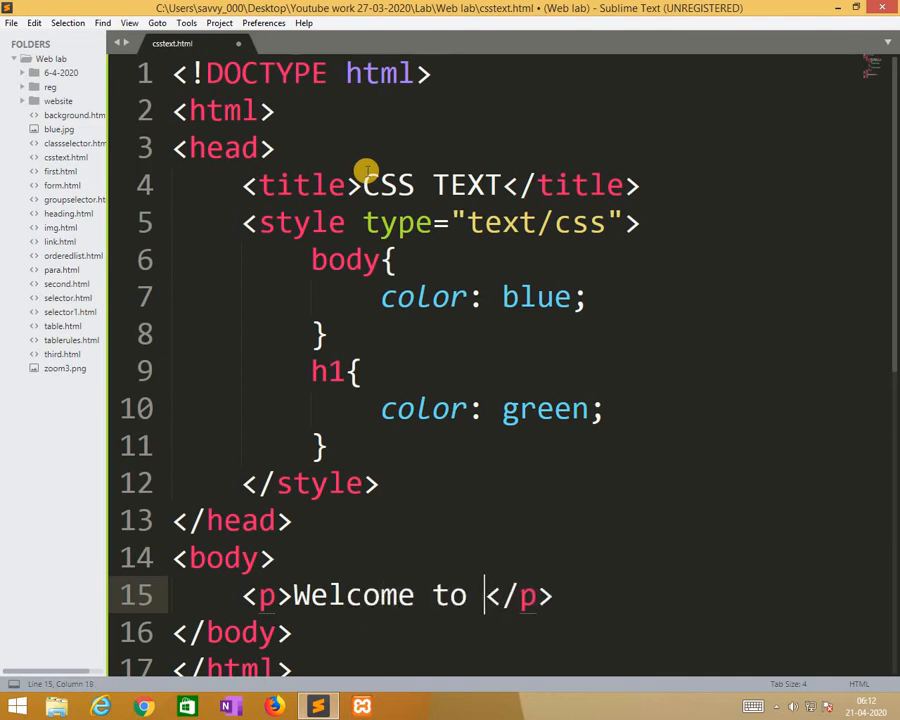
text(Paragrah)
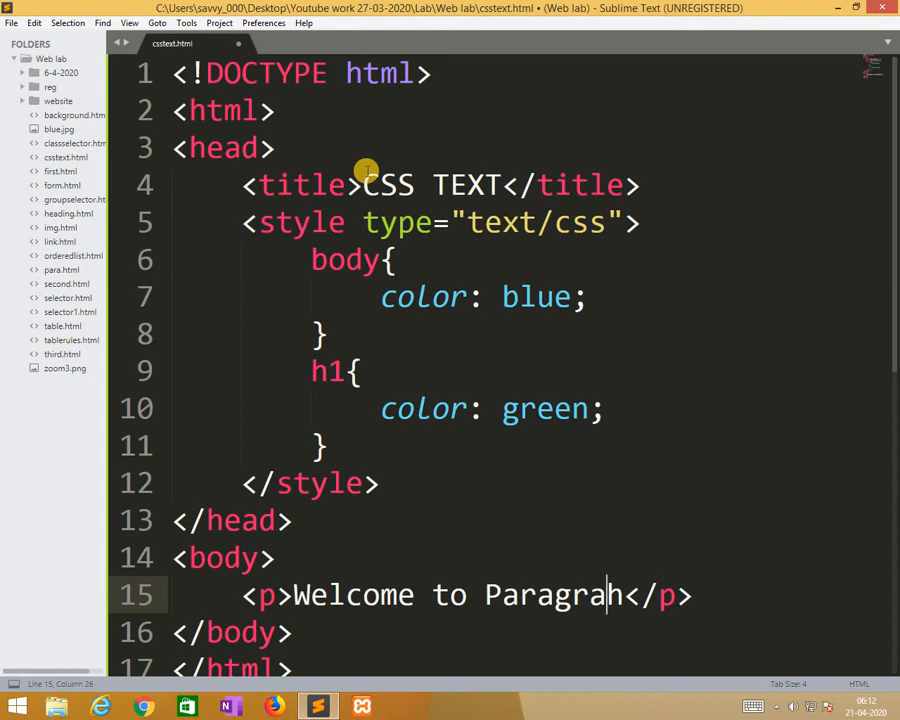
key(BackSpace)
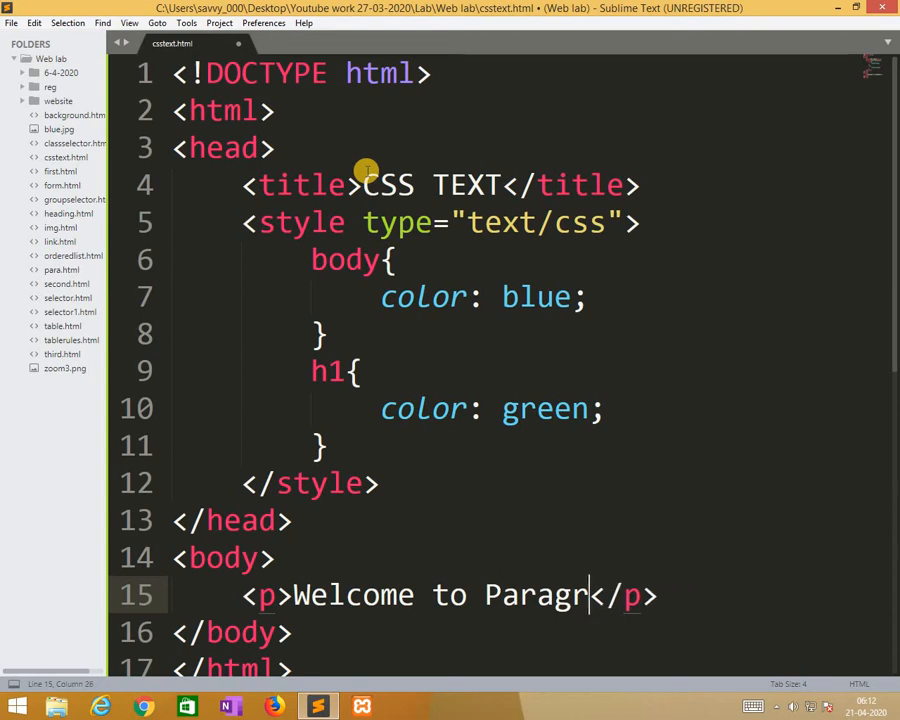
key(backspace)
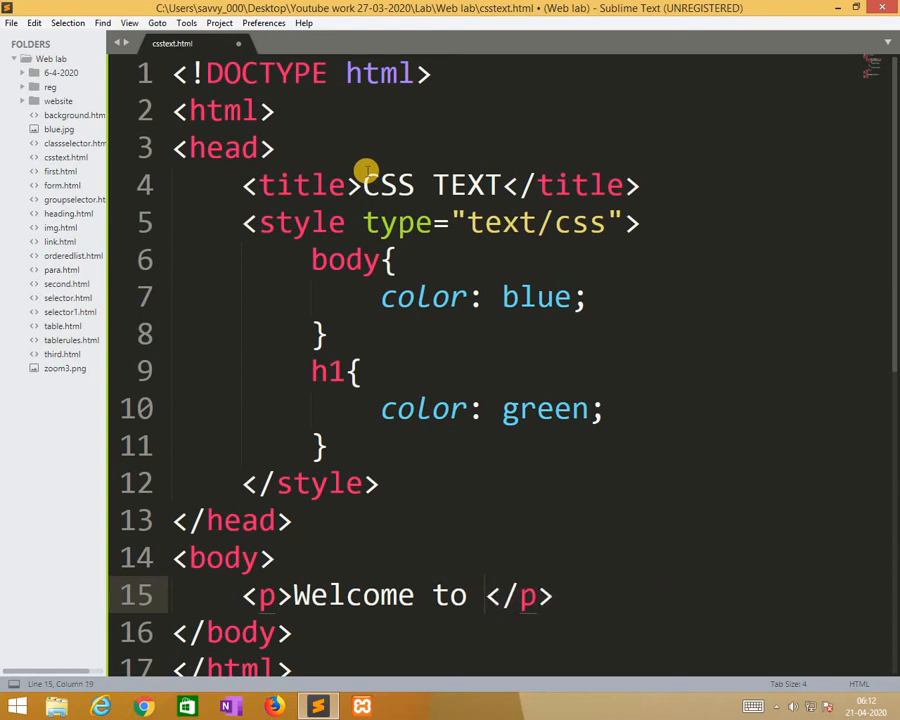
text(CSS TEXT)
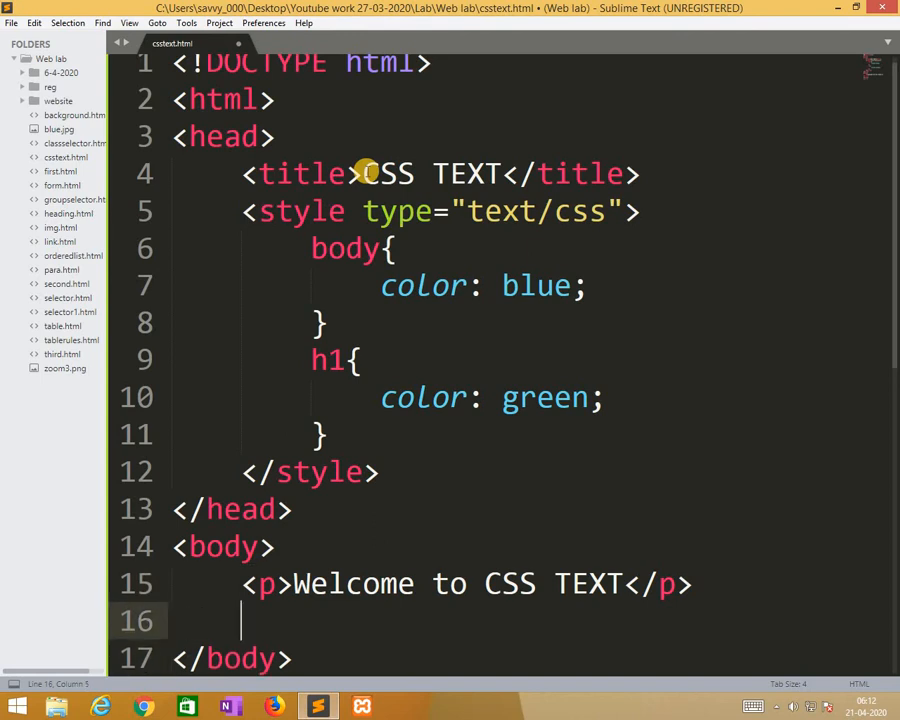
key(ctrl+s)
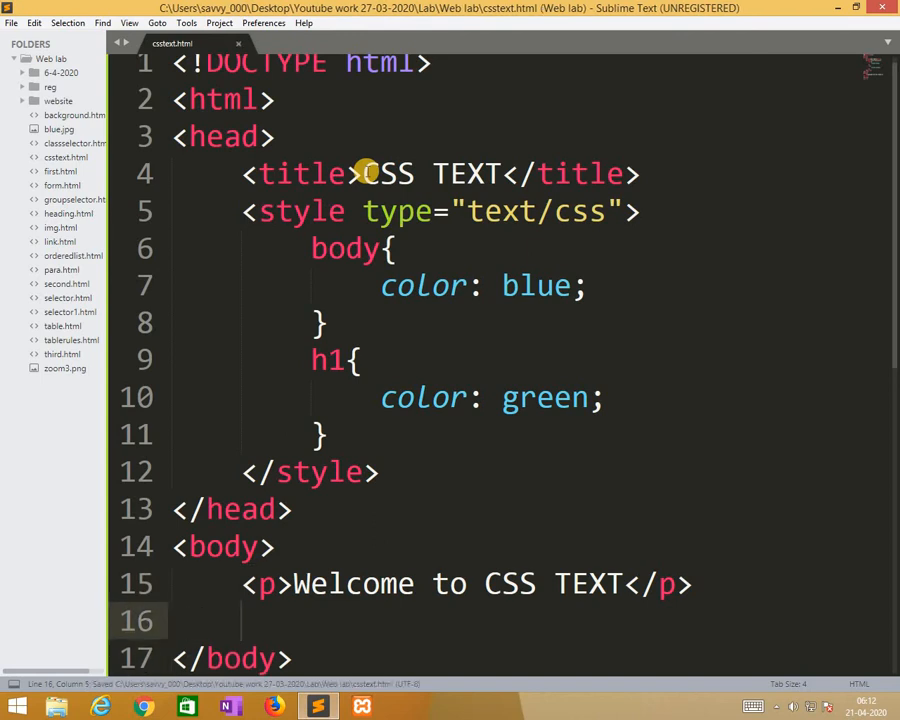
Add an h1 heading reading 'Welcome', fixing the typo, and save
text(h1></h1>)
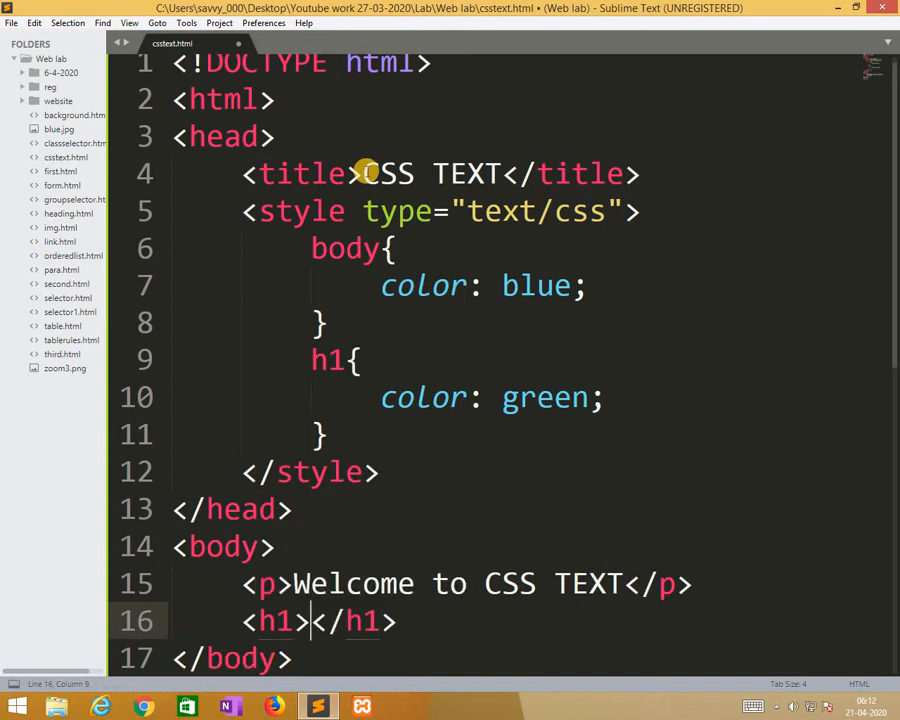
text(We)
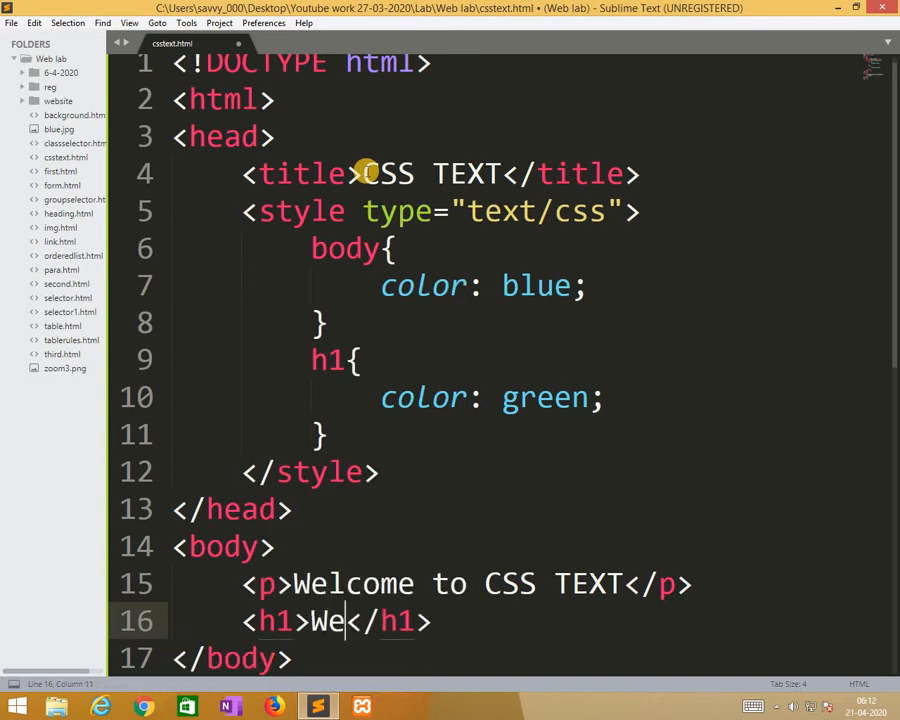
text(lcone)
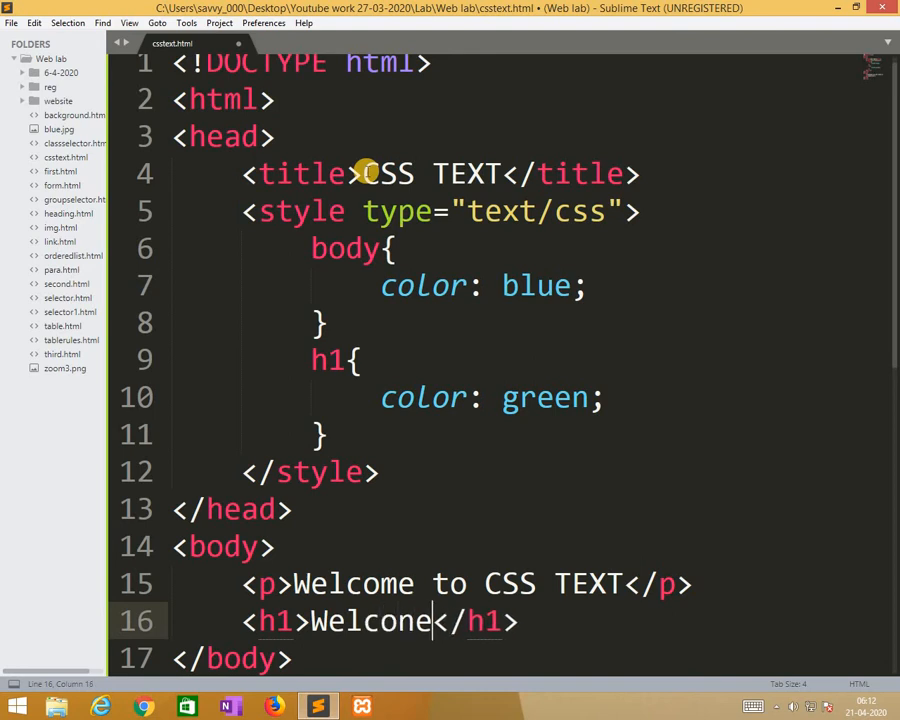
key(BackSpace)
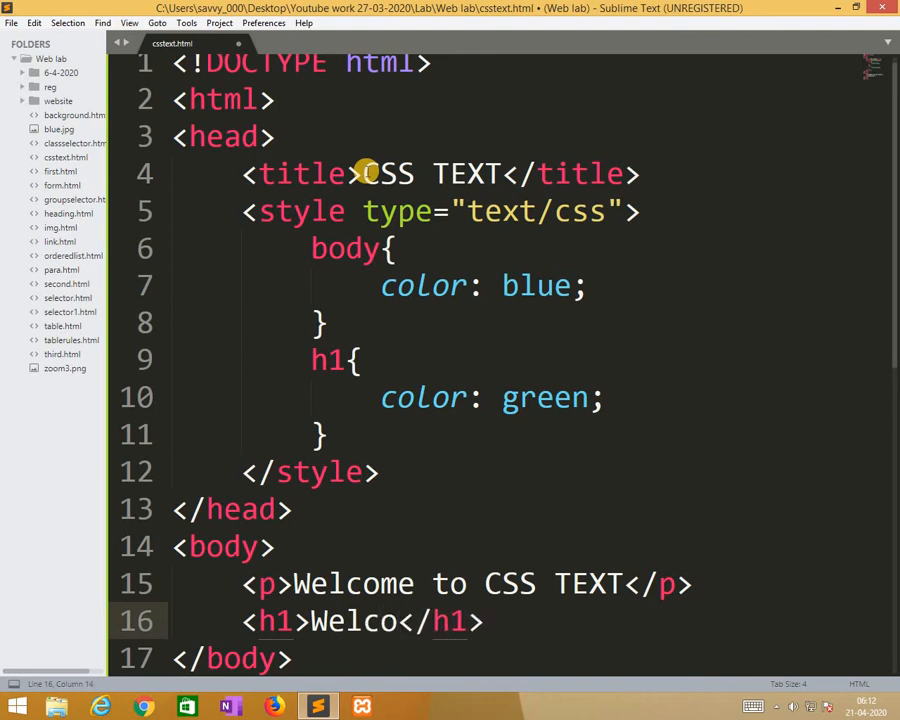
text(me)
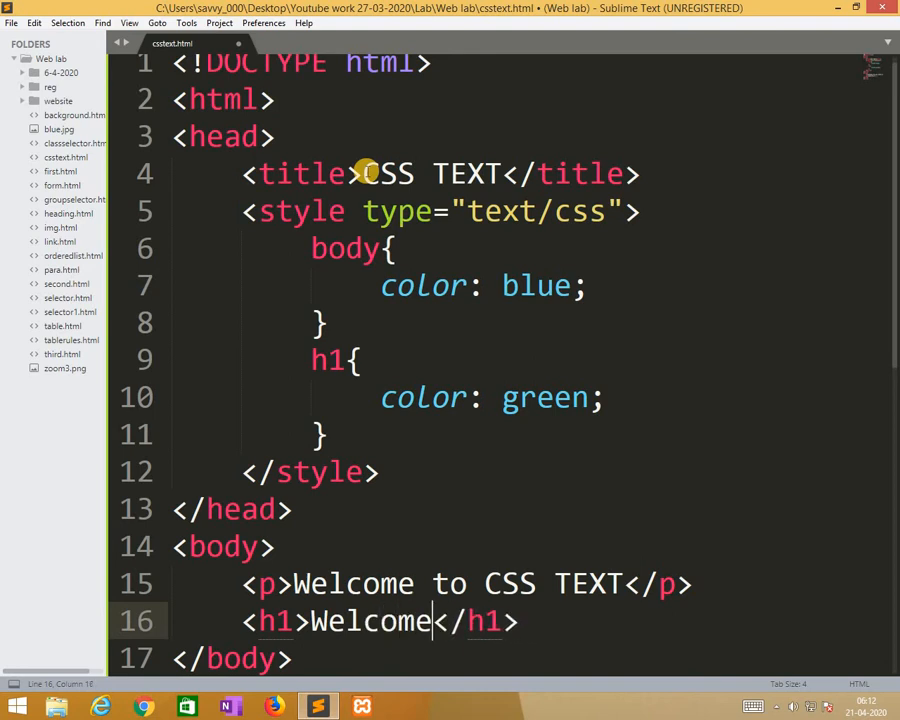
key(ctrl+s)
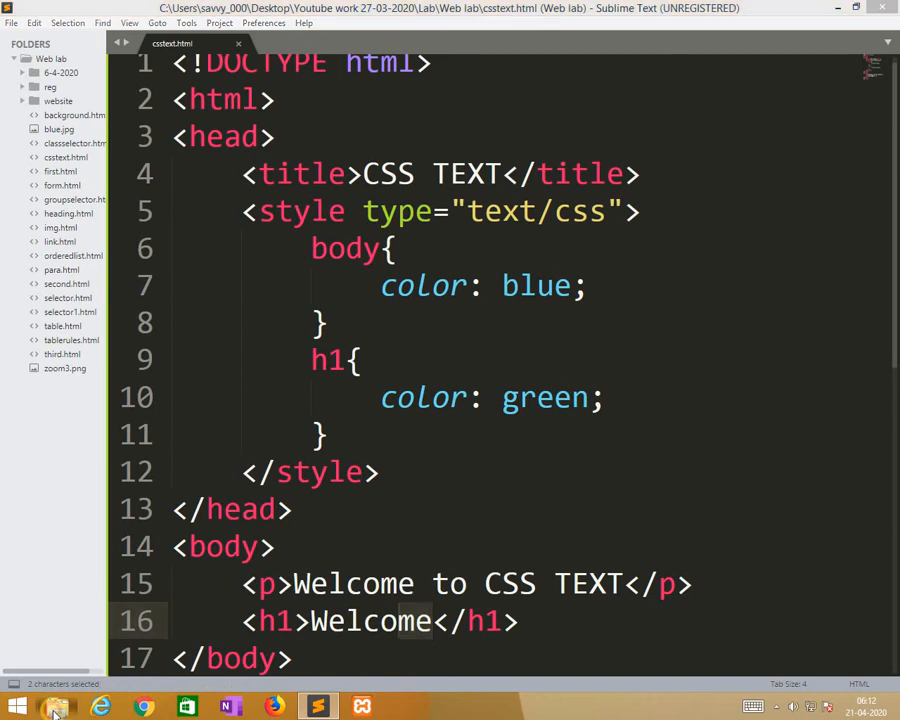
Browse File Explorer to Desktop > Youtube work 27-03-2020 > Lab > Web lab
click(57, 707)
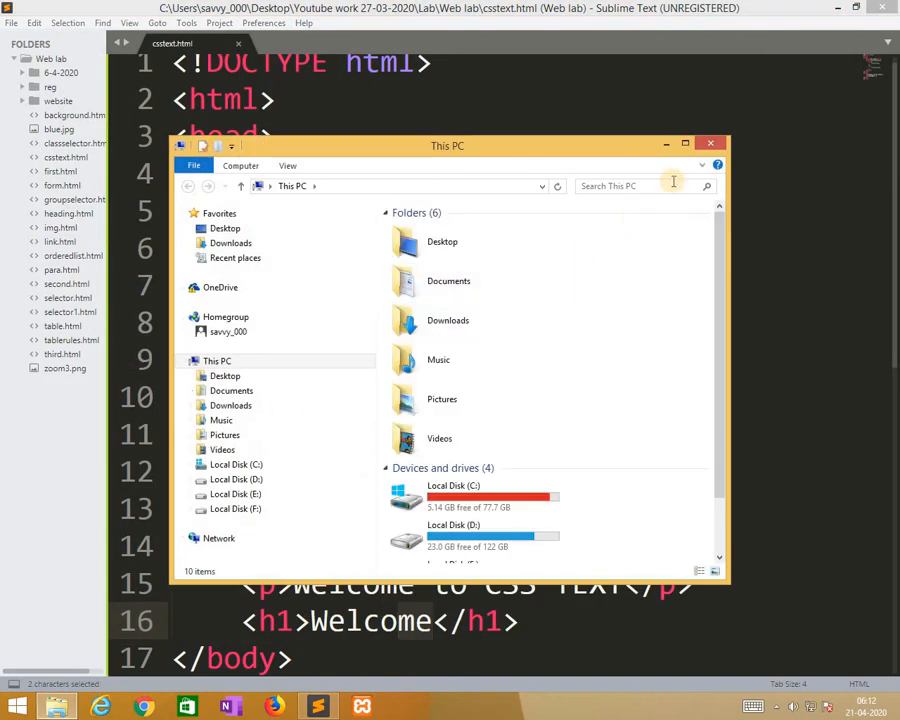
click(685, 145)
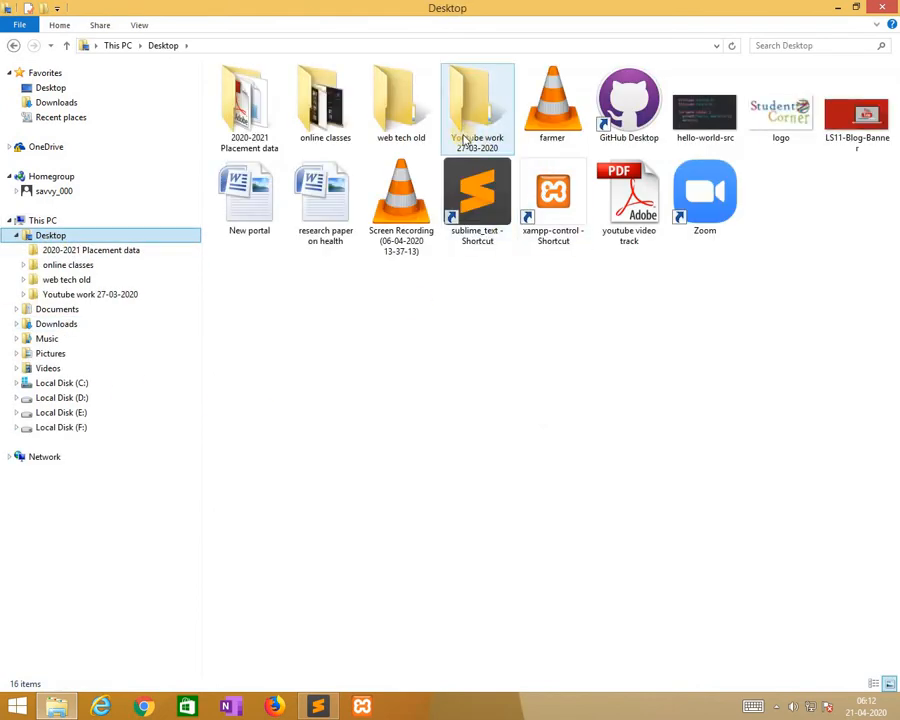
double_click(477, 100)
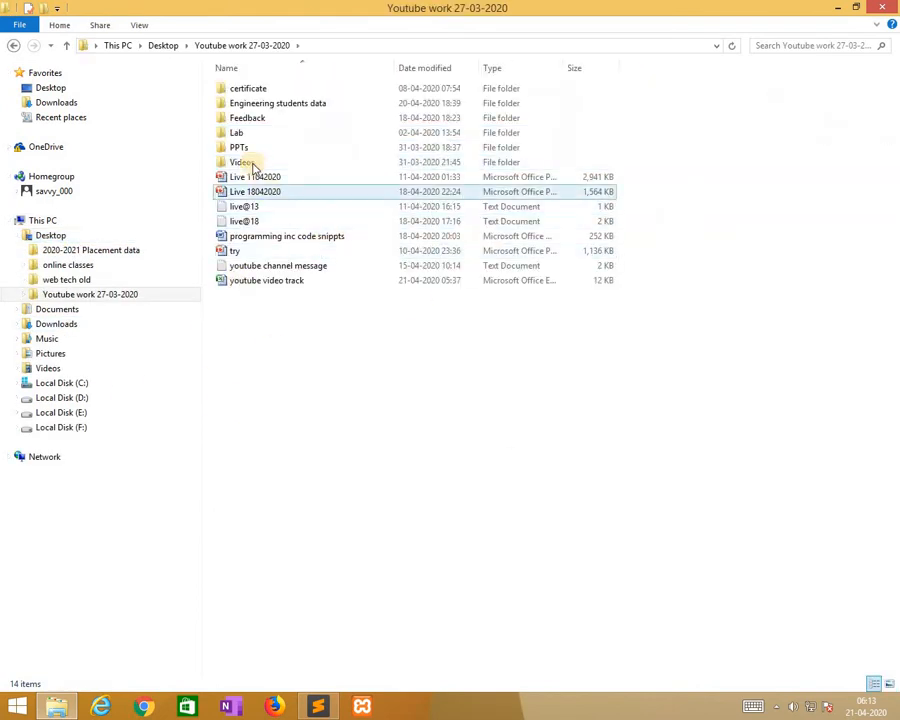
double_click(238, 147)
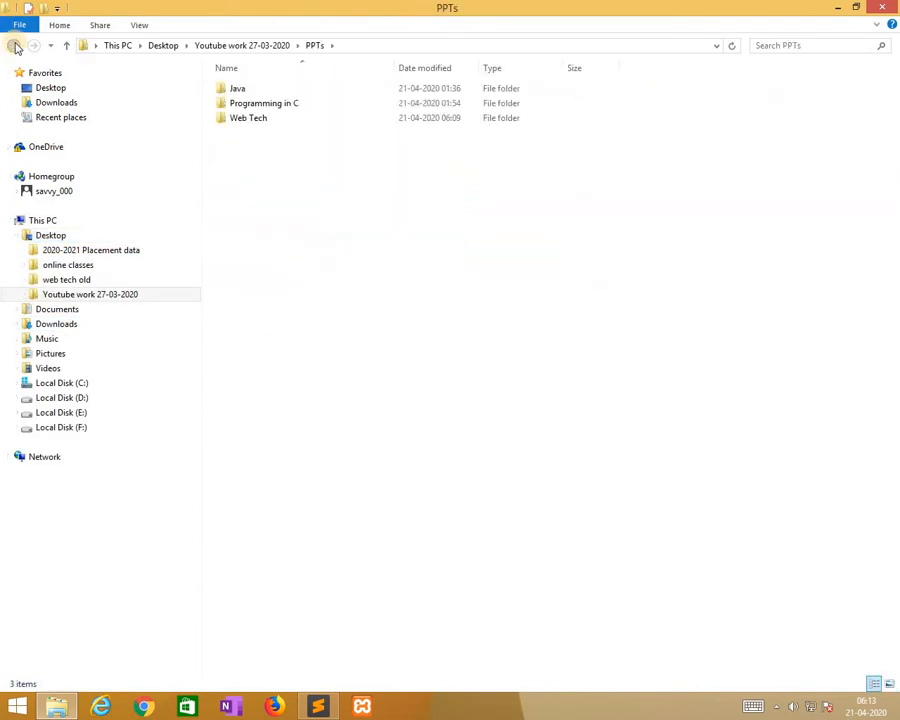
click(14, 45)
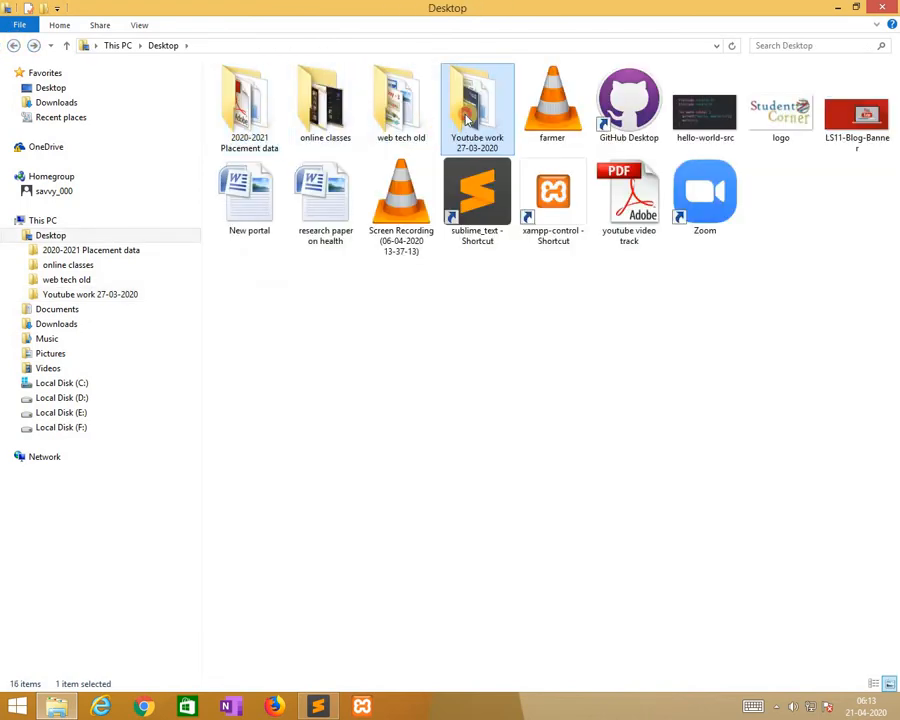
double_click(477, 108)
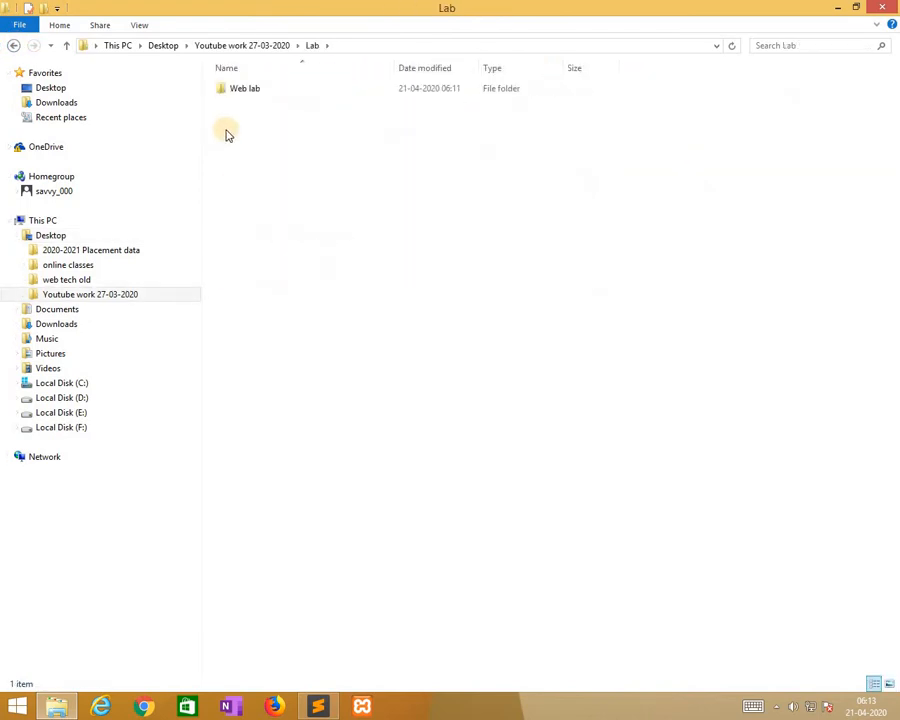
double_click(245, 88)
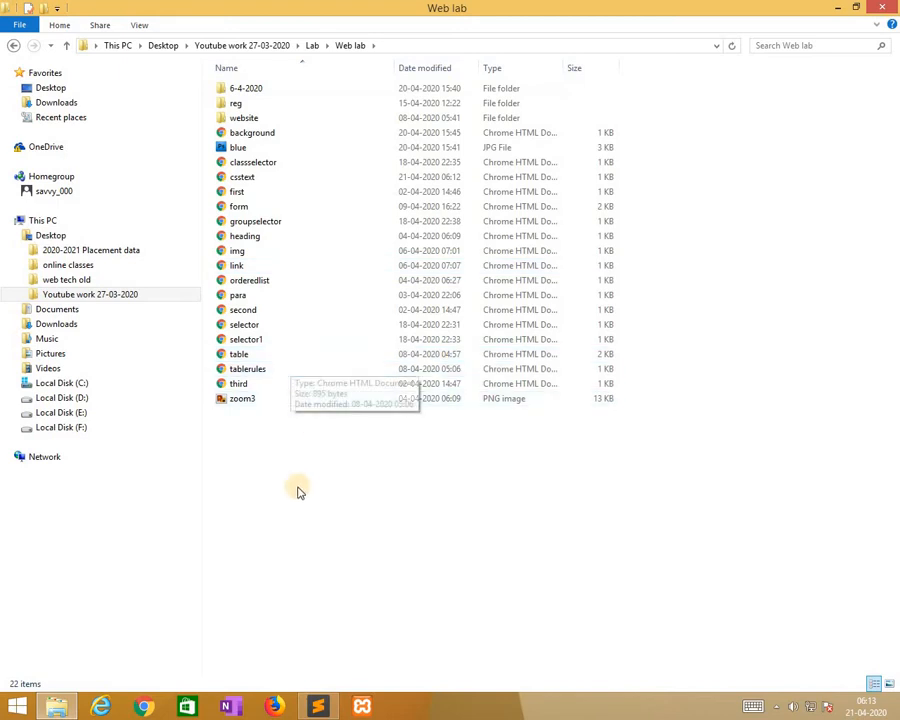
Open csstext.html in Chrome, then switch back to Sublime Text
click(243, 177)
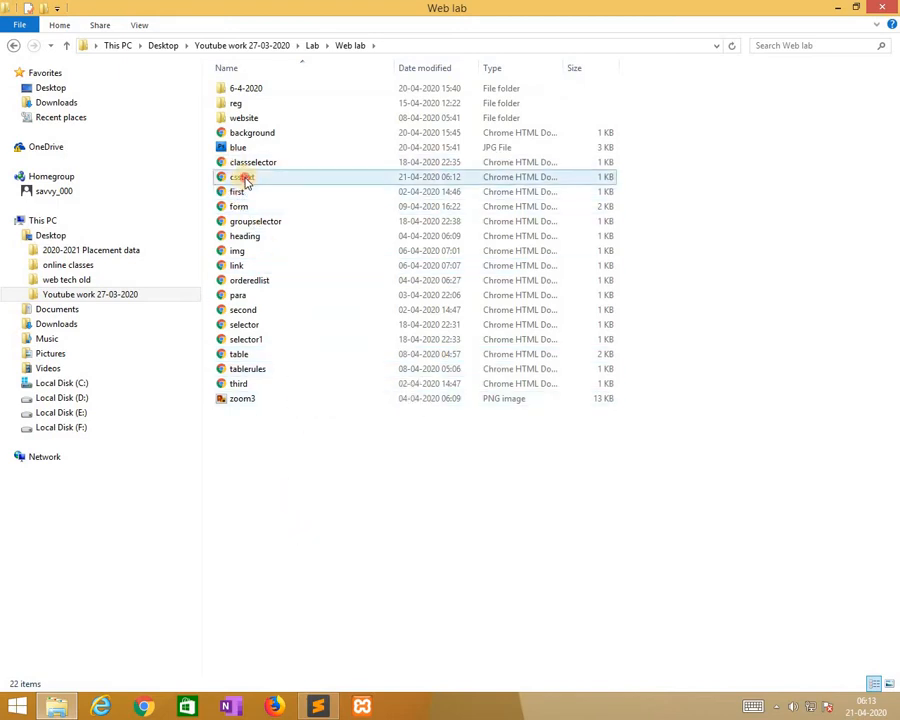
click(242, 176)
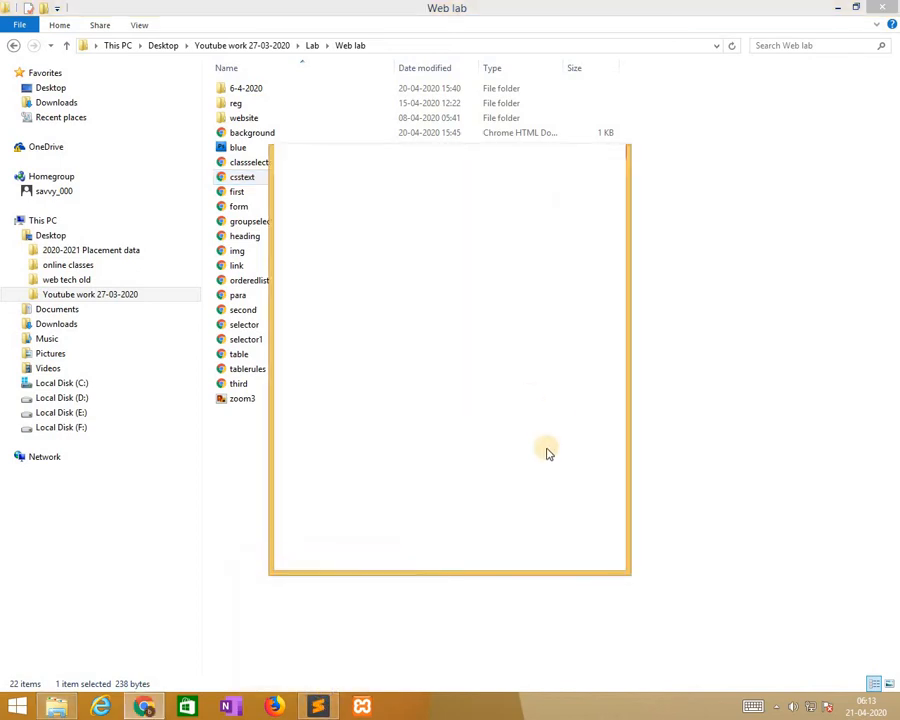
double_click(242, 177)
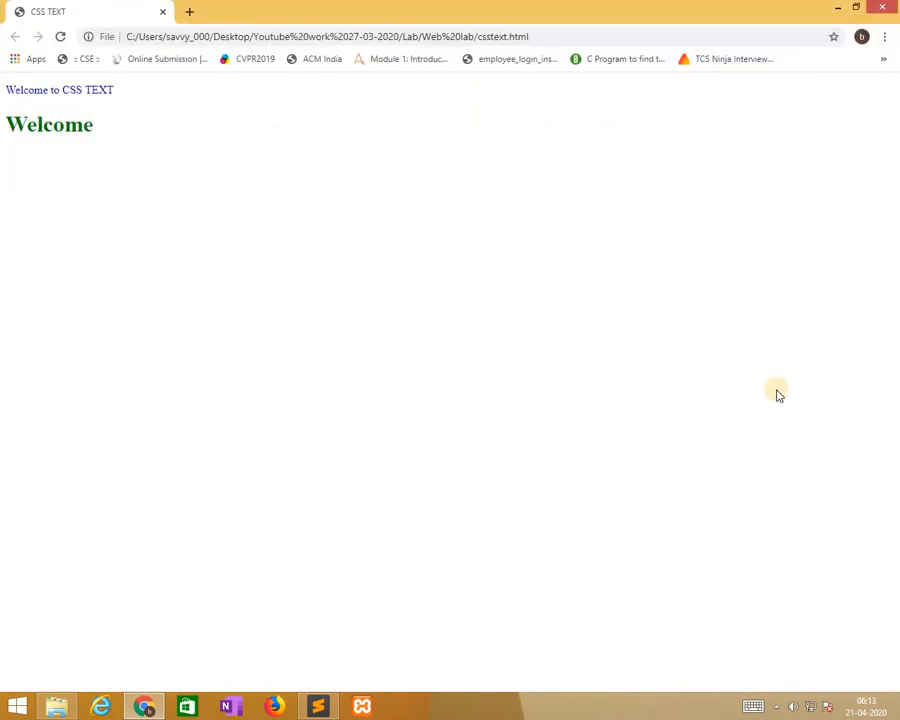
click(317, 707)
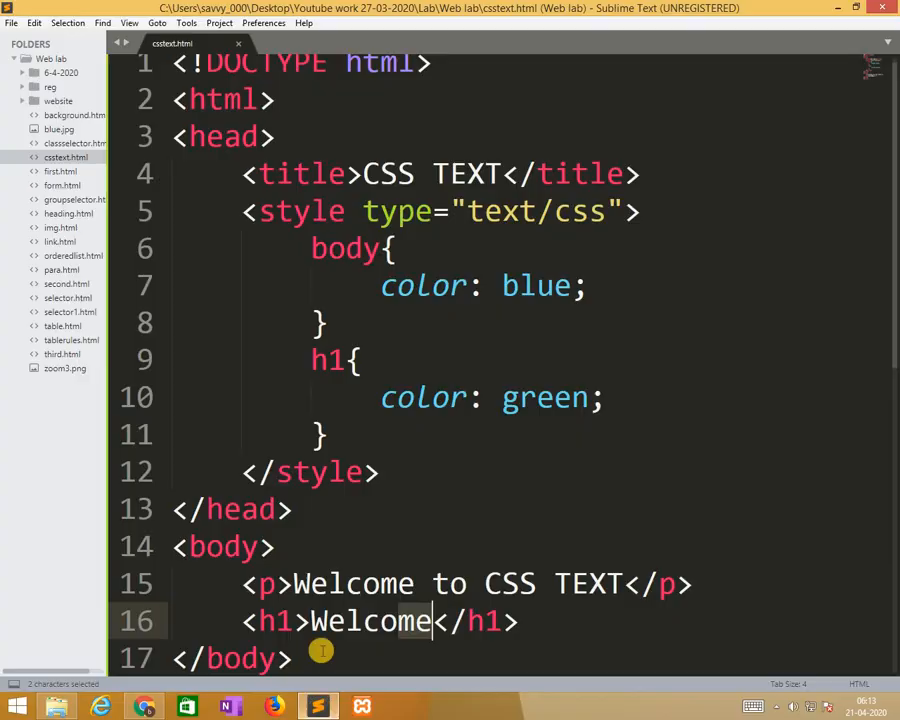
Bring Sublime Text to the front and place the cursor after the h1 rule
click(470, 621)
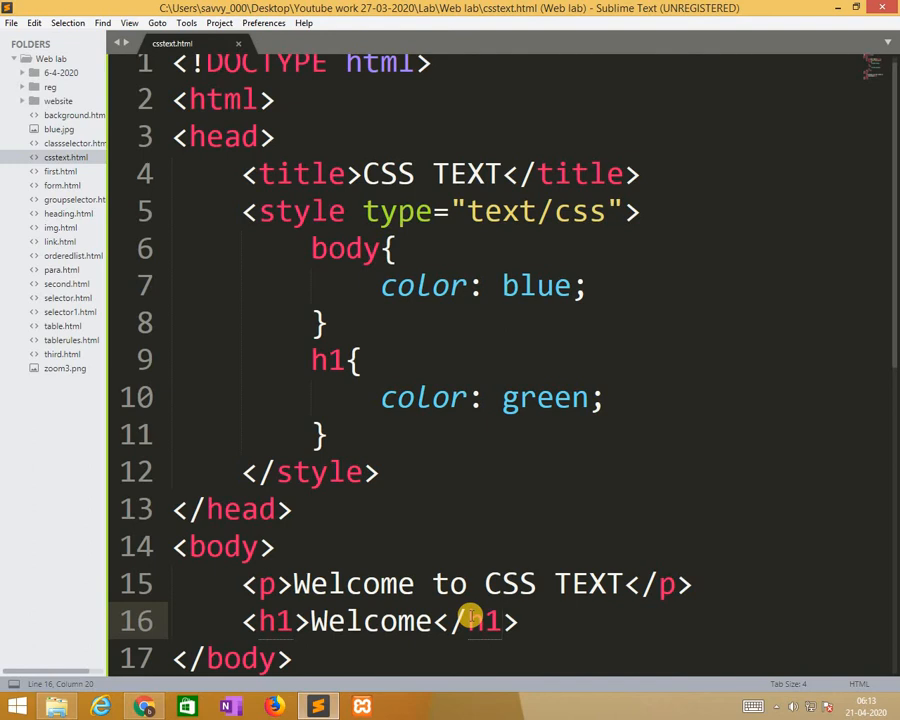
click(325, 434)
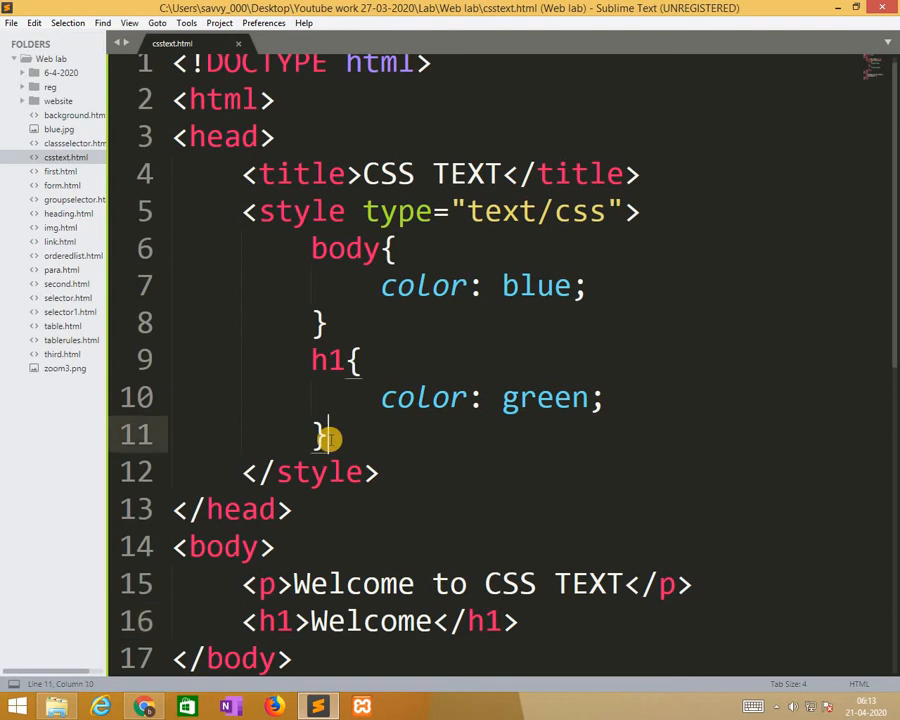
Start a div rule with a 1px solid black border
text(<d)
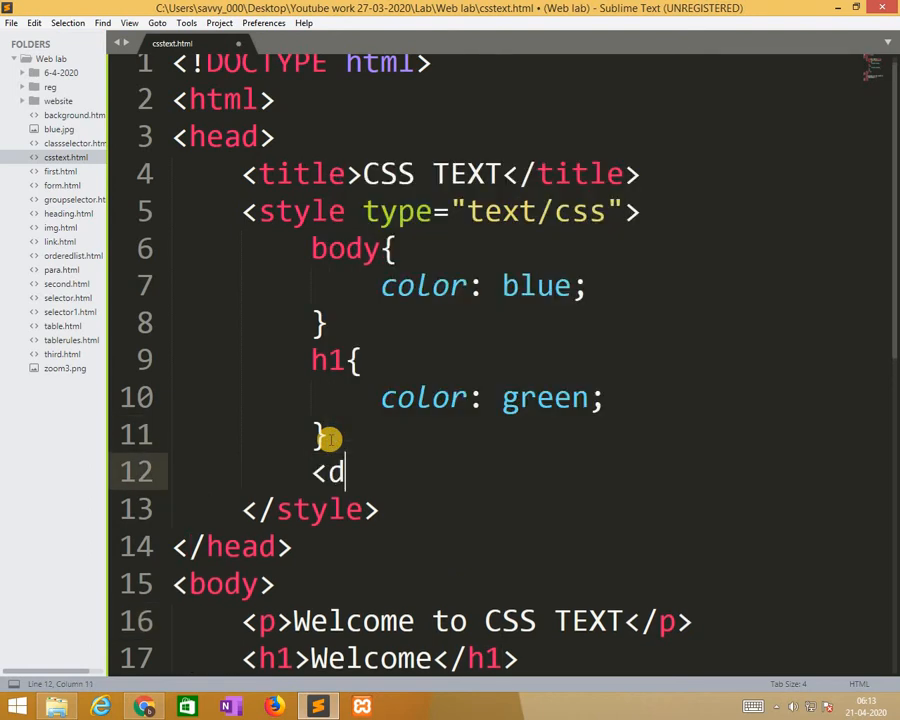
text(iv)
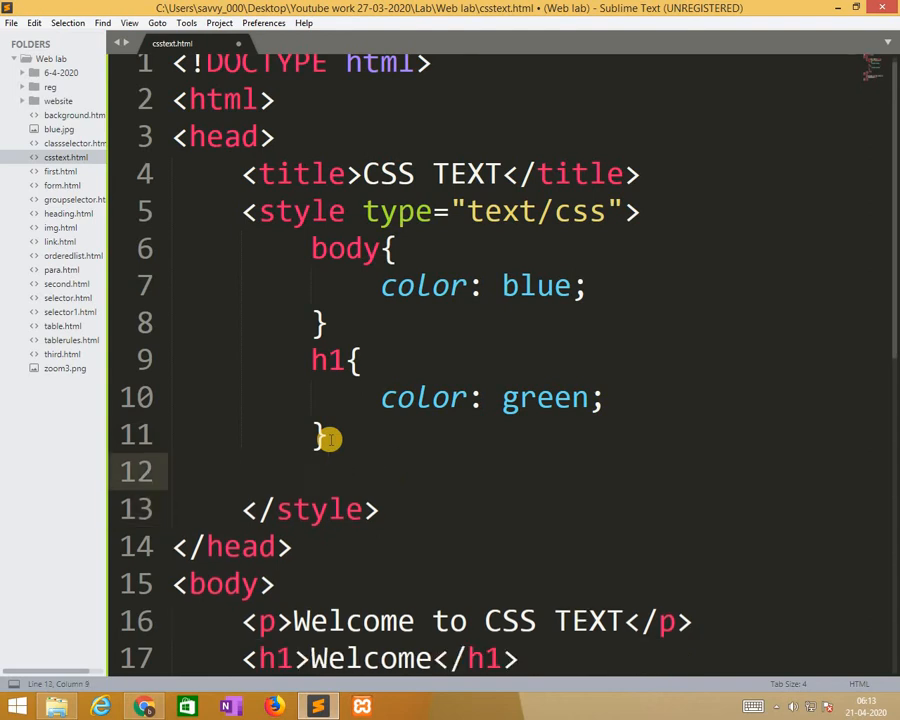
text(div)
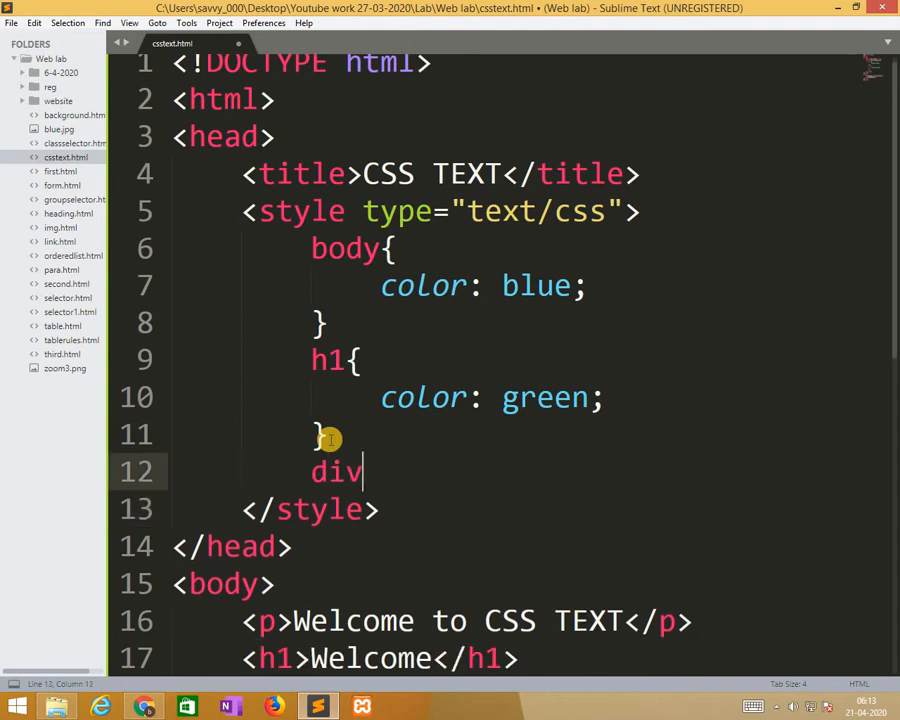
text({)
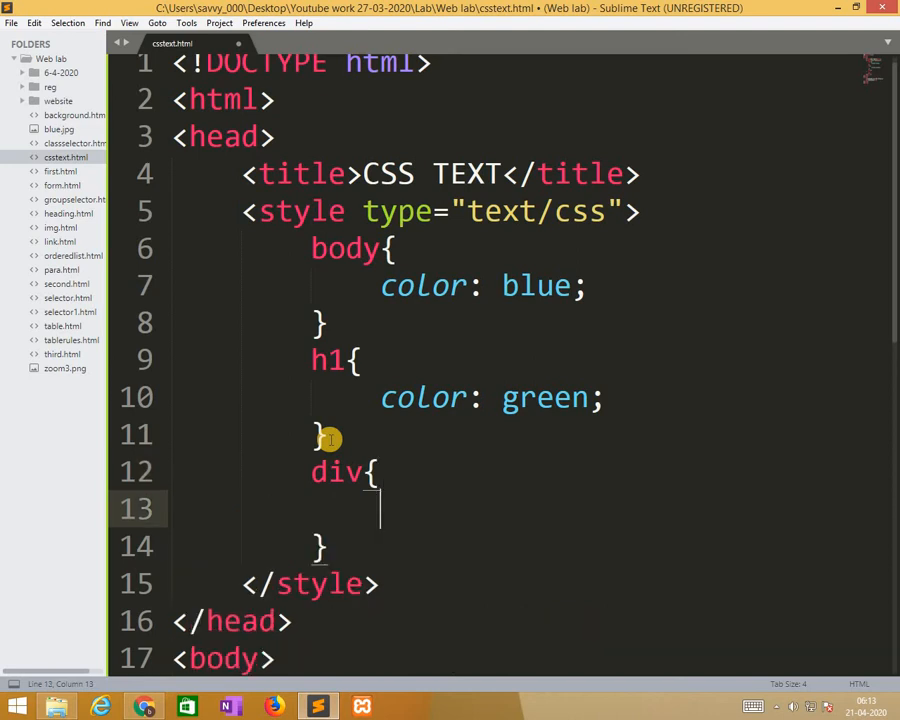
text(border:)
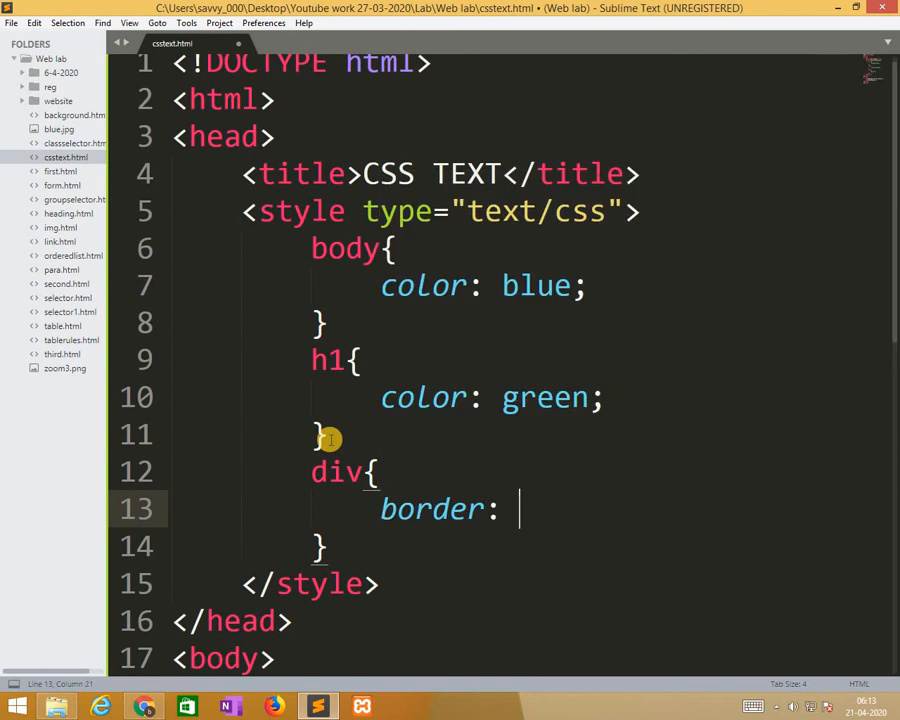
text(1px)
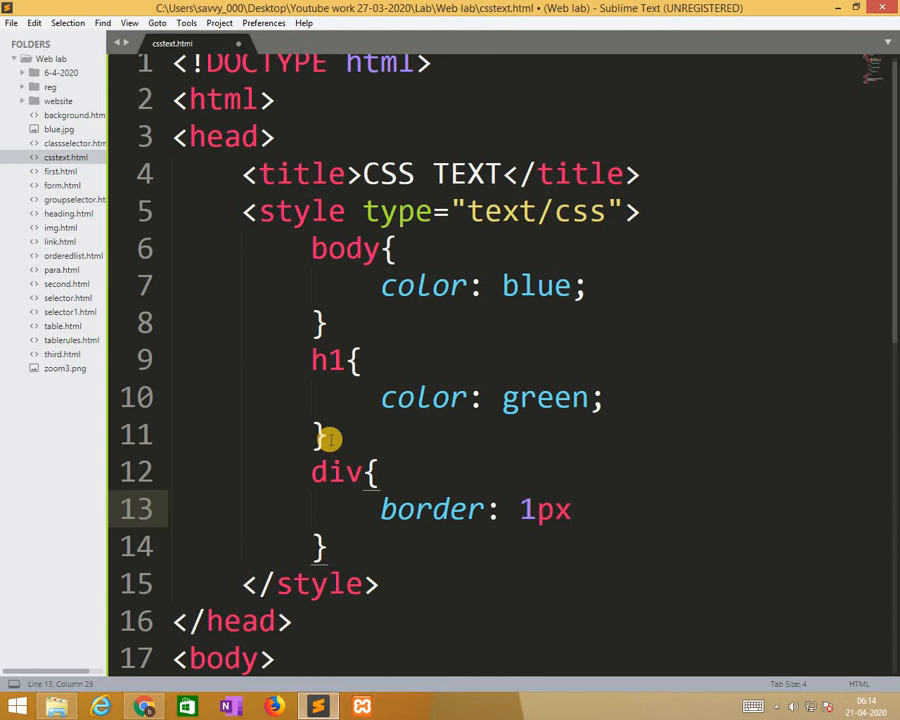
text(so)
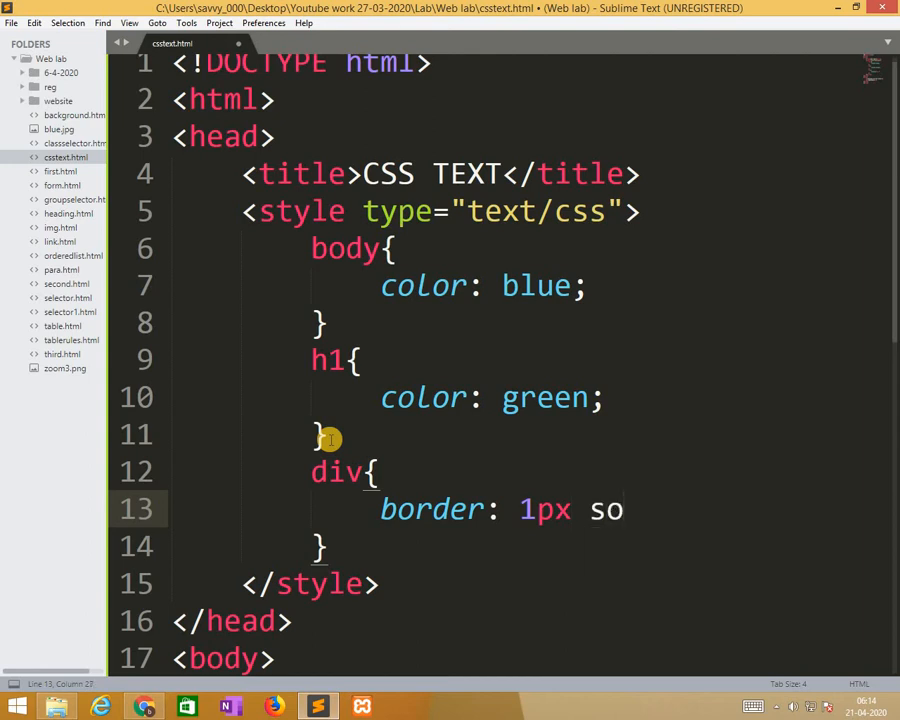
text(lid black;)
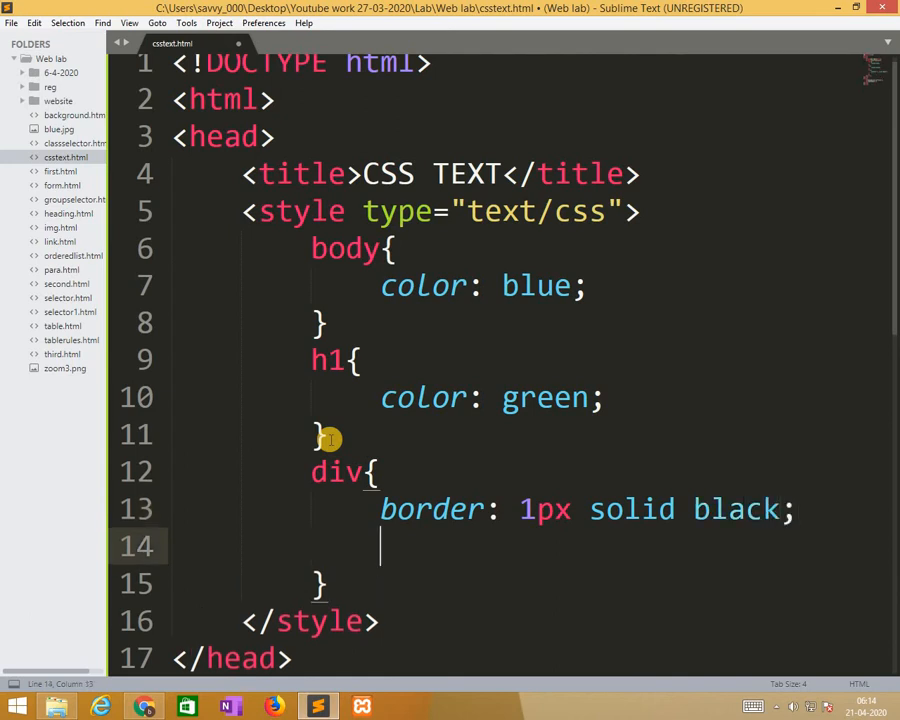
Add 10px padding, 200px width, 100px height and text-align: justify to the div rule
text(padding:)
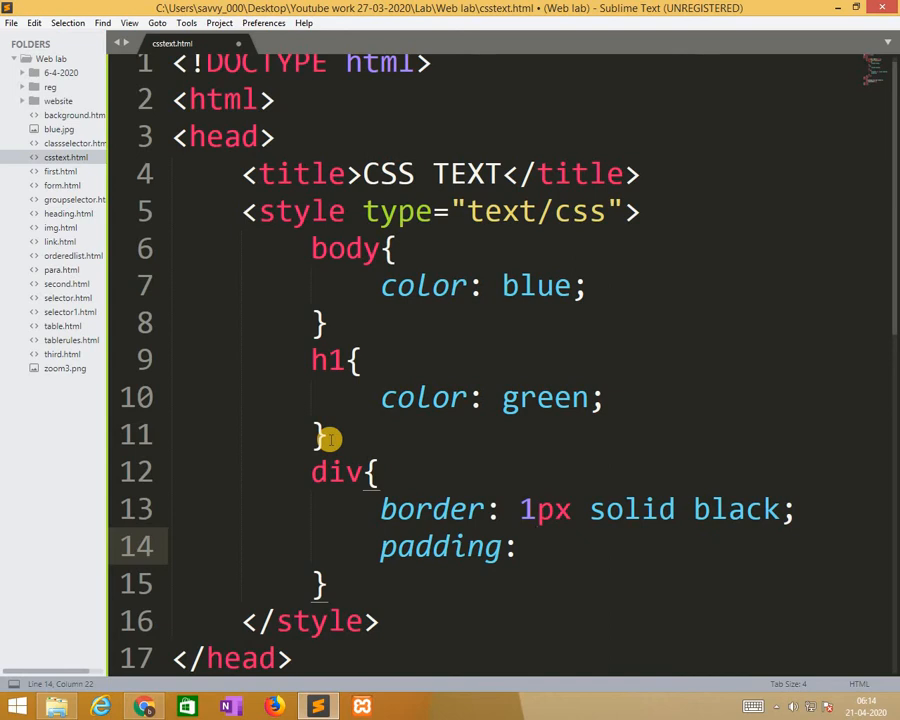
text(10p)
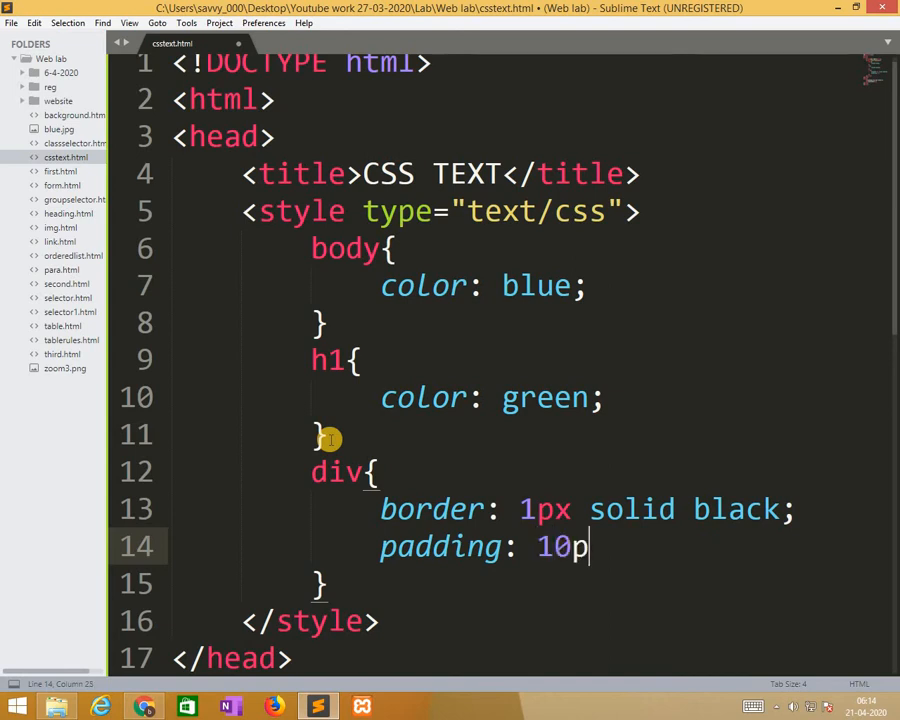
text(x;)
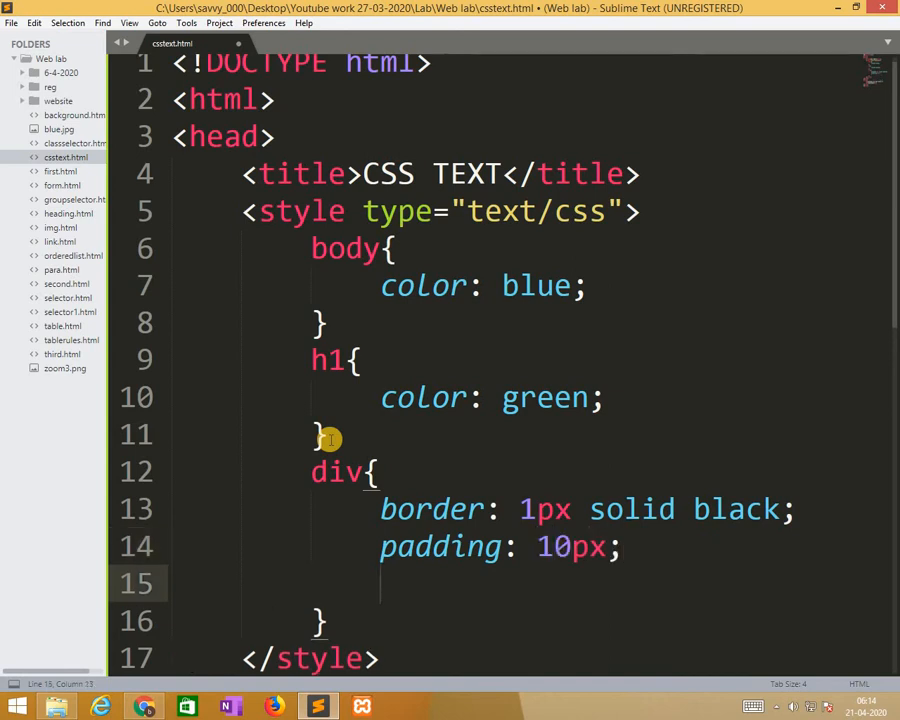
text(width:)
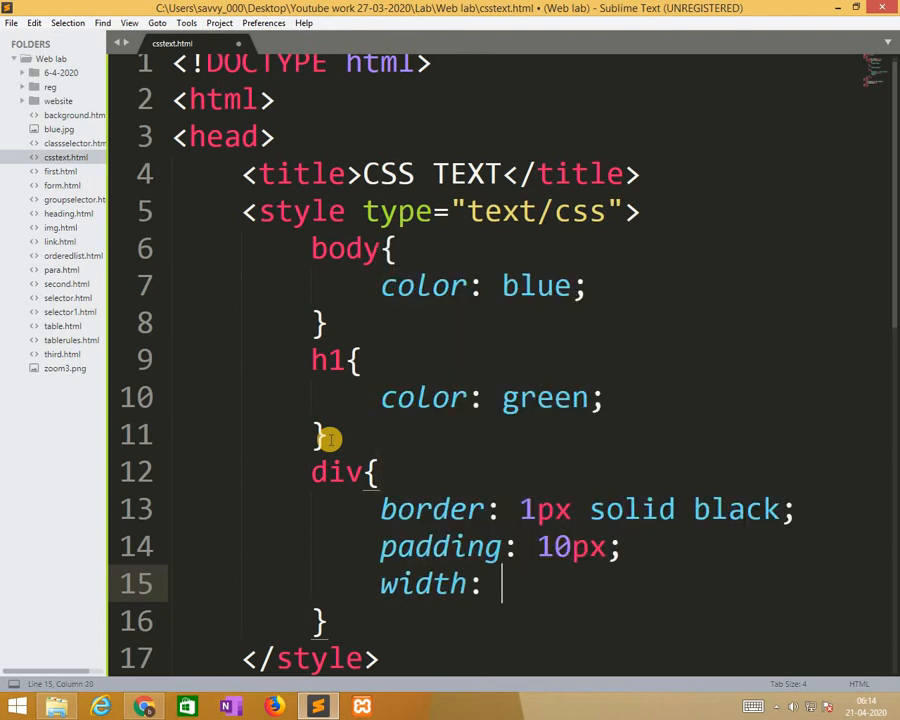
text(200px;)
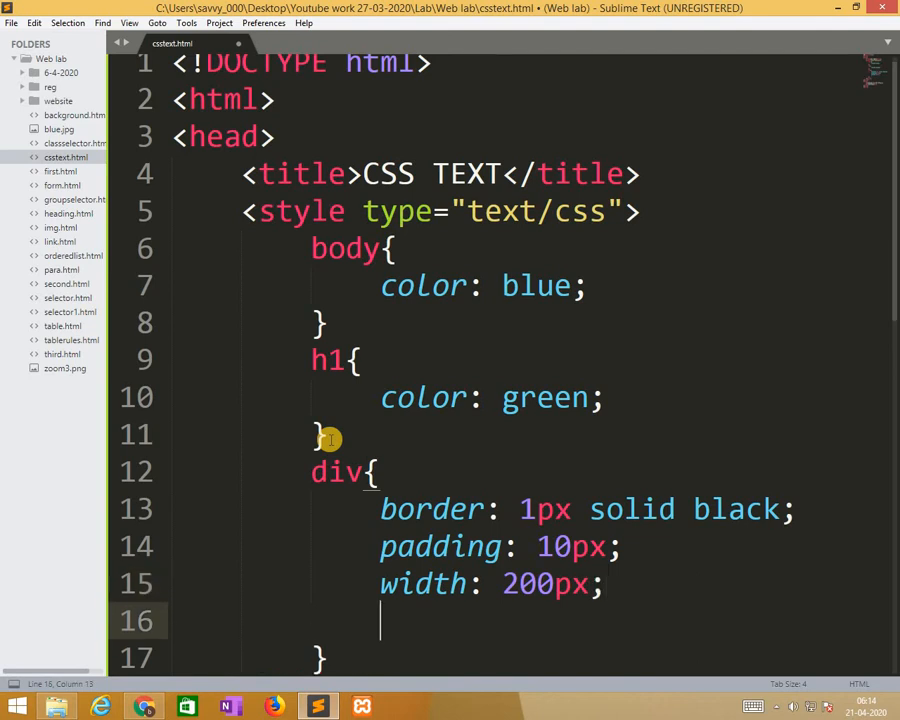
text(height:)
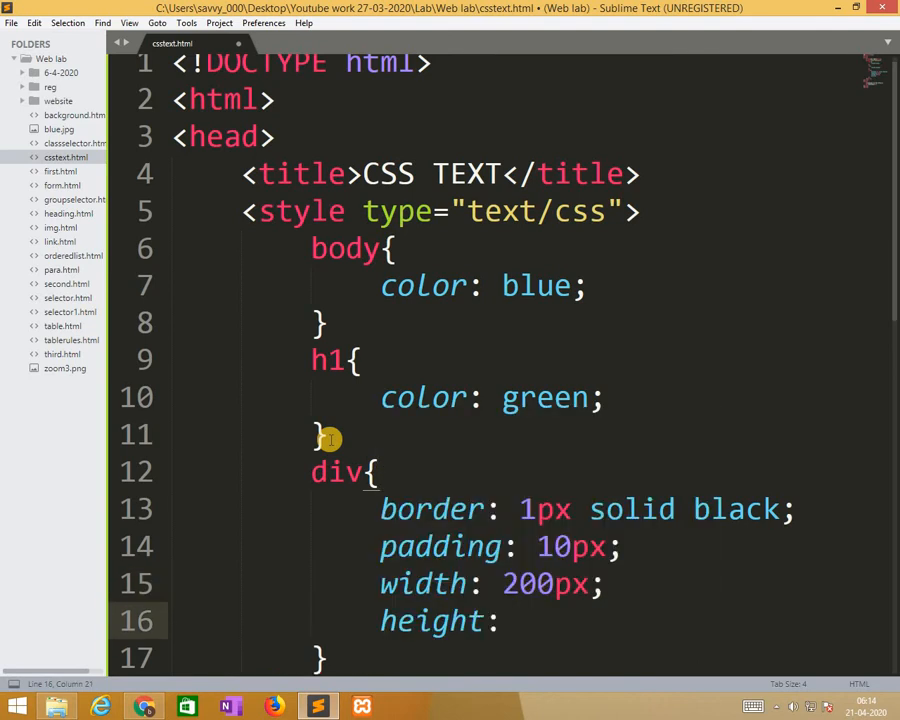
text(100p)
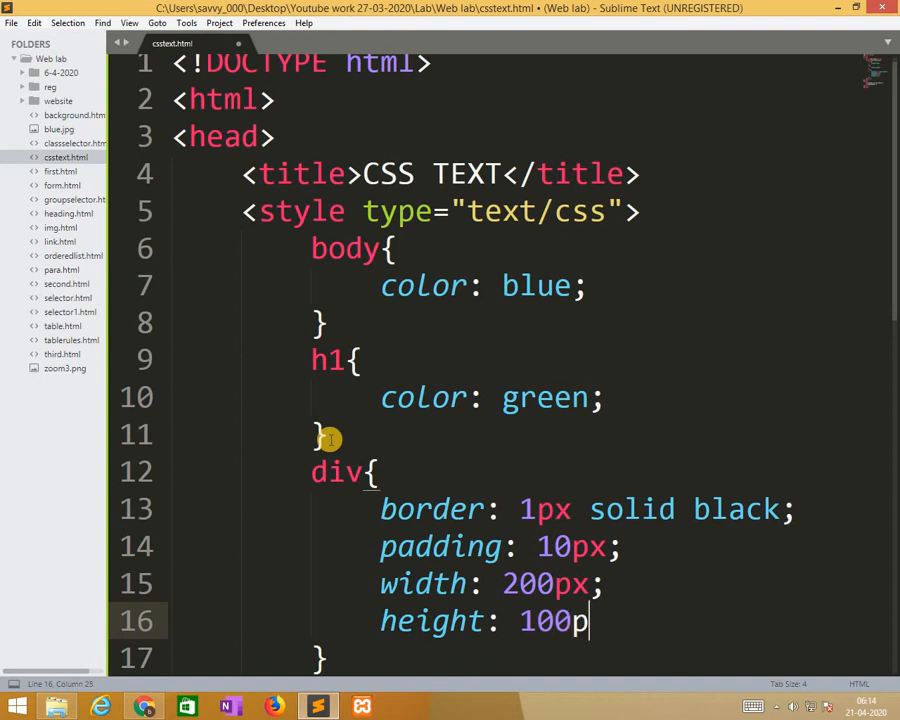
text(x;)
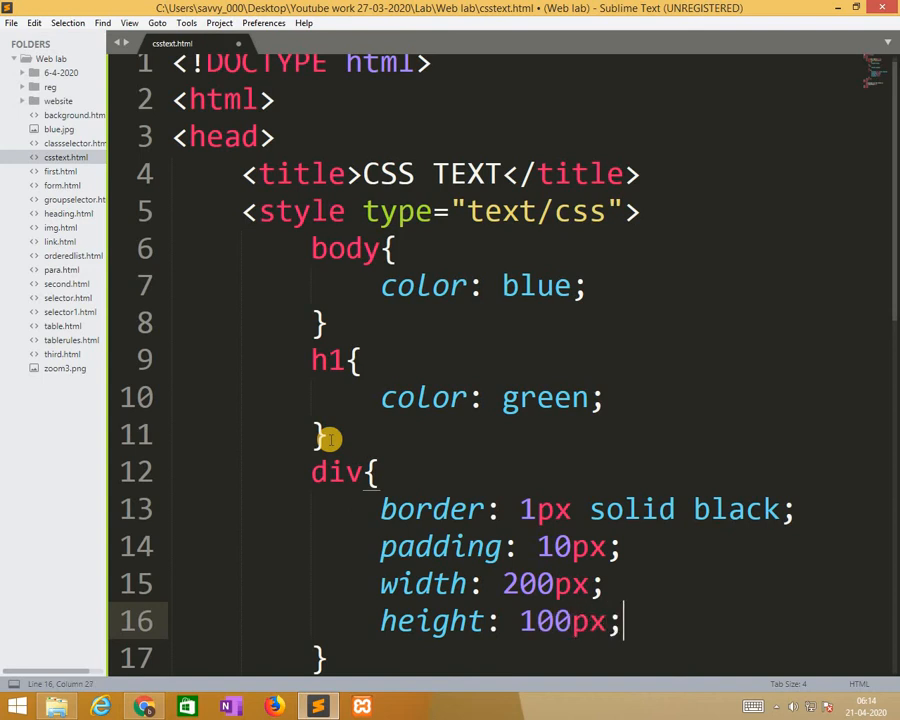
key(enter)
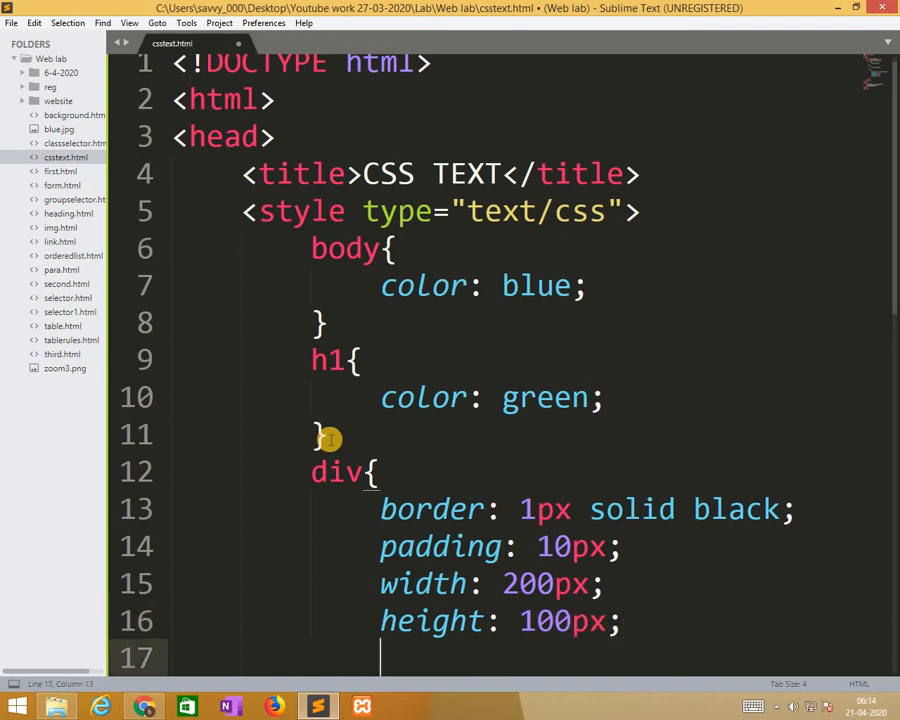
text(text-align:)
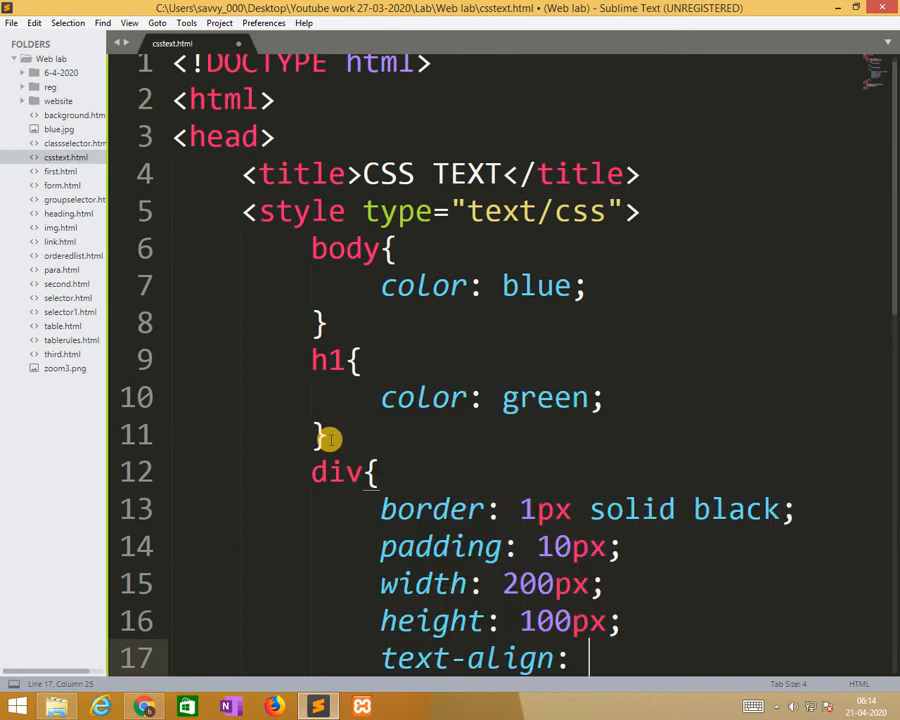
text(justify;)
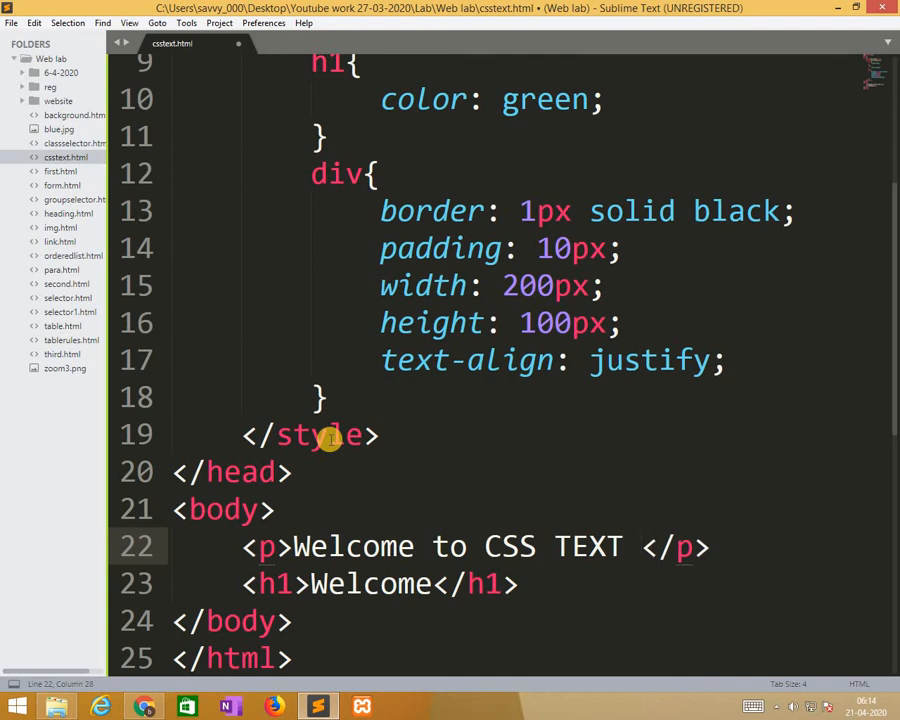
Discard the stray 'text alignment' words and open an empty line below the Welcome heading
text(text color, t)
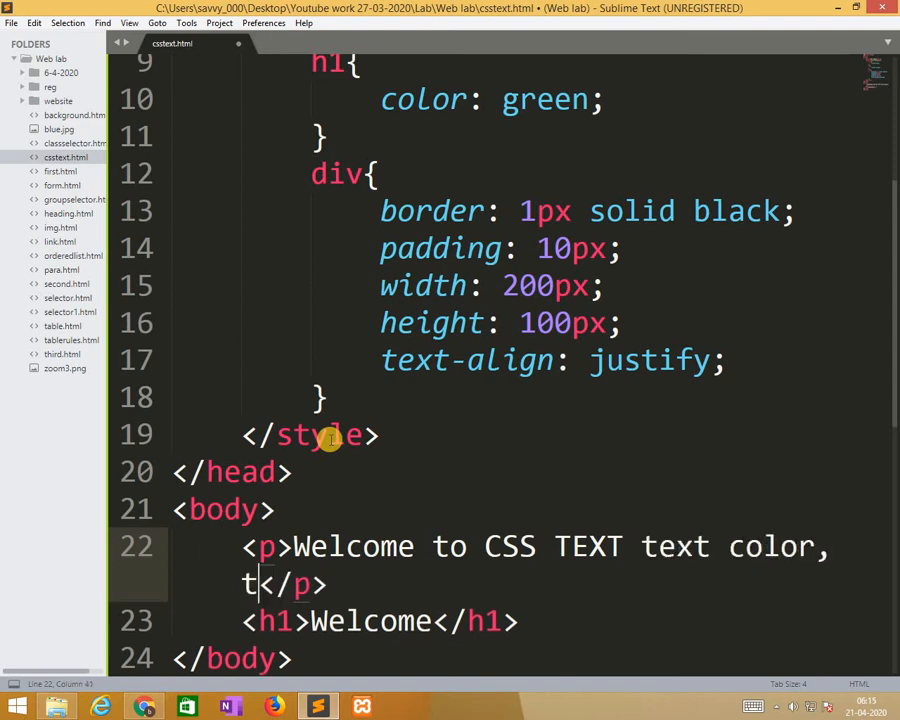
text(ext)
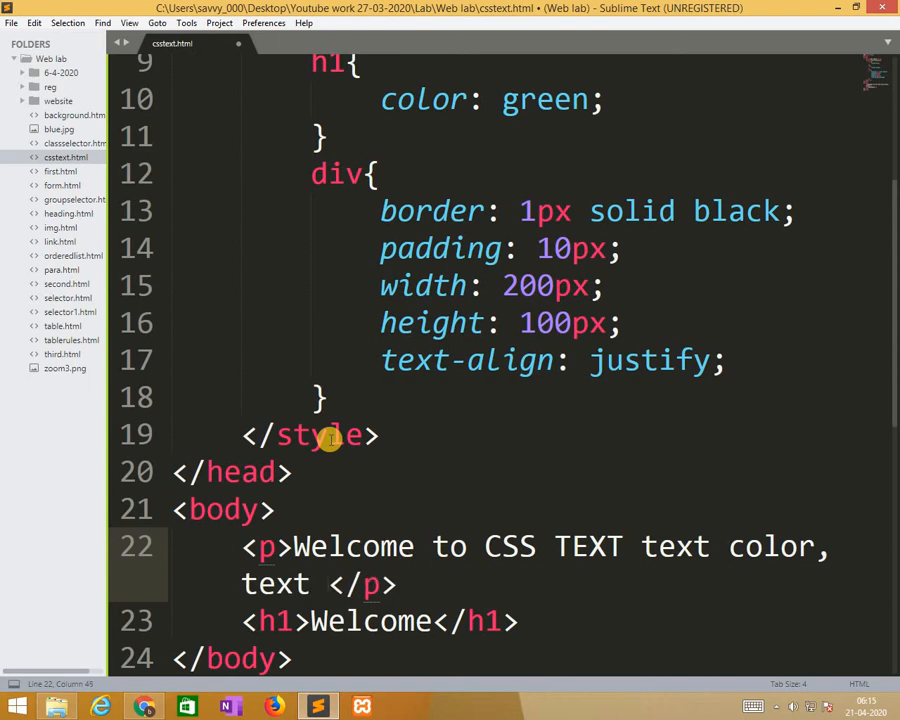
text(al)
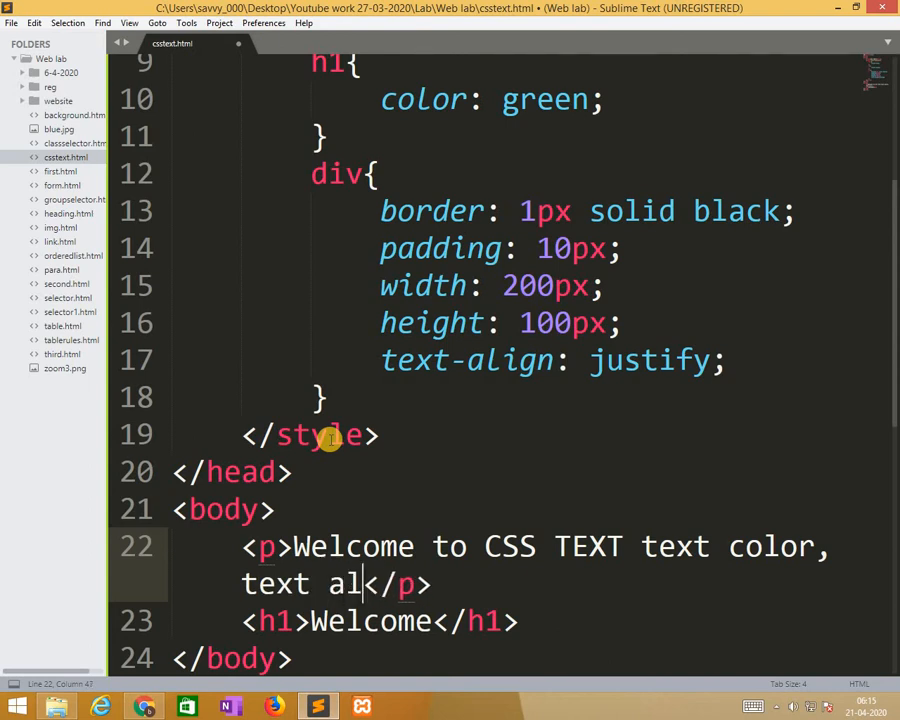
text(ignmen)
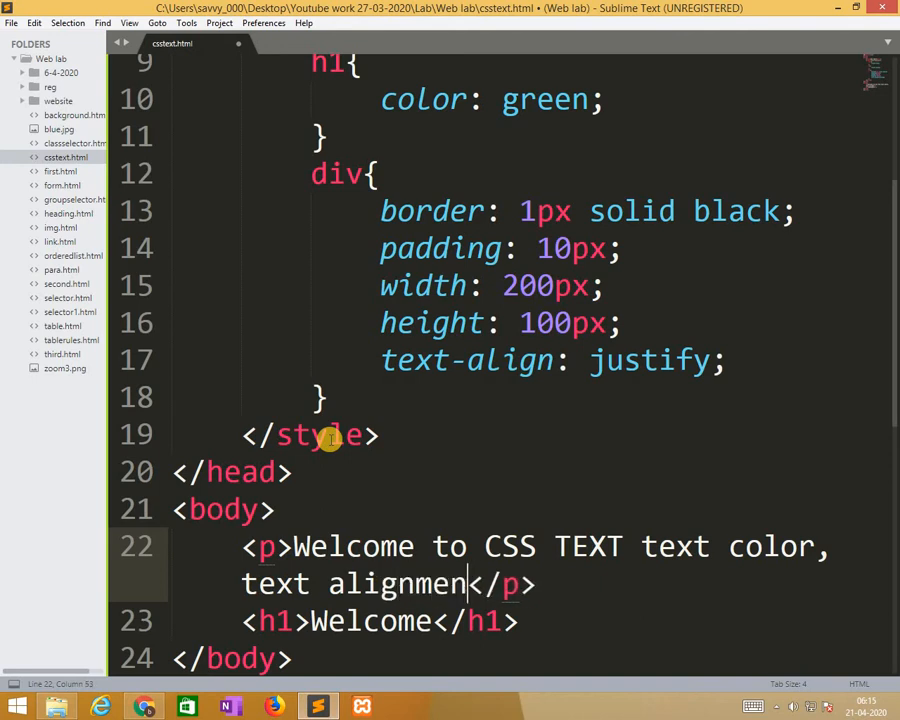
text(t)
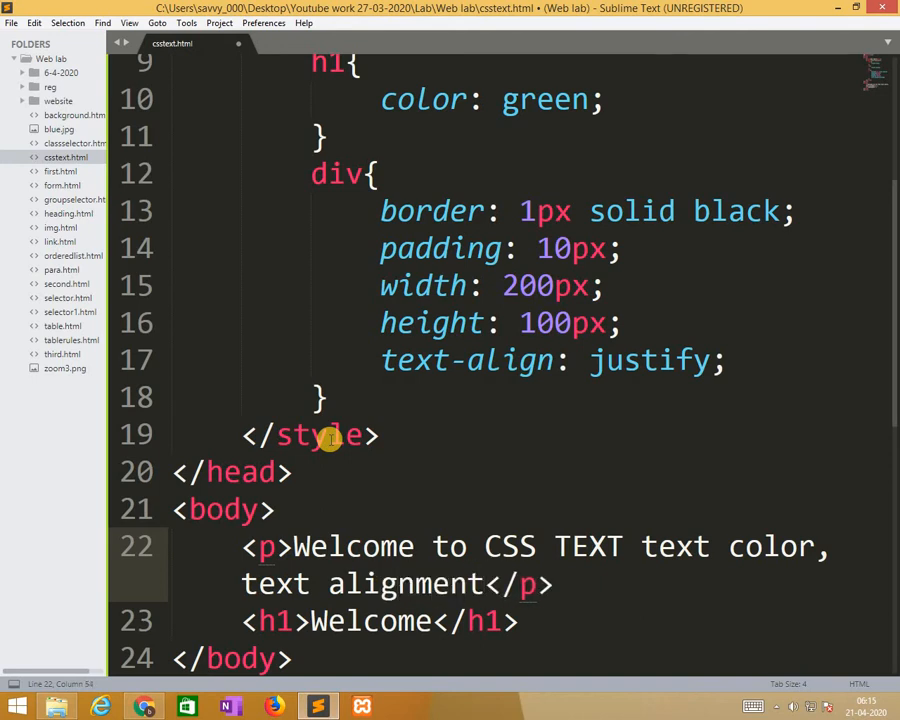
key(ctrl+s)
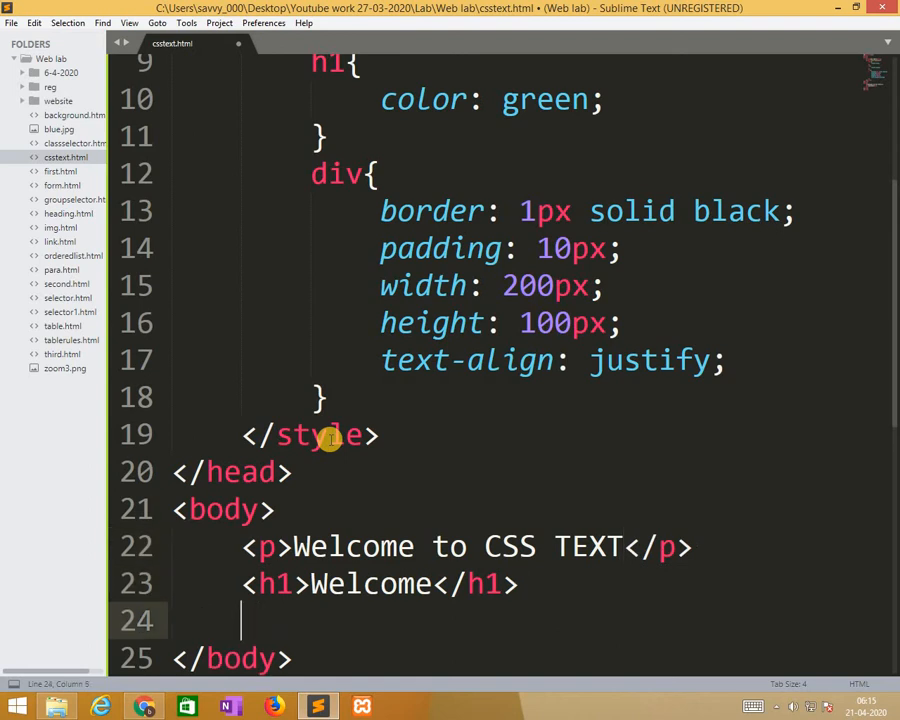
Add a div repeating 'This is sample text in divs.' three times
text(<div></div>)
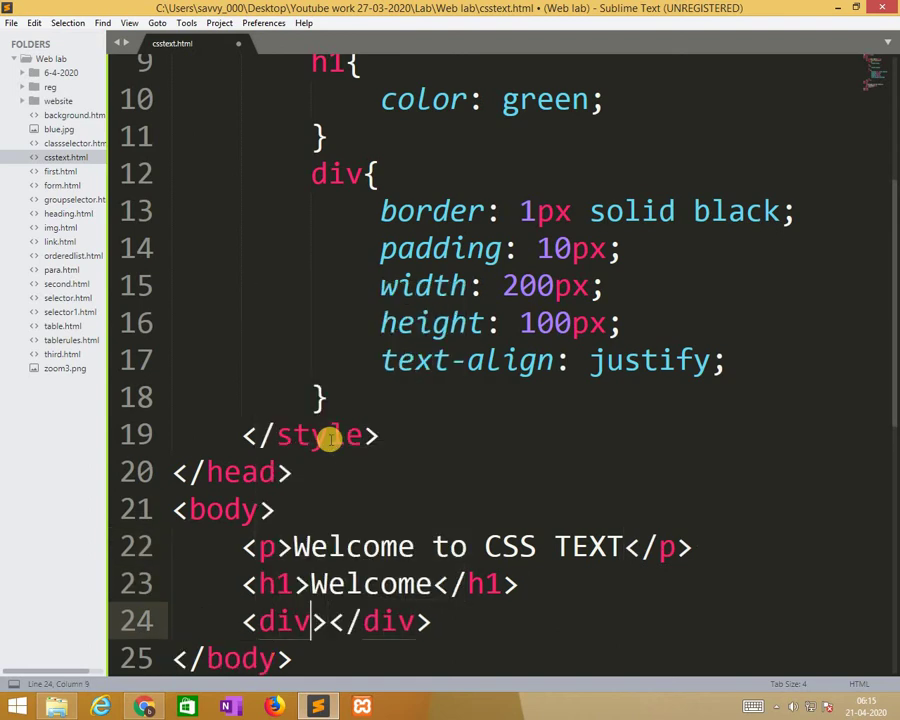
text(class)
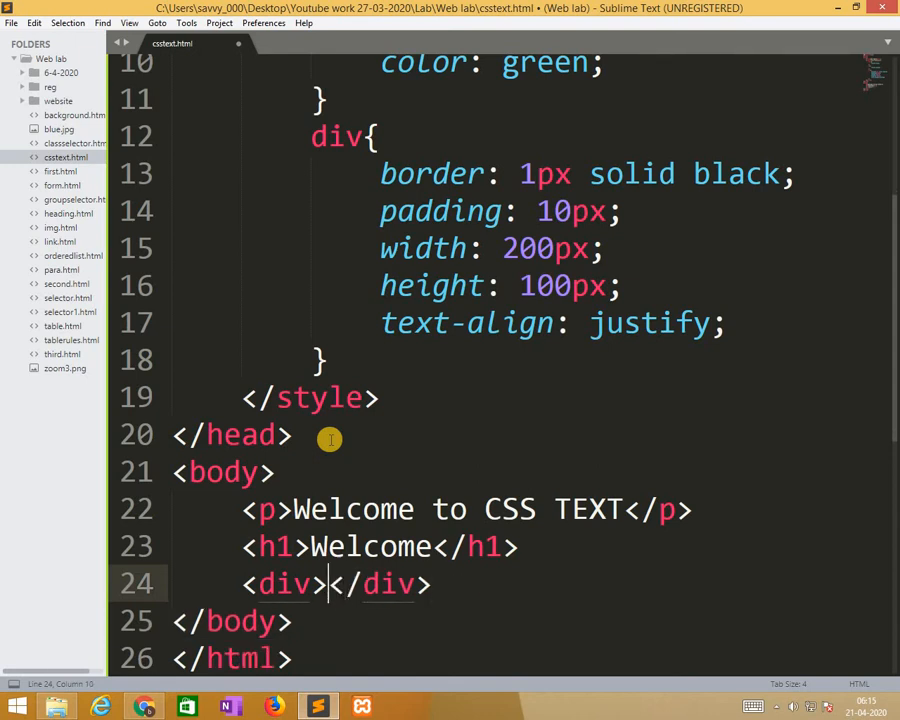
text(This is)
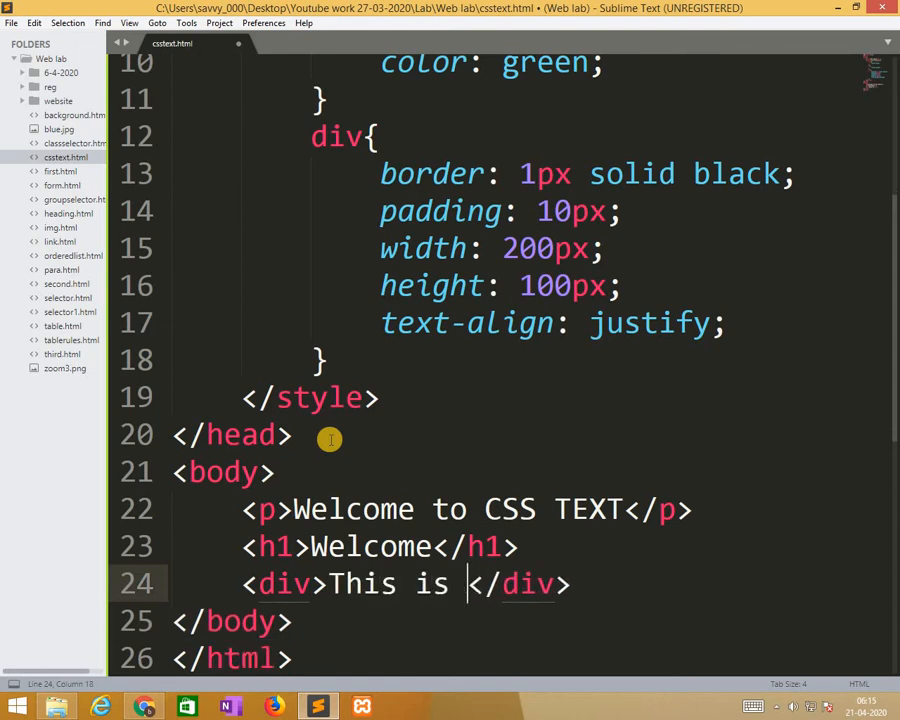
text(sample)
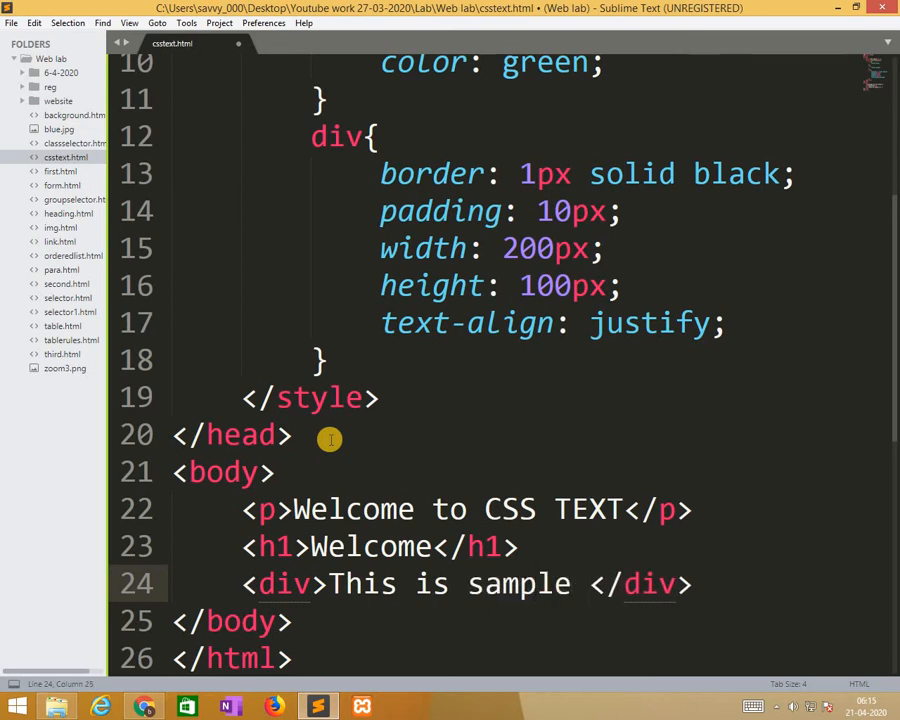
text(text)
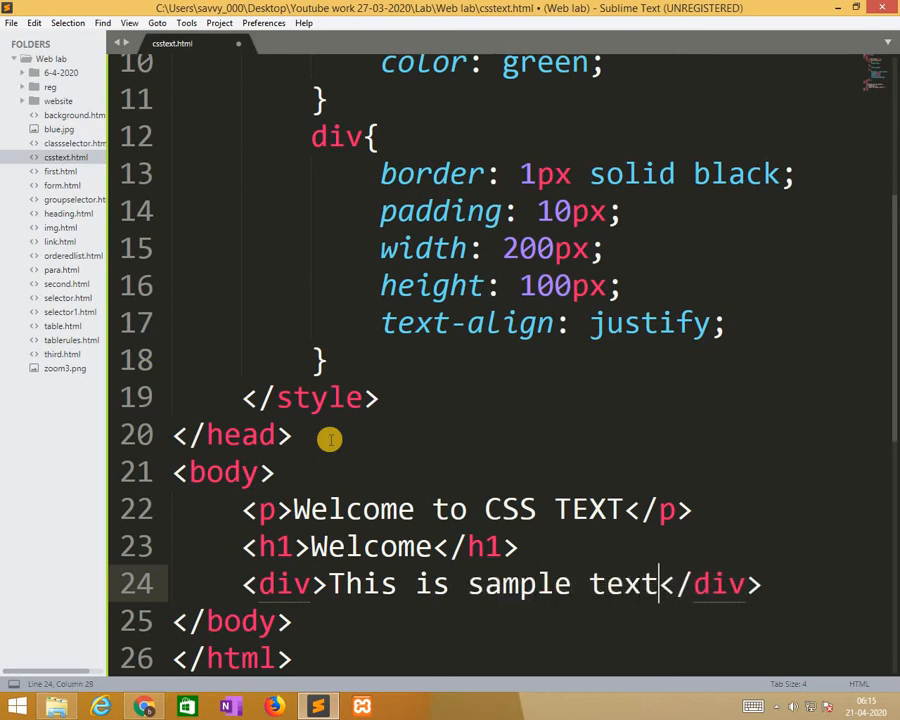
text(in div)
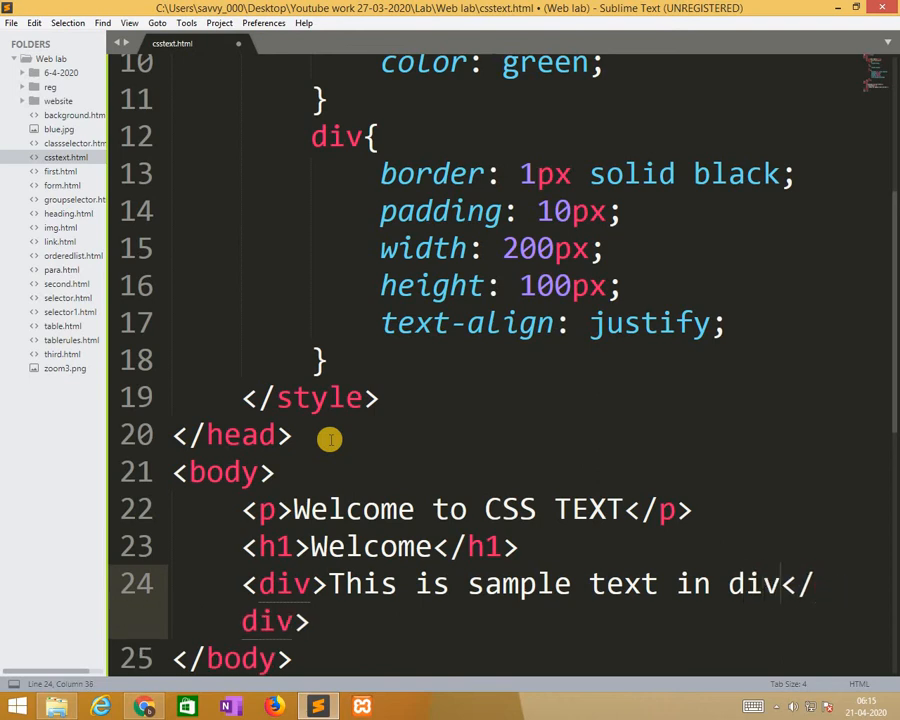
text(s.)
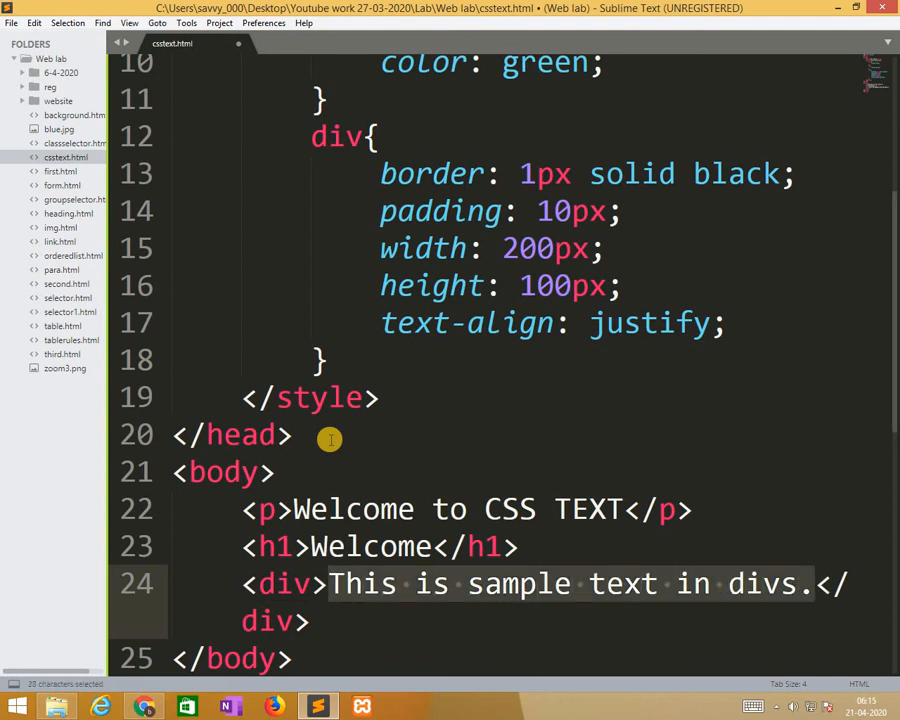
text(This is sample text in divs.)
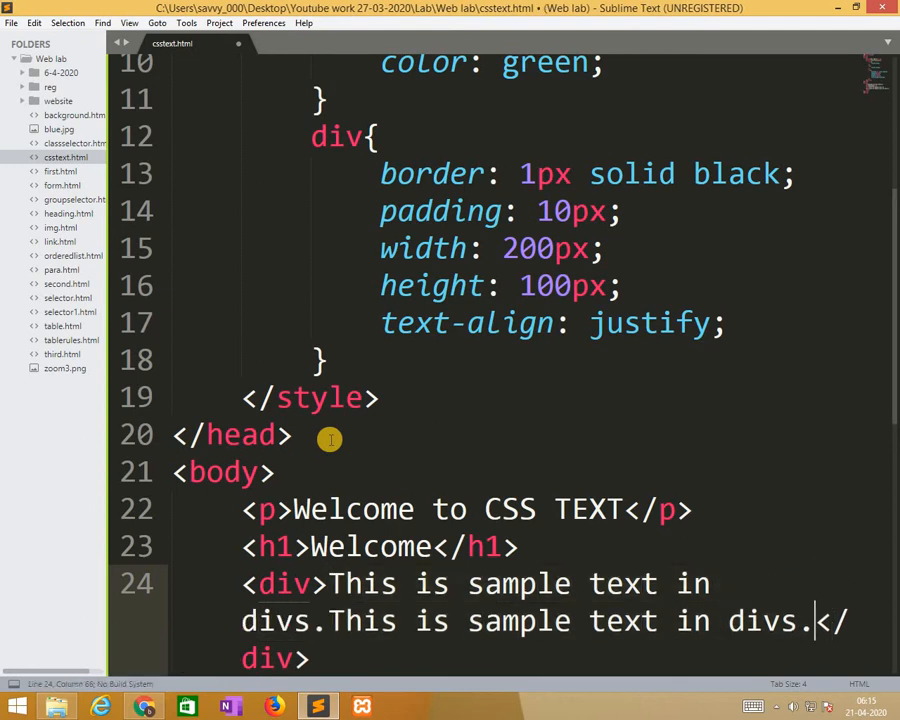
text(This is sample text in divs.</)
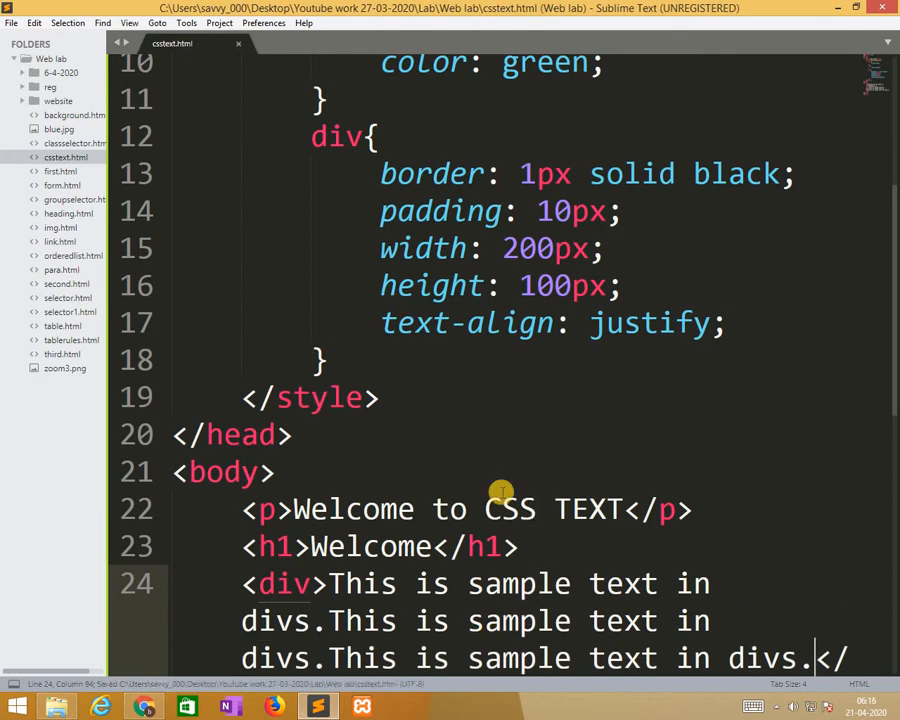
Reload the CSS TEXT page in Chrome to show the bordered justified box, then return to the editor
click(144, 707)
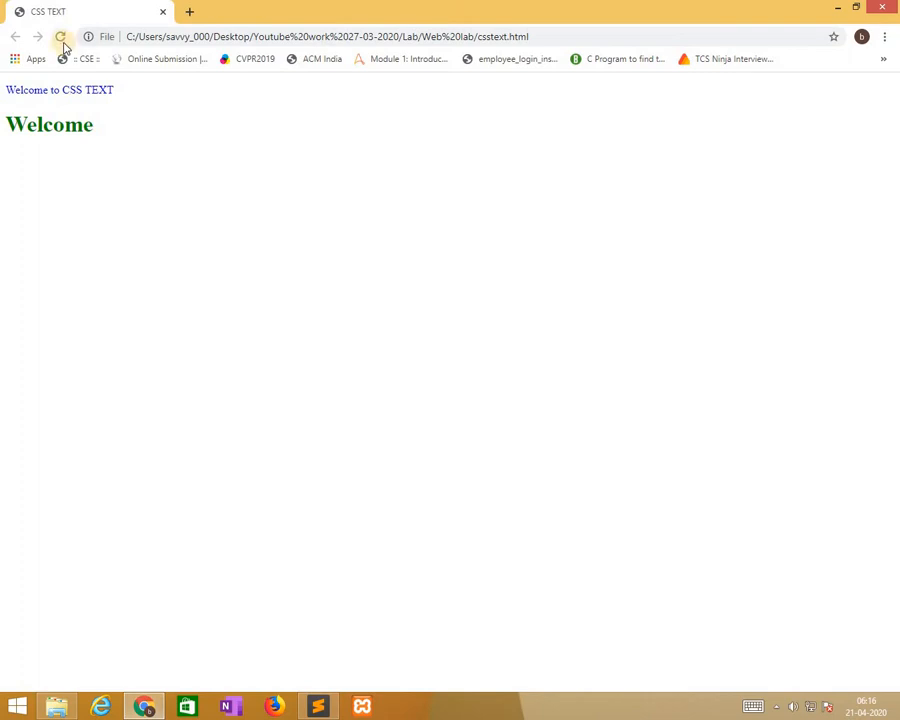
click(61, 37)
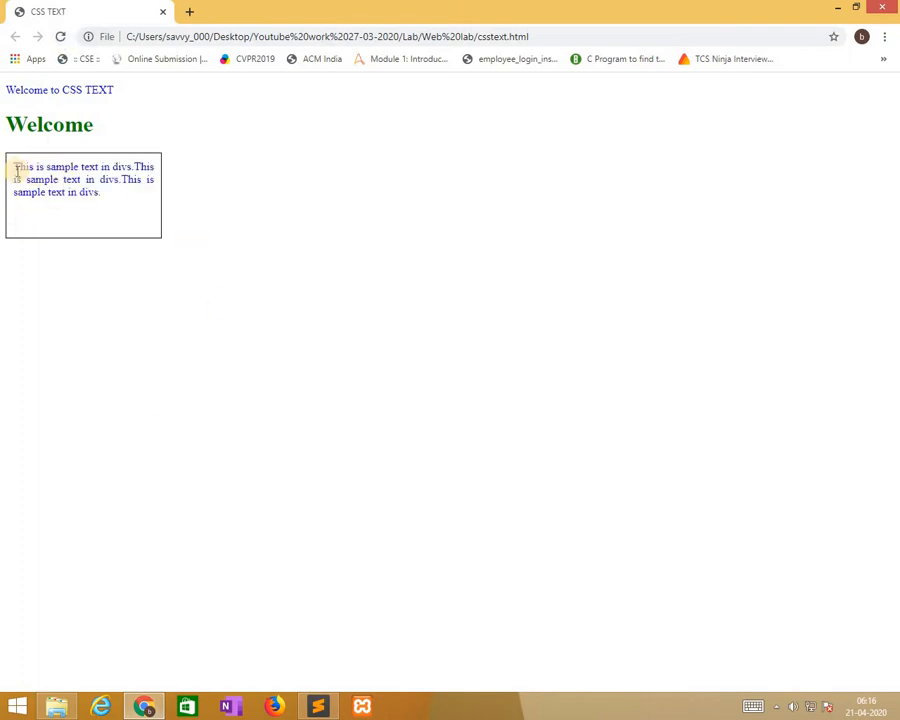
click(317, 706)
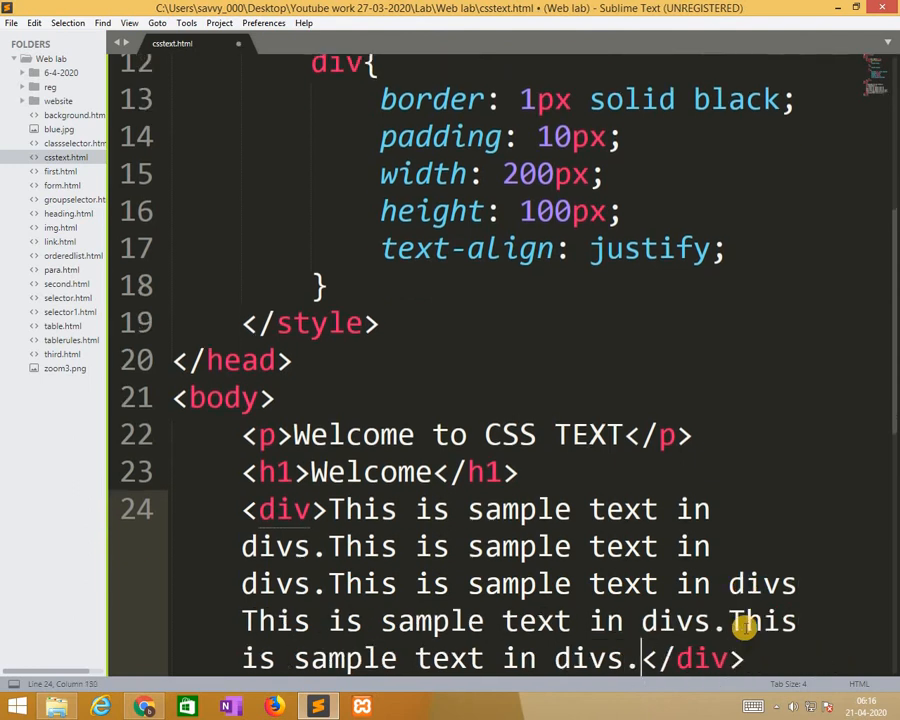
Save csstext.html, preview the justified div text in Chrome, then return to the editor
key(ctrl+s)
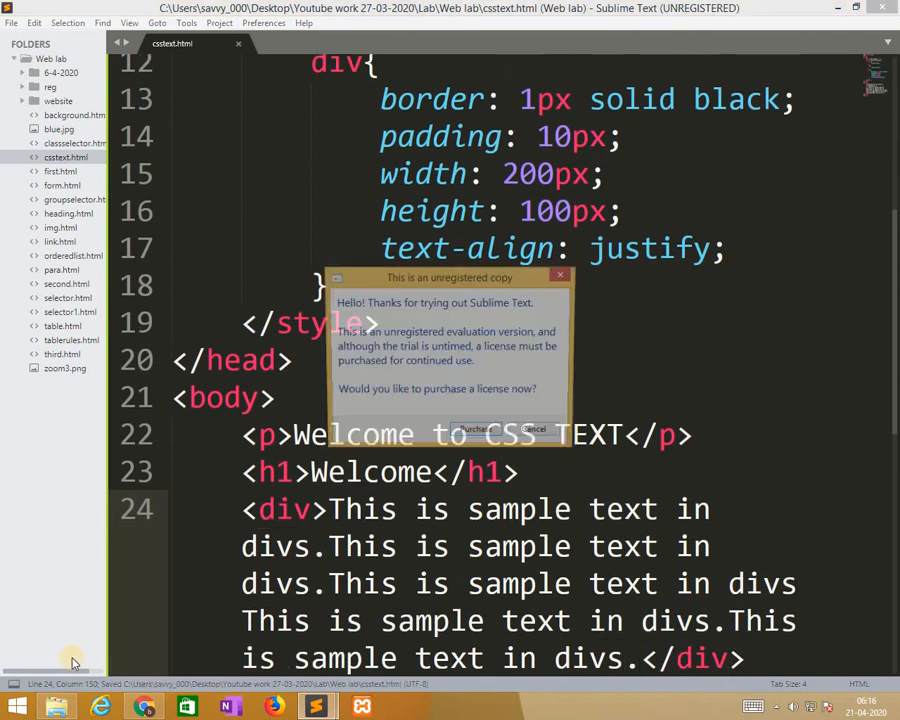
click(534, 429)
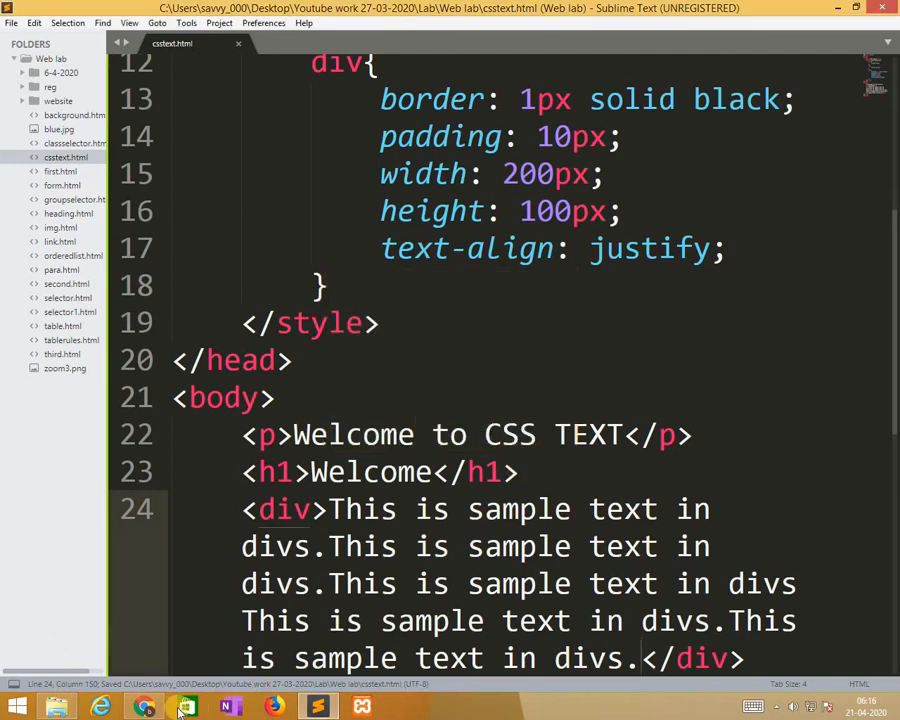
click(144, 707)
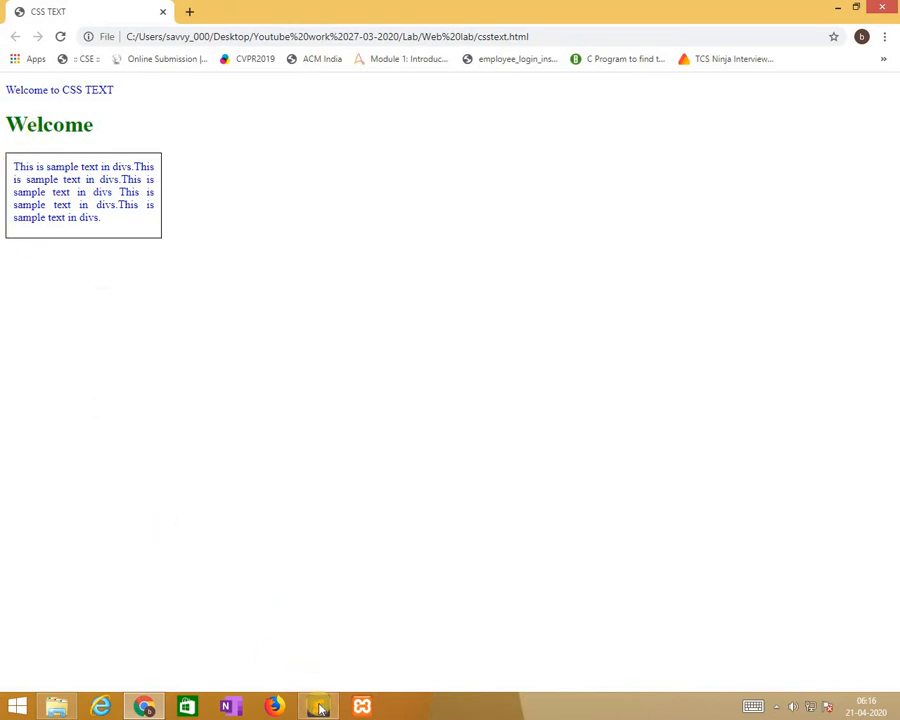
click(317, 707)
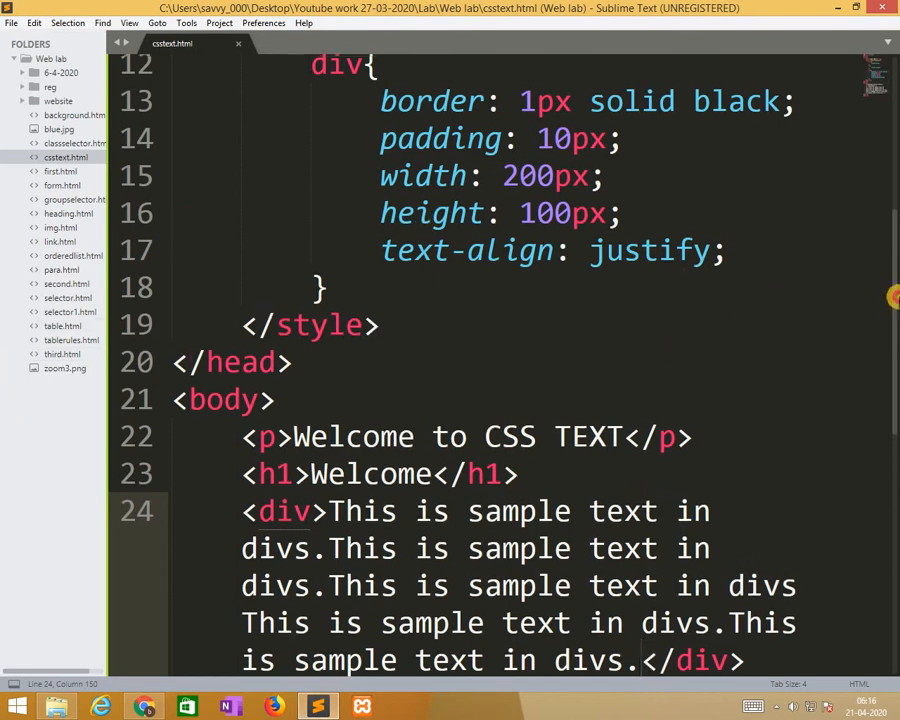
Add text-align: center; to the h1 rule
scroll(up, 3)
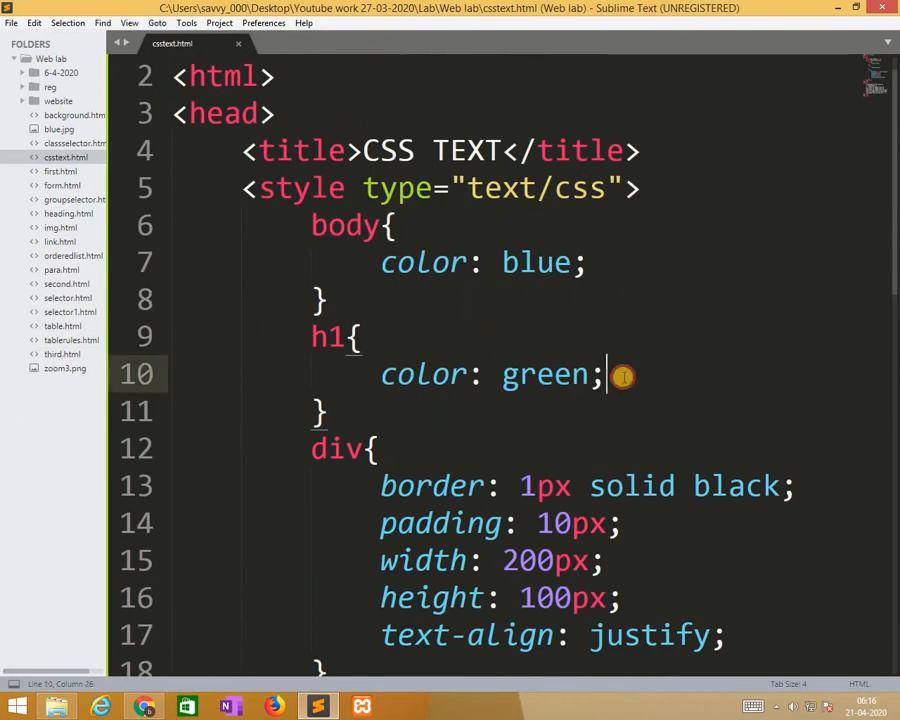
text(text-align:)
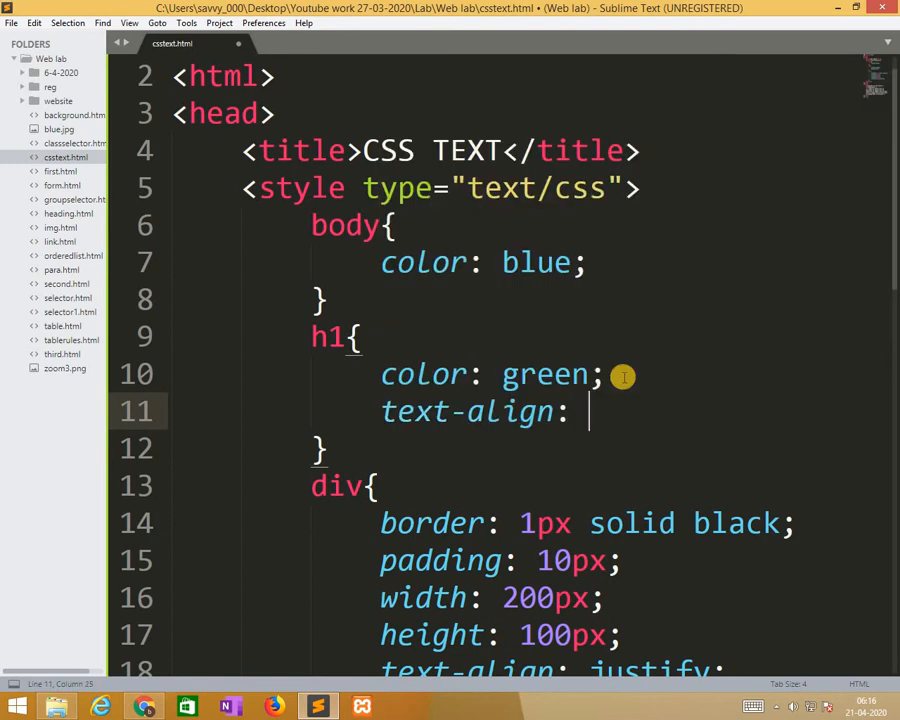
text(cen)
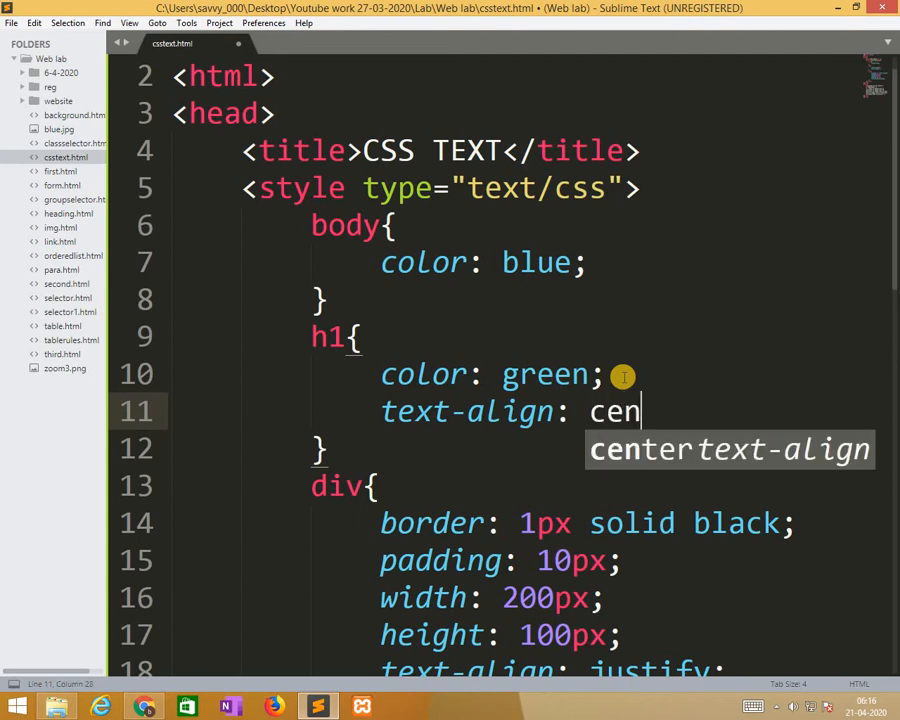
text(ter;)
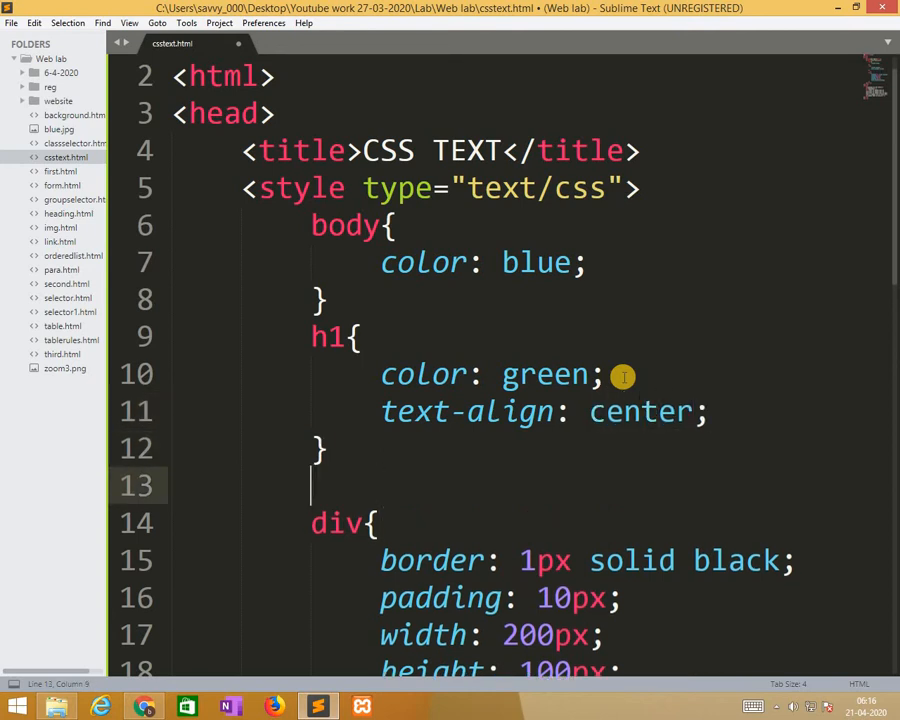
Add an h2 rule aligned left and an h3 rule aligned right
text(h2{)
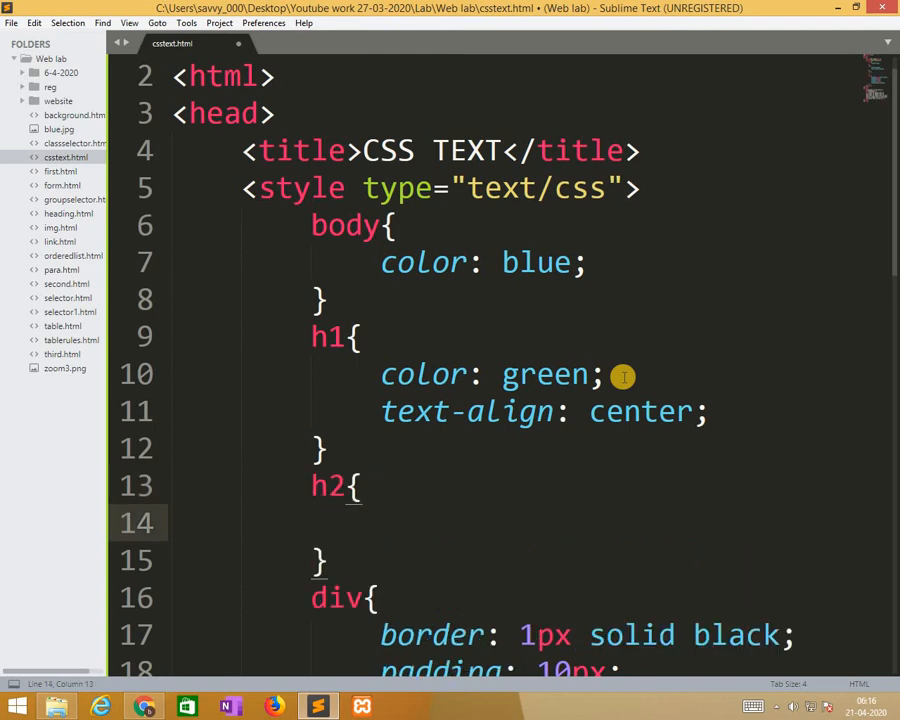
text(text-align:)
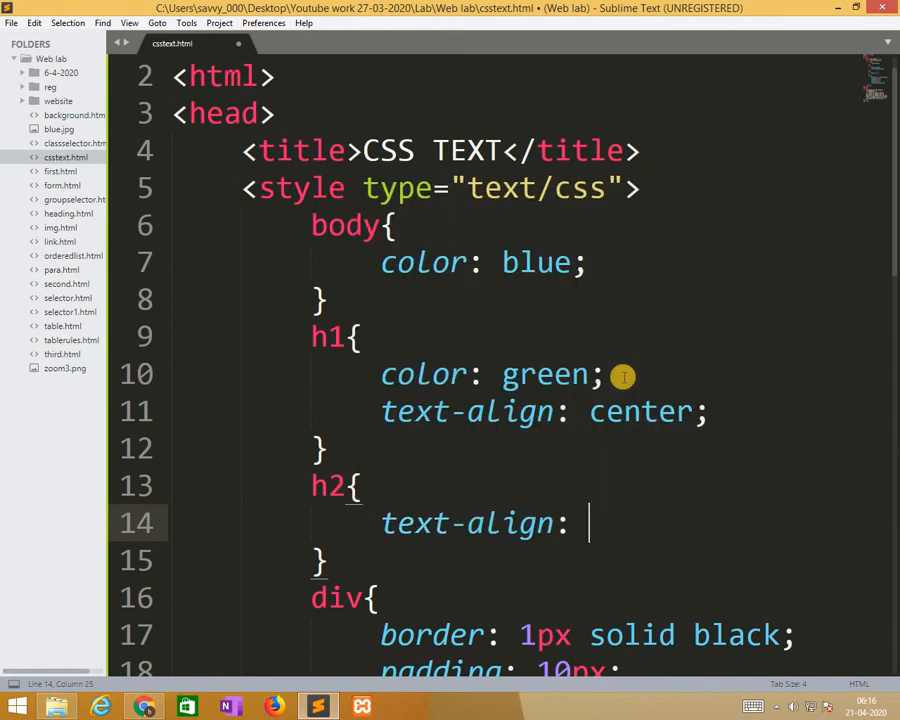
text(left;)
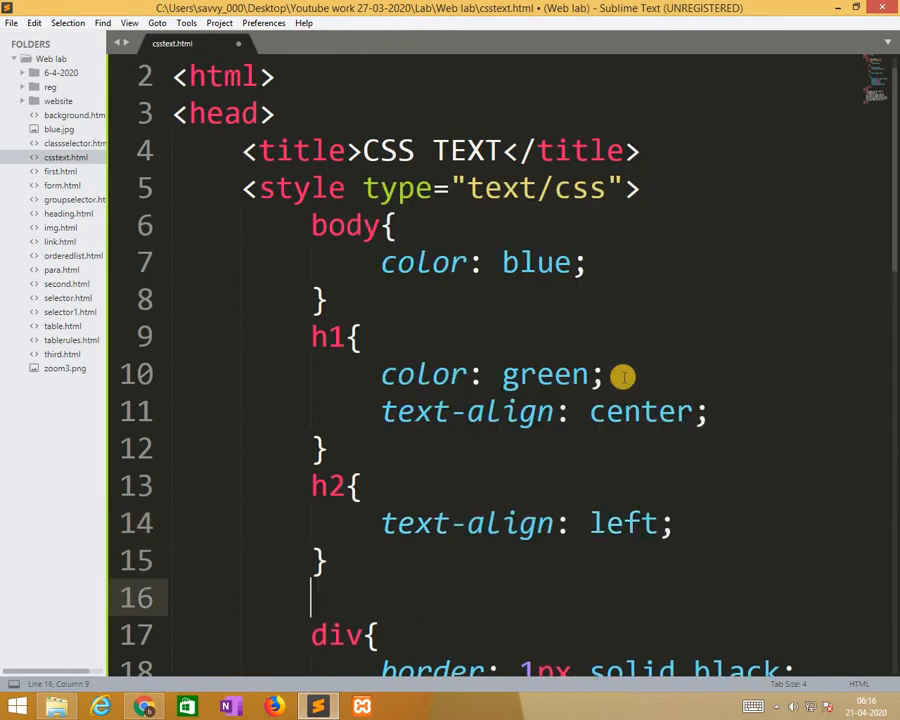
text(h3)
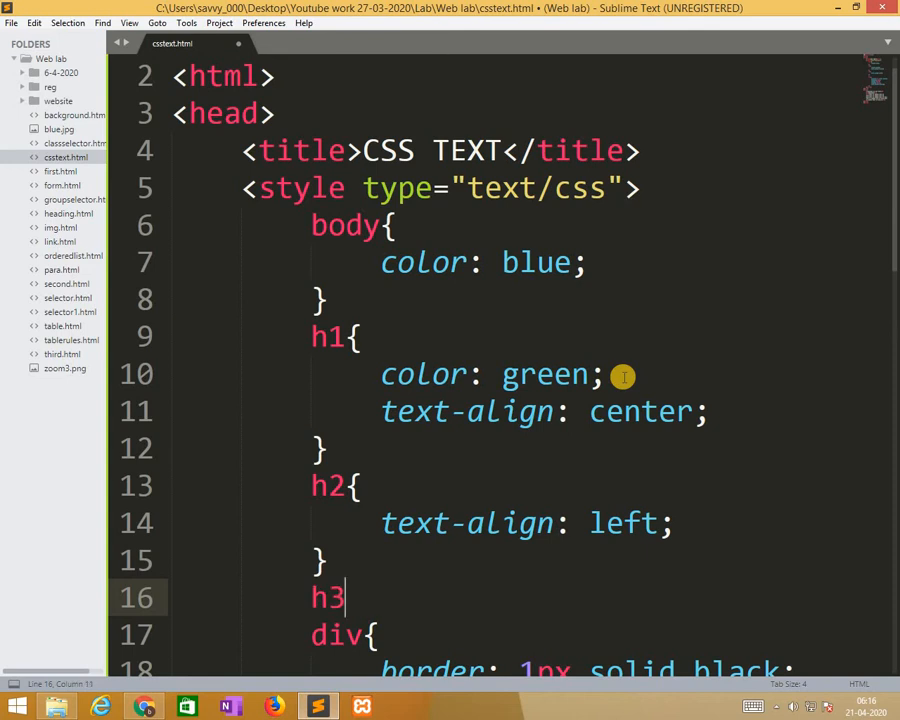
text(text-align:)
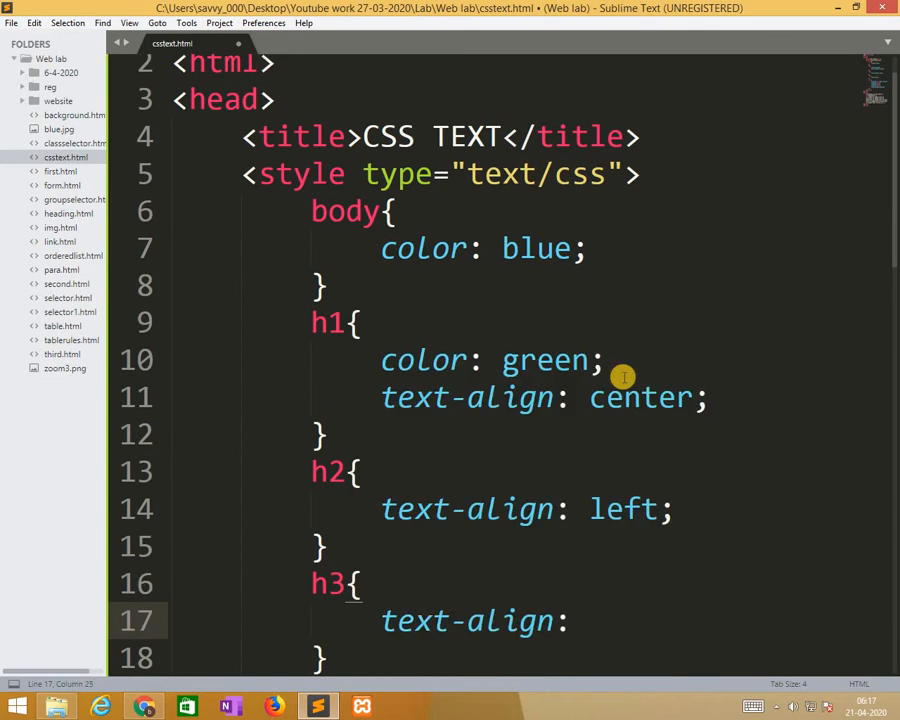
text(right;)
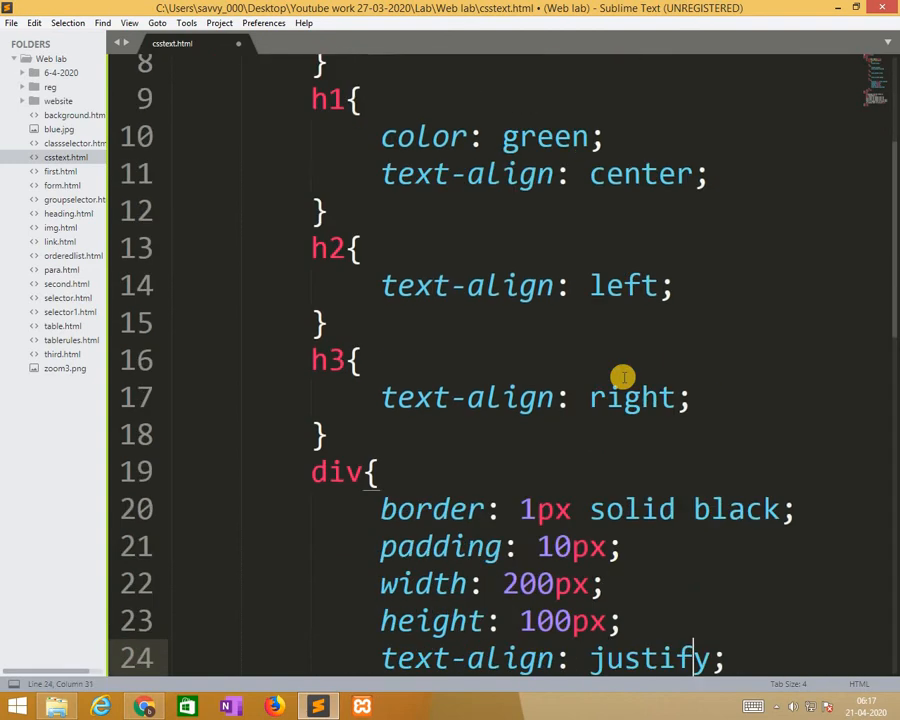
Add Welcome H2 and Welcome H3 headings under the h1, renamed Welcome H1
scroll(down, 3)
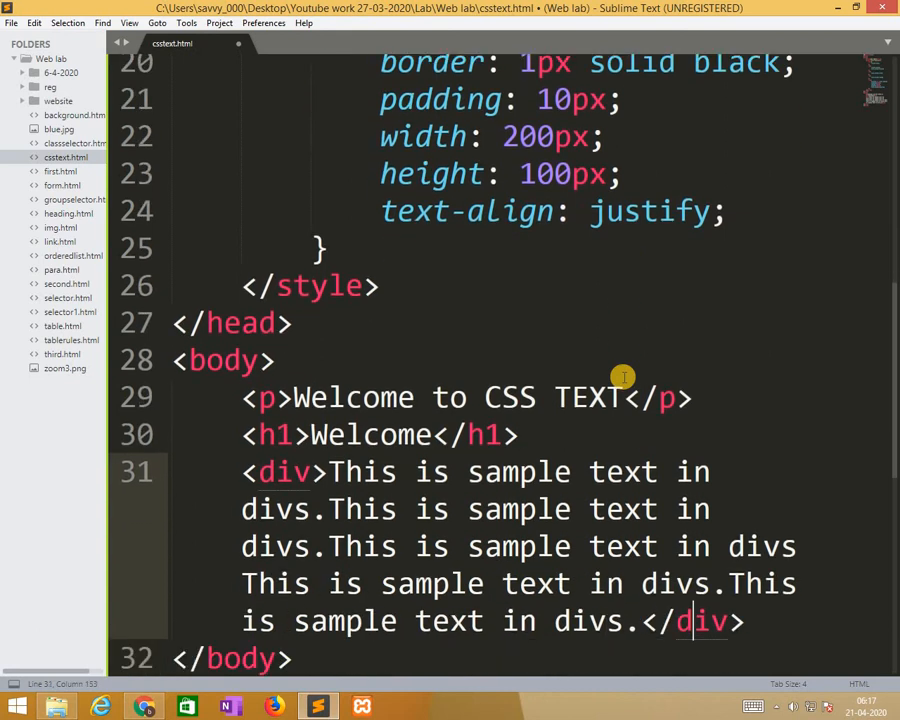
key(enter)
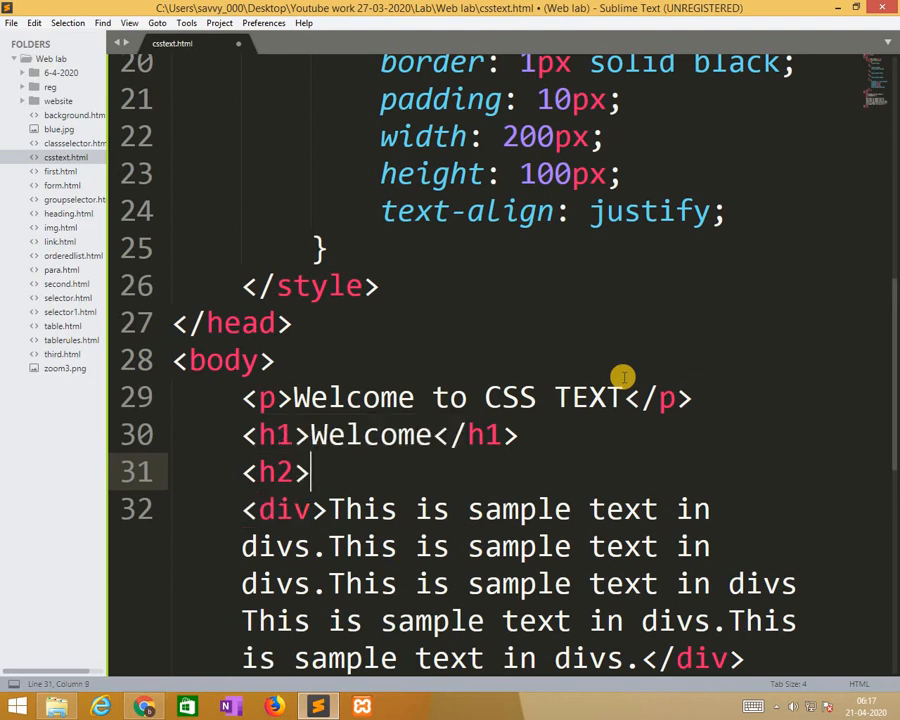
text(</h2>)
text(<h3></h3>)
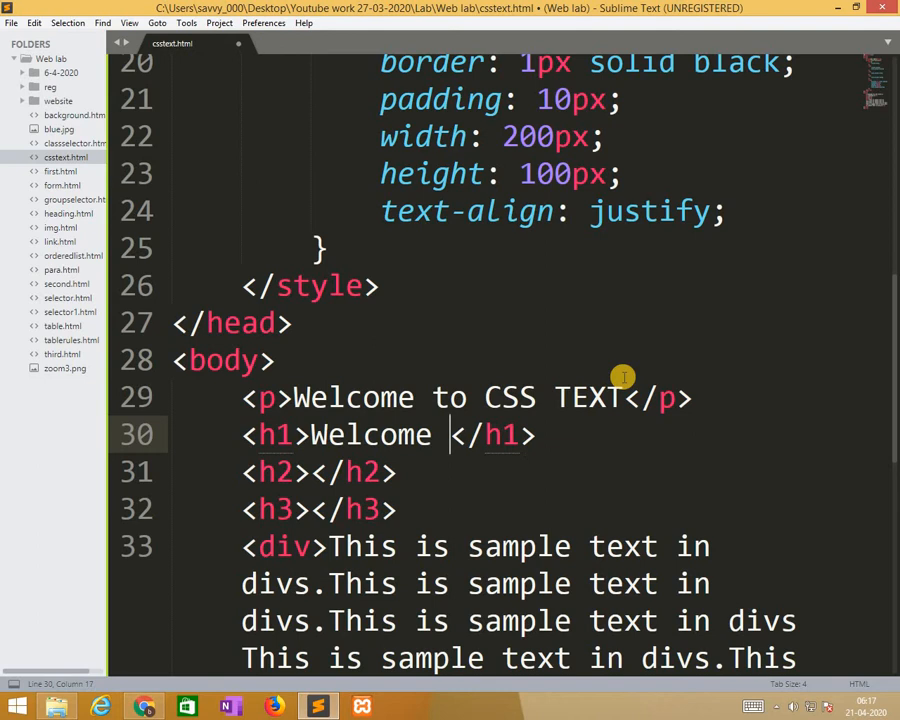
text(H1)
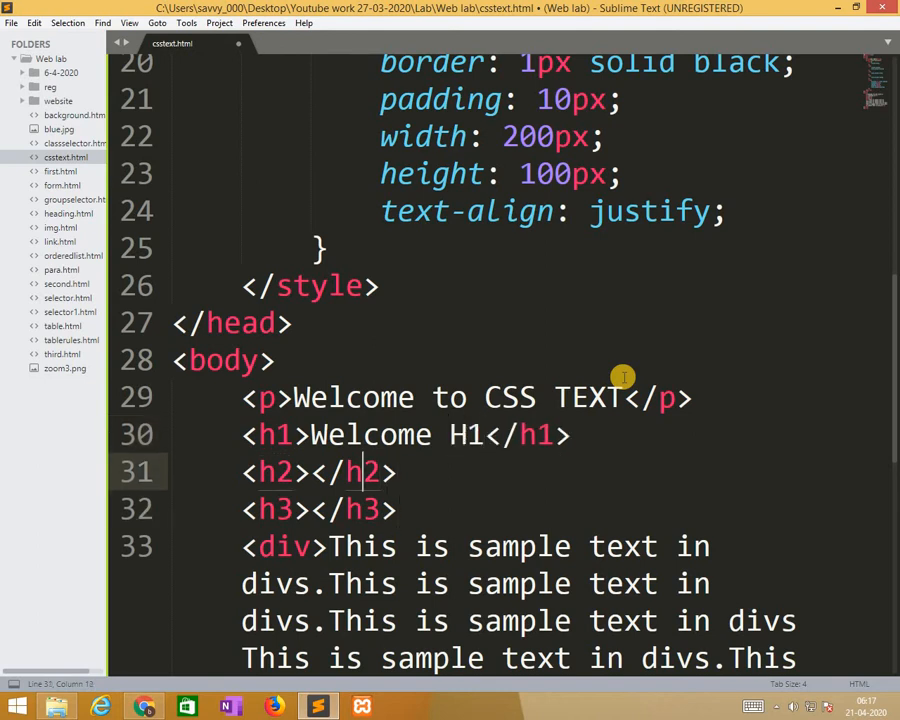
text(Welcome H2)
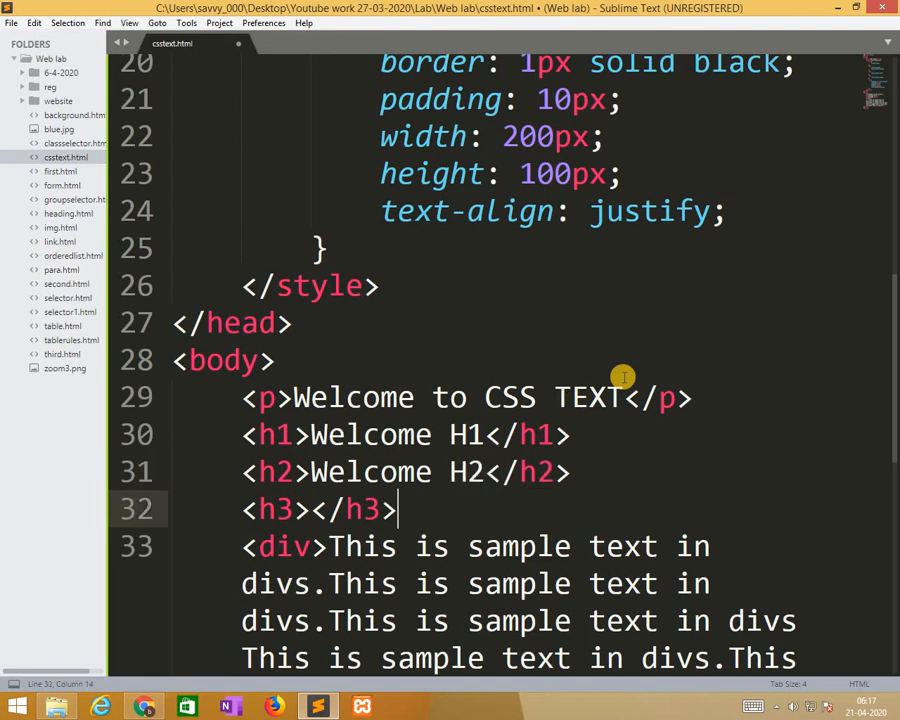
text(Welcome)
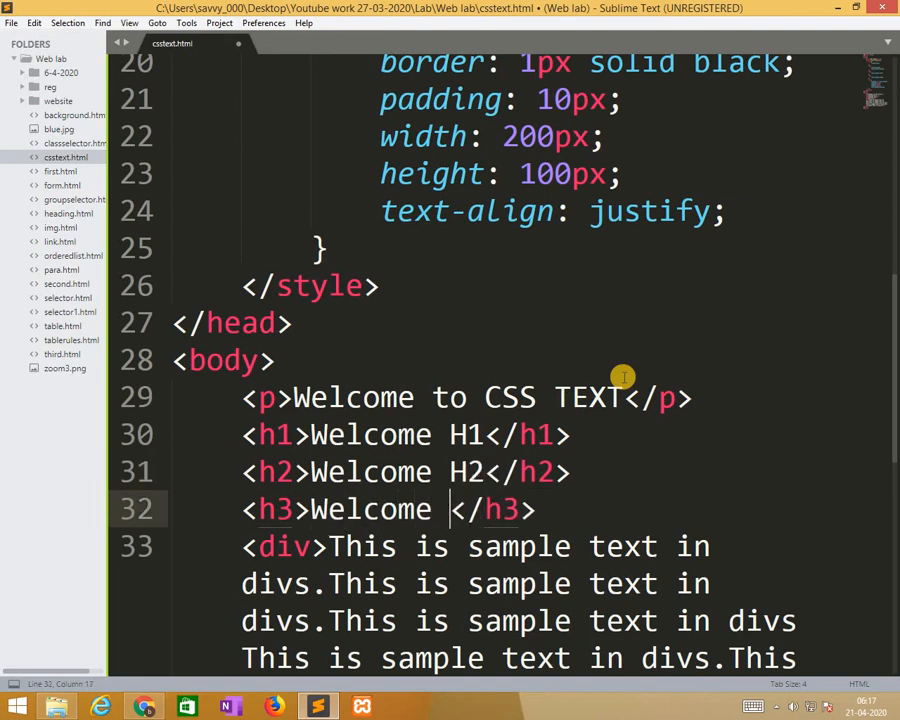
text(H#)
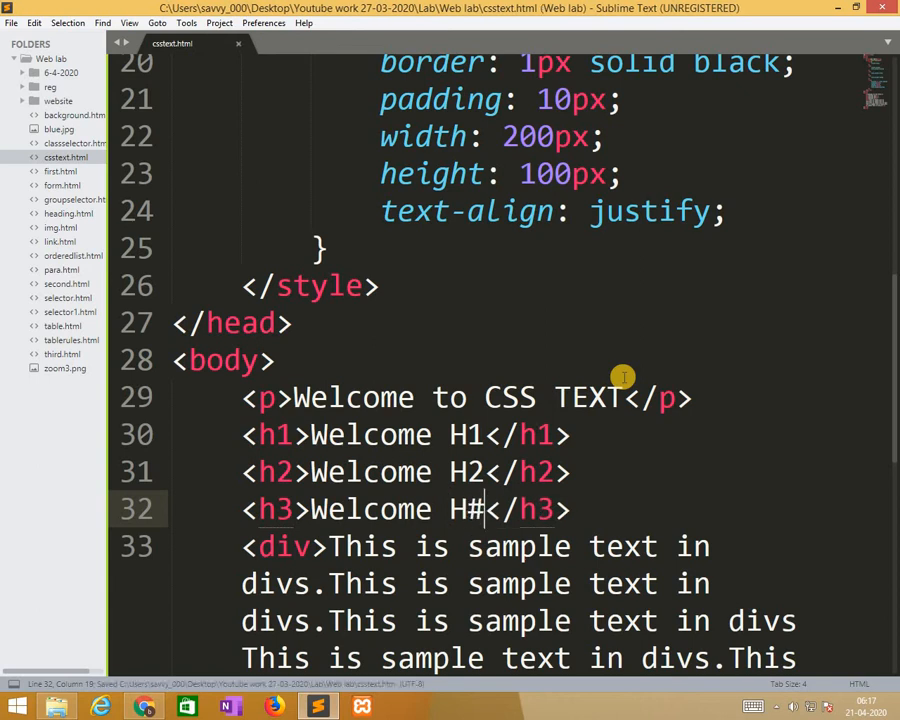
text(3)
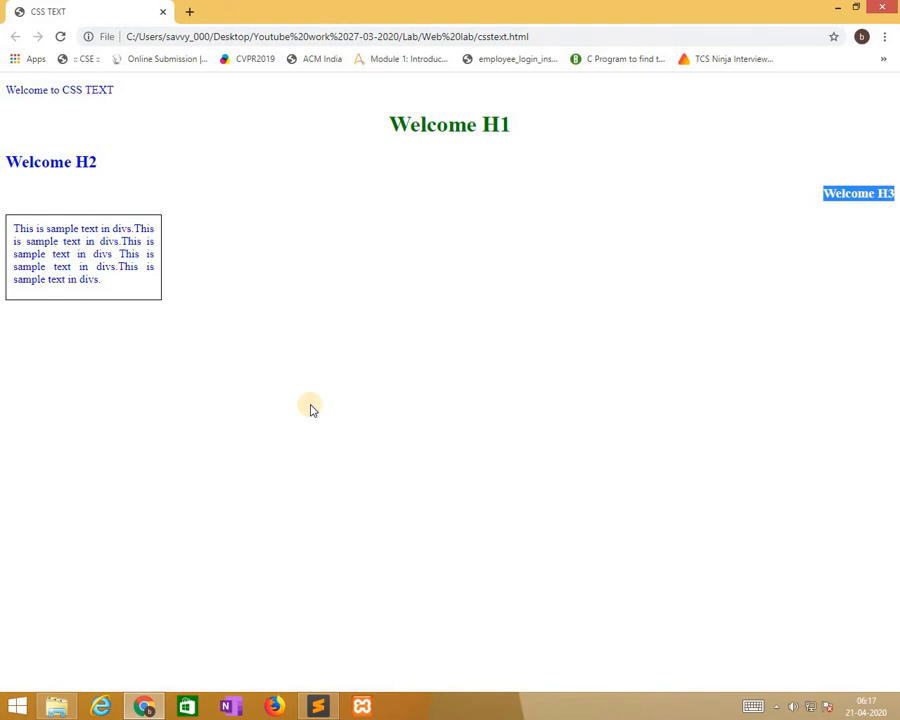
mouse_move(356, 576)
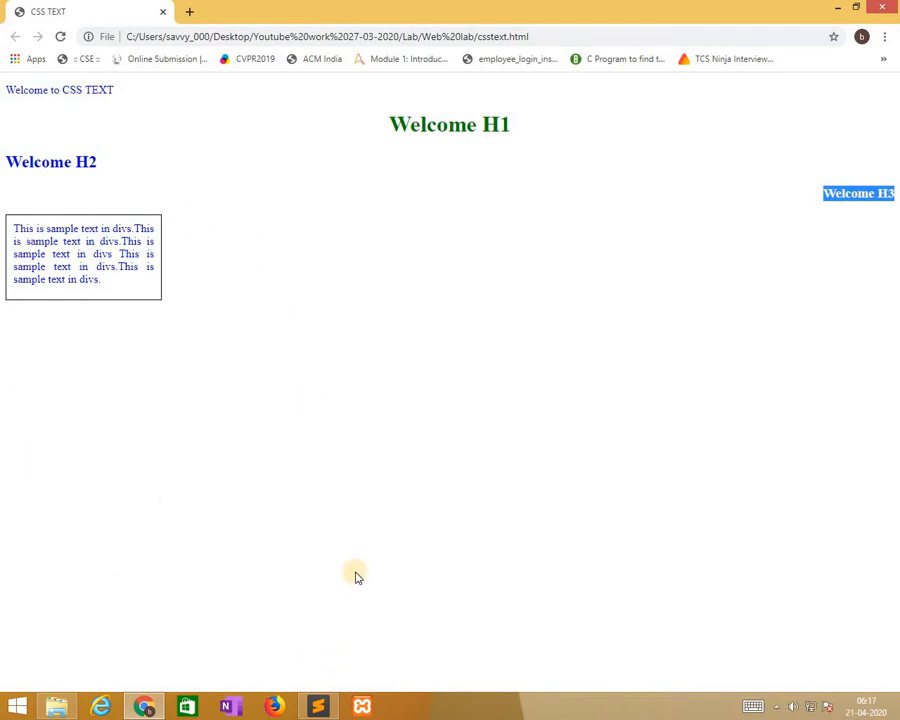
Return to Sublime Text after checking the three heading alignments in Chrome
click(318, 707)
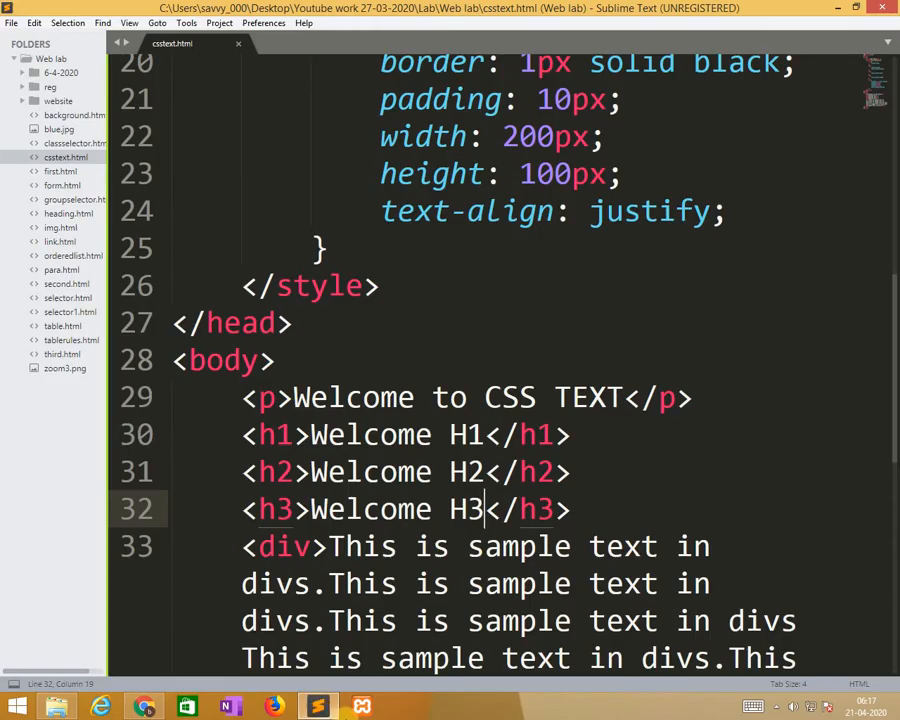
mouse_move(888, 395)
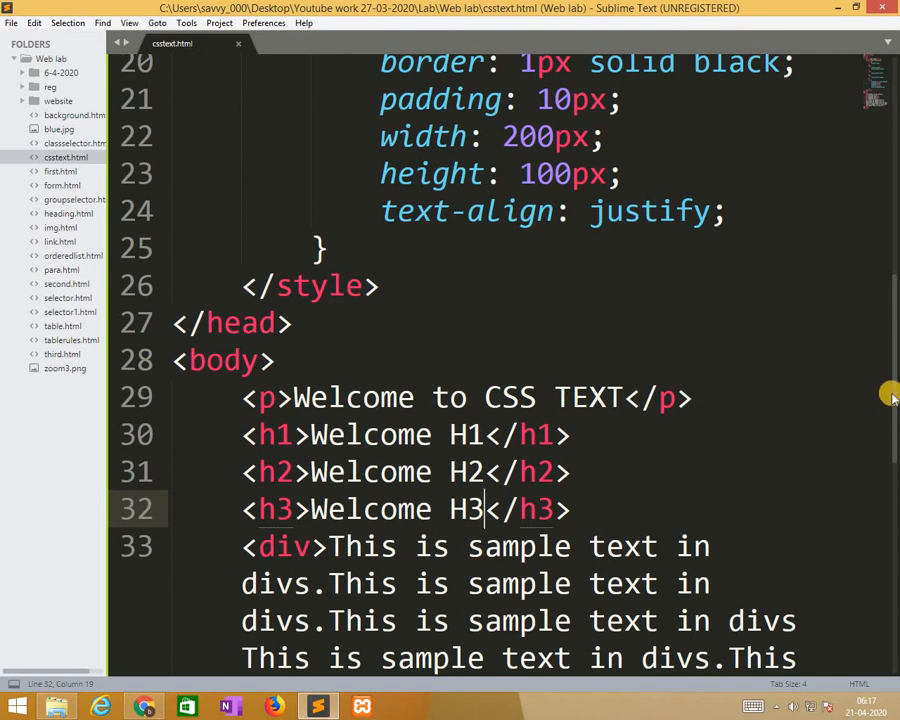
Add text-decoration: overline; to the h1 rule using autocomplete
scroll(up, 3)
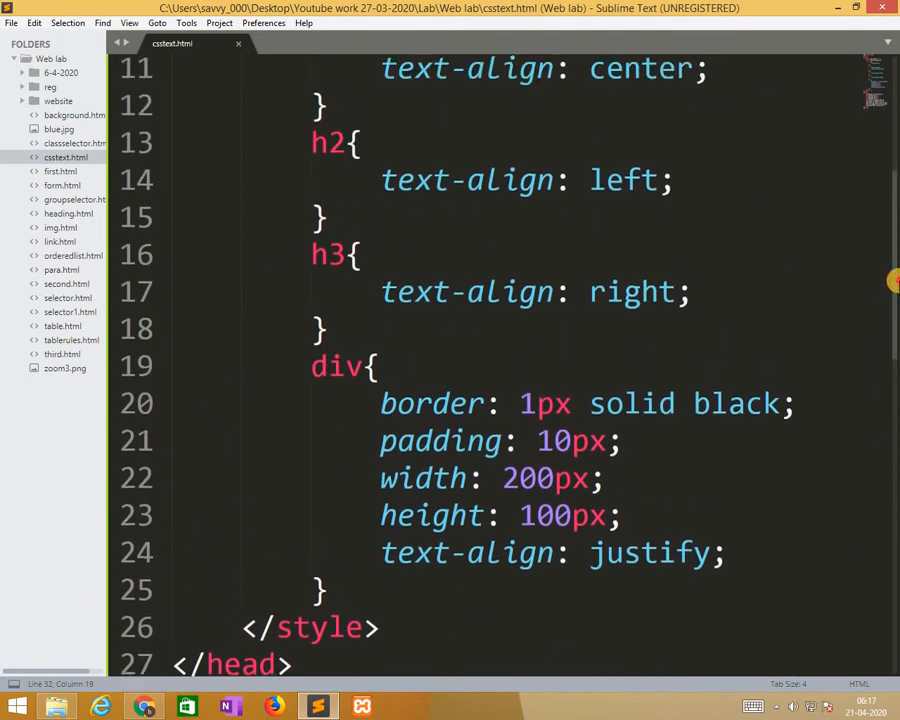
scroll(up, 3)
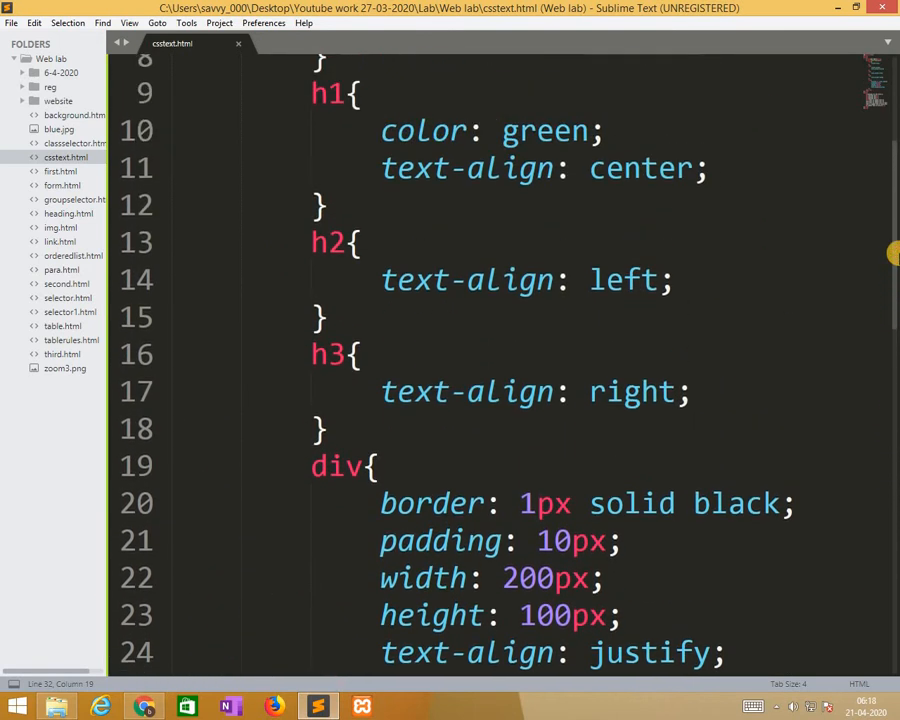
click(710, 168)
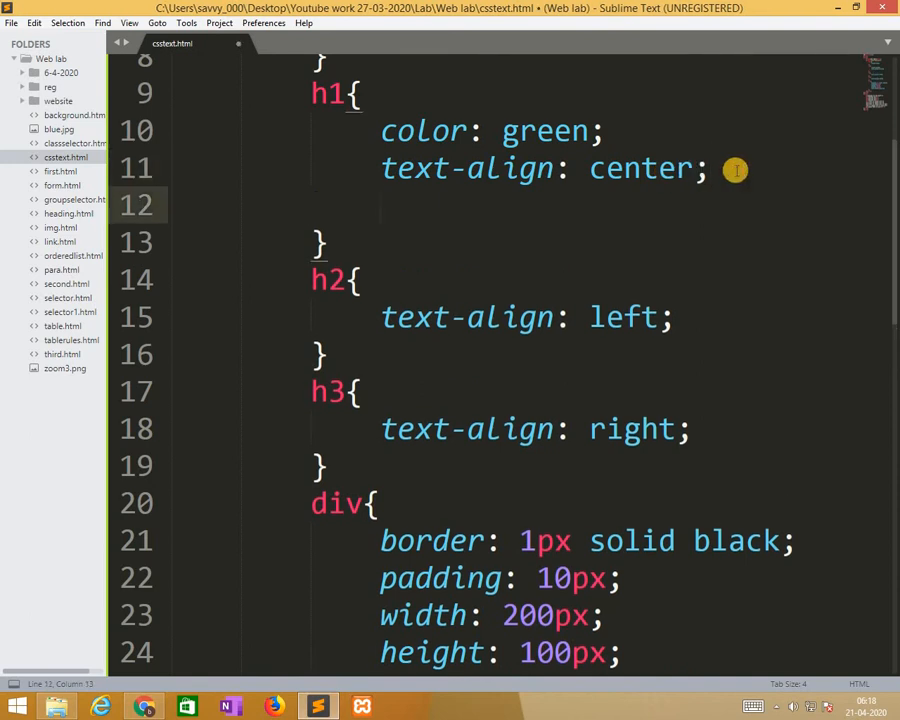
text(text)
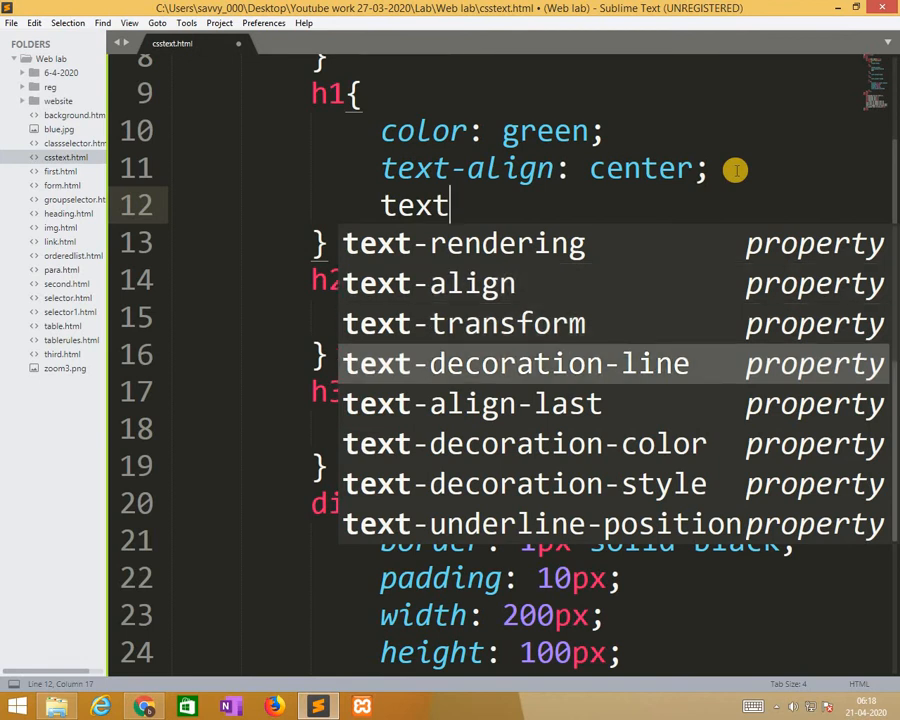
click(515, 363)
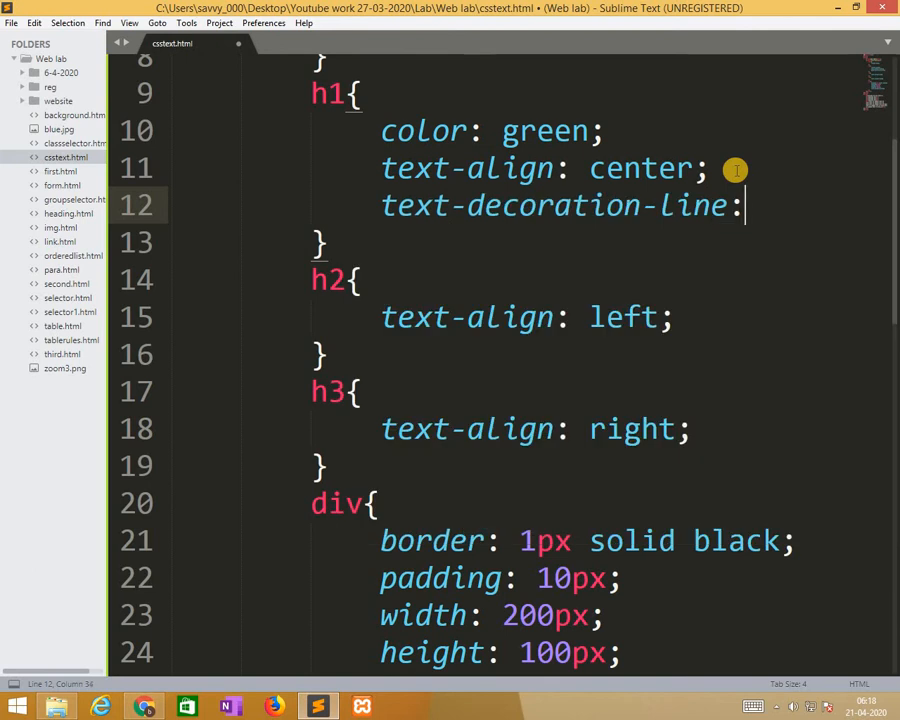
key(backspace)
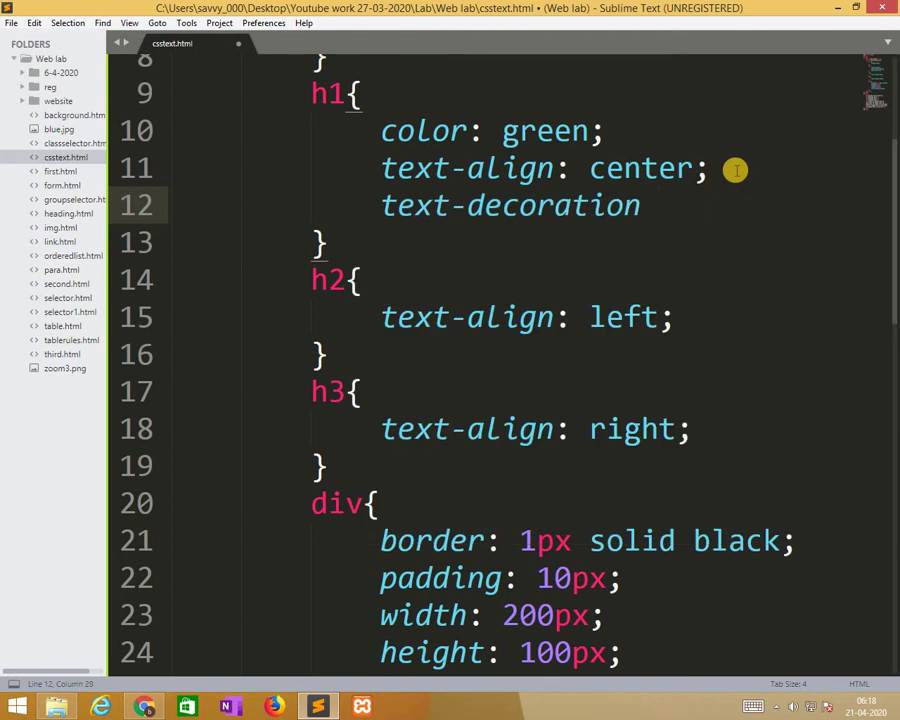
text(:;)
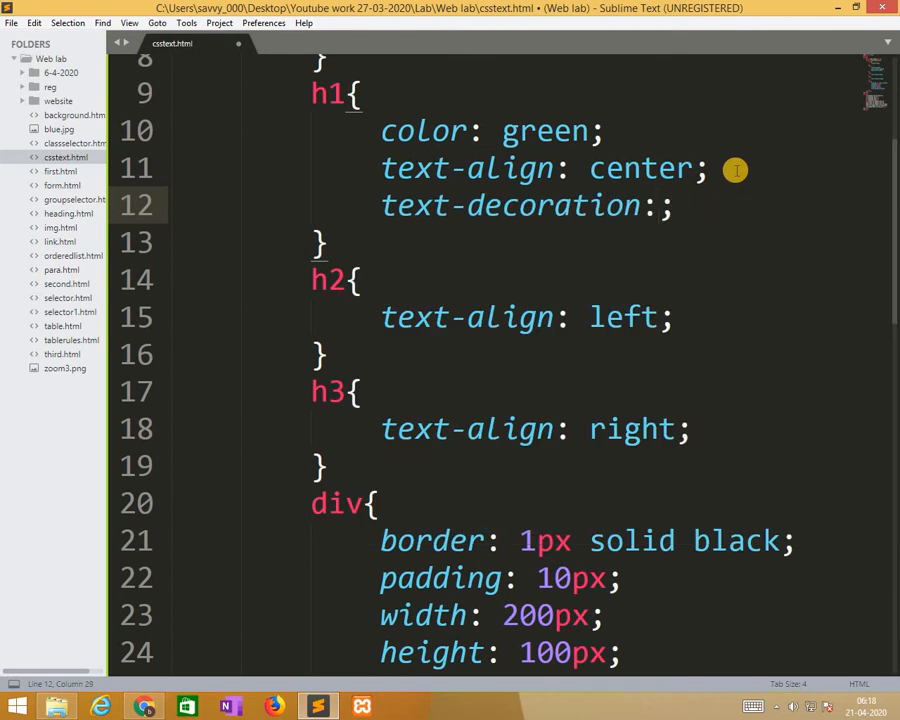
text(overline)
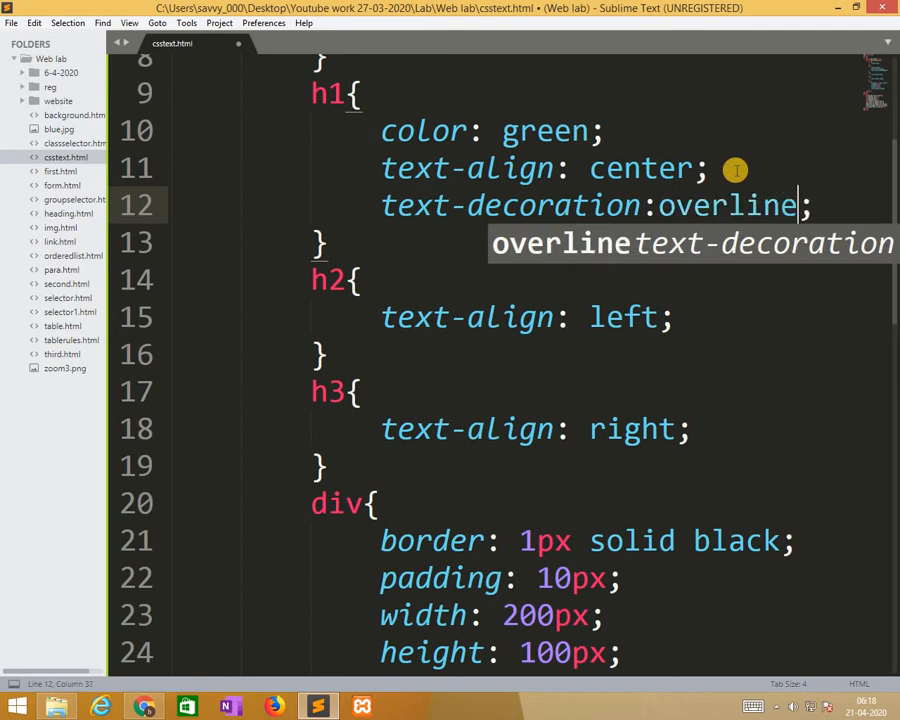
click(357, 279)
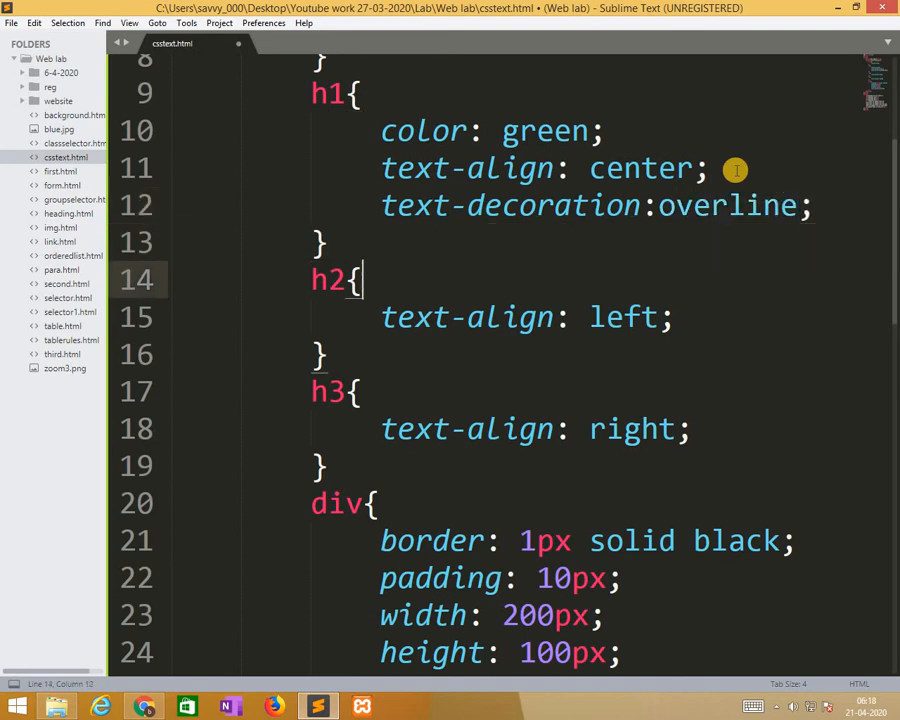
Add text-decoration: line-through; to the h2 rule
text(text-)
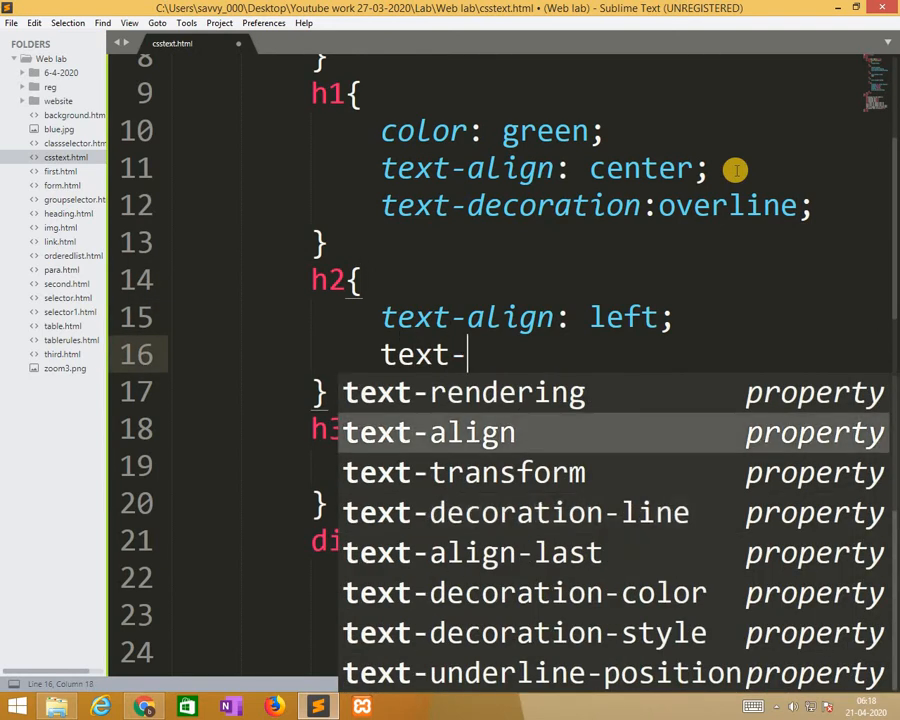
text(decoration:)
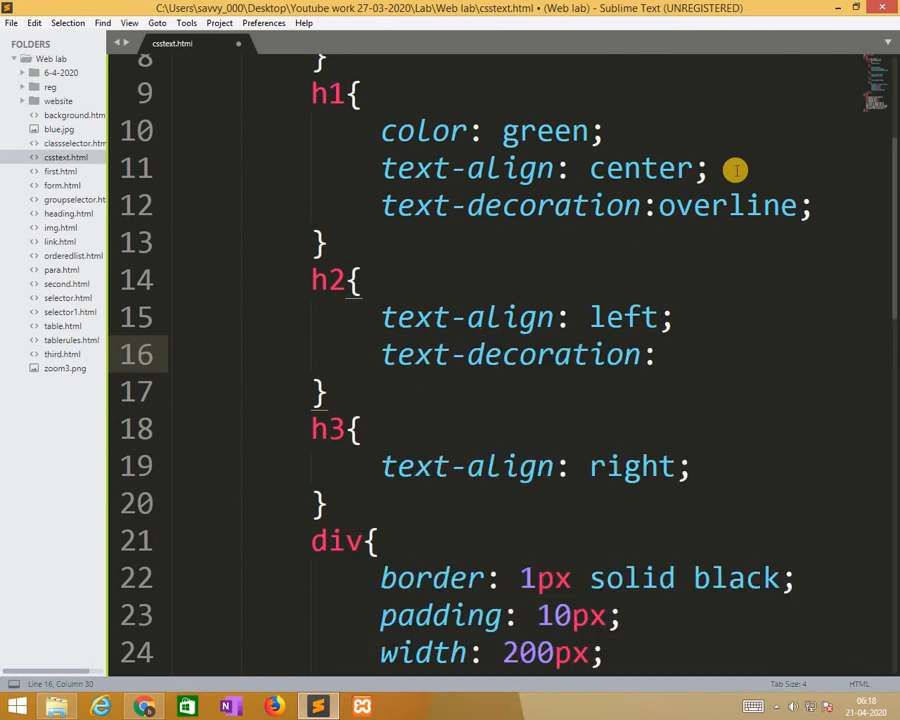
text(line)
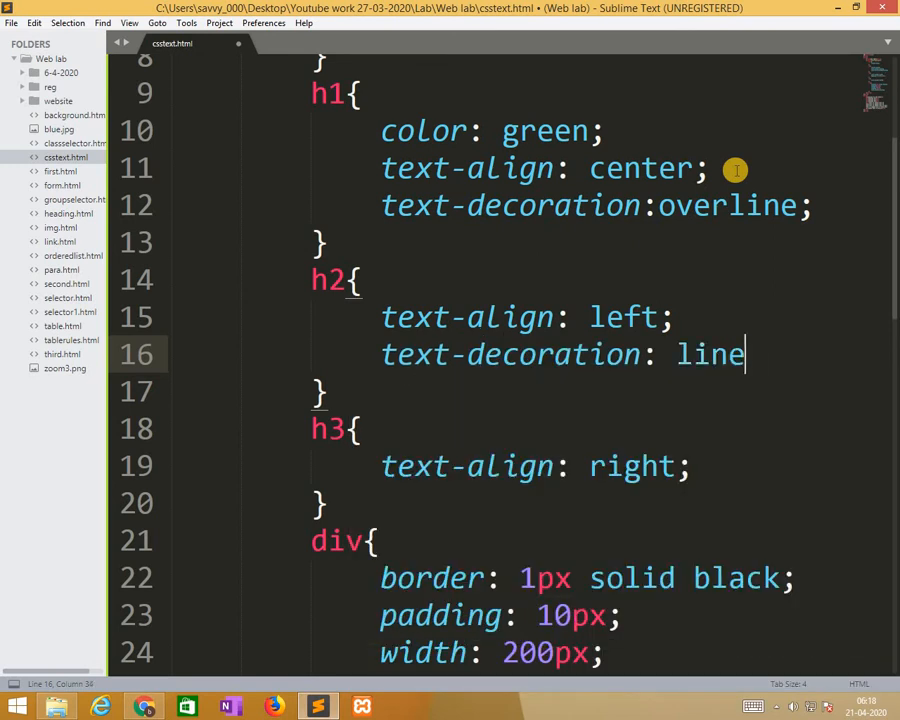
text(-)
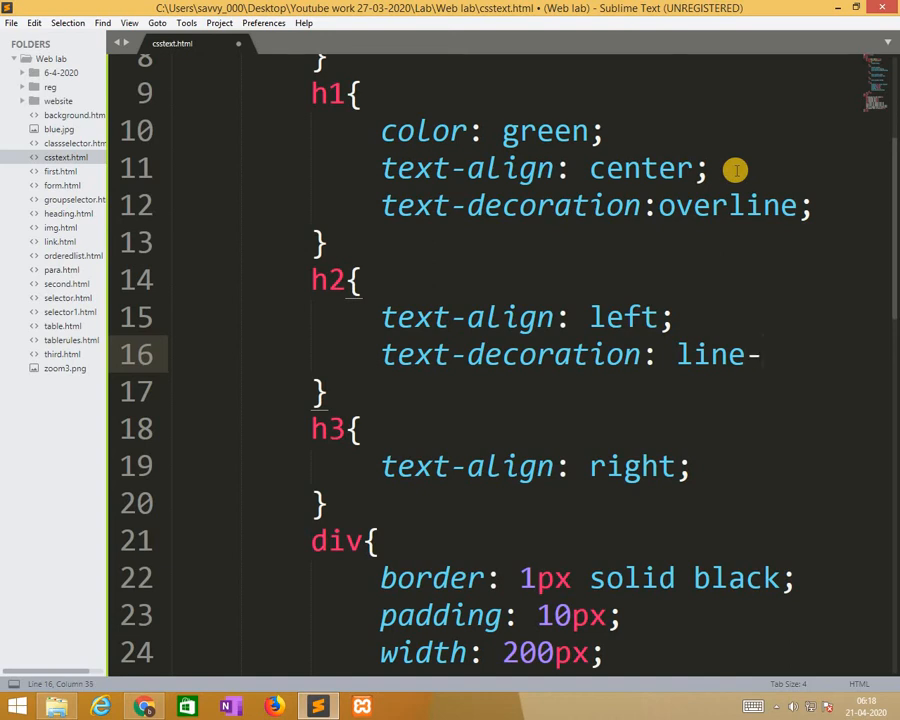
text(through;)
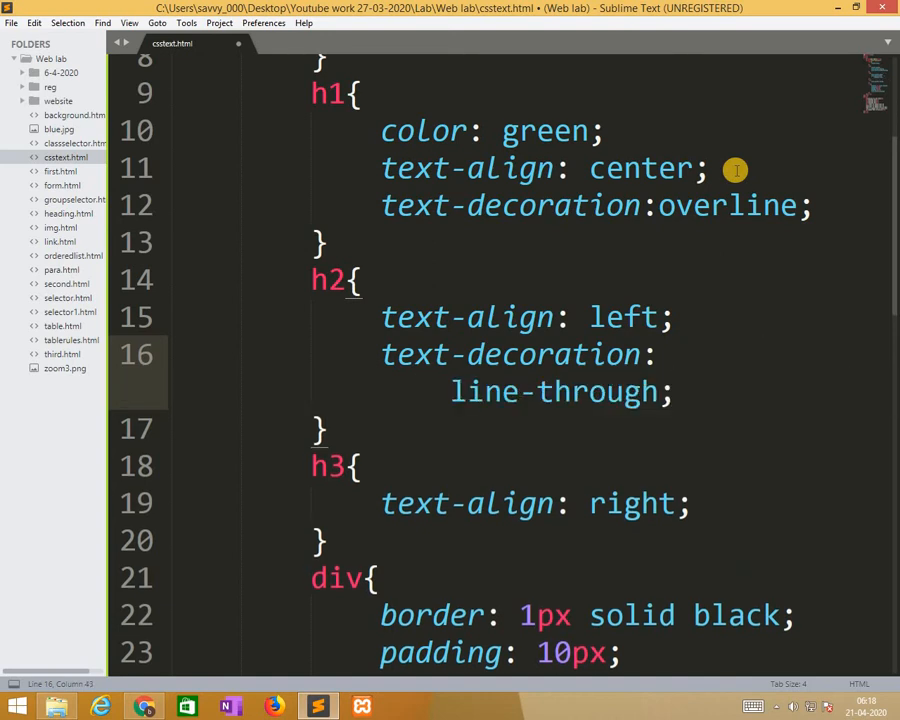
Add text-decoration: underline; on a new line in the h3 rule
key(enter)
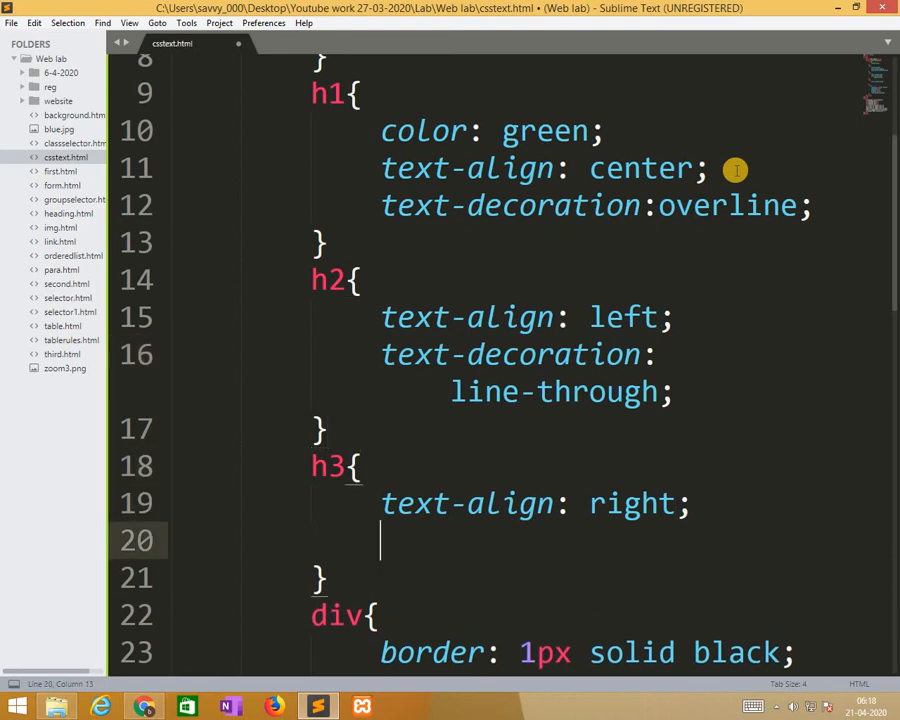
text(text-decoration:)
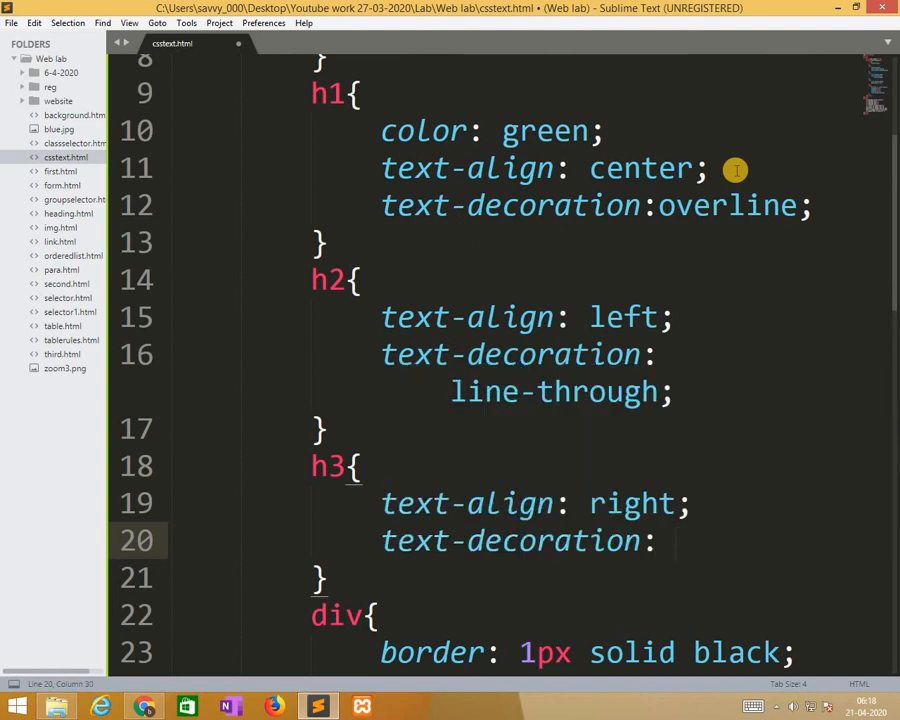
text(underlin)
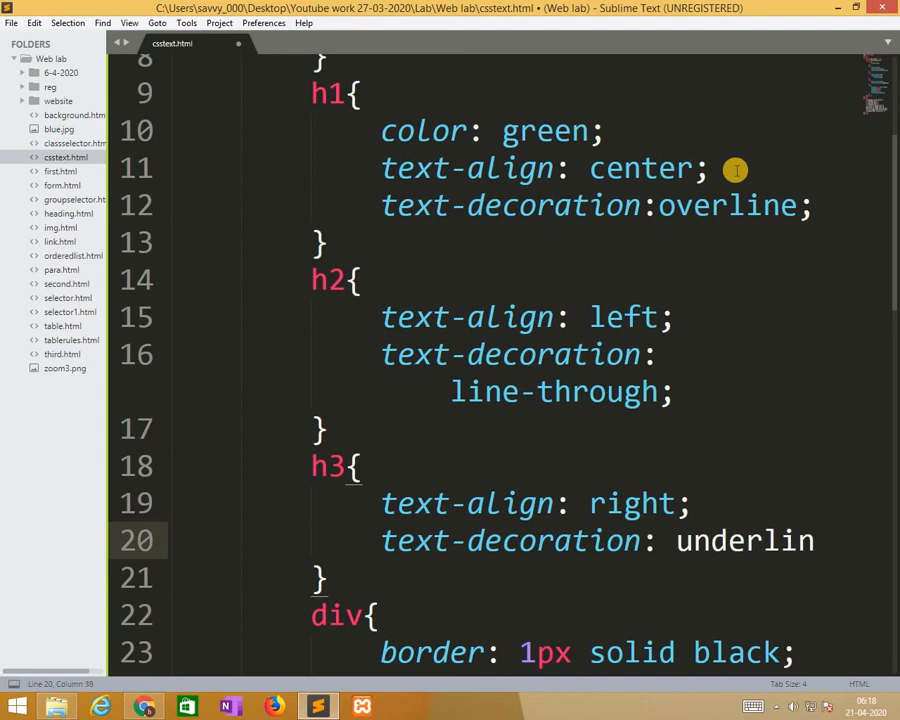
text(e;)
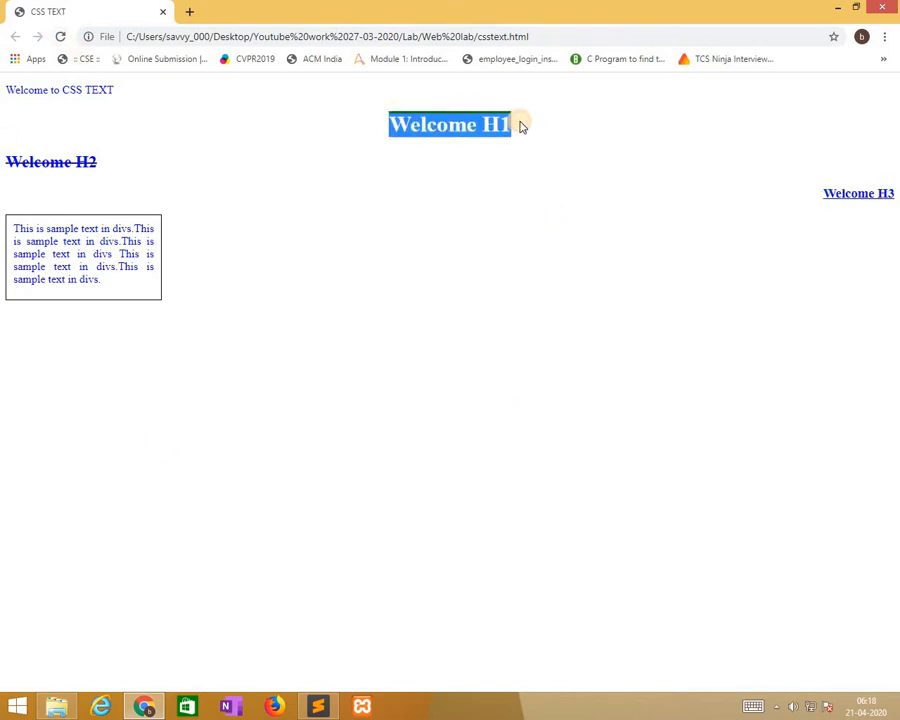
mouse_move(12, 161)
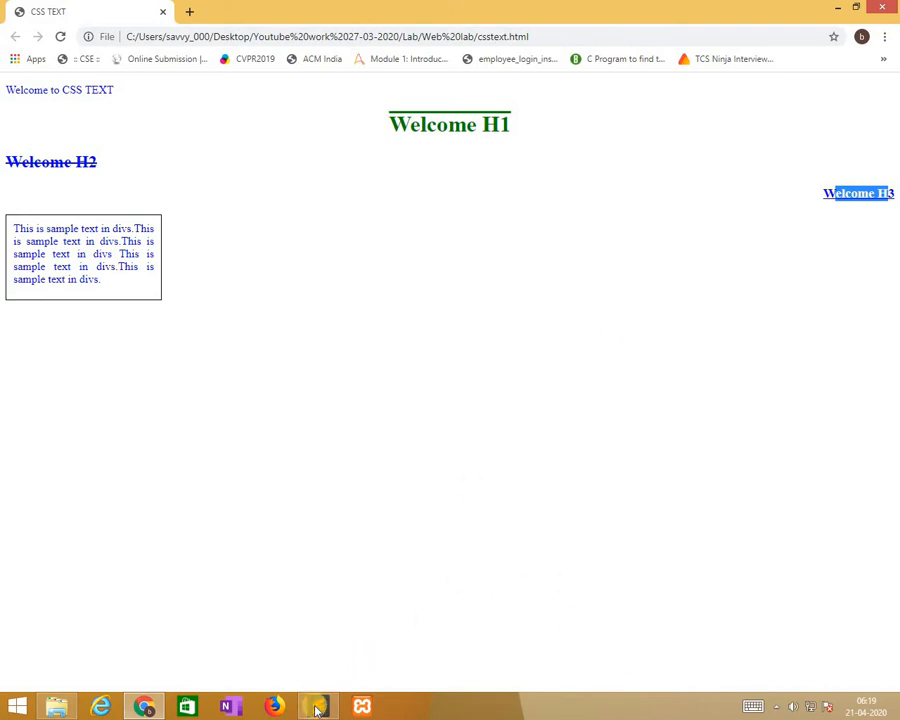
Return to Sublime Text after confirming the overline, line-through and underline headings
click(317, 707)
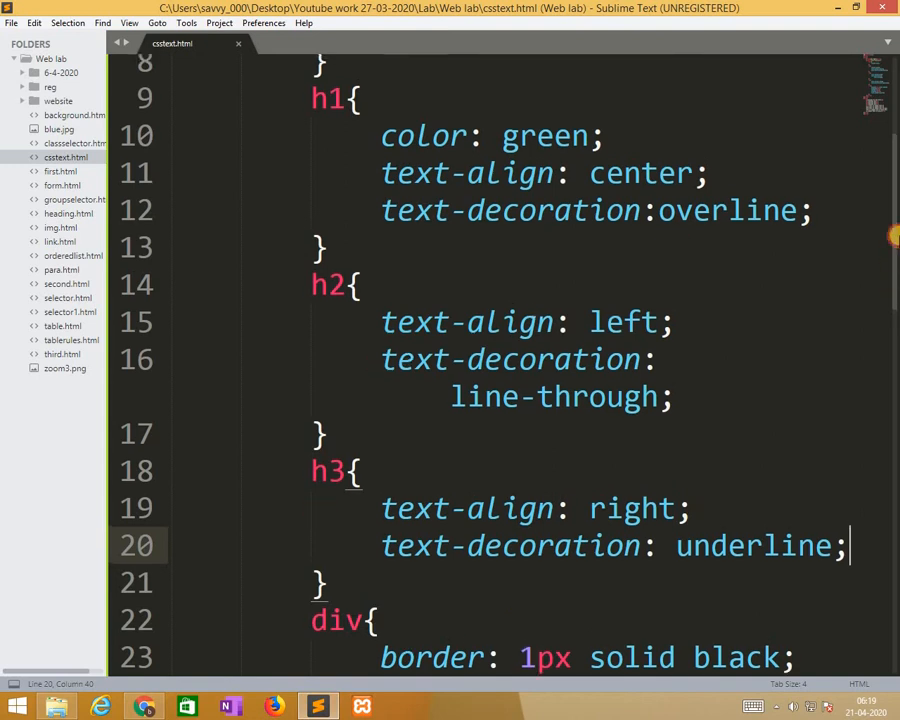
Add a p.upper rule with text-transform: uppercase;
scroll(up, 3)
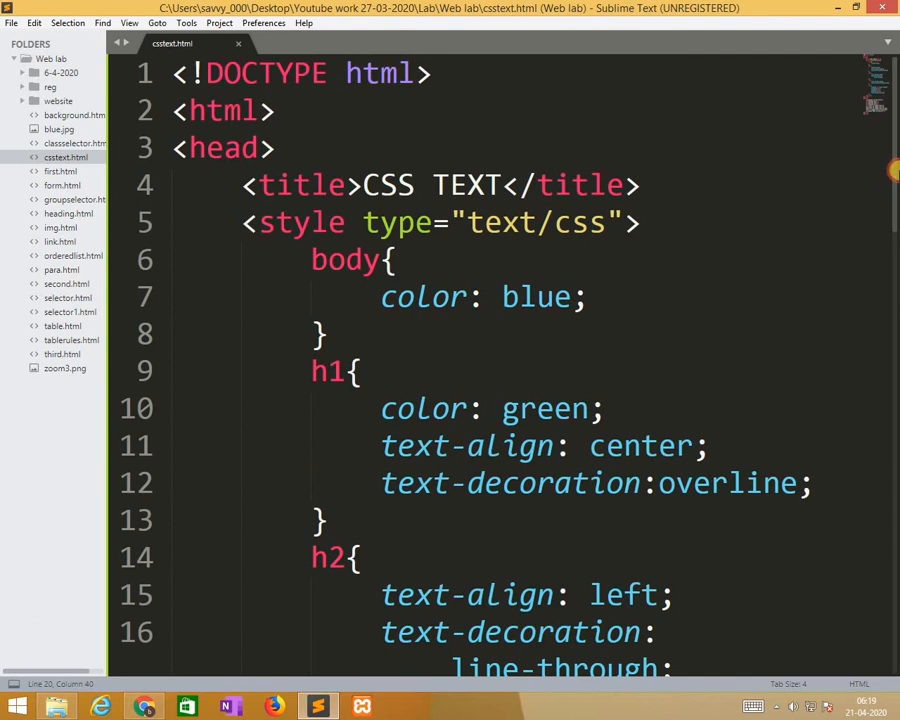
scroll(down, 3)
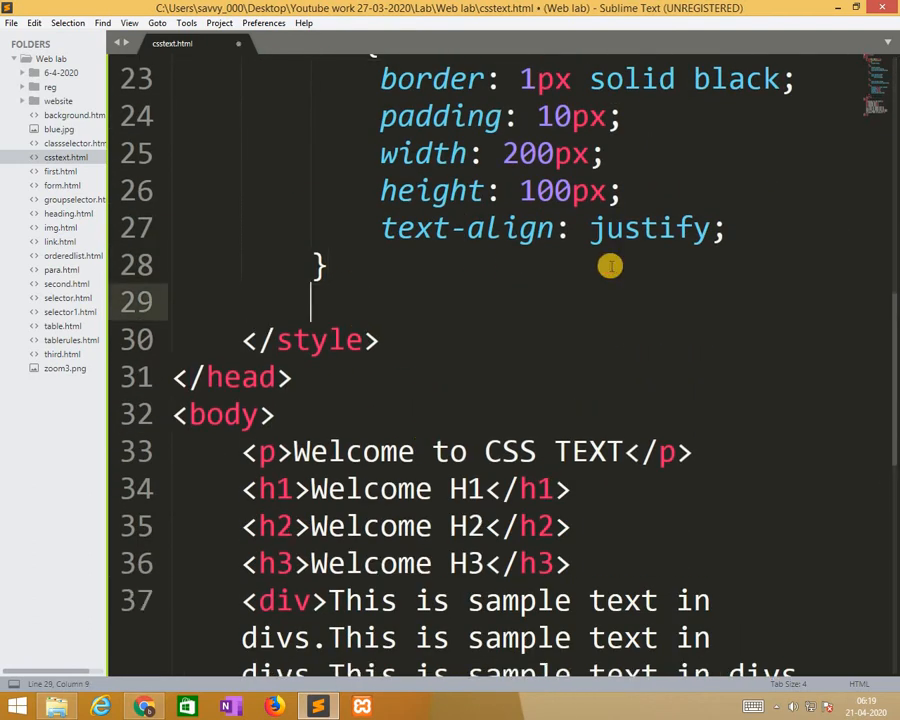
text(p.)
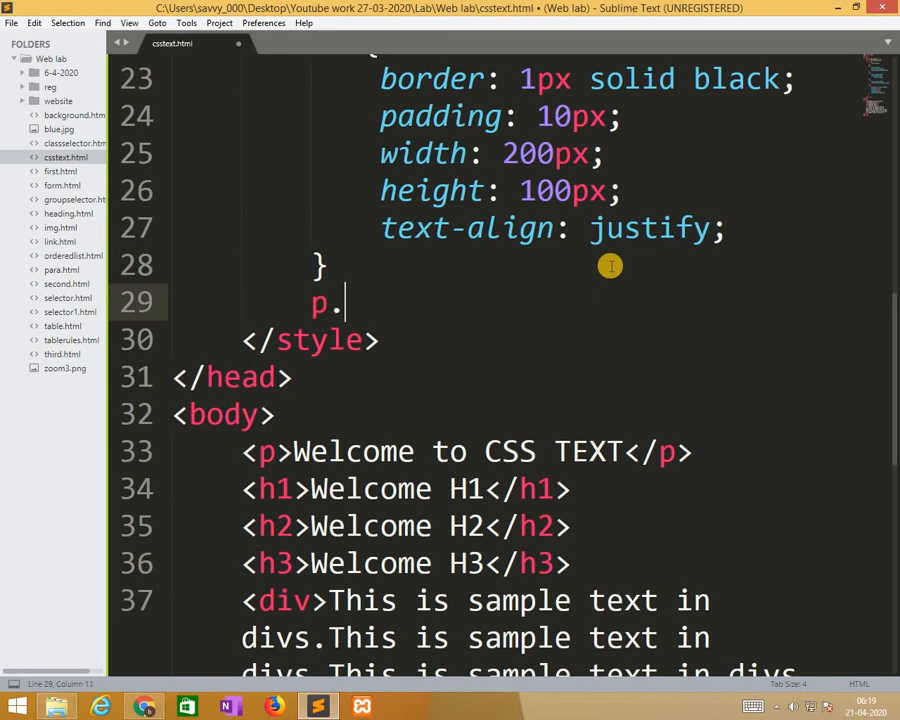
text(upper{)
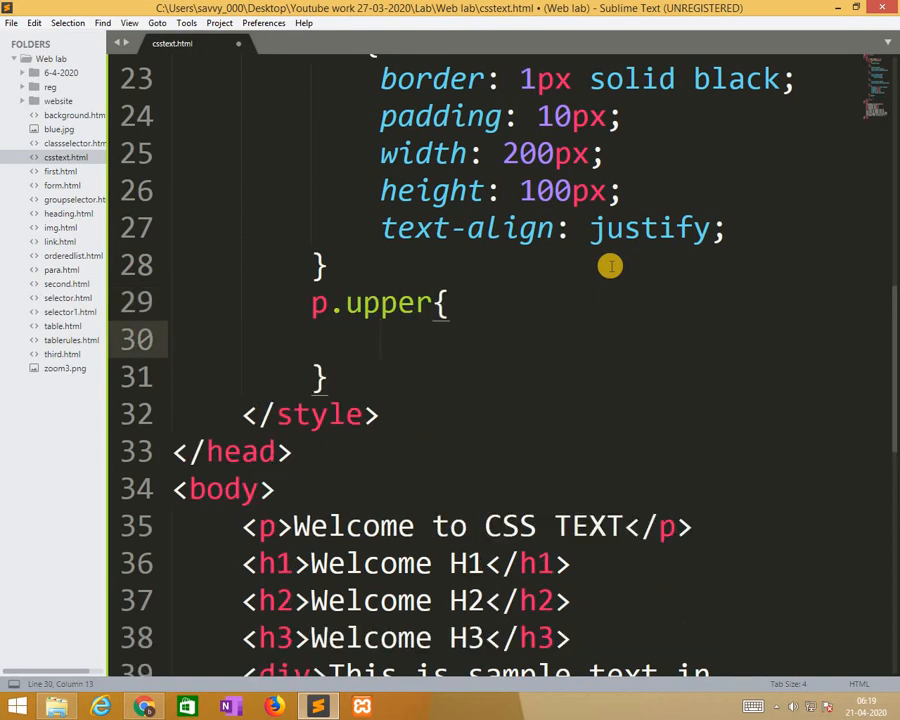
text(text)
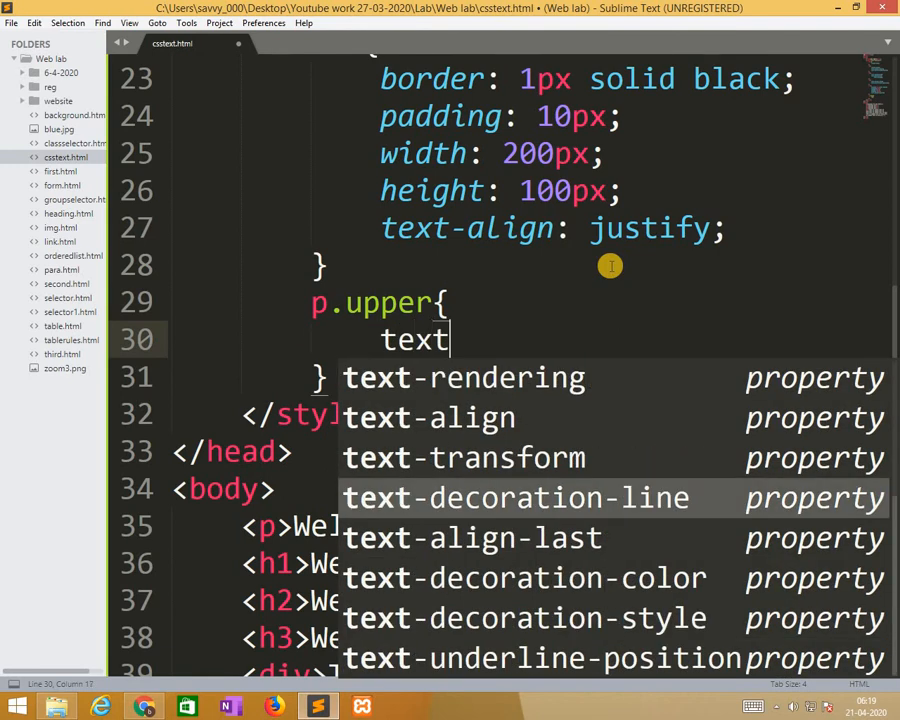
text(-transform:)
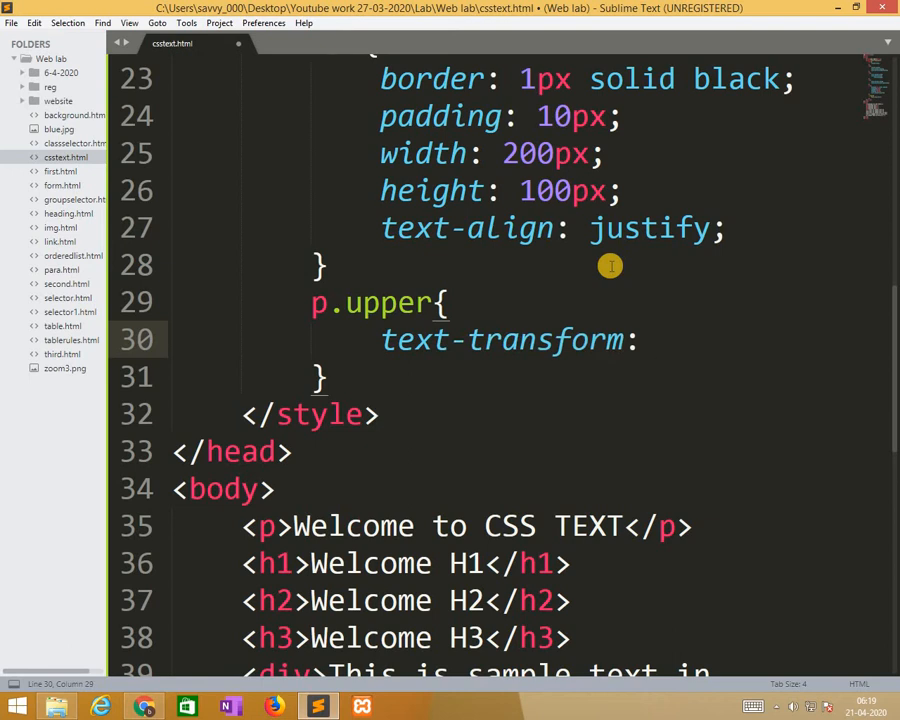
text(uppercase;)
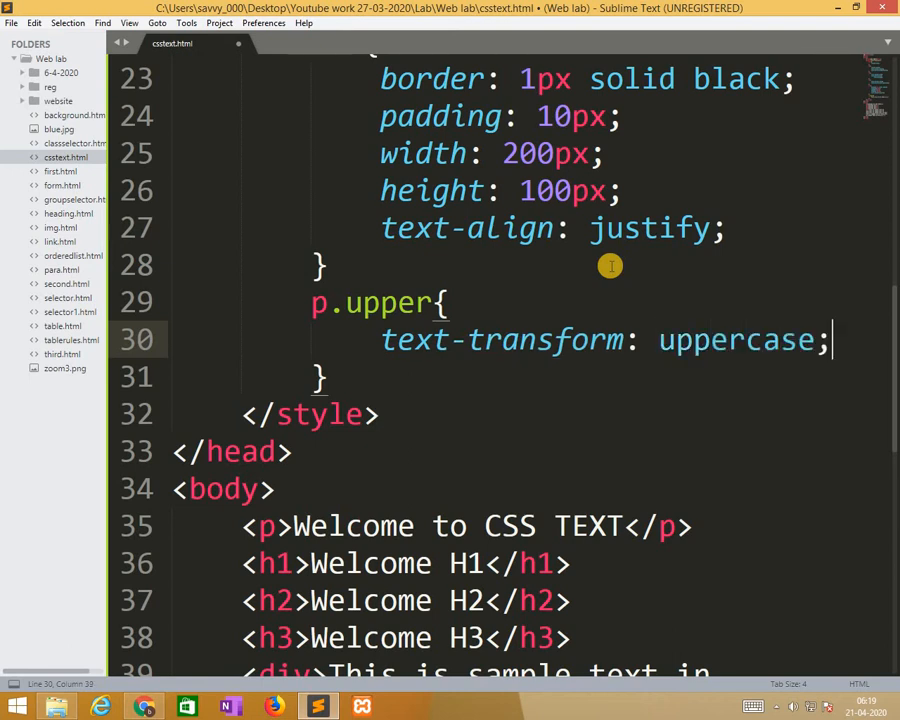
key(enter)
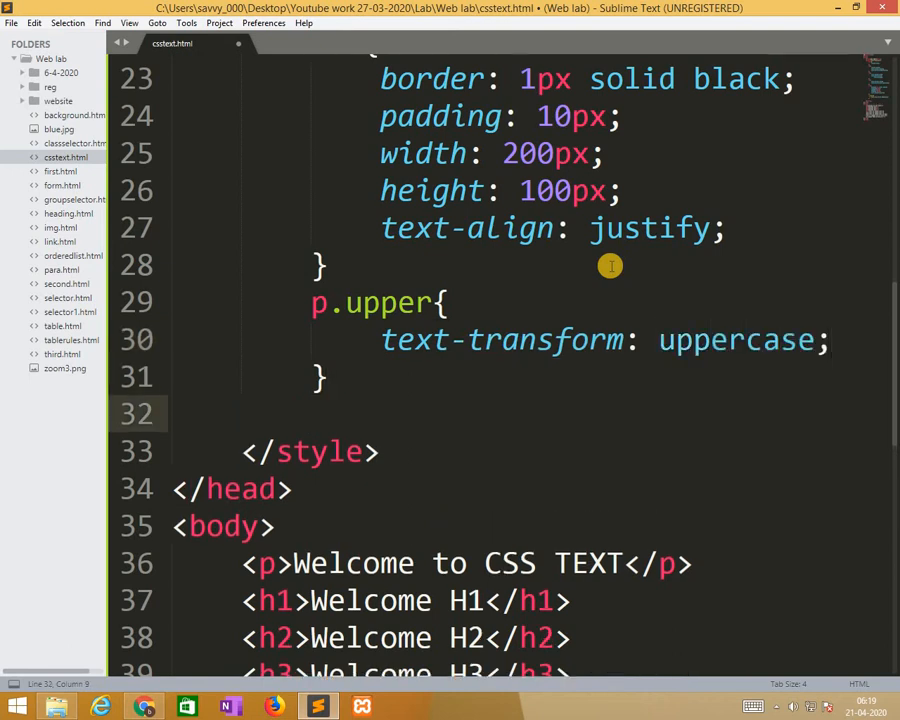
Add a p.lower rule with text-transform: lowercase
text(p.lo)
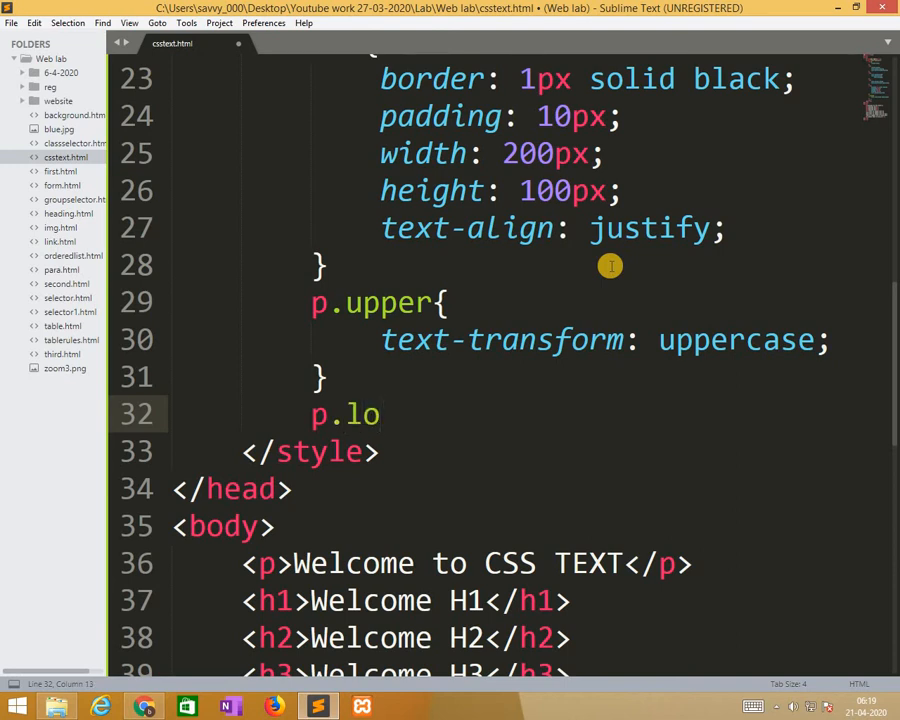
text(wer{)
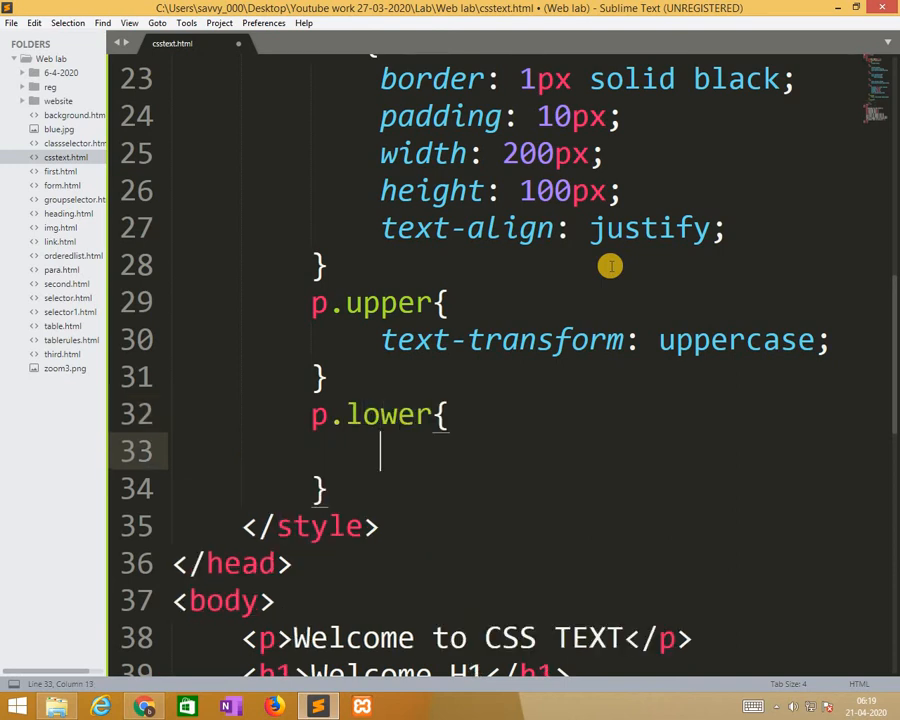
text(text-transform:)
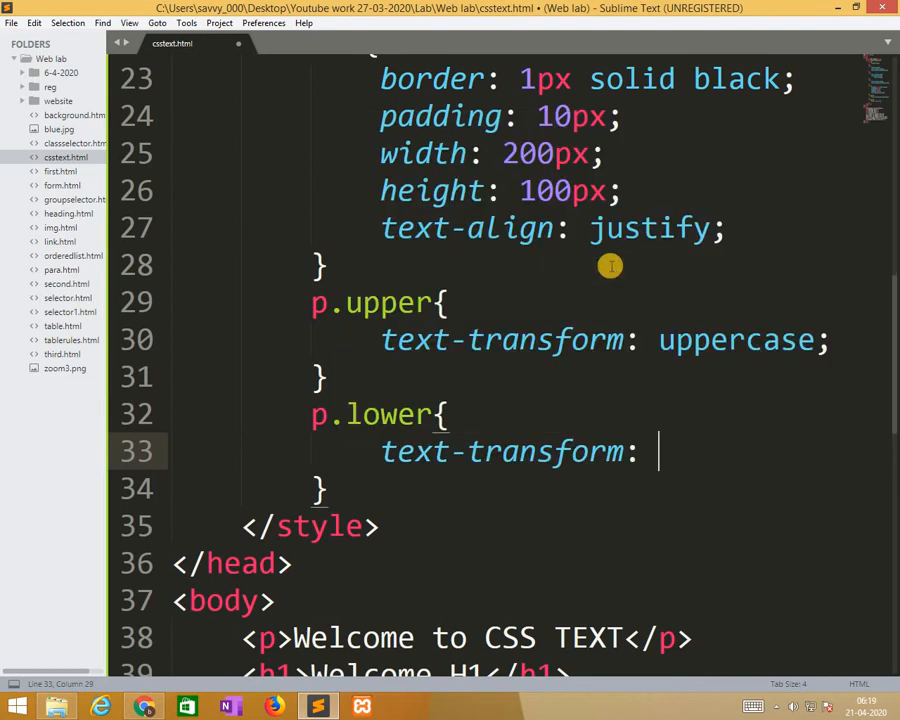
text(lowercase;)
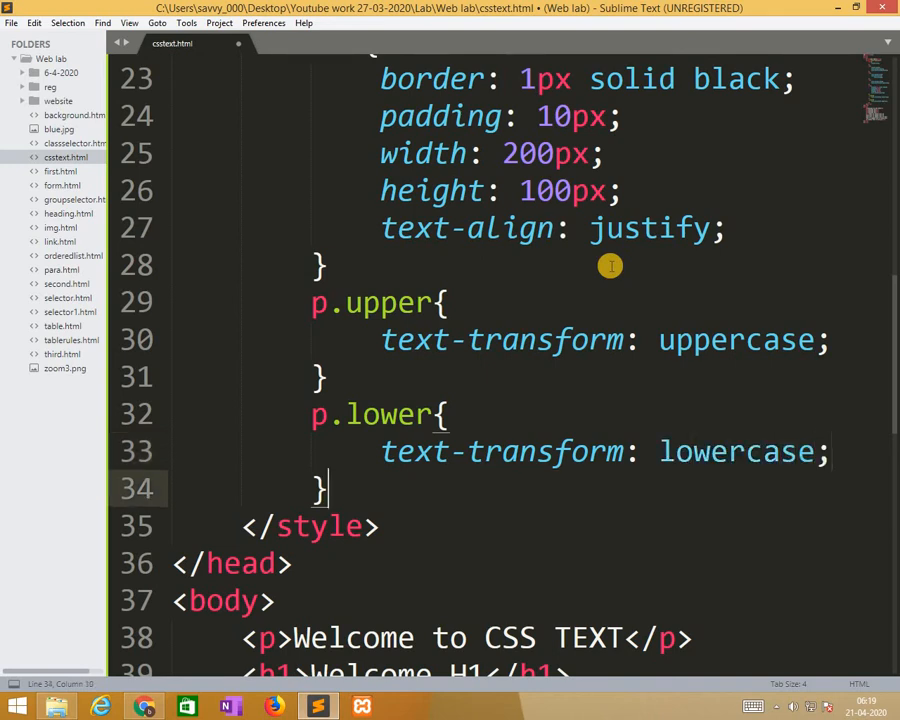
Add a p.capitalze rule with text-transform: capitalize;
text(p.)
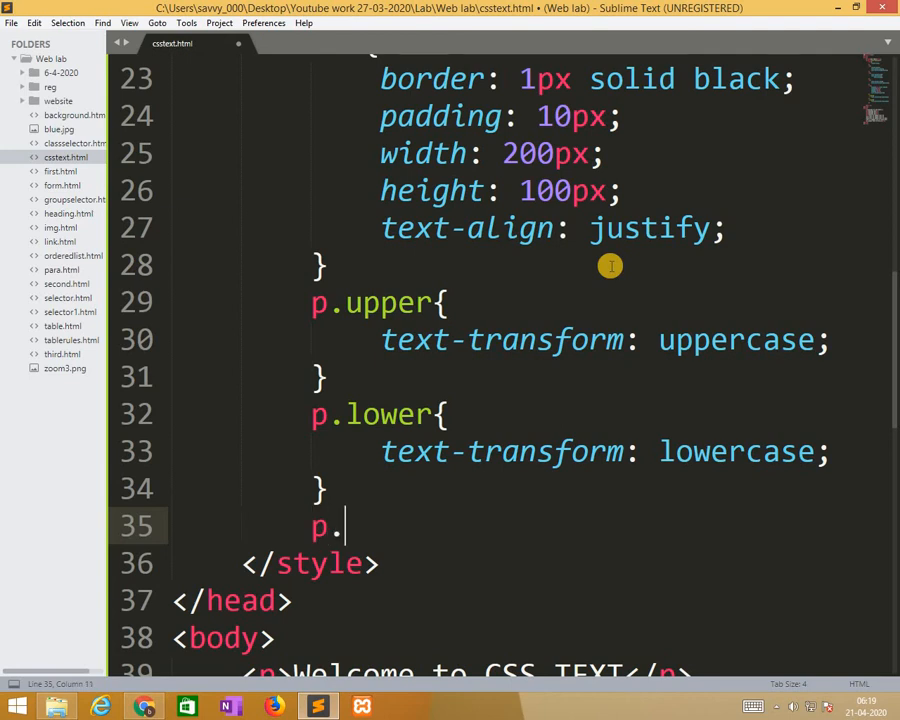
text(cap)
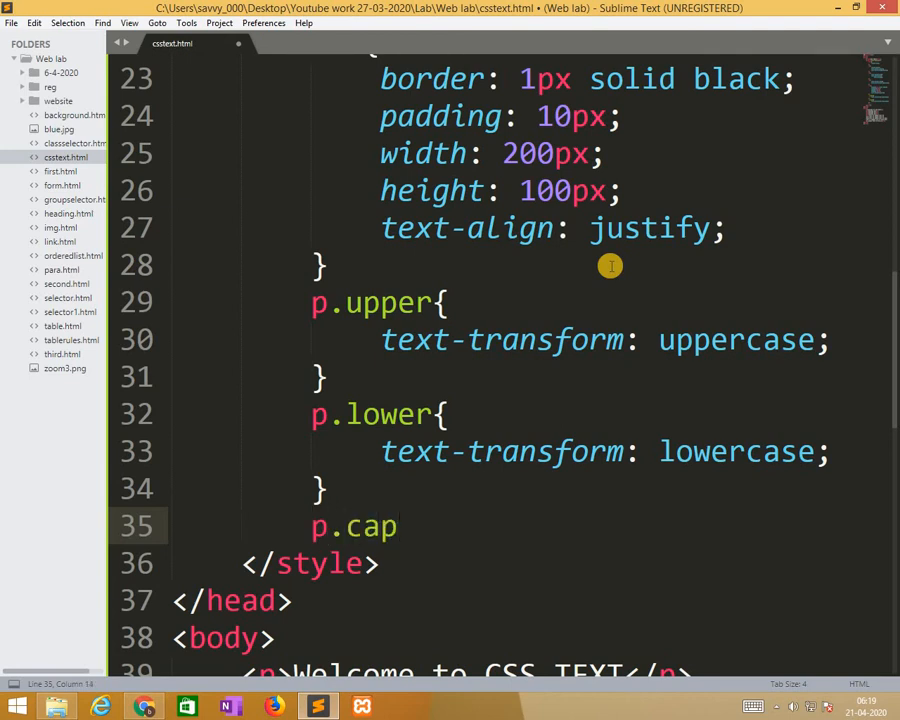
text(i)
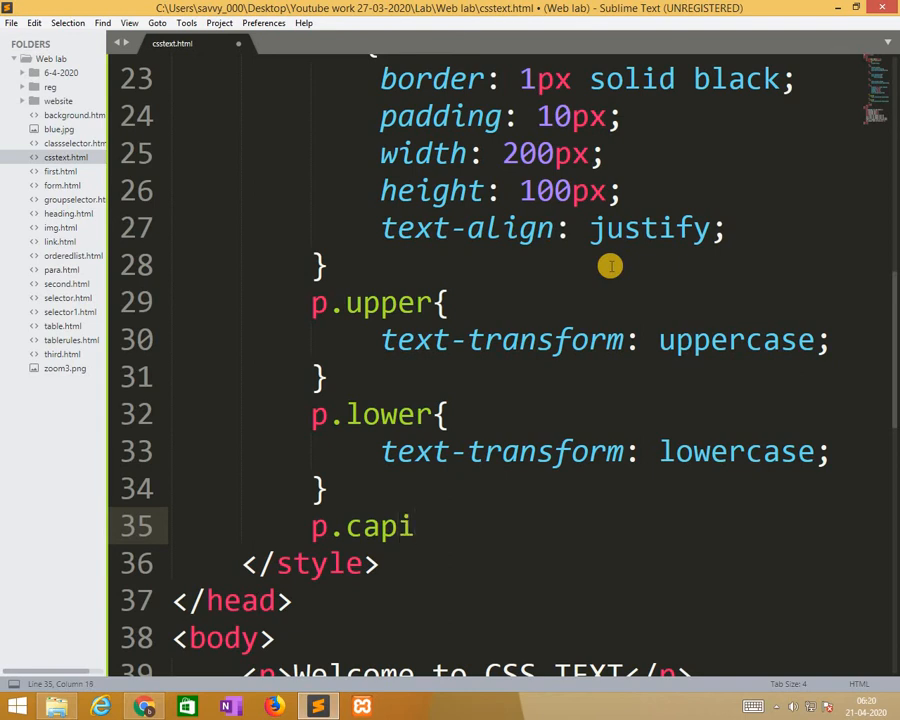
text(talze)
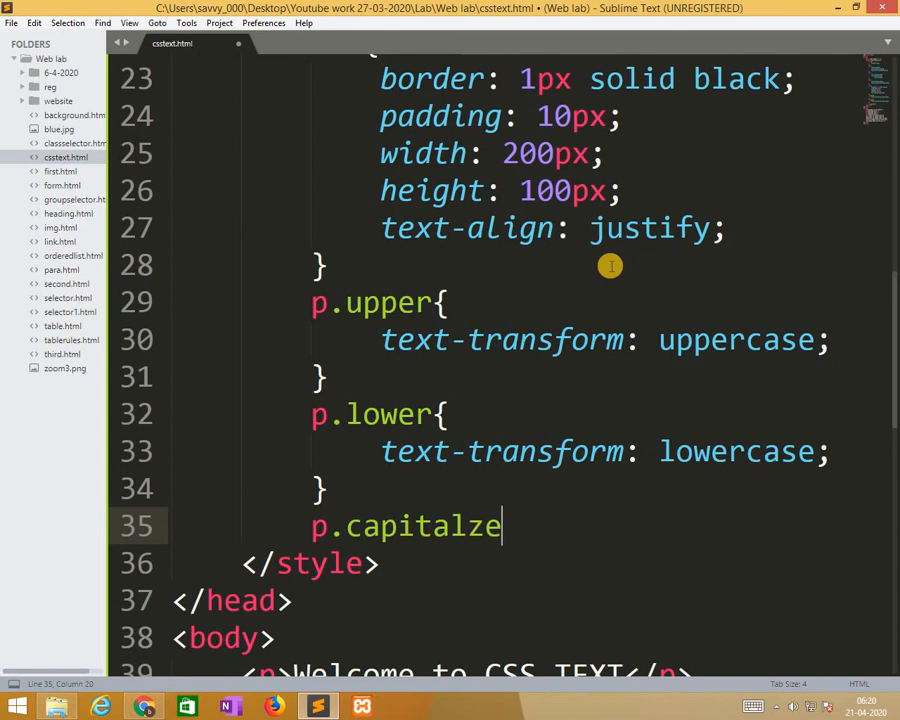
text({)
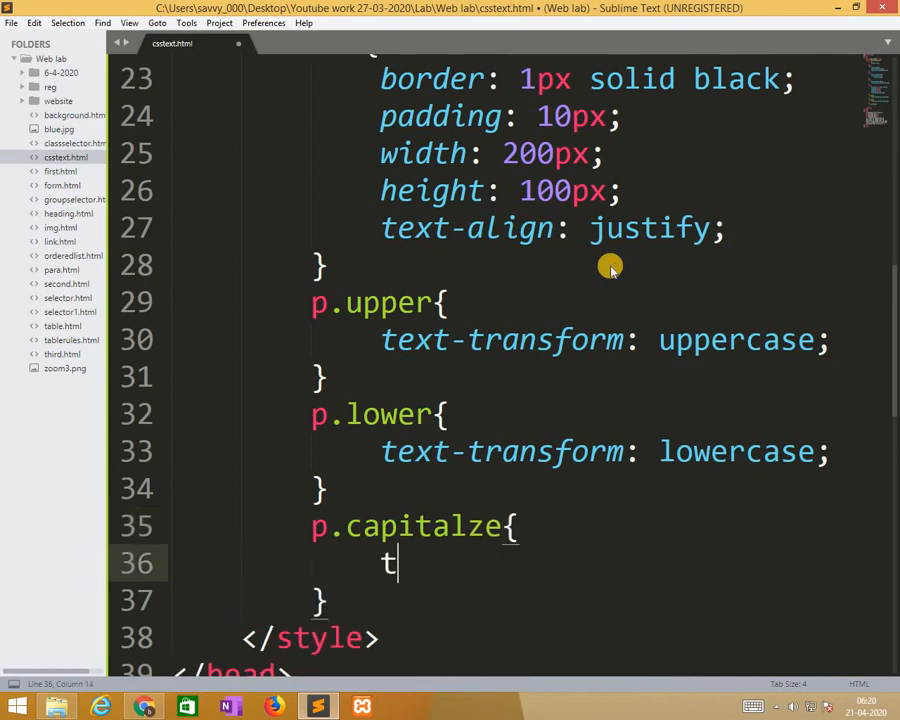
text(ext-transform:)
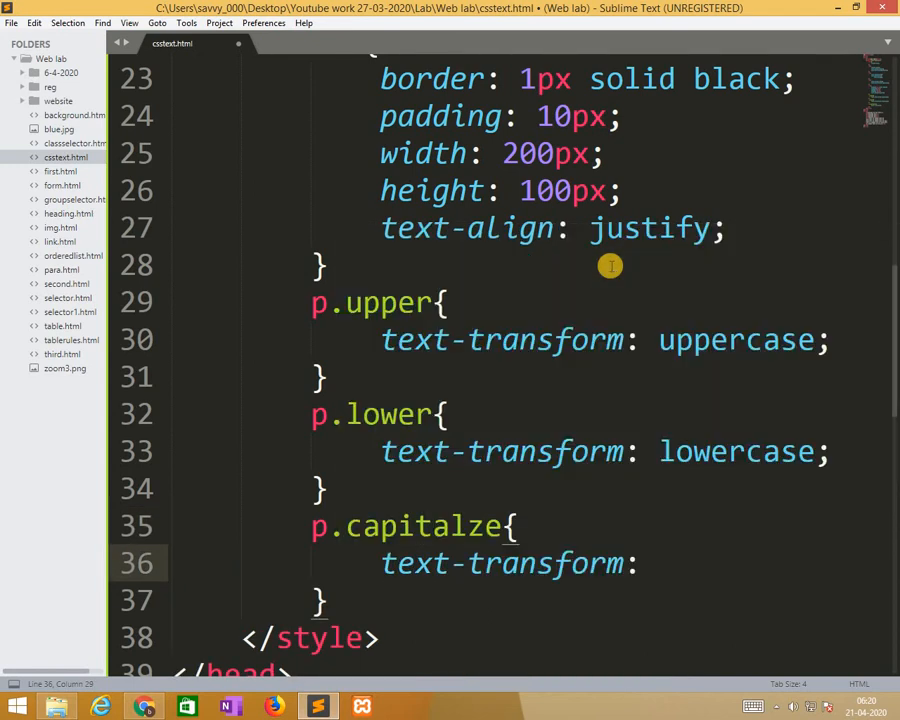
text(capitalize;)
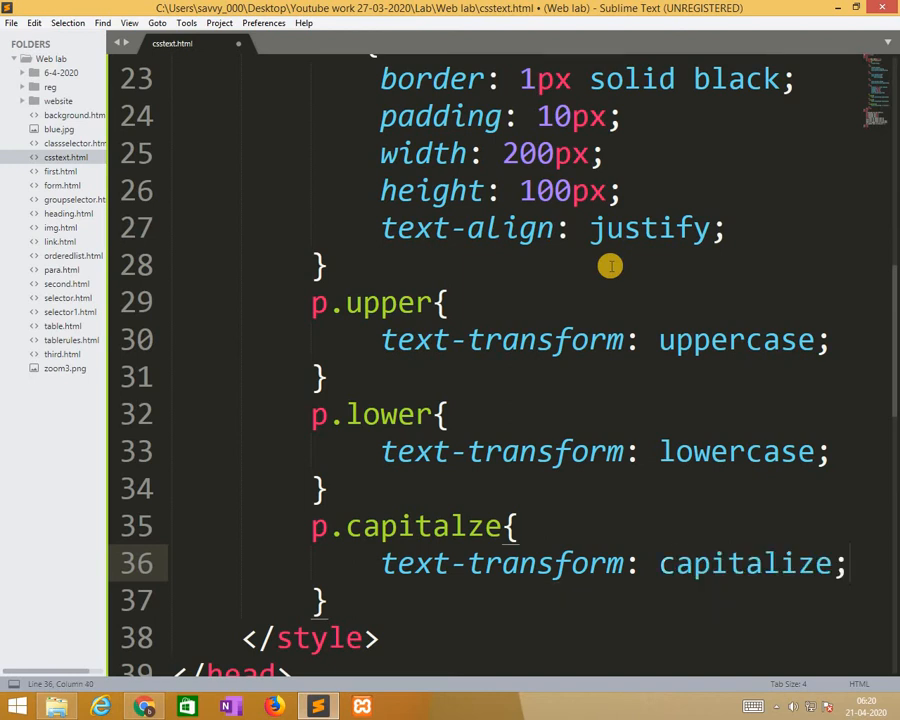
scroll(down, 3)
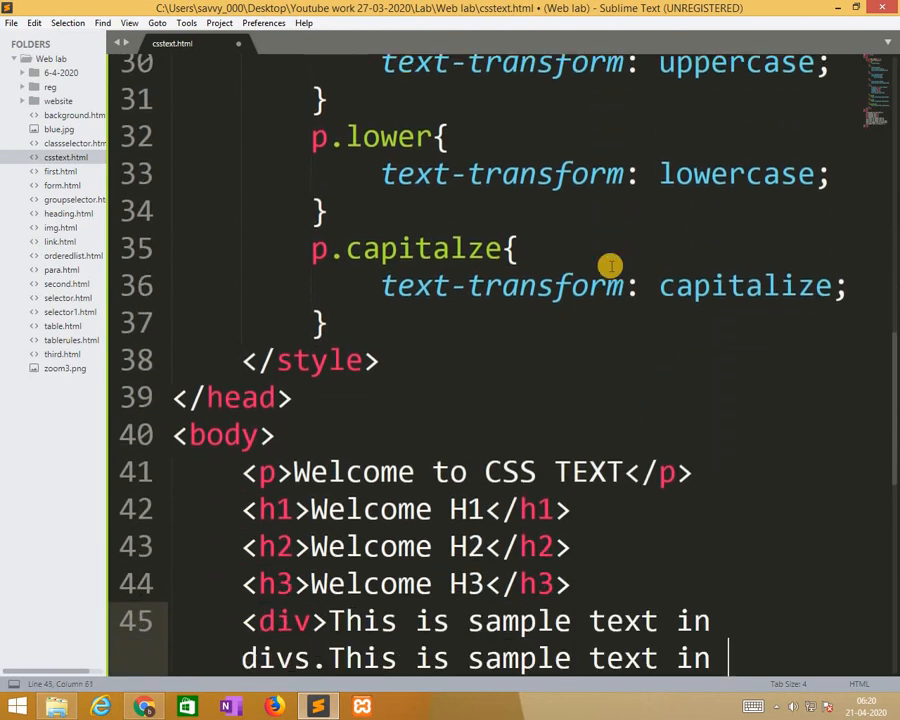
Give the first paragraph class="upper"
click(262, 471)
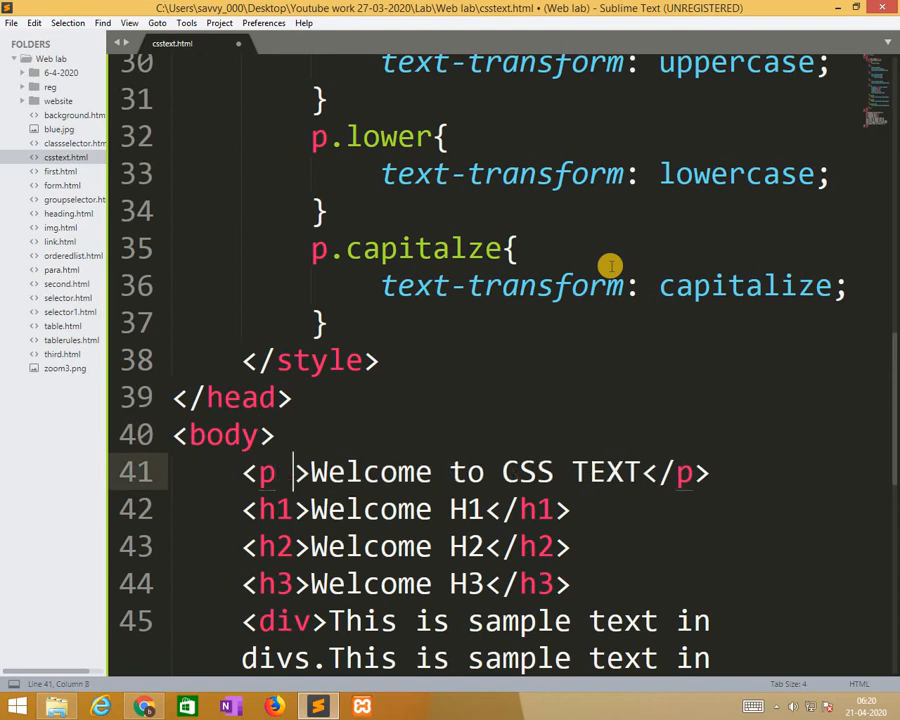
text(class="")
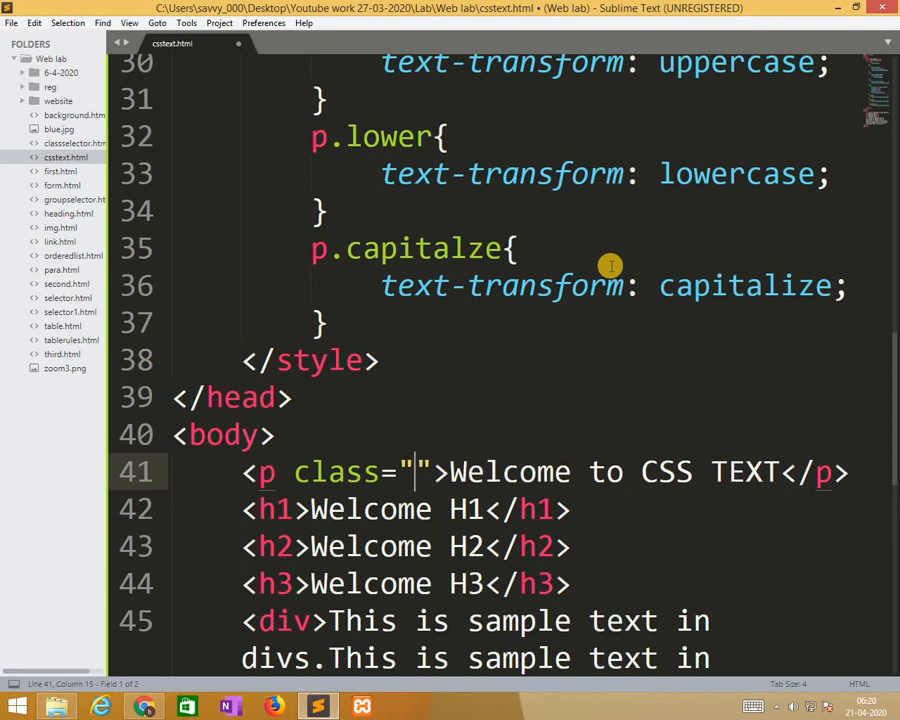
text(upper)
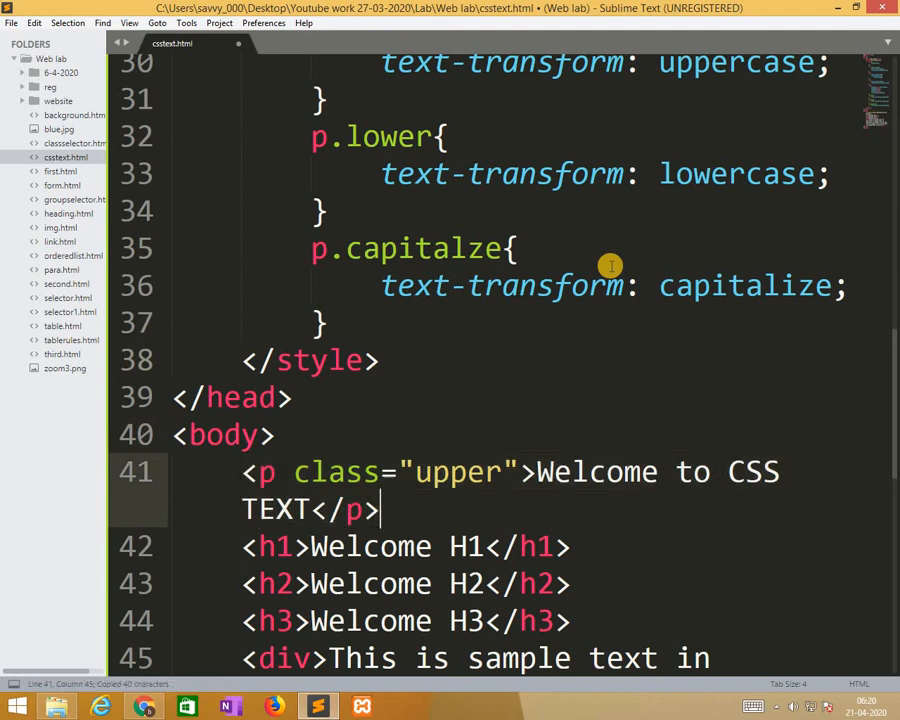
key(enter)
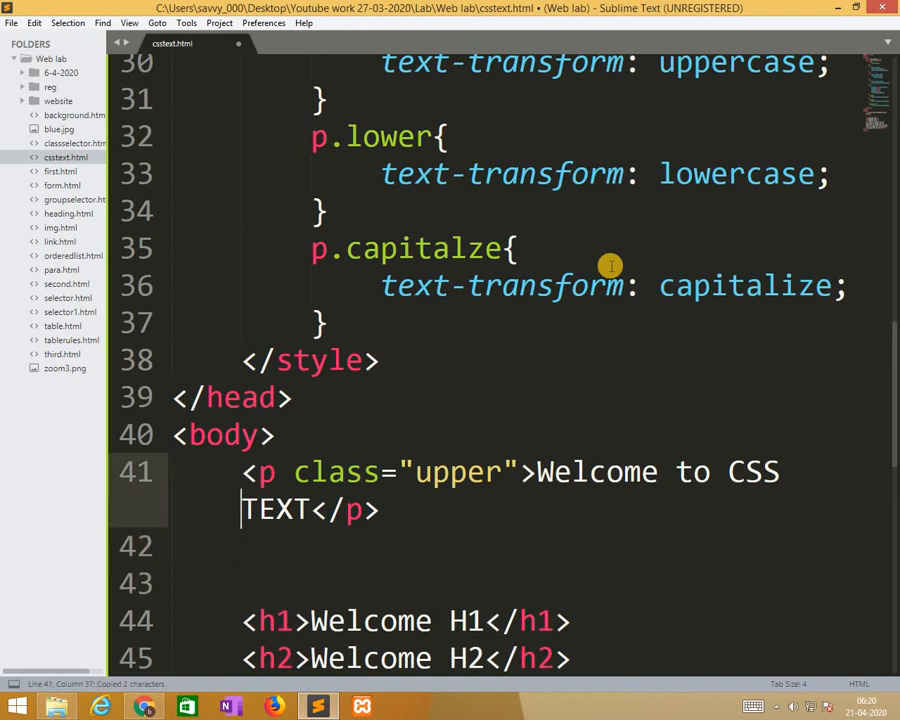
Add a second paragraph with class "lower" reading Welcome to CSS TEXT
text(<p></p>)
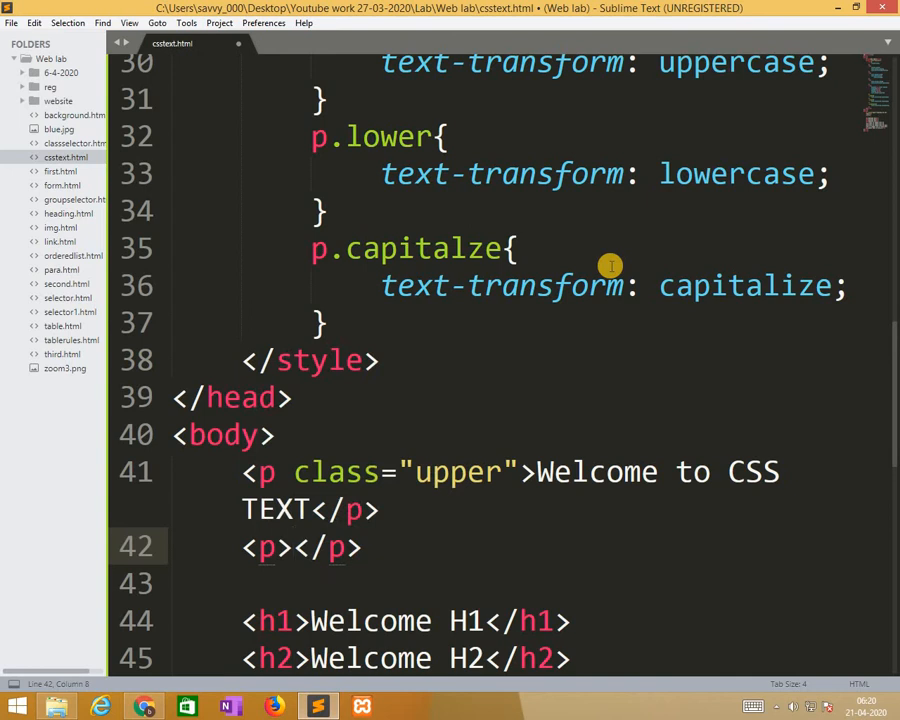
click(270, 547)
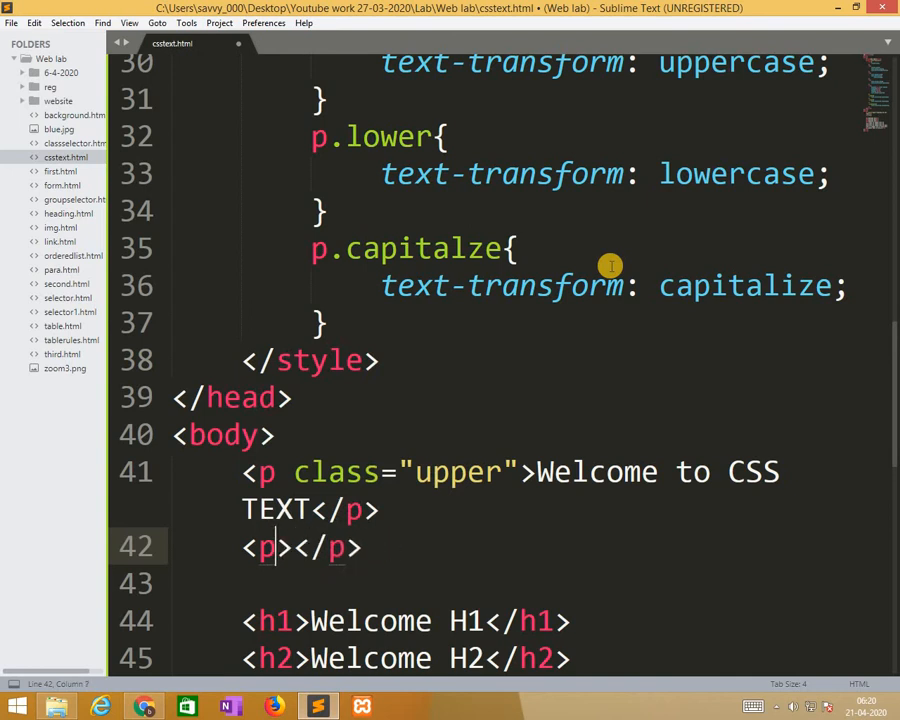
text(class="")
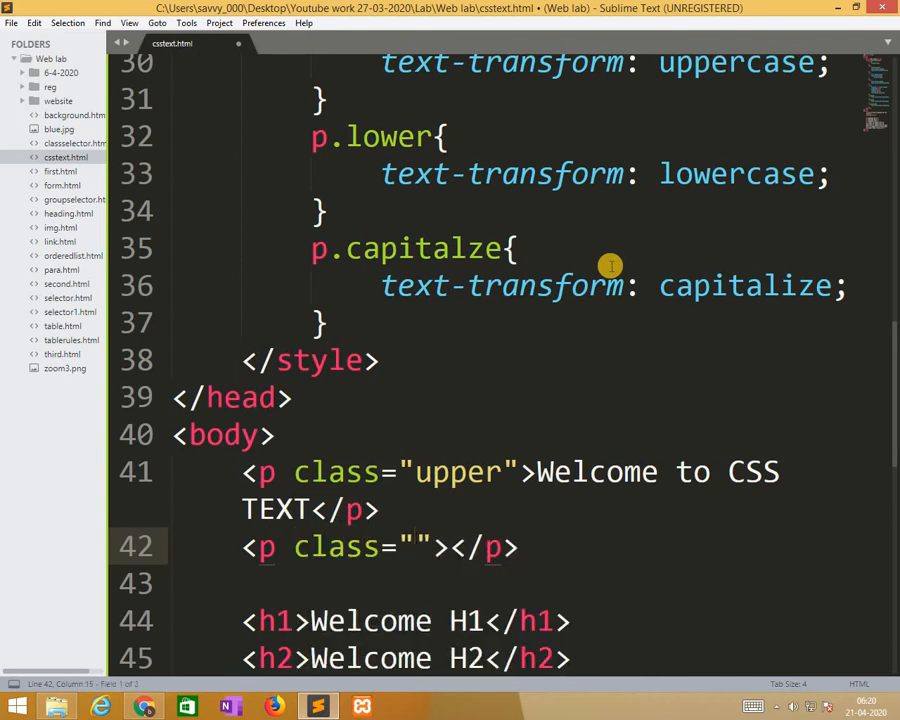
text(lower)
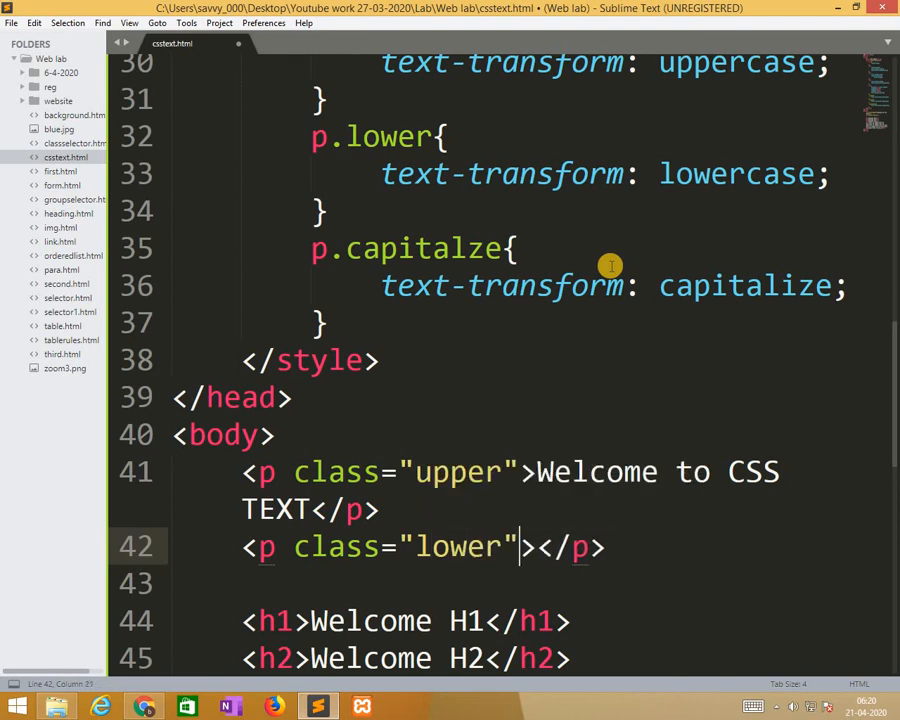
text(W)
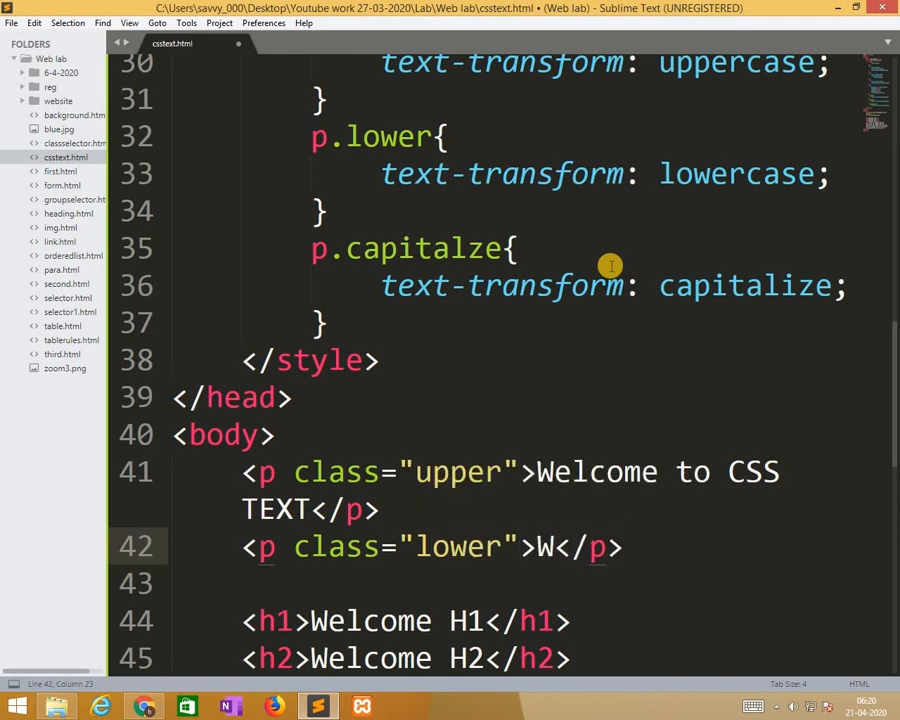
text(elcome)
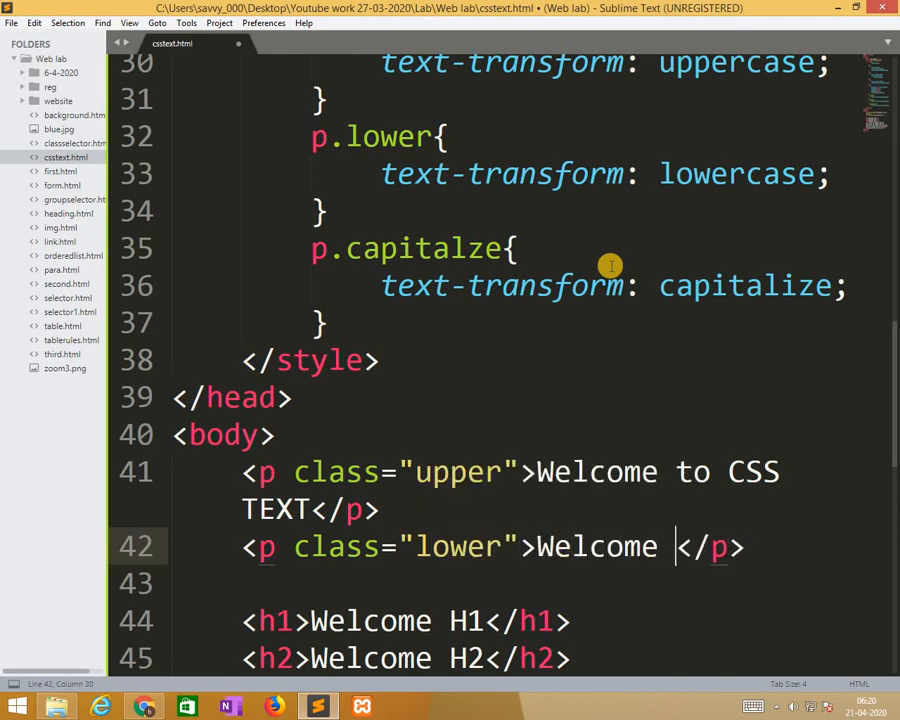
text(to C)
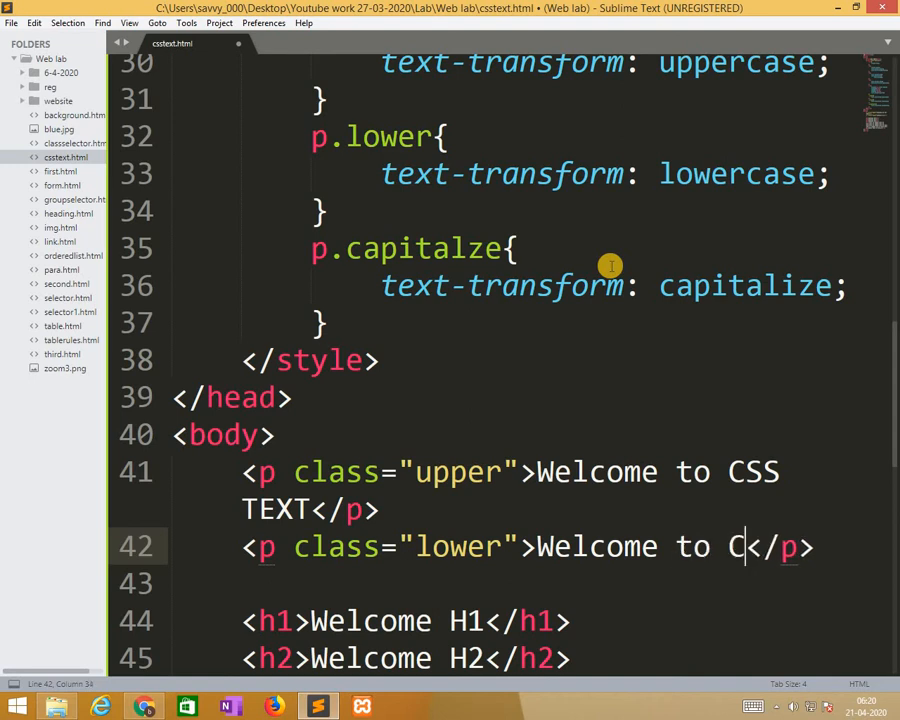
text(SS TEXT)
click(530, 584)
text(<p></p>)
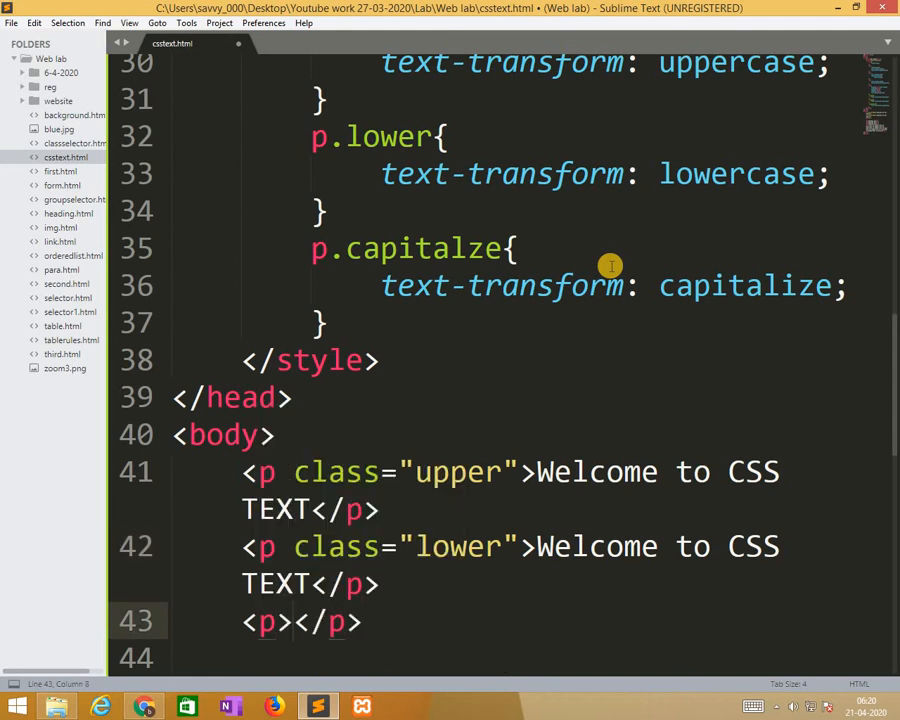
Add a third paragraph with class "capitalze" reading Welcome to CSS TEXT
text(class=")
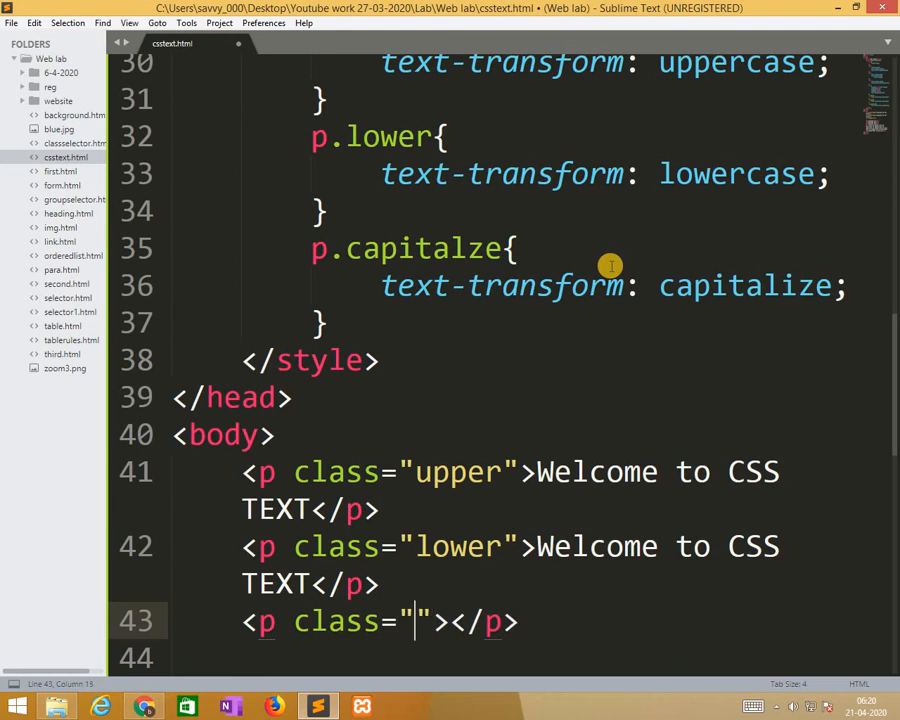
text(cap)
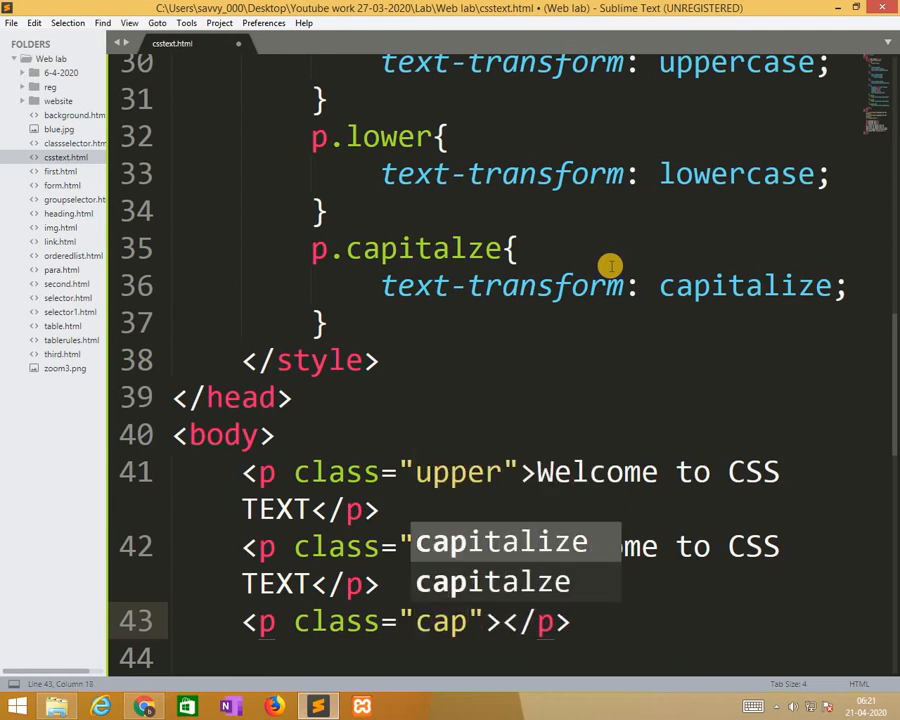
text(italze)
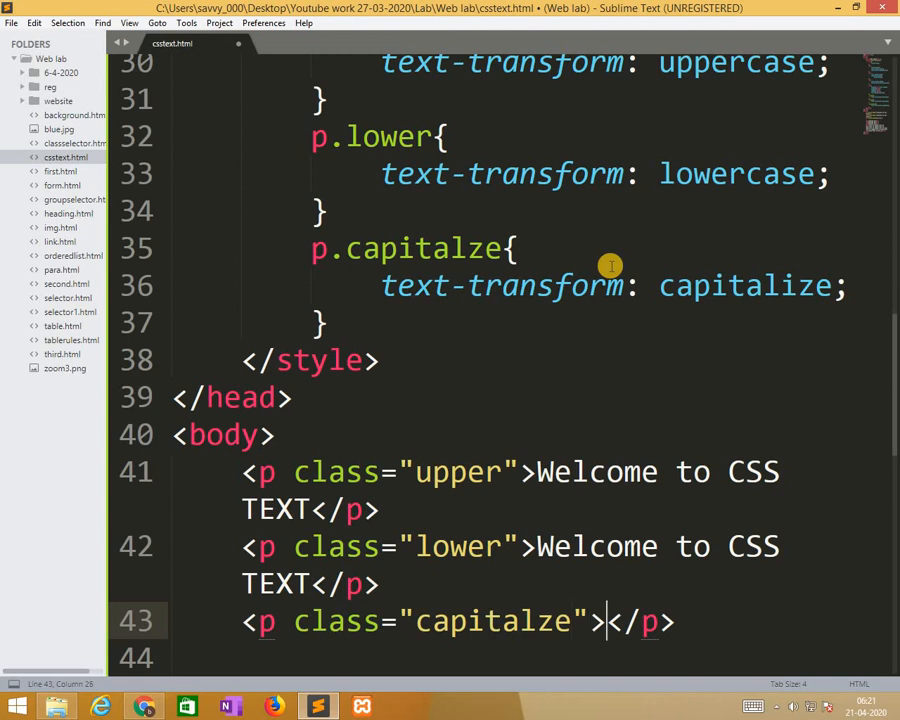
text(weloc)
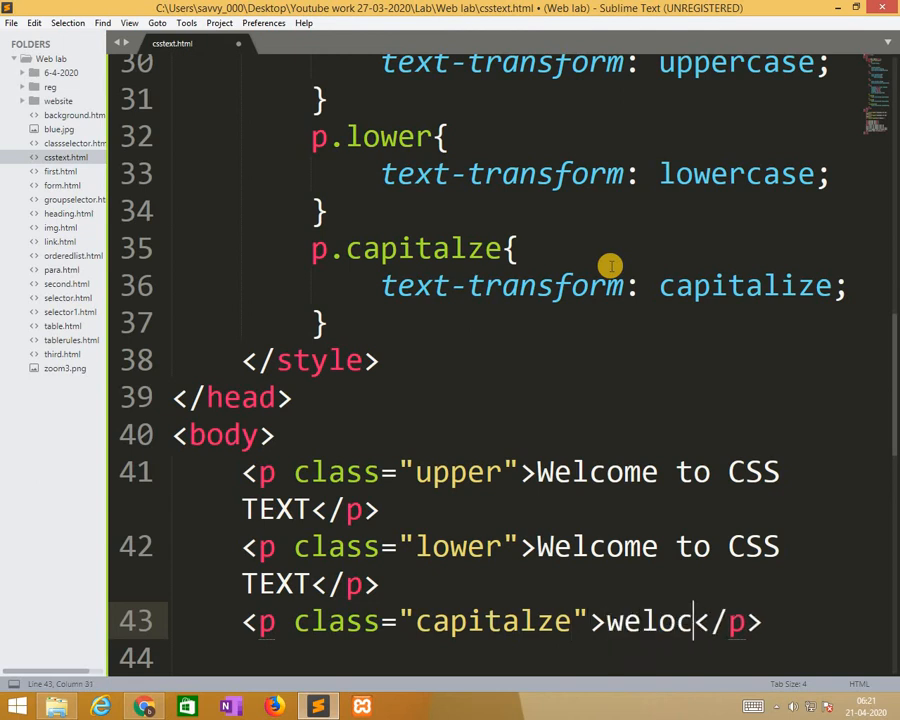
key(backspace)
text(come to)
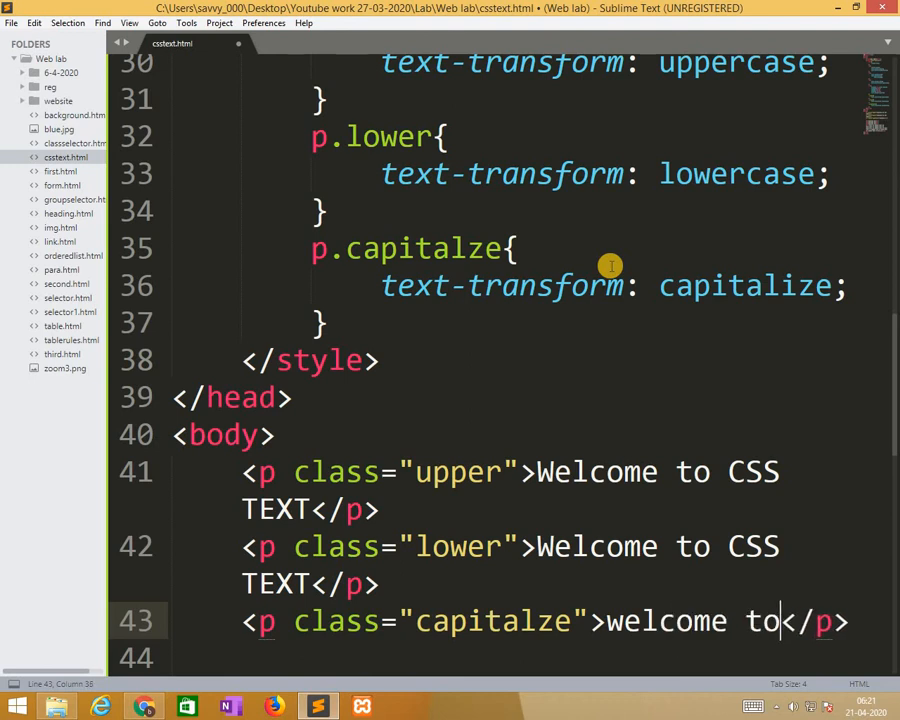
text(CSS TEXT)
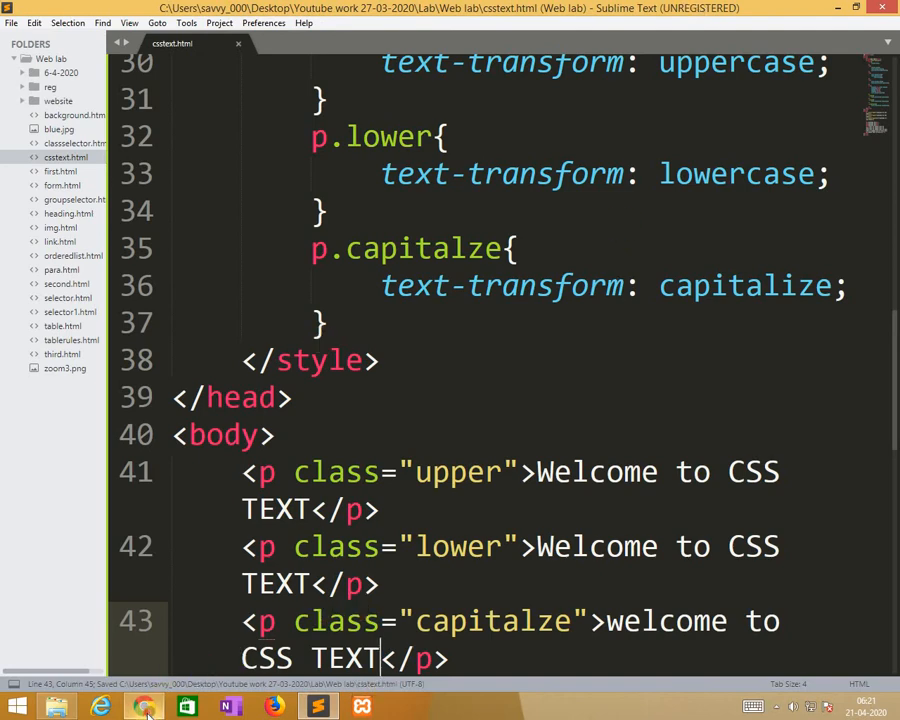
Switch to Chrome to view the uppercase, lowercase and capitalized paragraphs
click(143, 707)
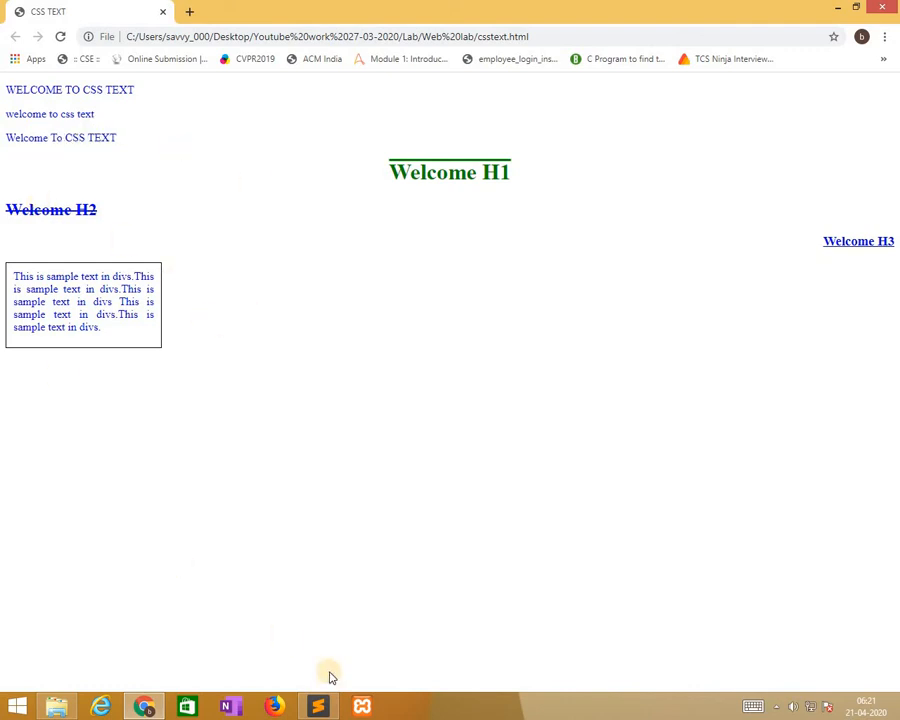
Add text-indent: 50px to the div rule after its justified alignment
click(317, 707)
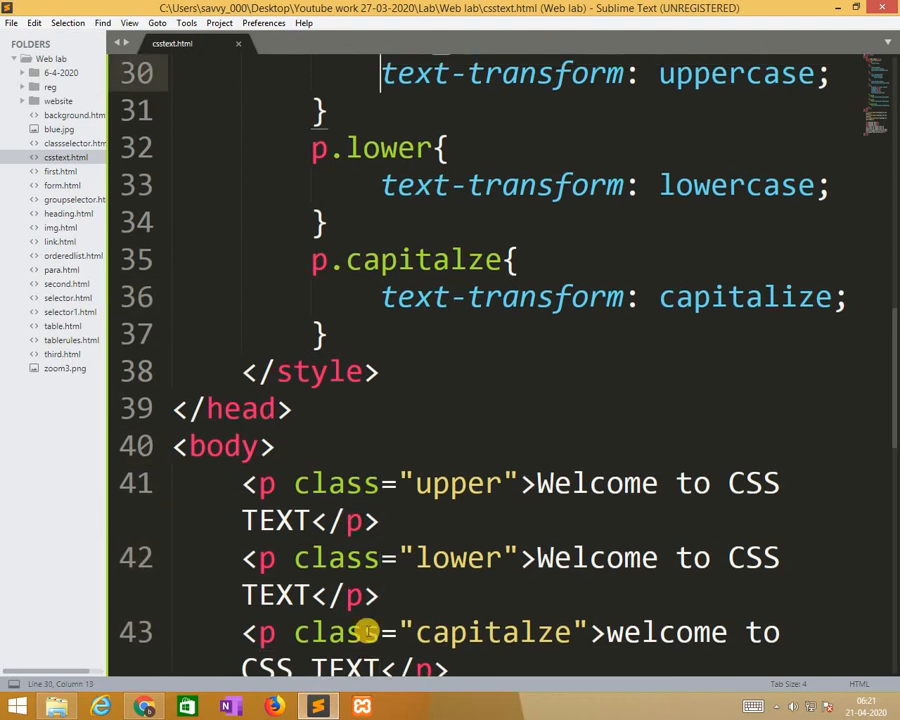
scroll(up, 3)
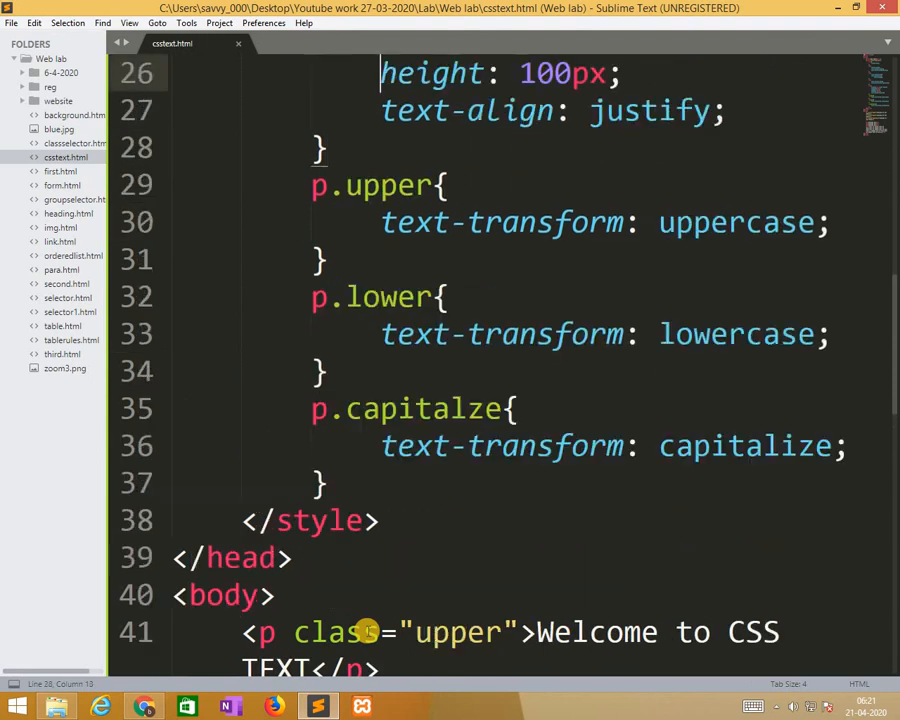
scroll(up, 3)
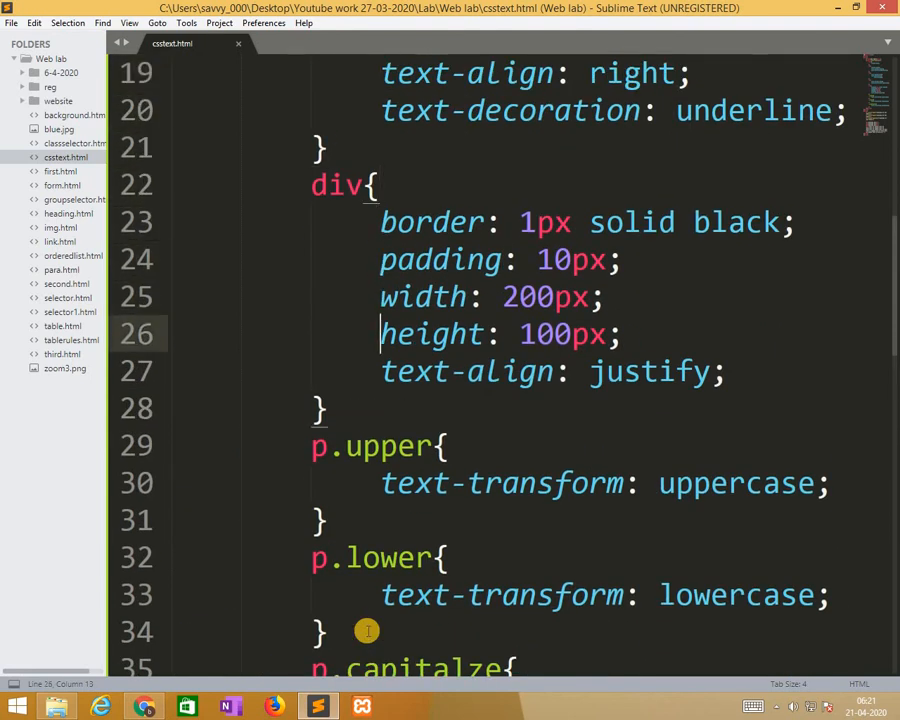
click(710, 371)
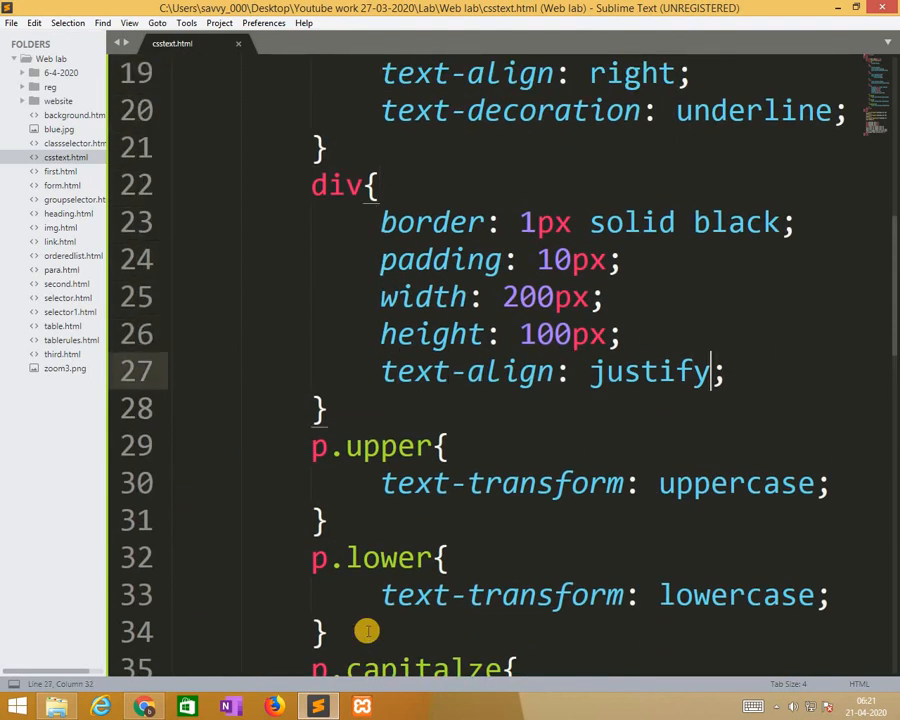
text(text)
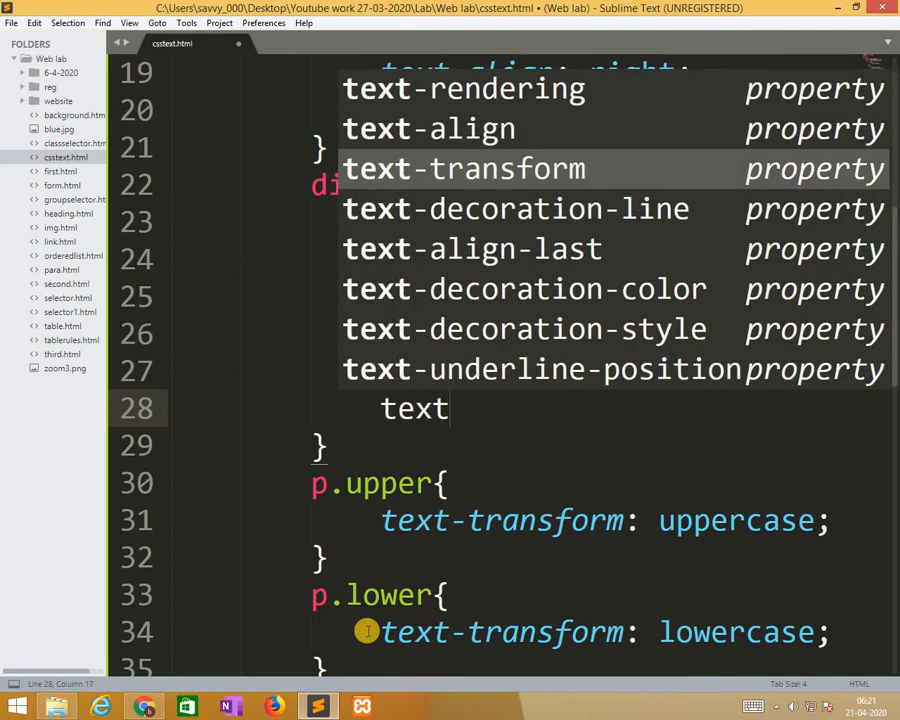
text(indent:)
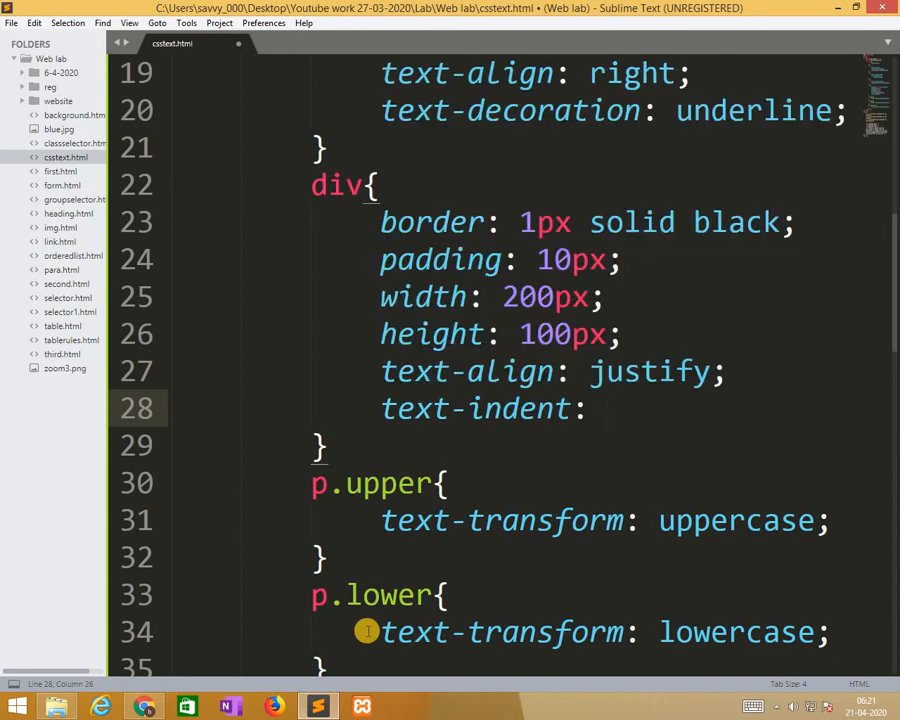
text(50px;)
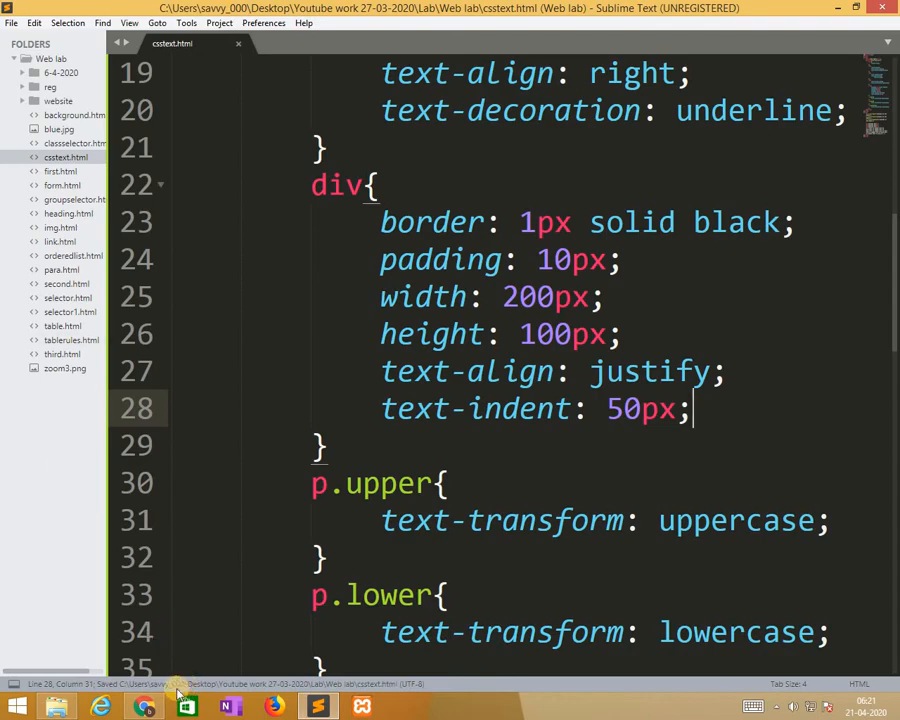
Switch to Chrome to view the div paragraph's indented first line
click(144, 707)
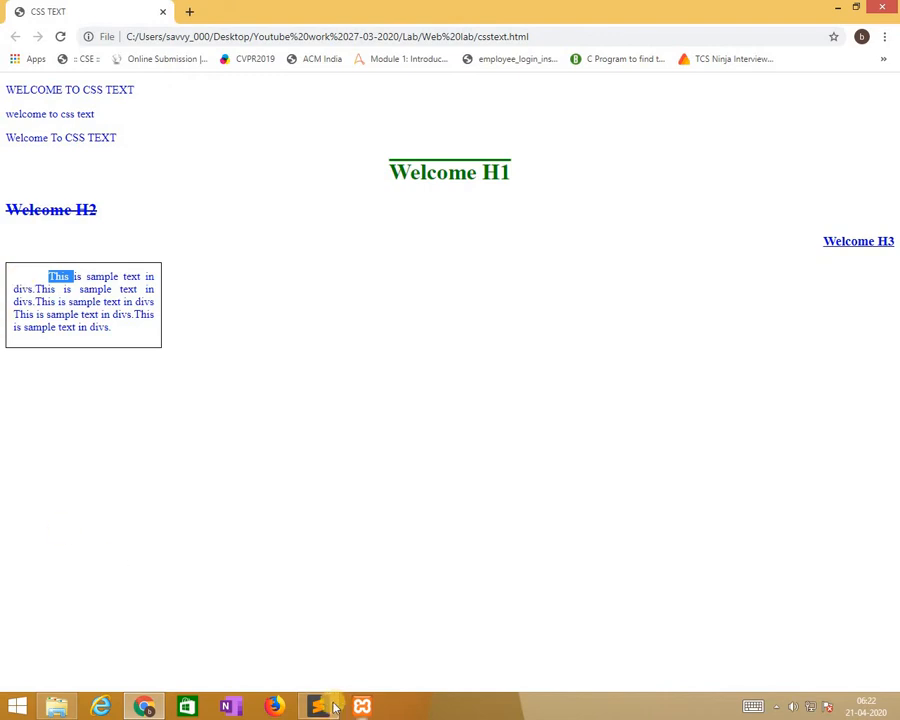
Add letter-spacing: 3px to the h1 rule and begin a letter-spacing line in h2
click(318, 707)
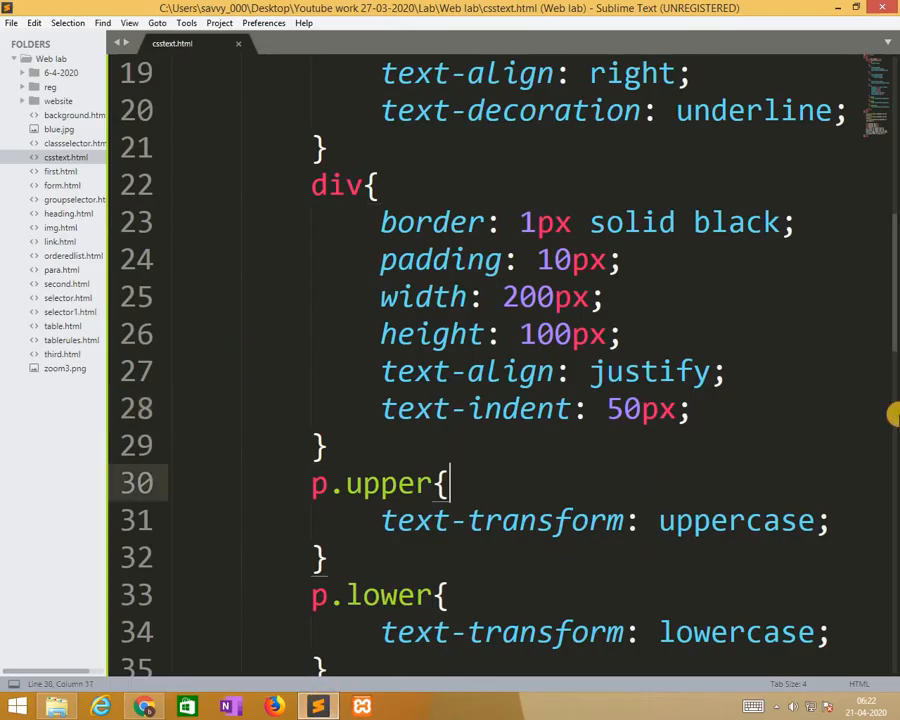
scroll(up, 3)
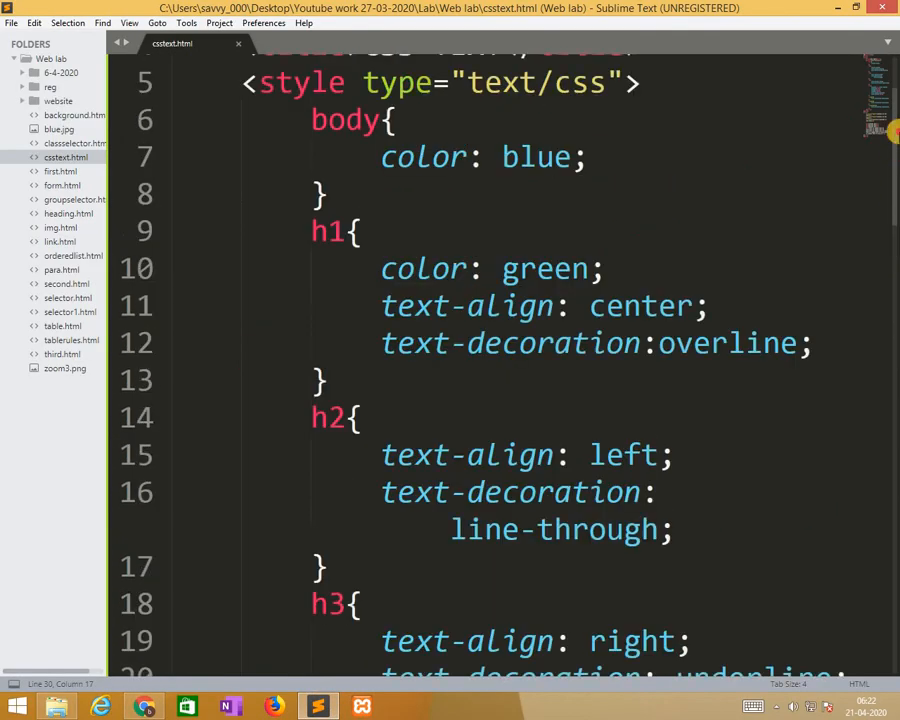
scroll(up, 3)
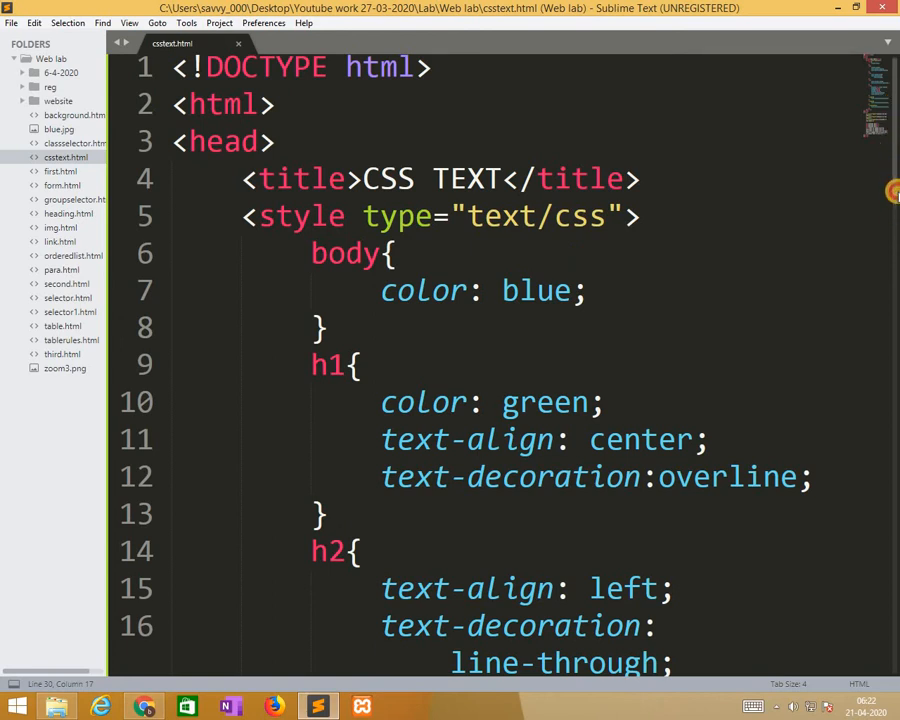
mouse_move(795, 506)
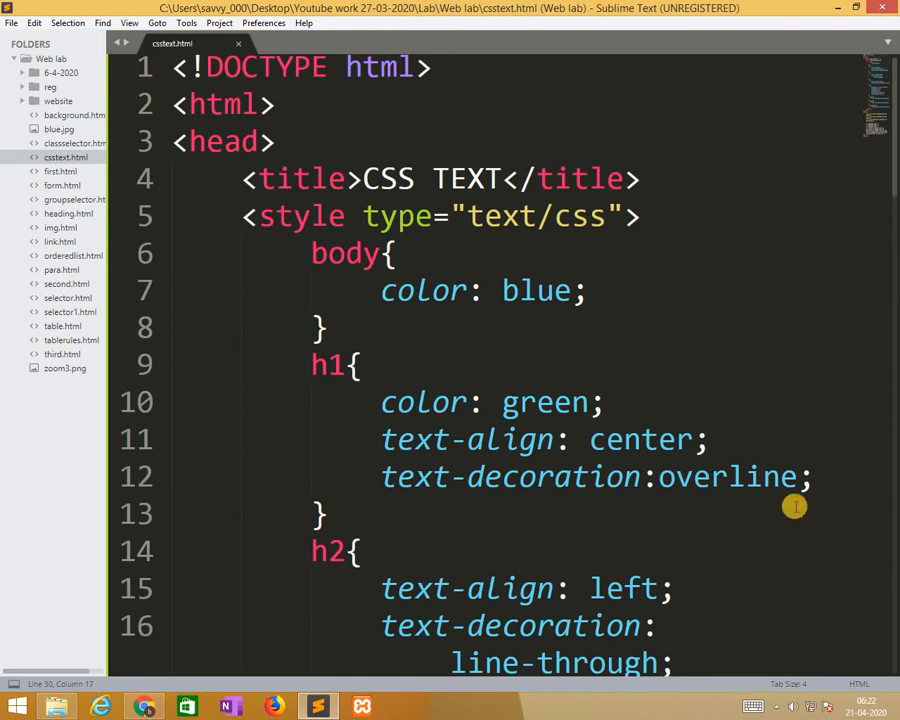
key(enter)
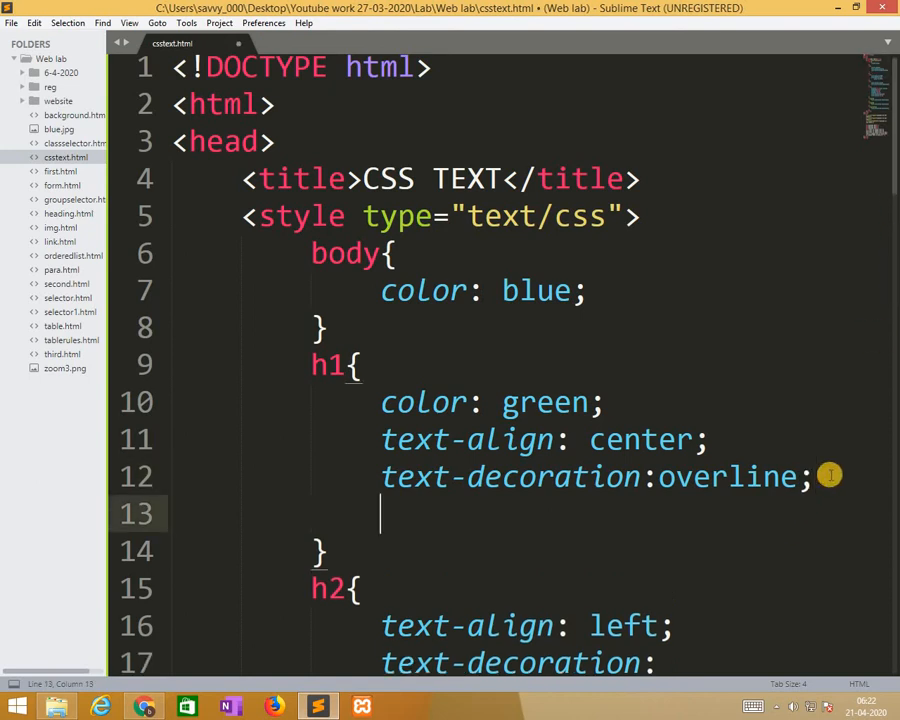
text(letter-spacing:)
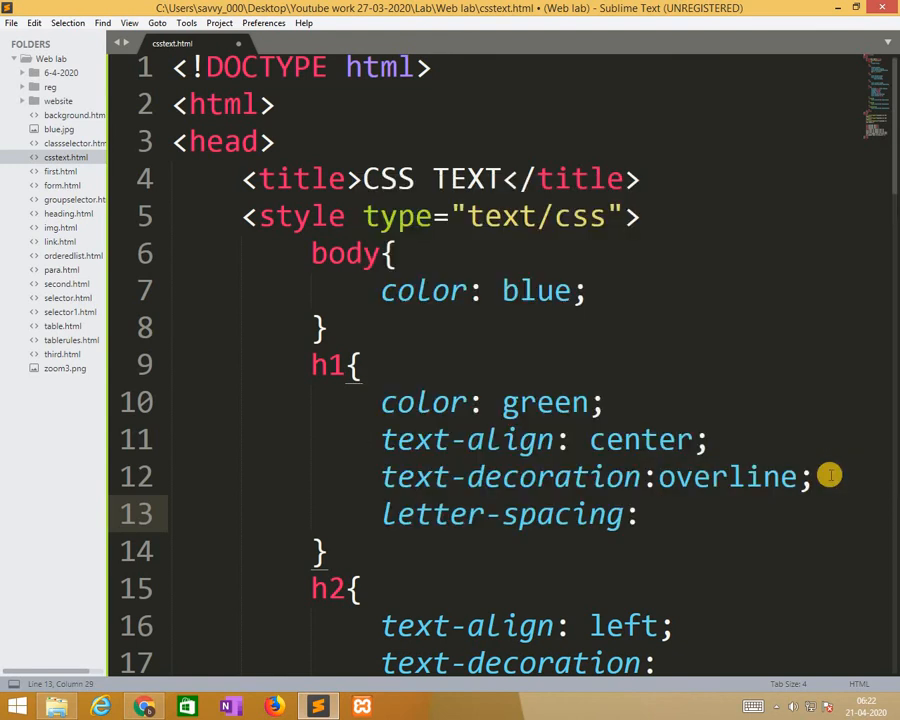
text(3)
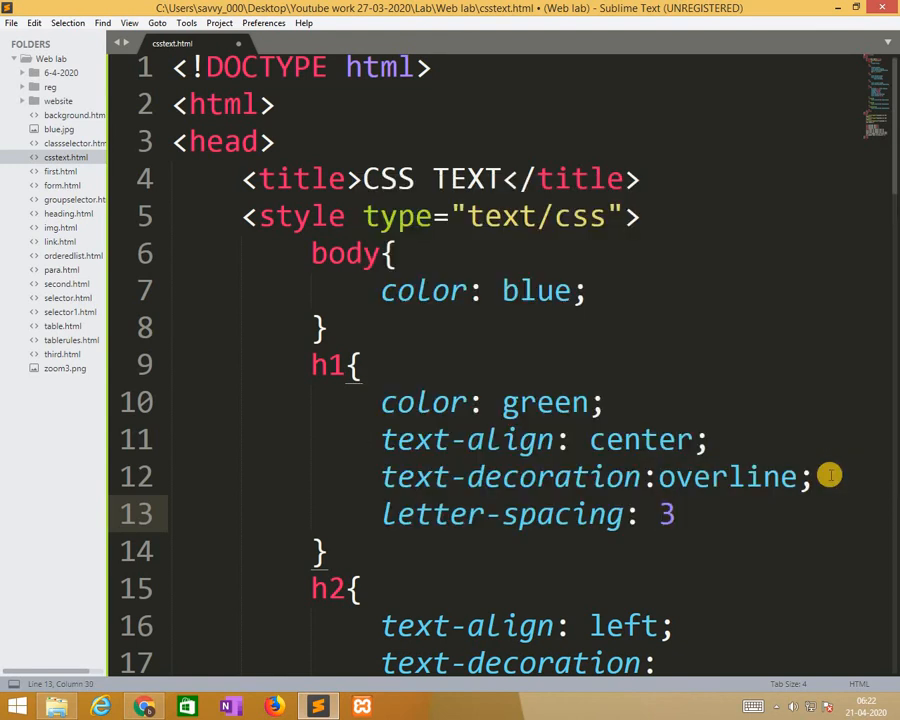
text(px;)
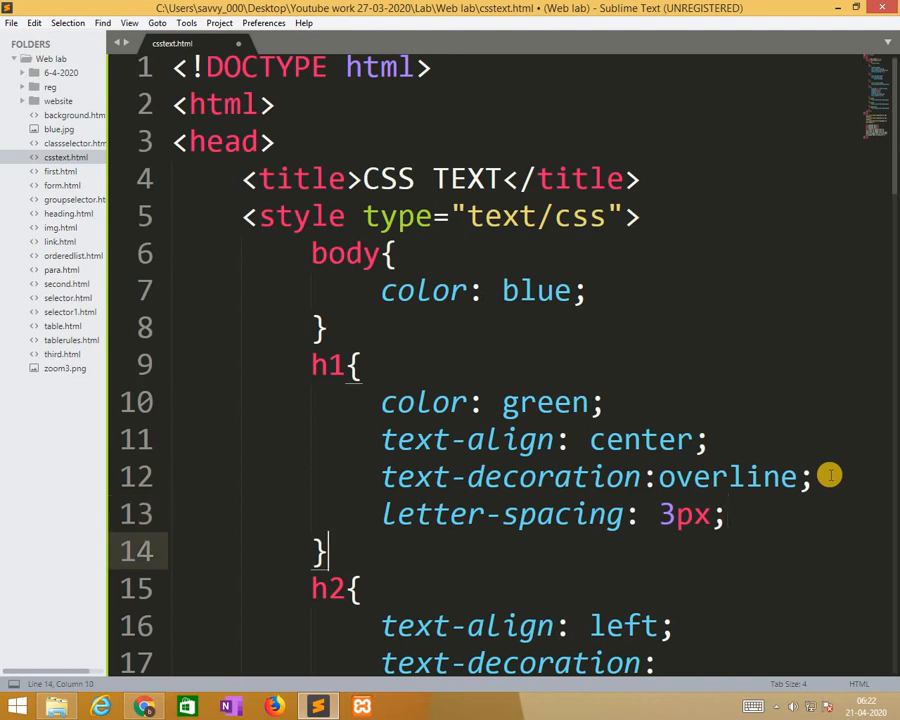
scroll(down, 3)
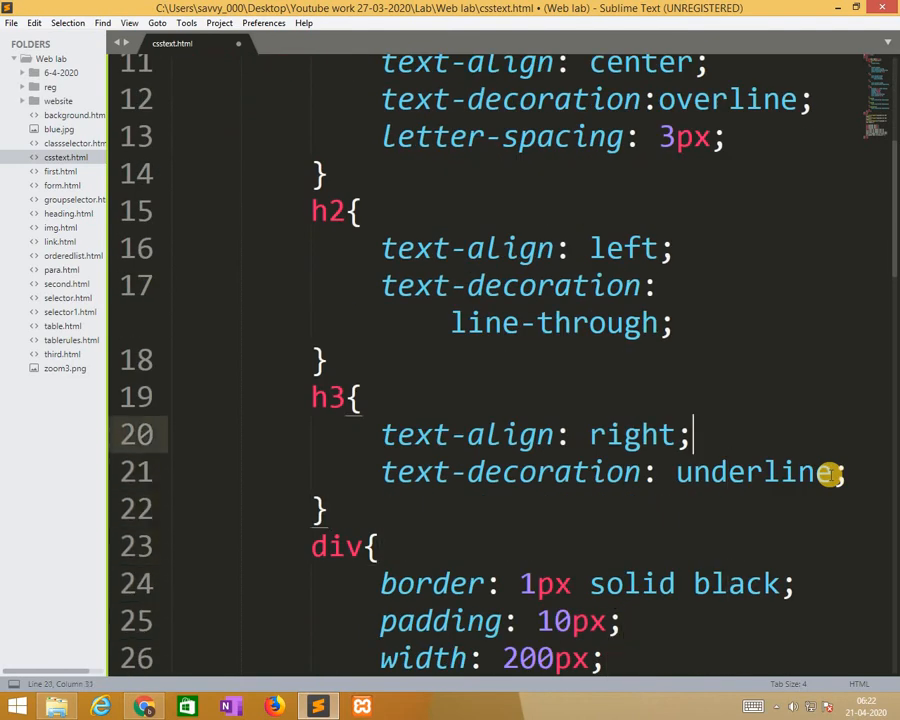
key(enter)
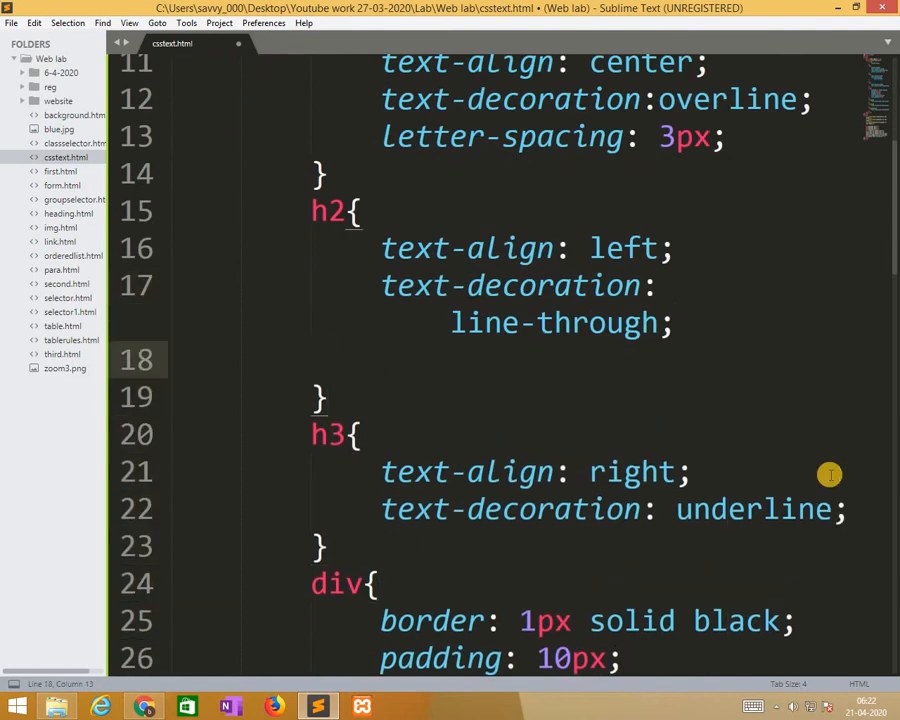
text(letter-spacing: -)
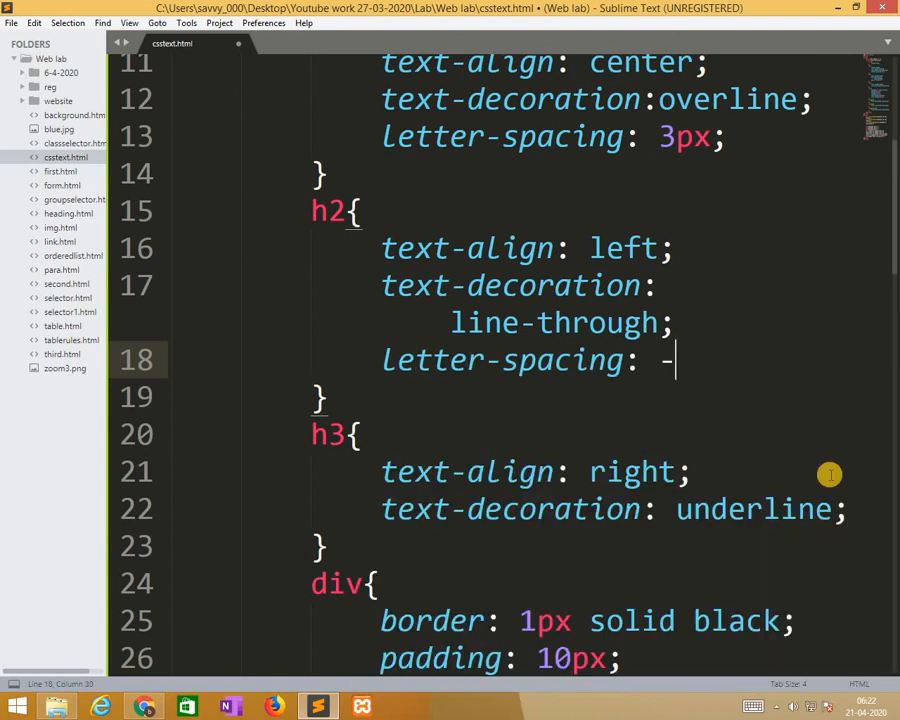
Finish the h2 letter-spacing at -3px and view the spaced headings in Chrome
text(3px;)
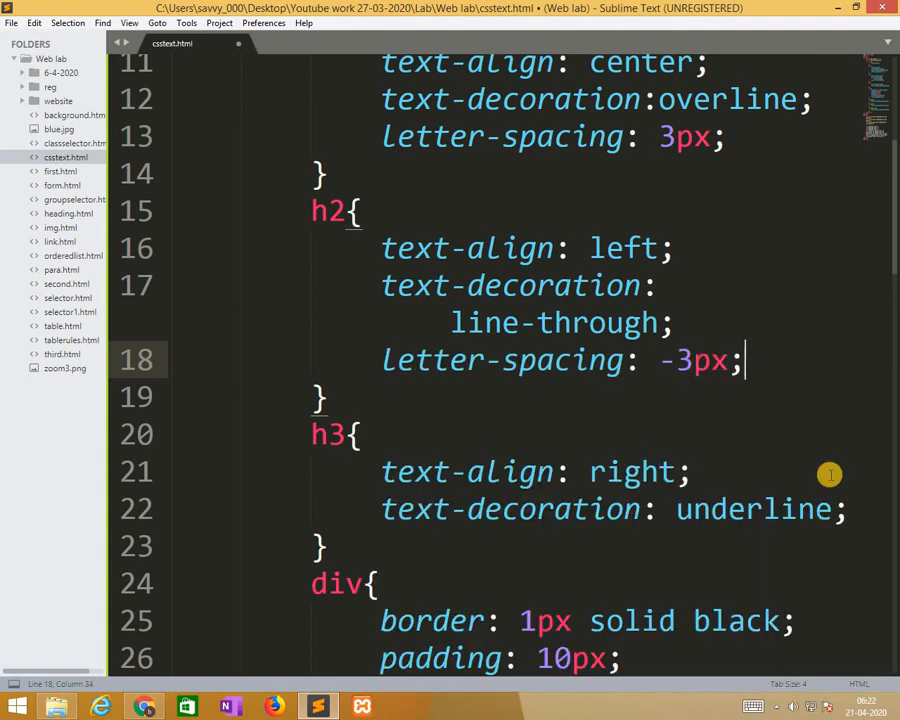
click(144, 707)
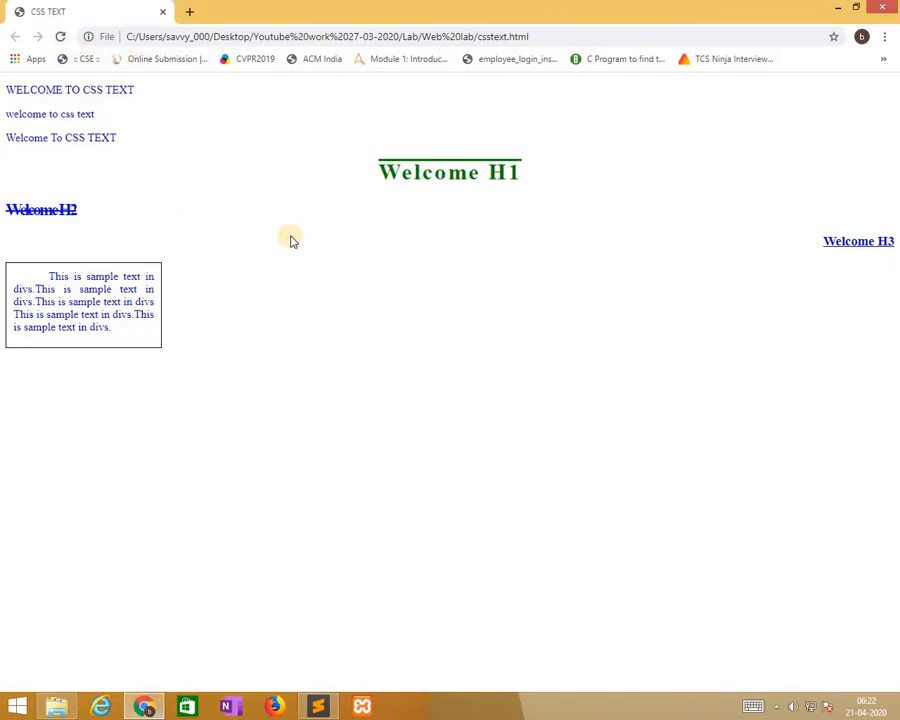
mouse_move(75, 200)
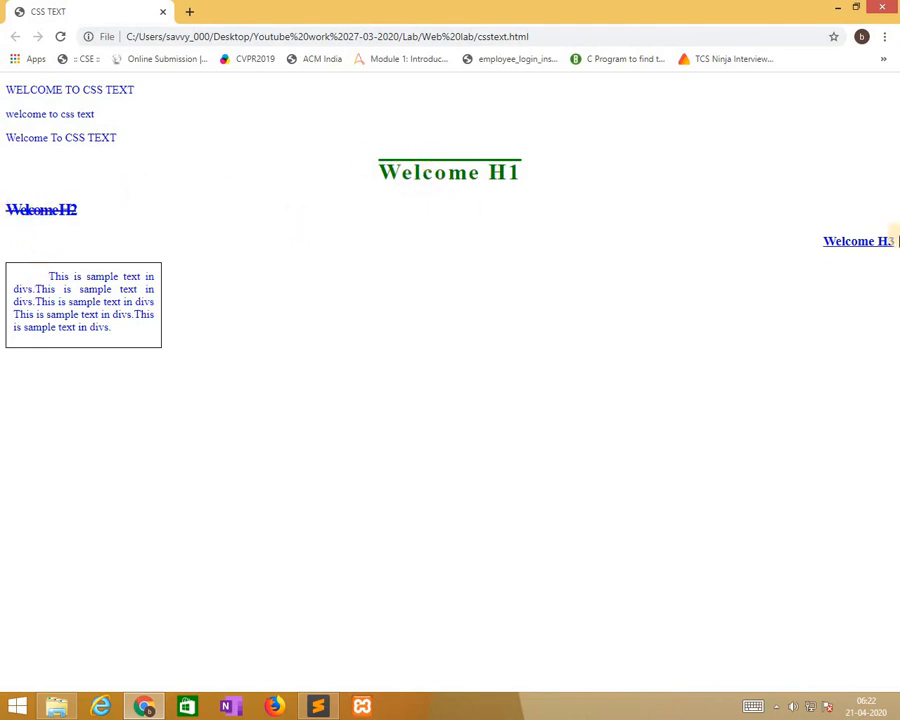
mouse_move(133, 314)
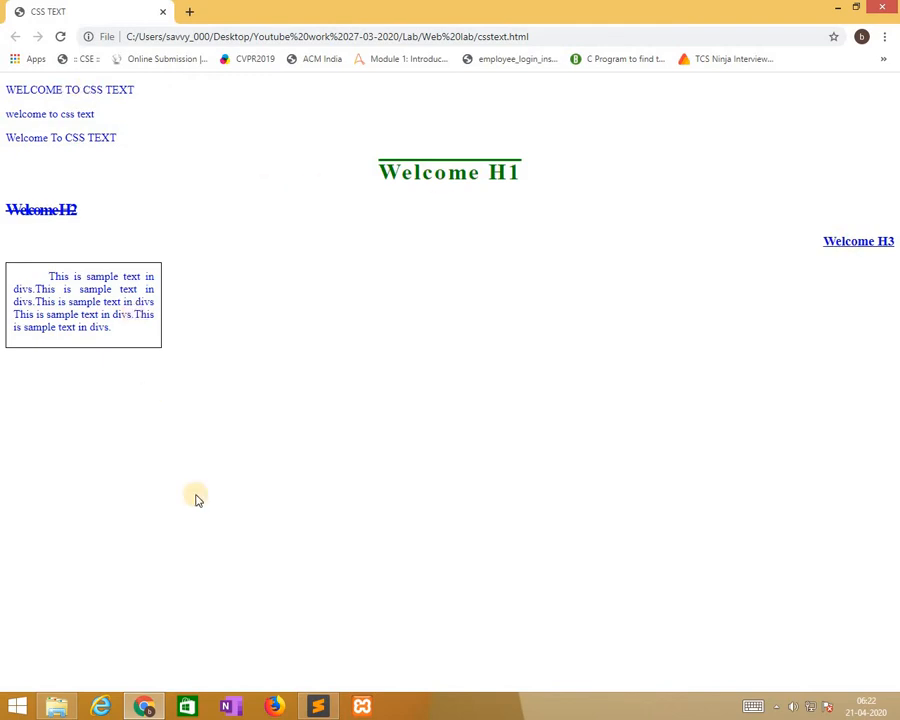
Add a p.small rule with line-height 0.7px
click(318, 706)
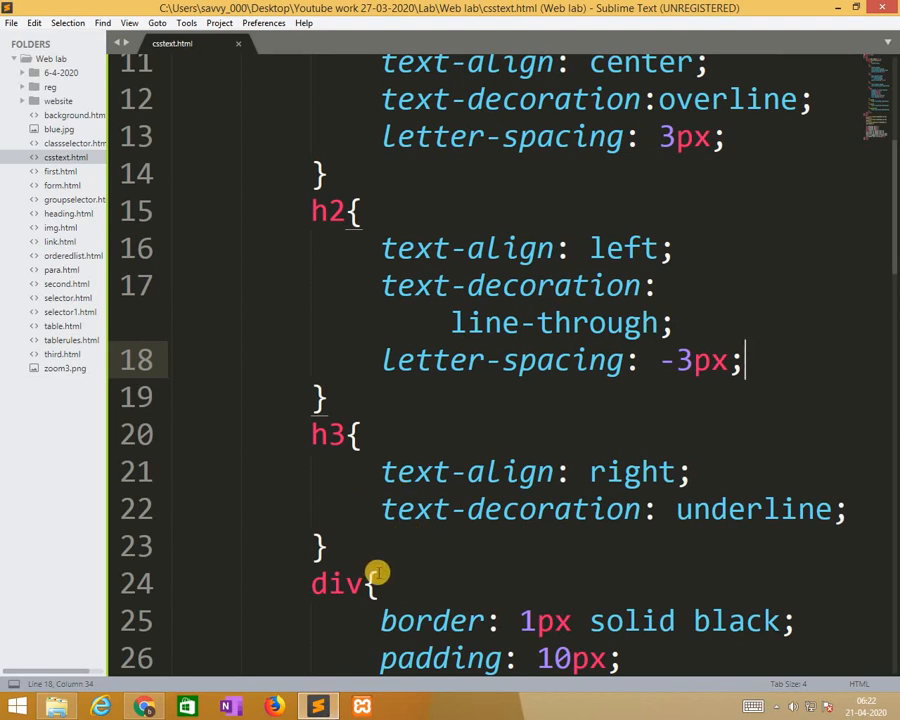
mouse_move(192, 236)
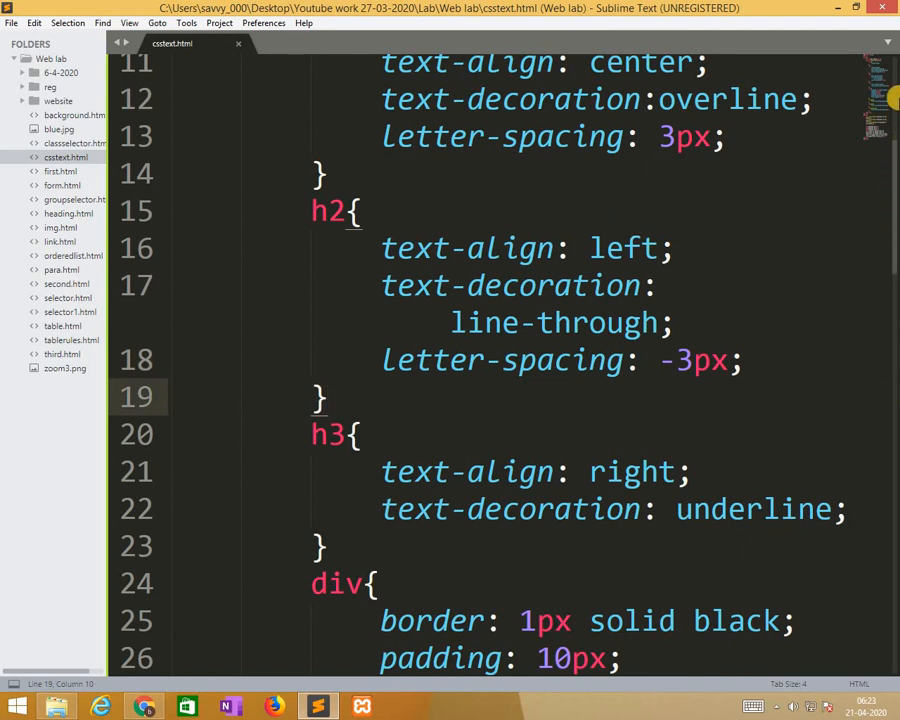
scroll(up, 3)
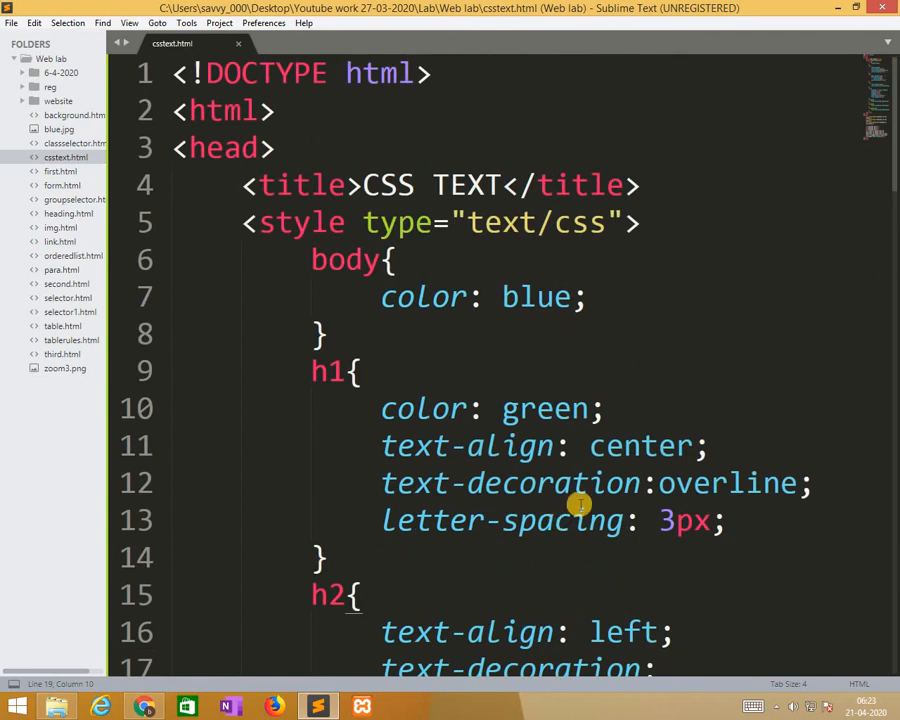
scroll(down, 3)
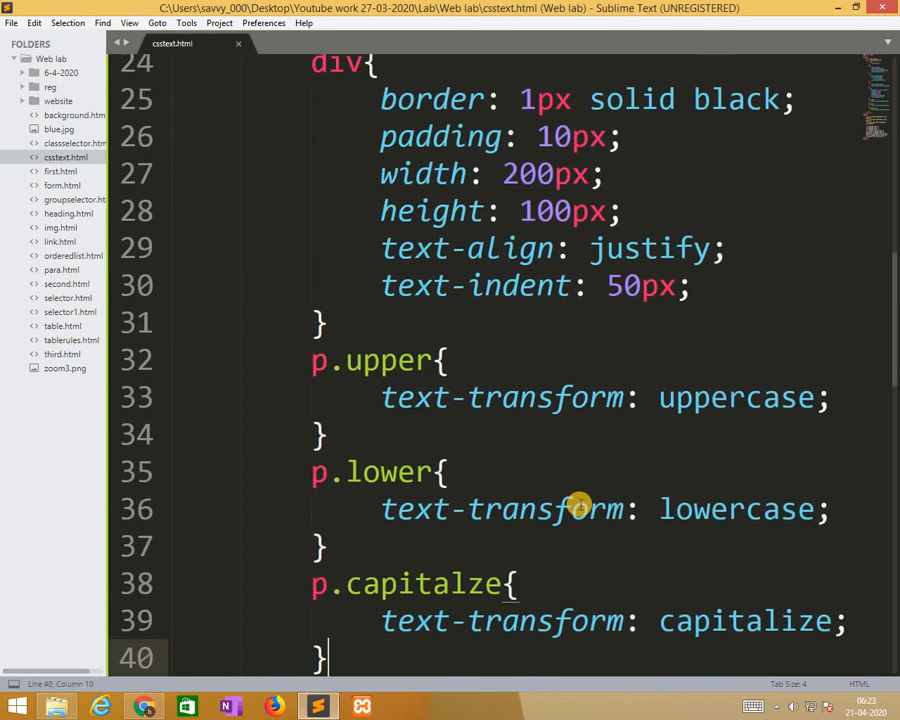
scroll(down, 3)
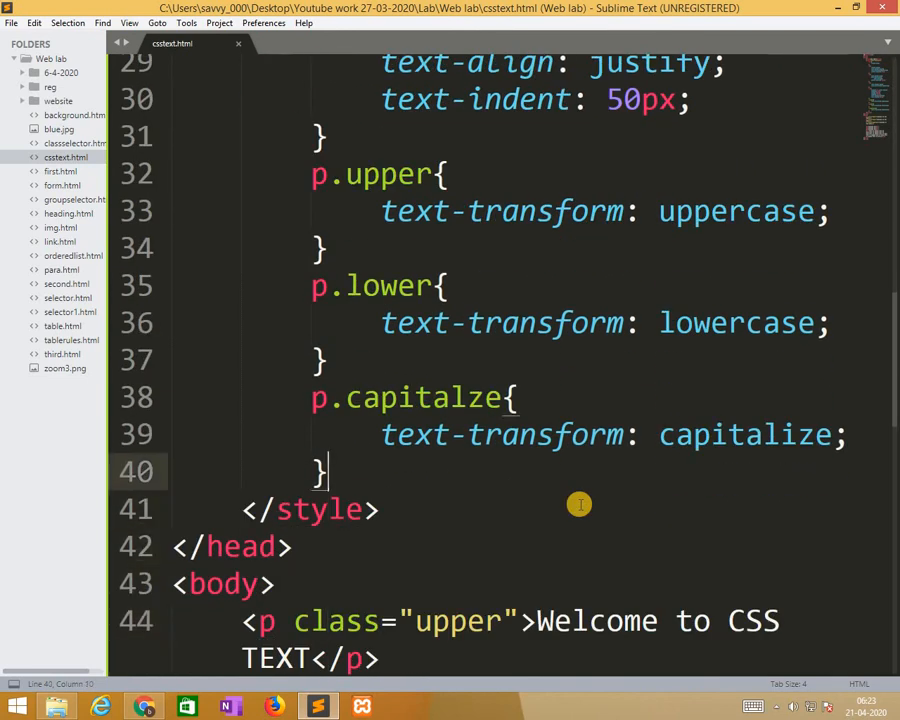
text(p.)
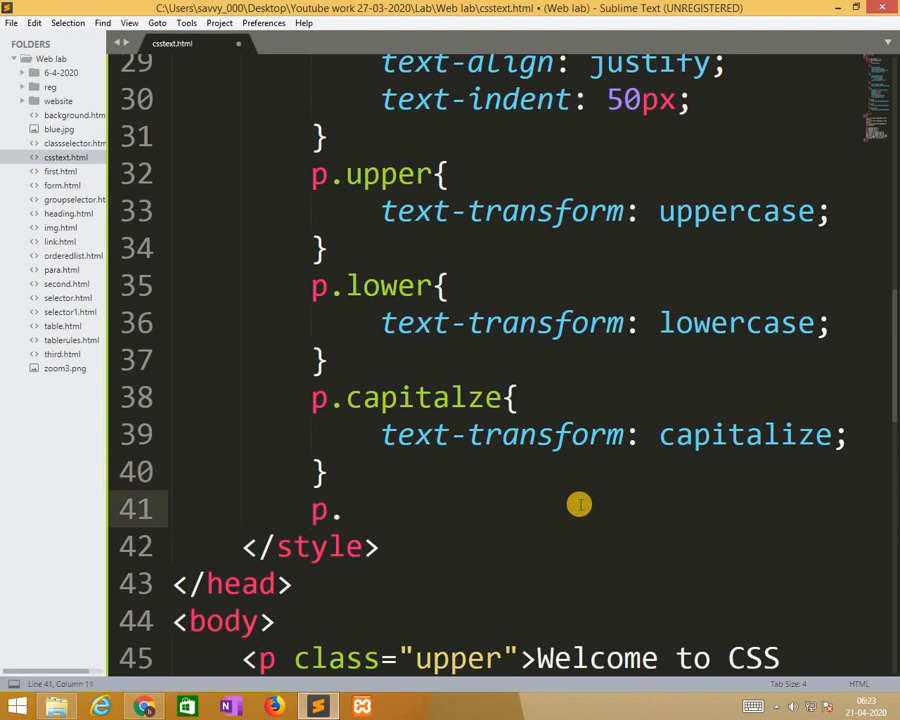
text(small{})
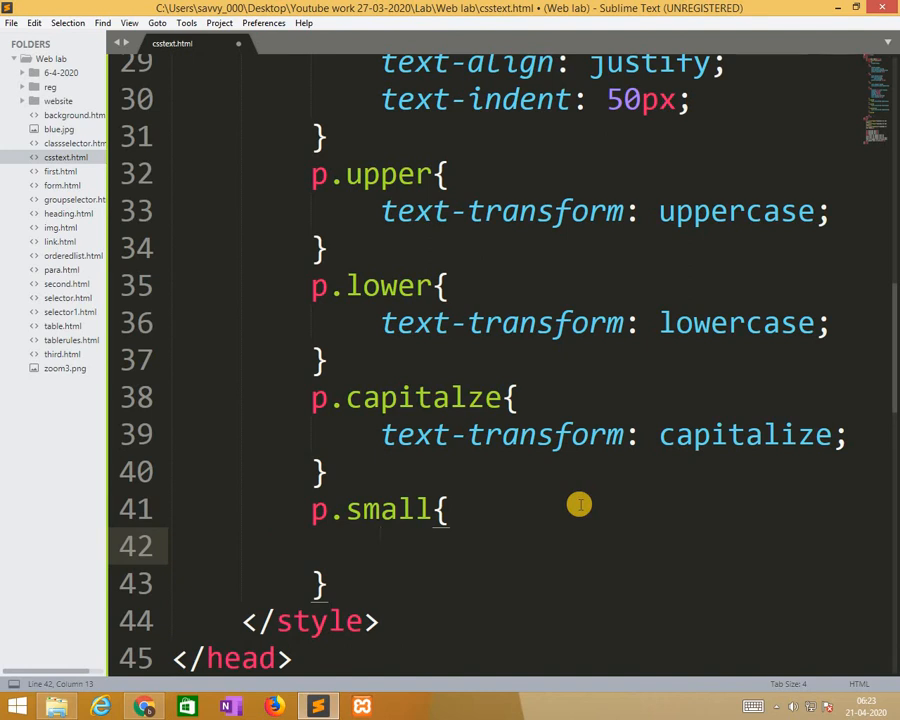
text(line-height:)
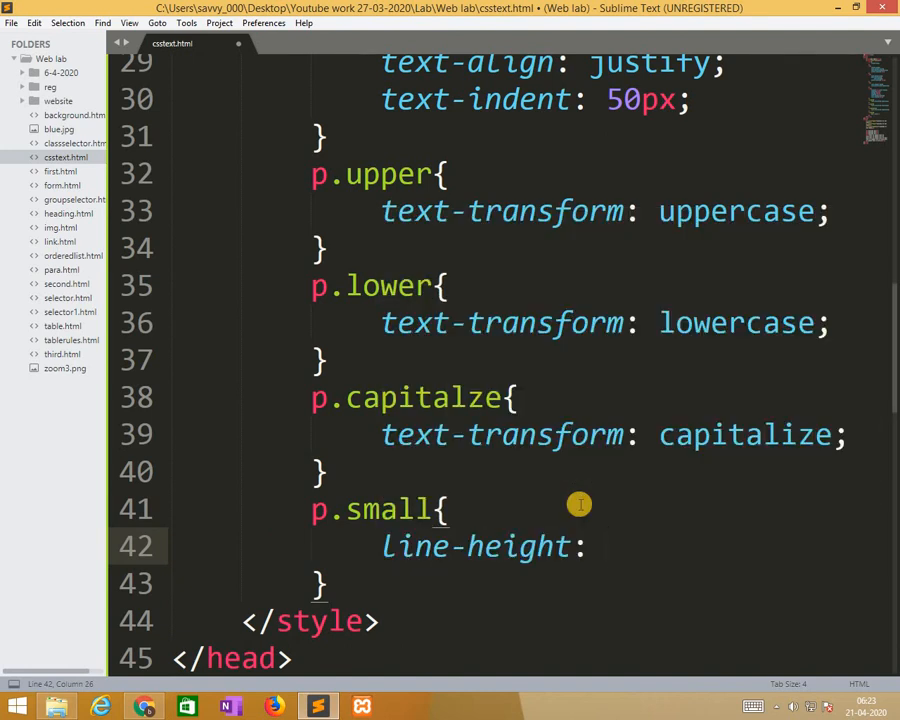
text(0.7)
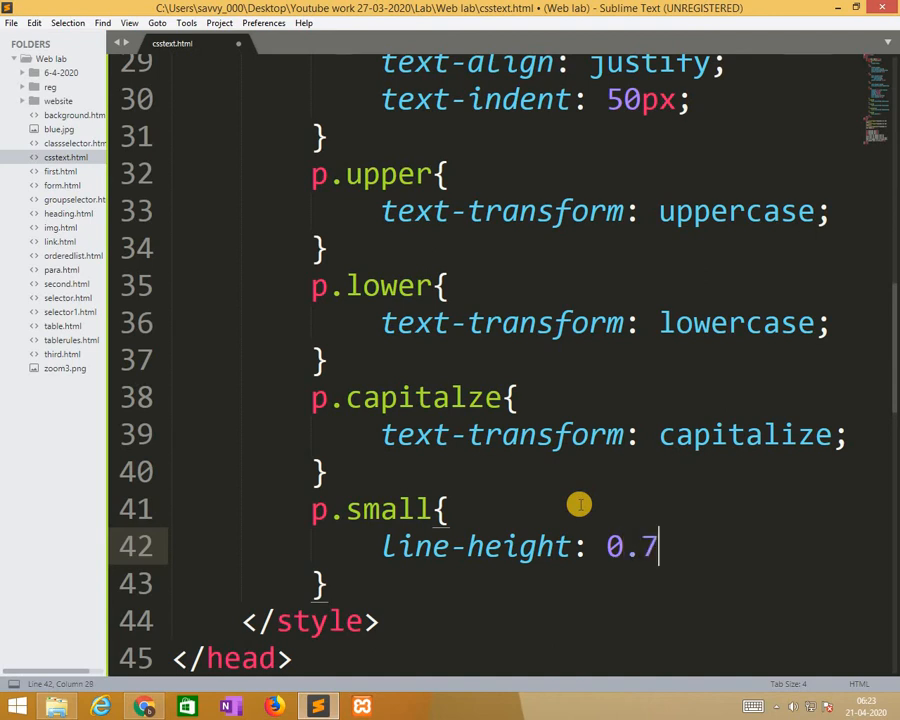
text(px;)
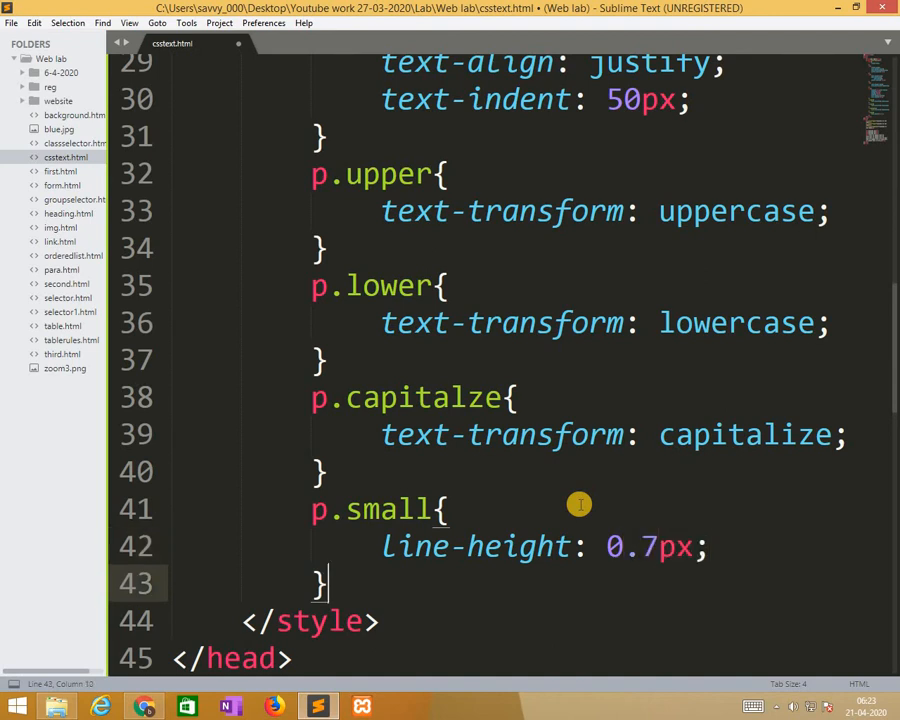
Add a p.big rule with line-height 1.8px
text(p.b)
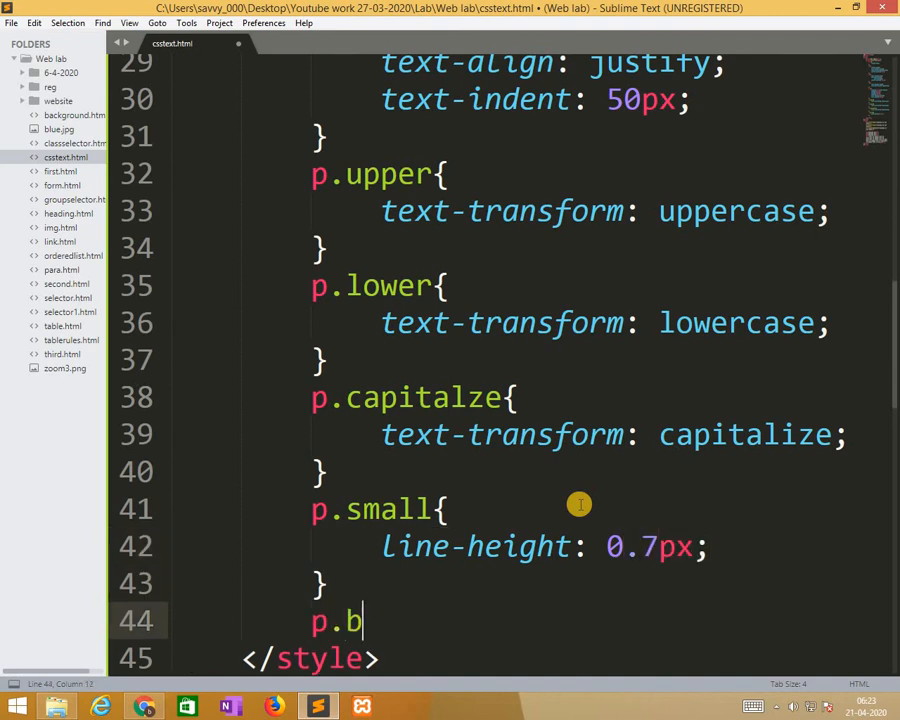
text(ig)
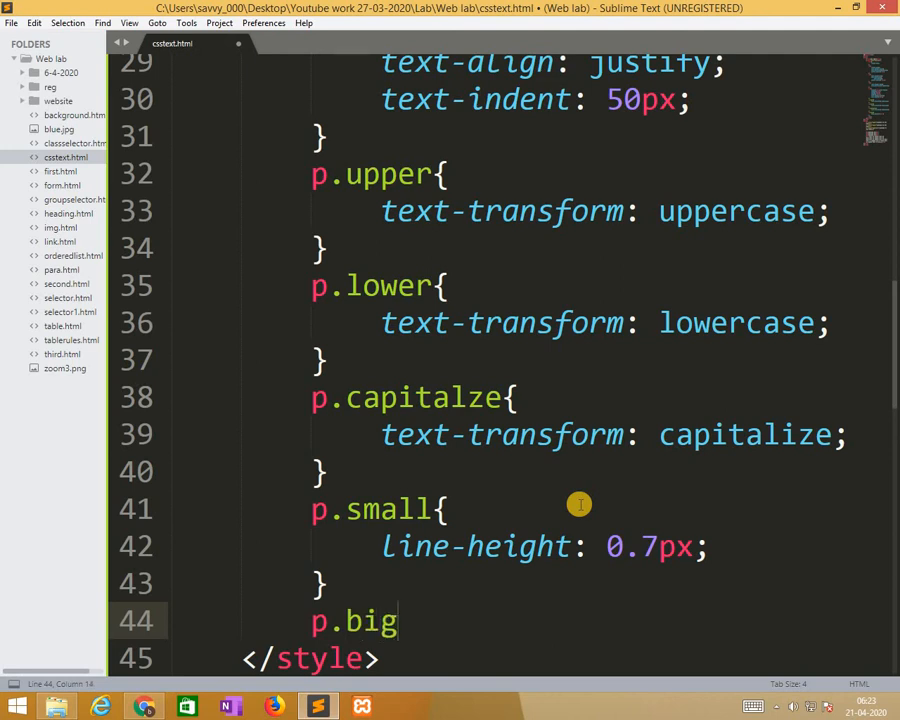
text(line-height:)
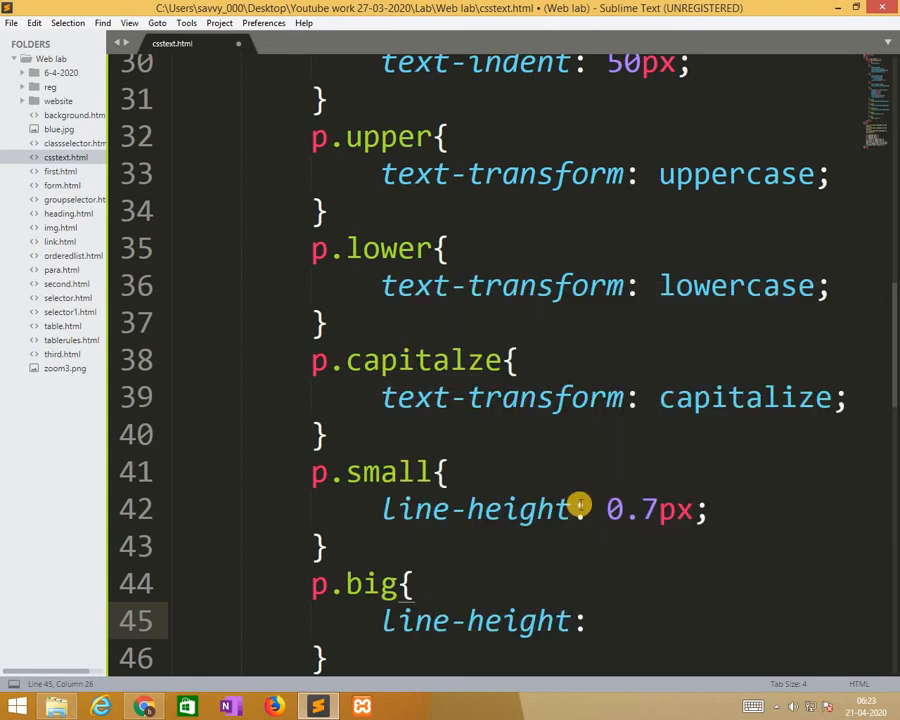
text(1.8px)
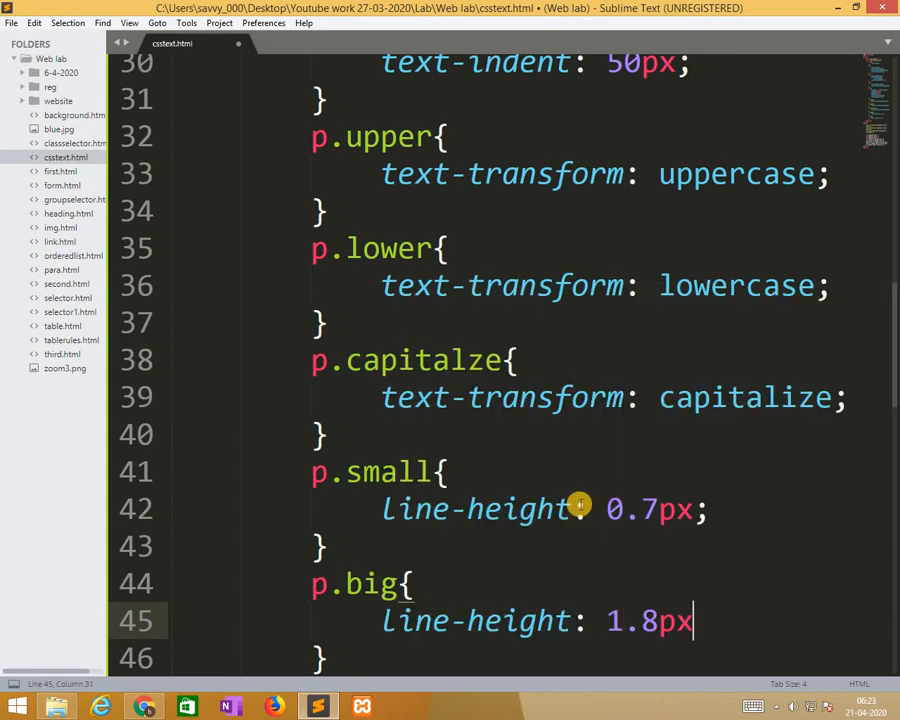
scroll(down, 3)
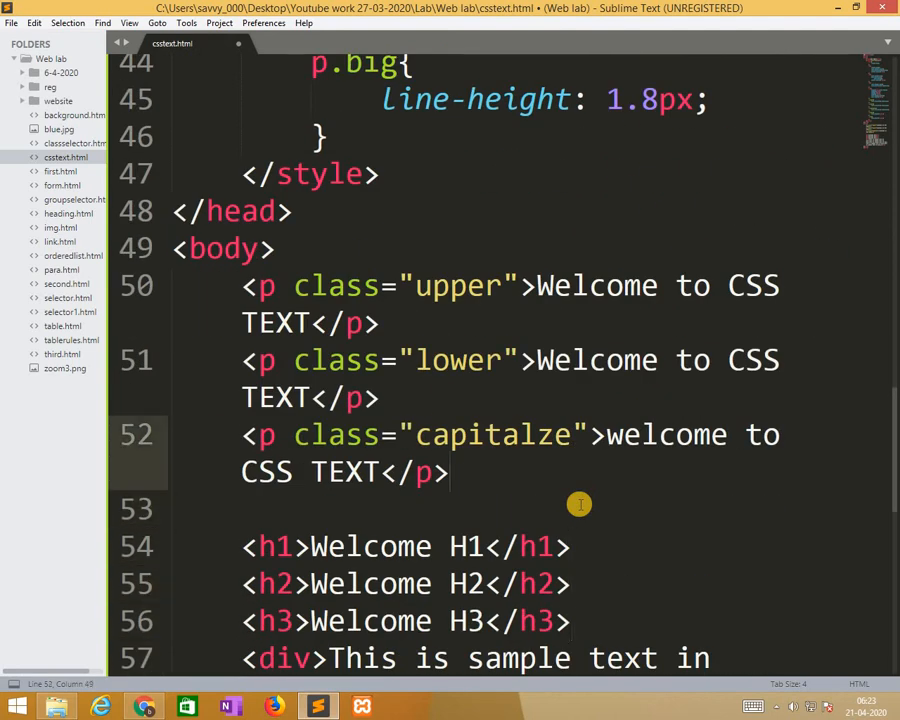
Add a class="small" paragraph reading 'Welcome to CSS text'
text(<)
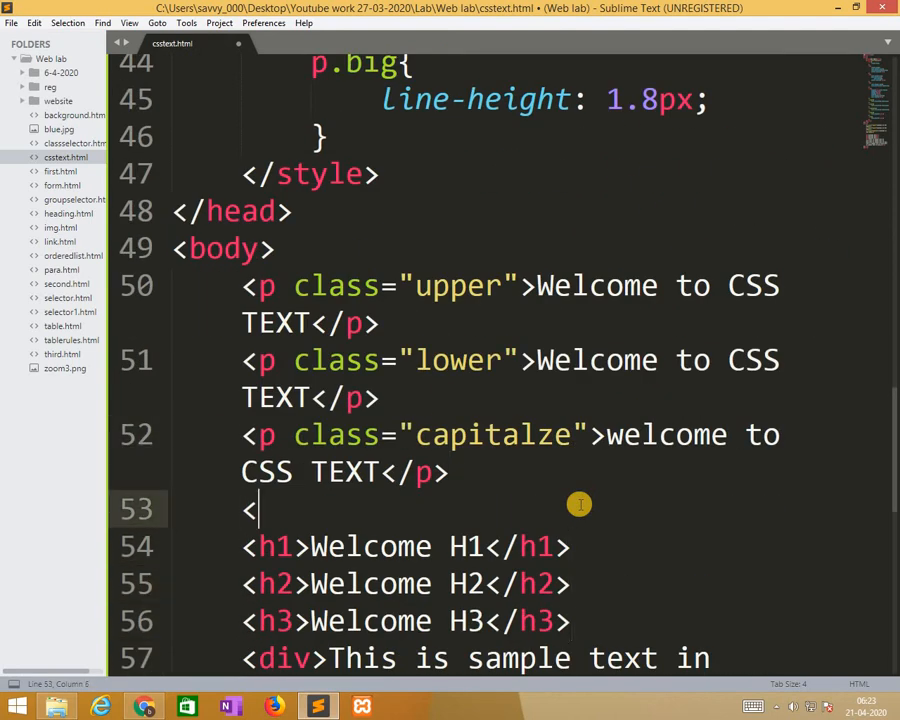
text(p></p>)
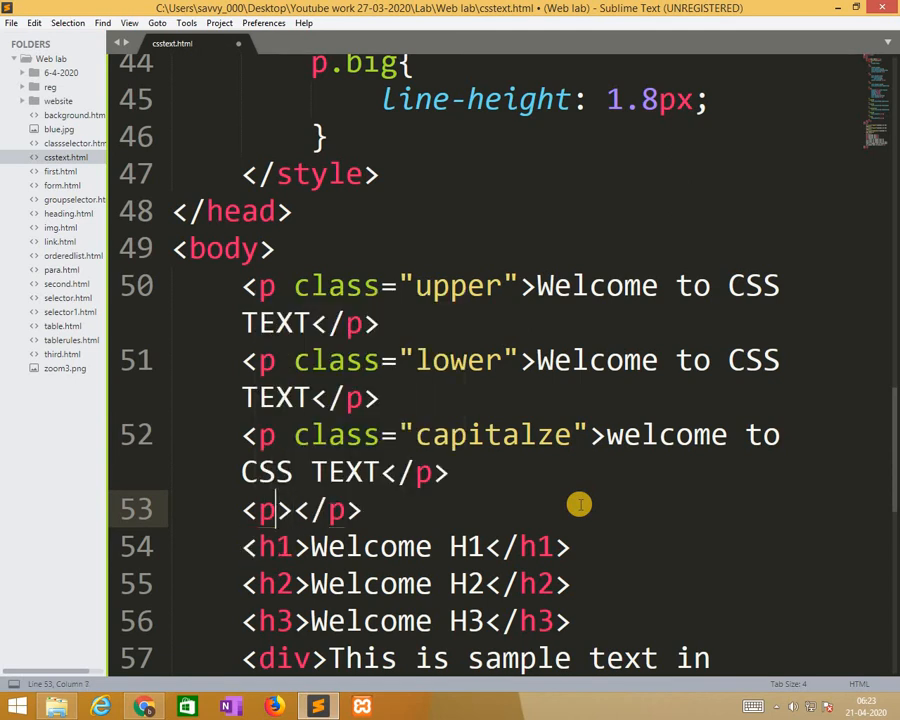
text(class=")
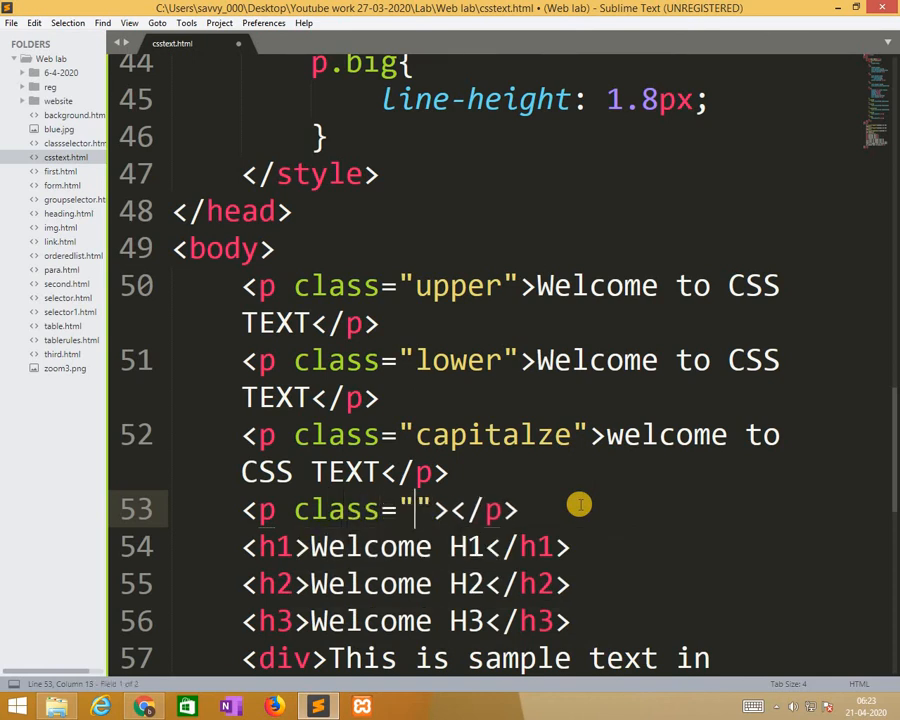
text(small)
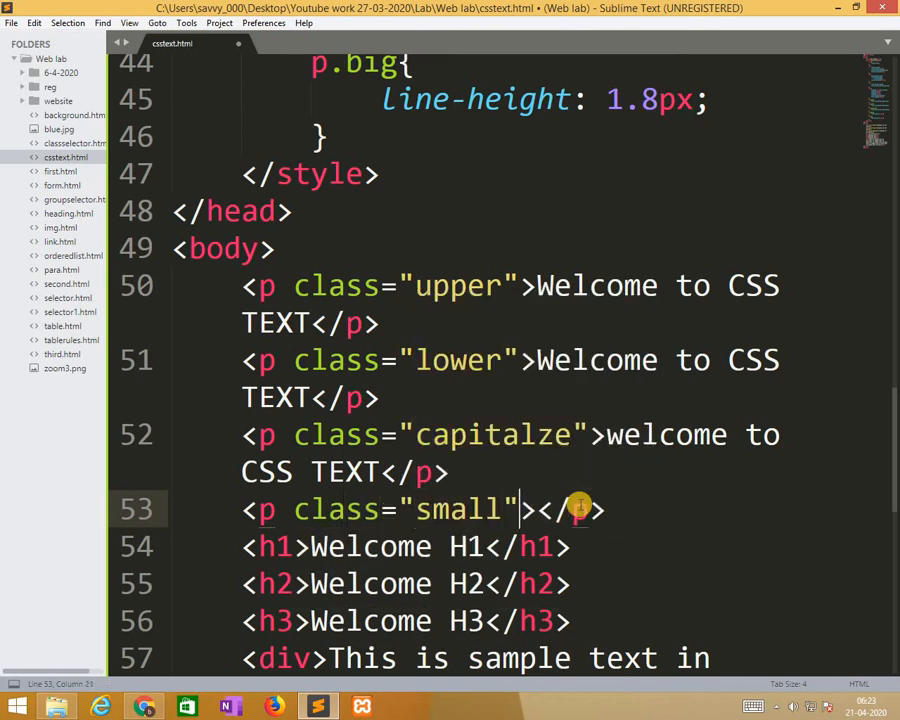
text(Welcome to)
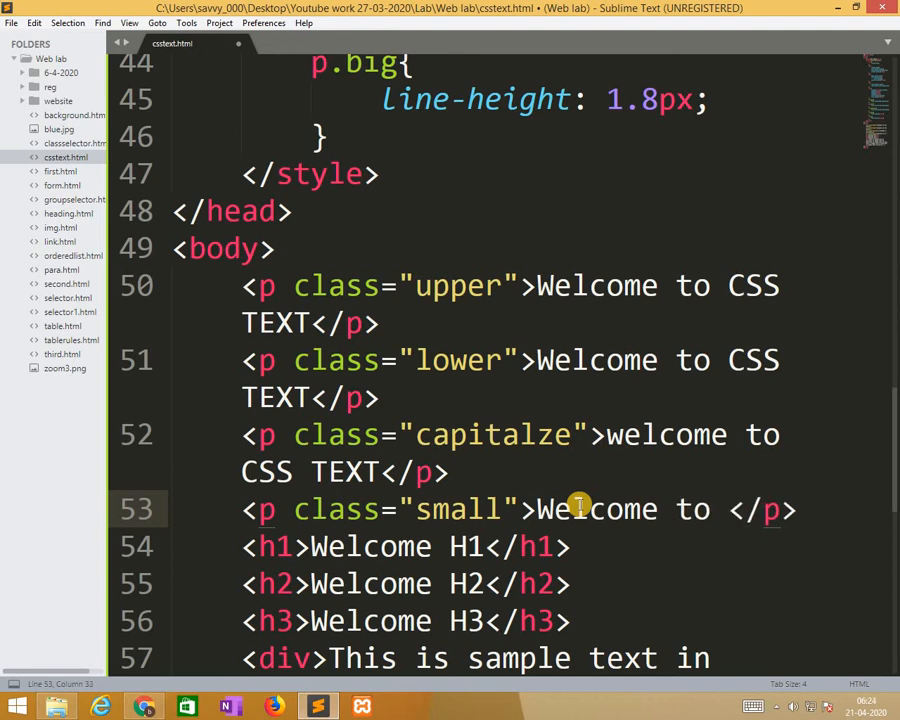
text(CSS text)
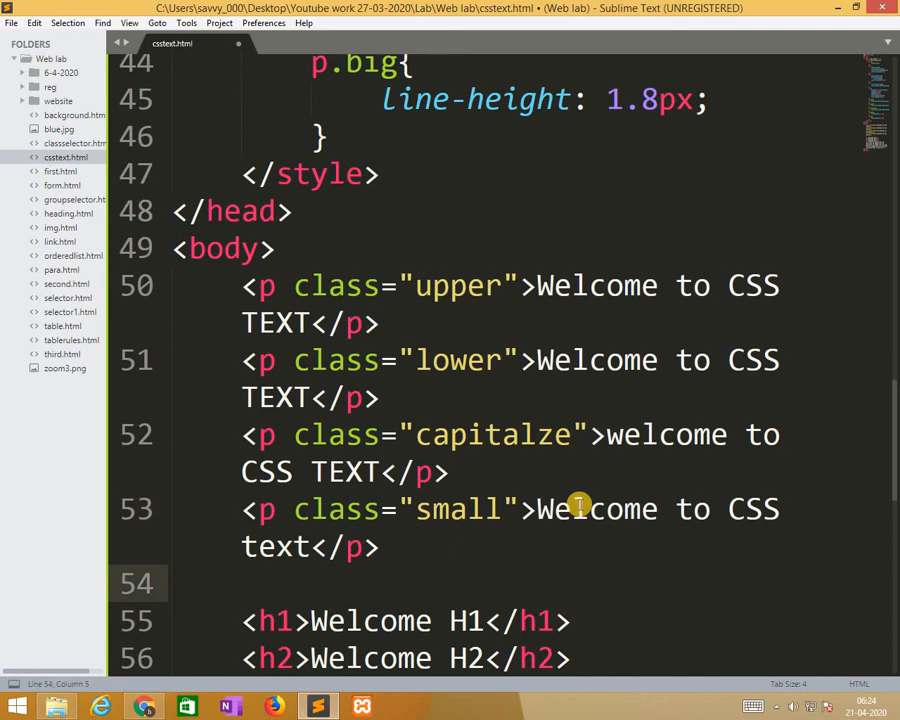
Add a class="big" paragraph reading 'Welcome to CSS TEXT'
text(<p></p>)
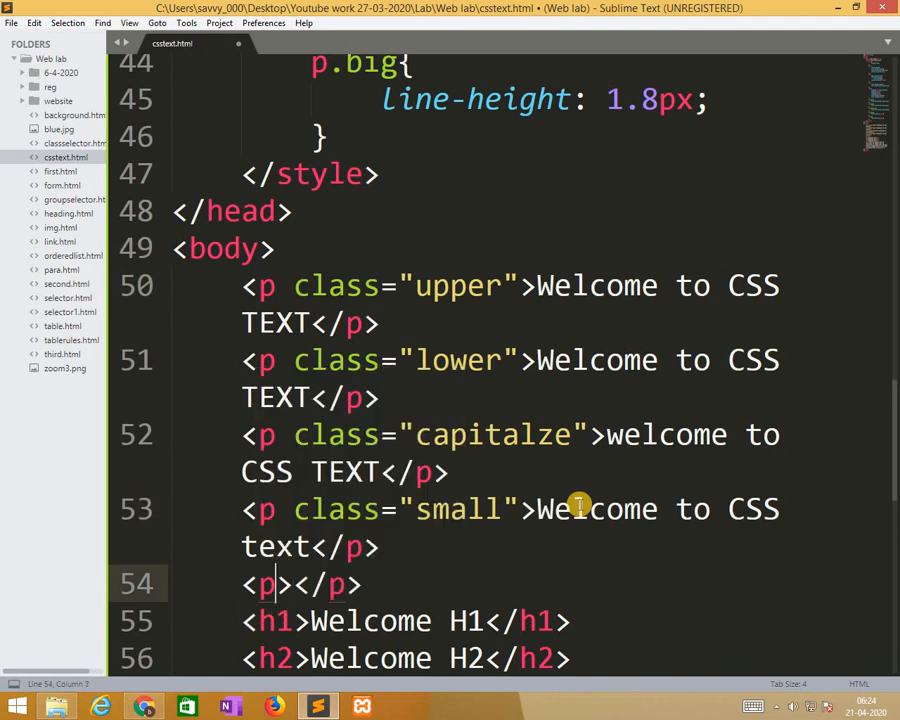
text(class=")
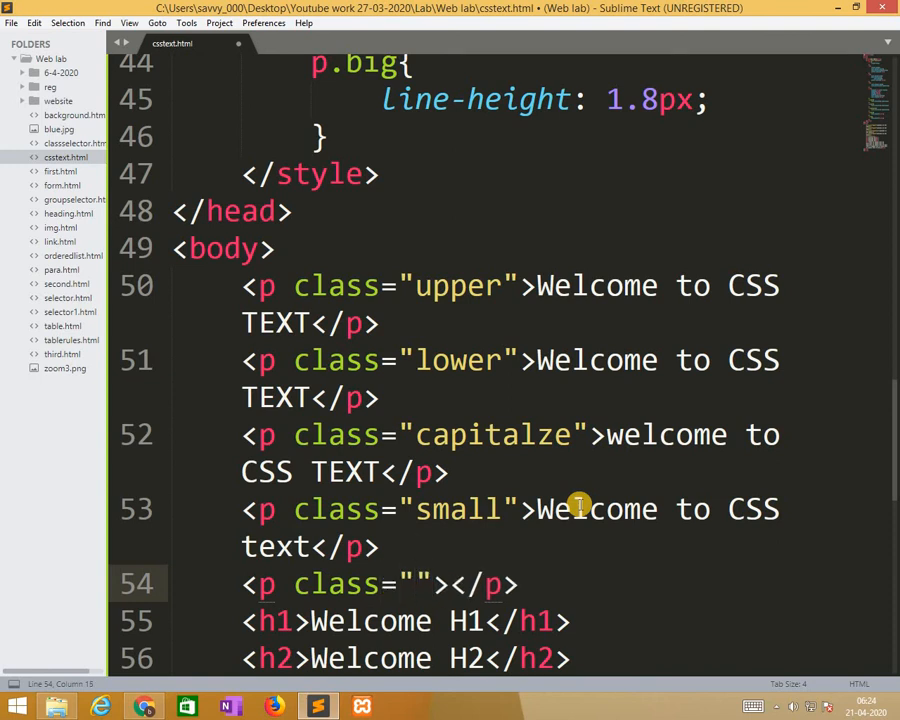
text(big)
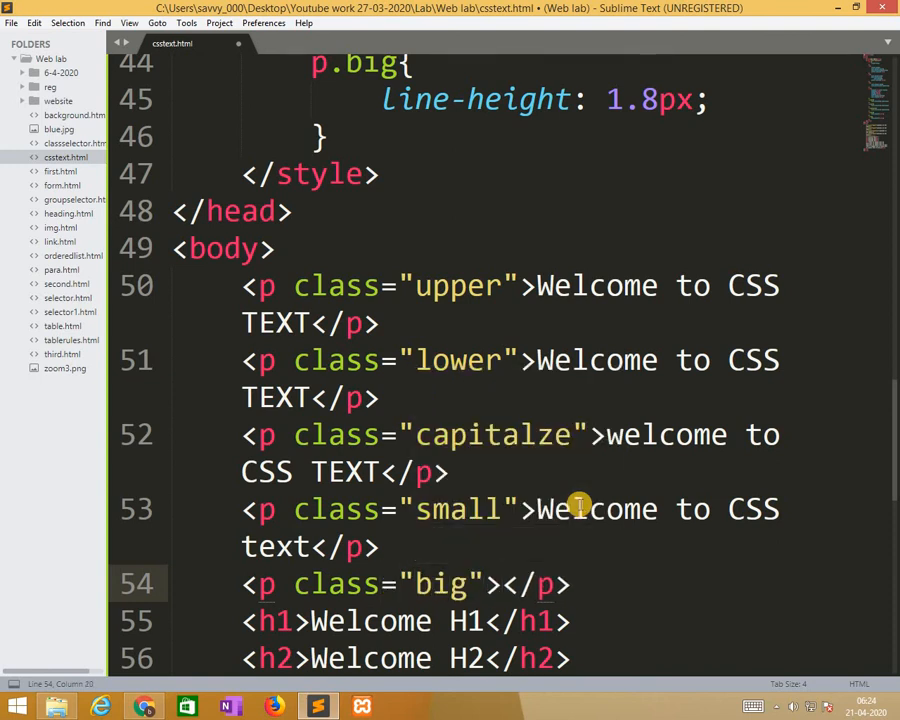
text(Welcome to C)
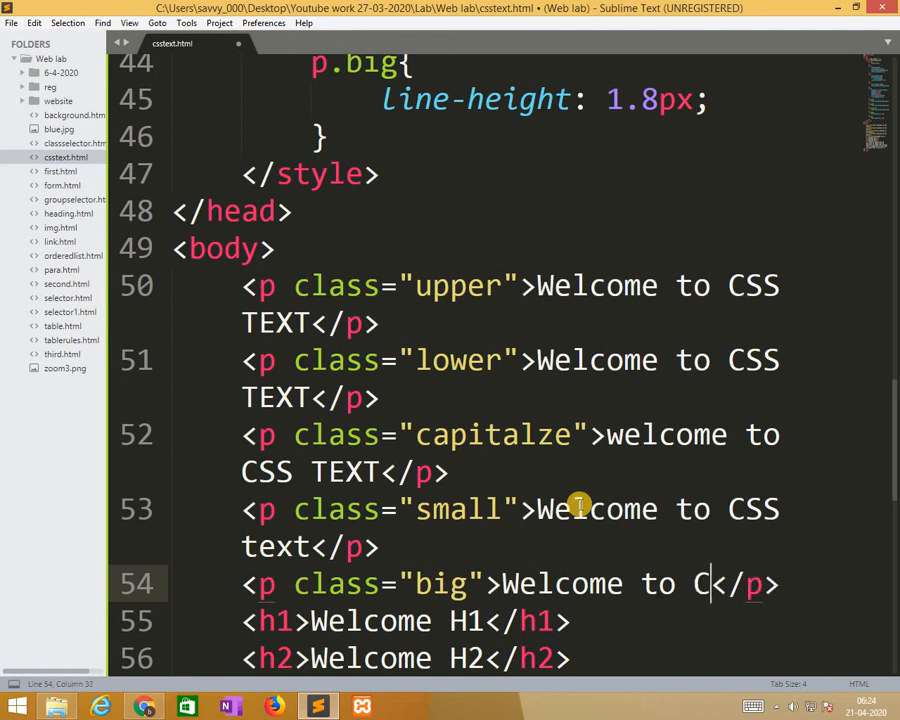
text(SS)
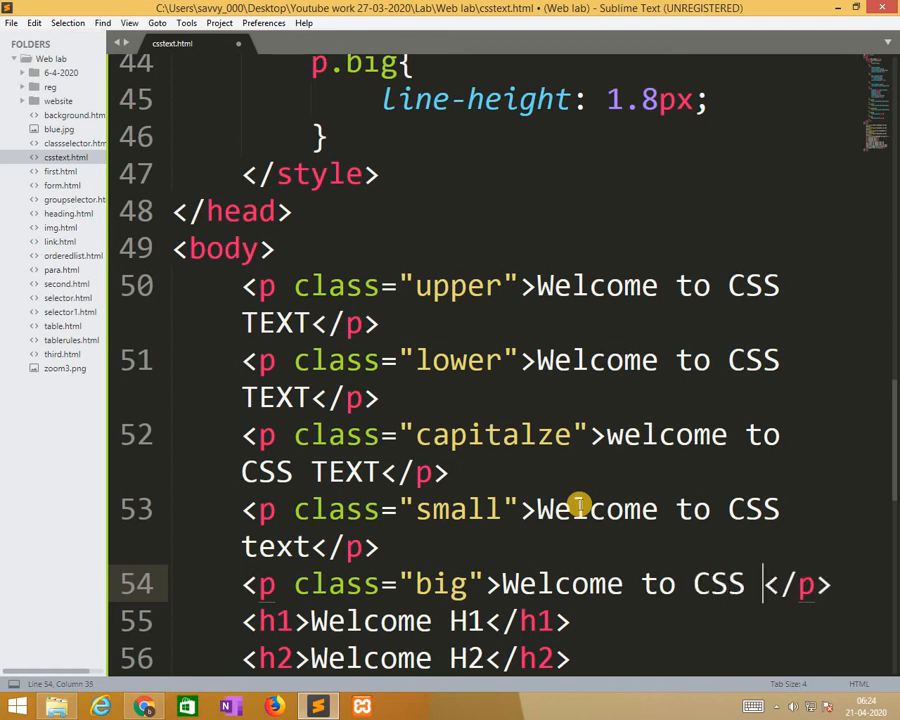
text(TEXT)
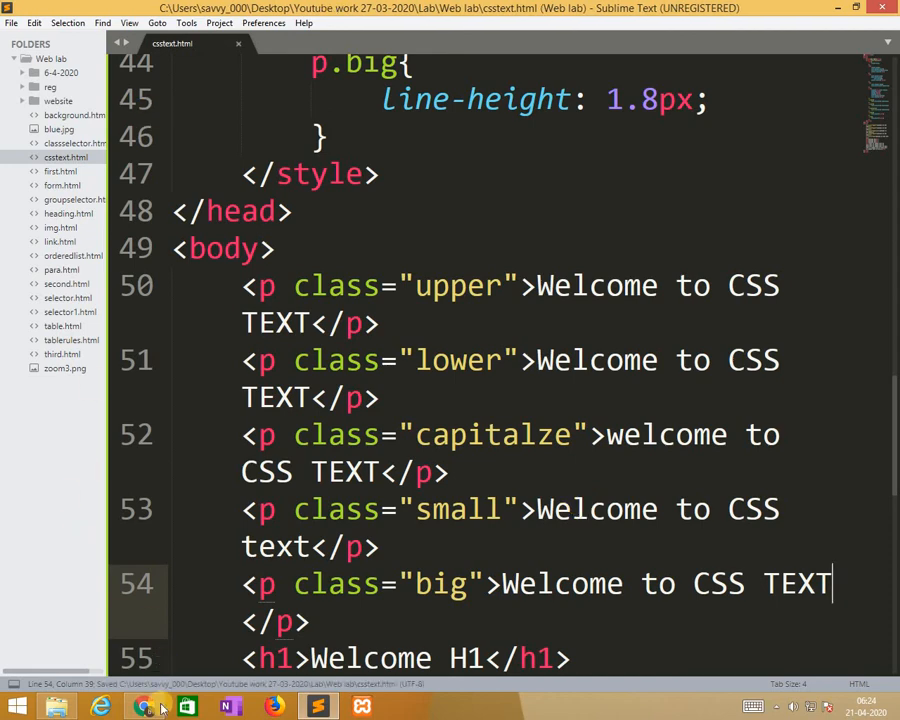
Check the small and big paragraphs in Chrome, then return to Sublime Text
click(143, 707)
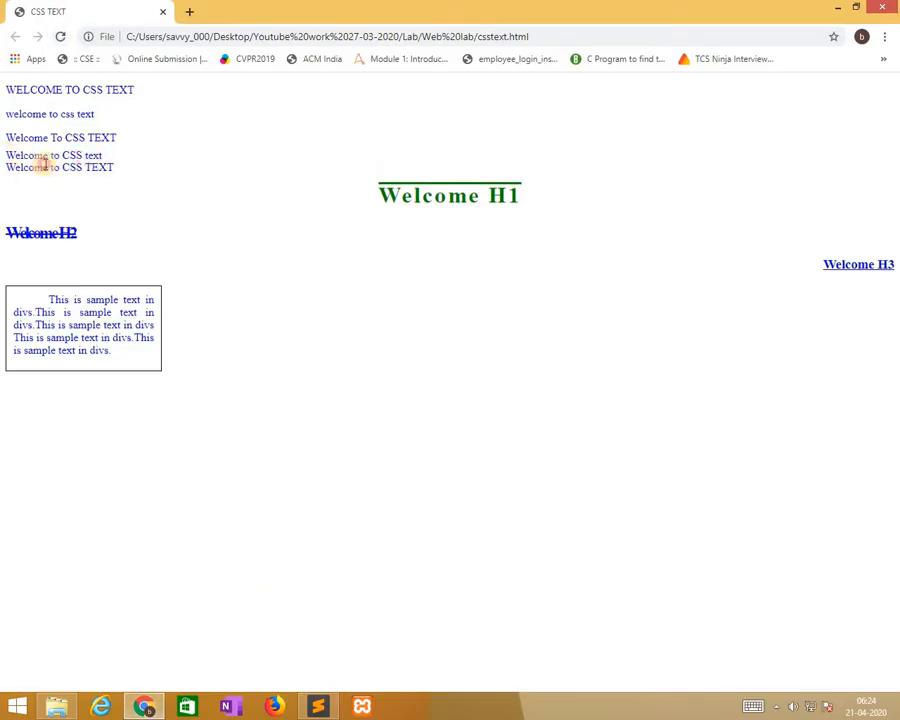
drag(6, 155, 113, 167)
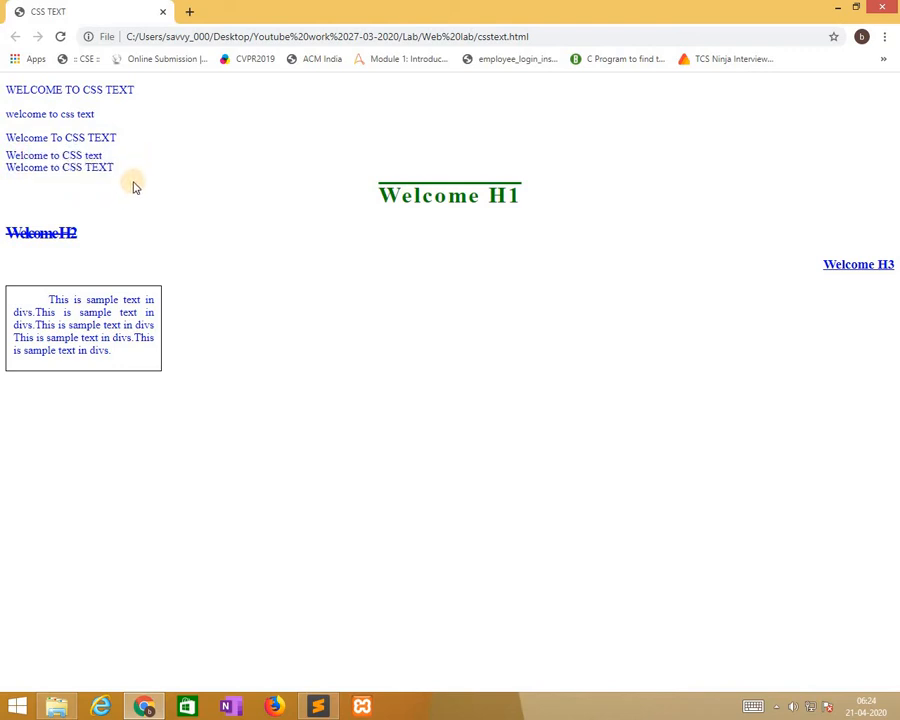
mouse_move(323, 682)
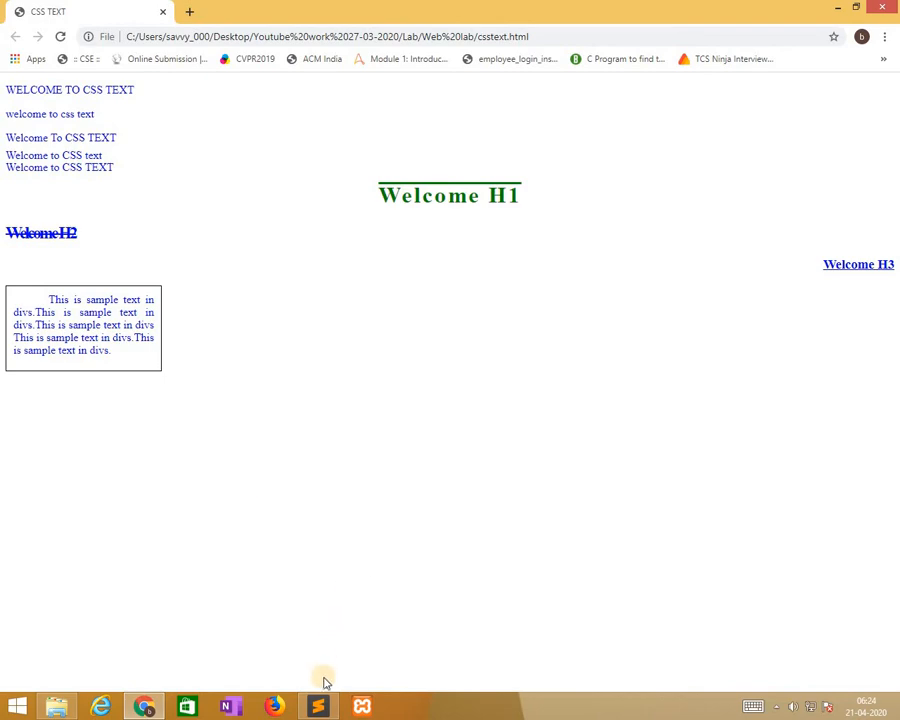
click(317, 706)
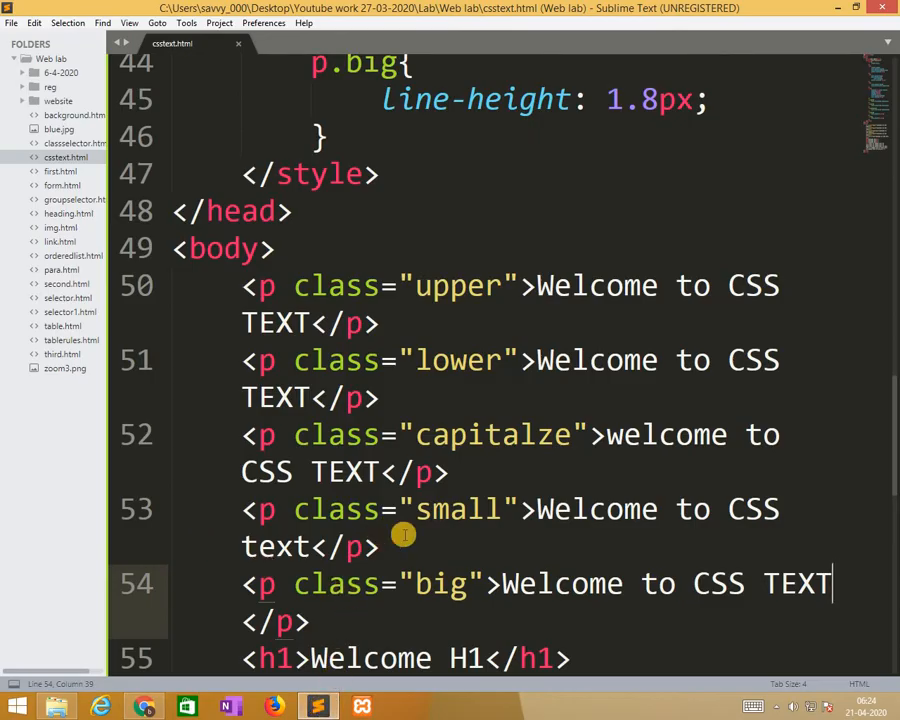
Add a div.ex1 rule after p.big and begin its direction declaration
scroll(down, 3)
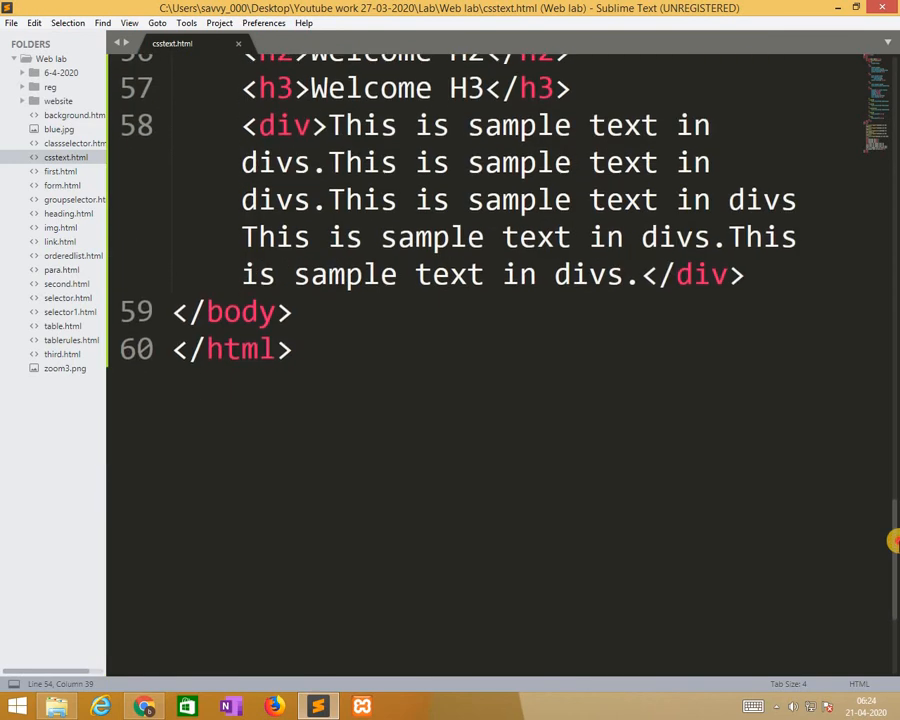
scroll(up, 3)
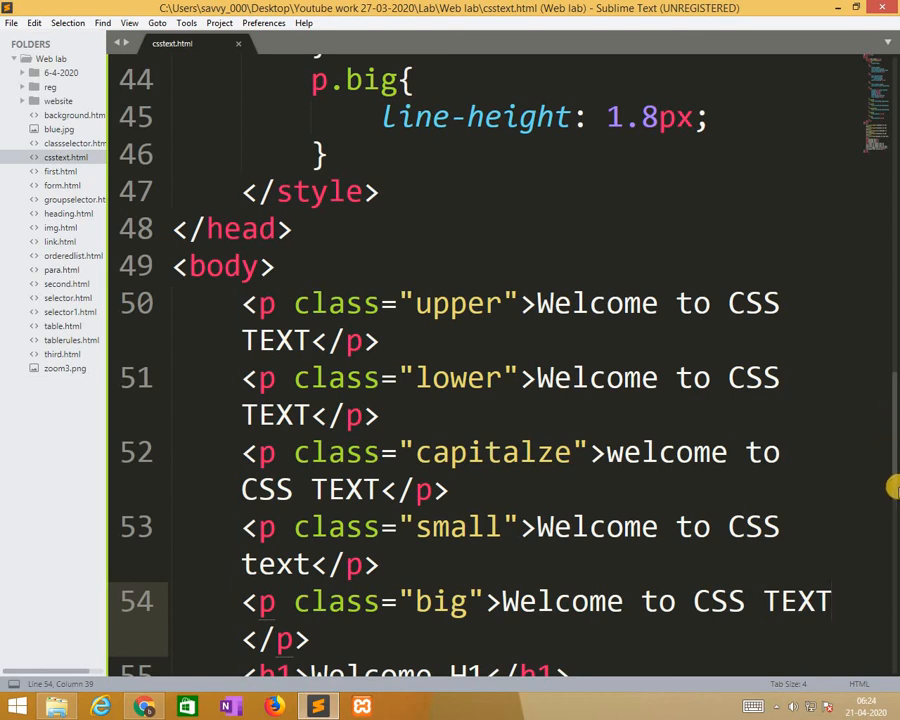
scroll(down, 3)
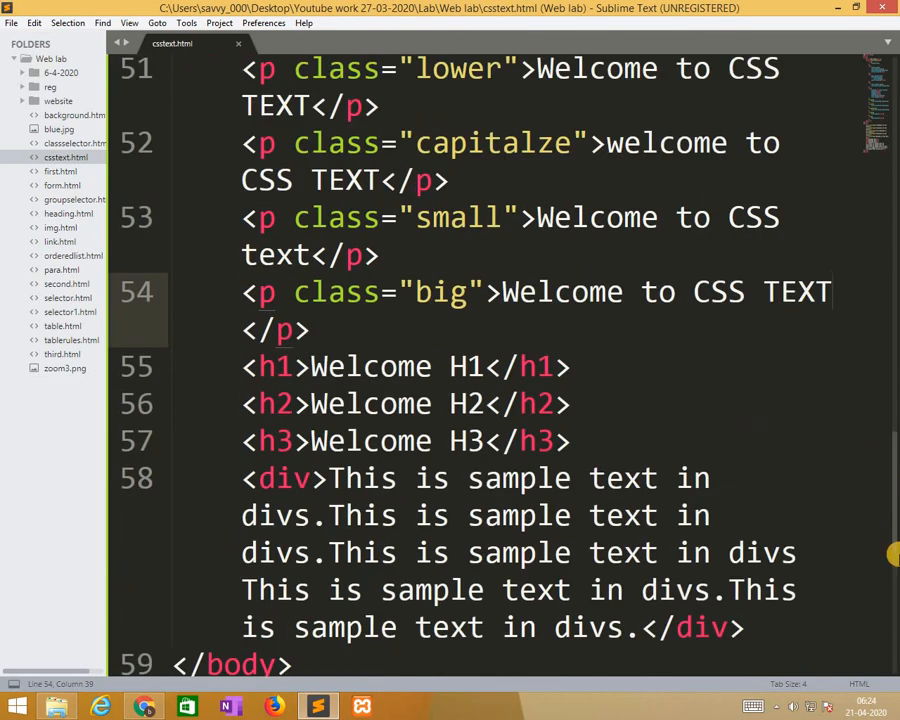
scroll(down, 3)
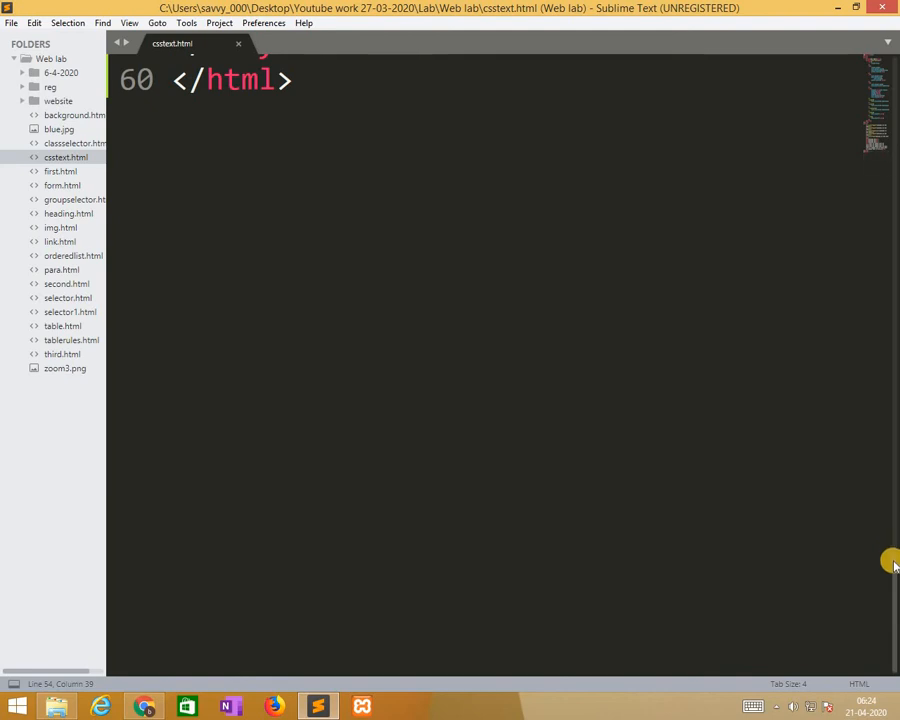
scroll(up, 3)
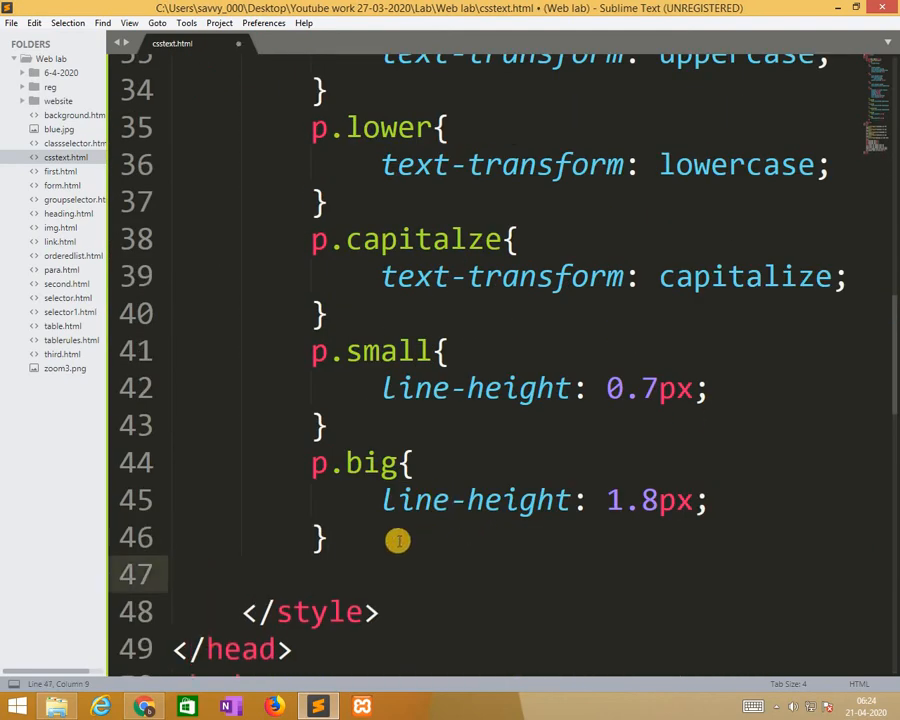
text(div.ex1)
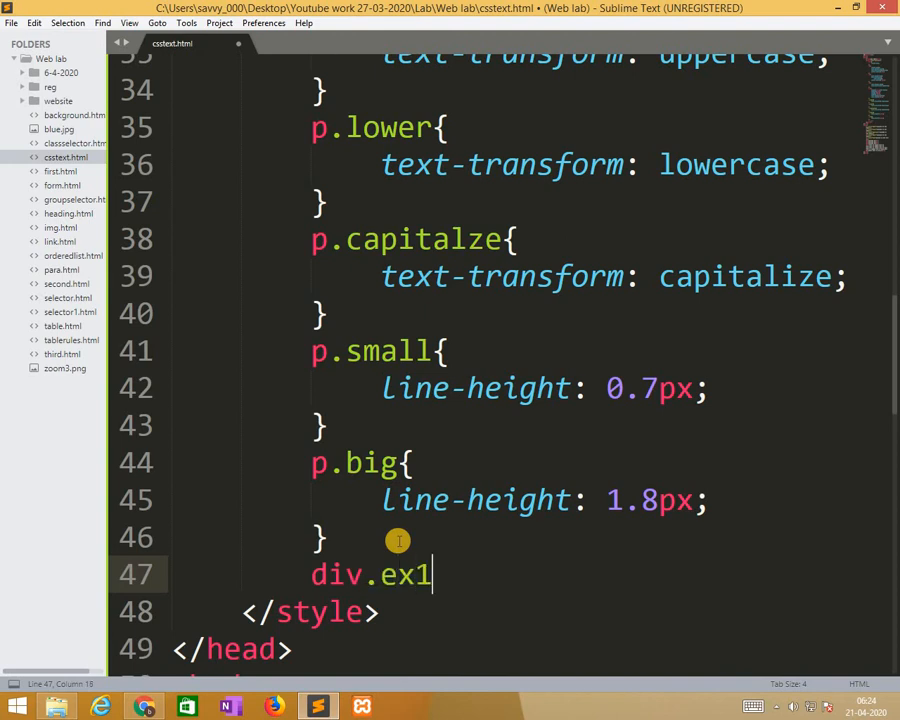
text({)
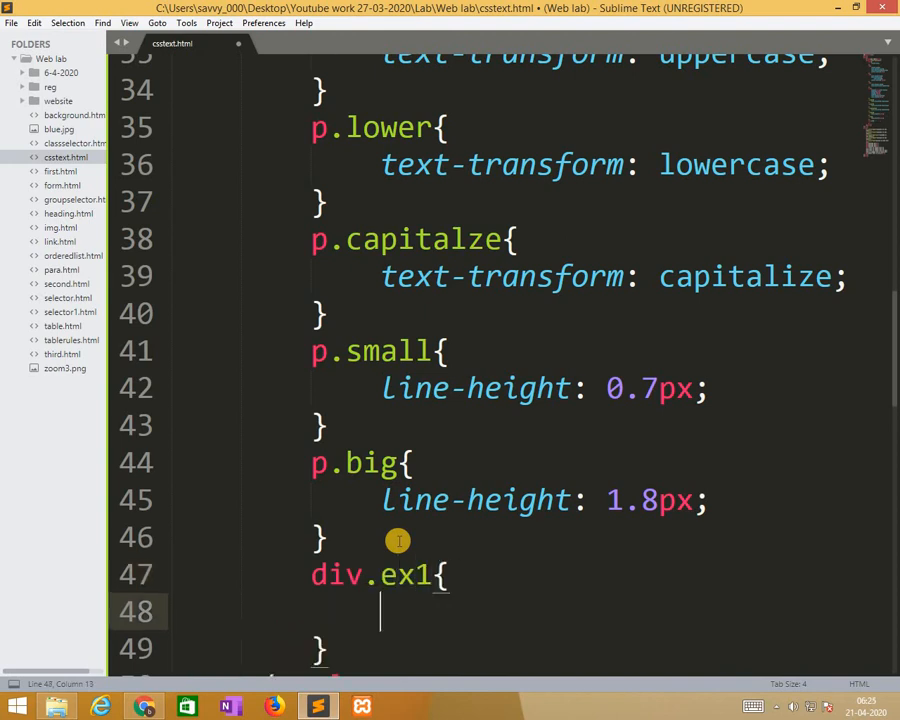
text(direction:)
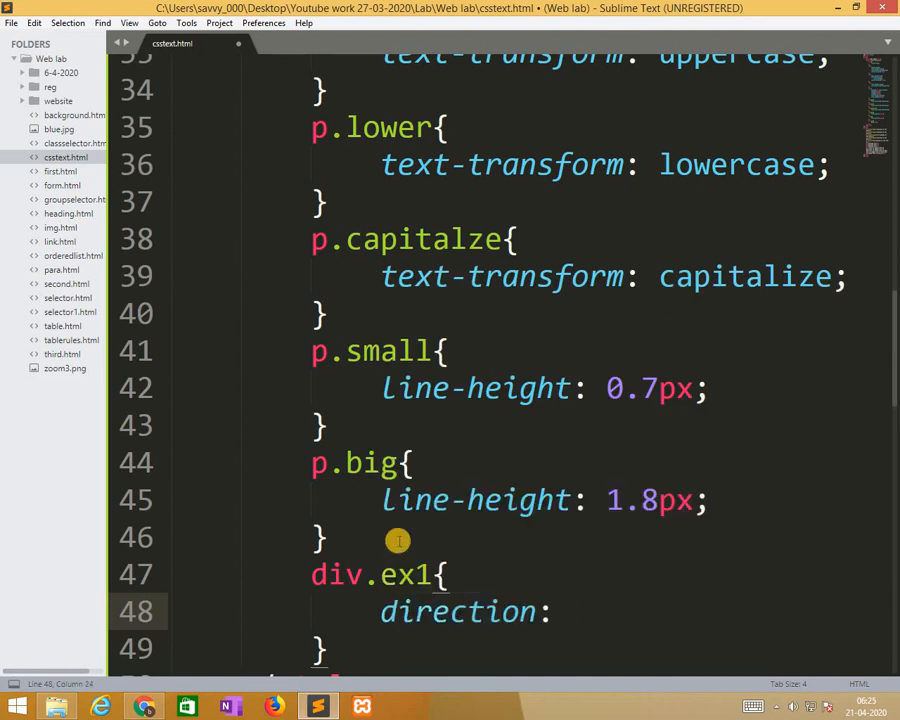
Finish the div.ex1 rule with direction: rtl
text(rtl;)
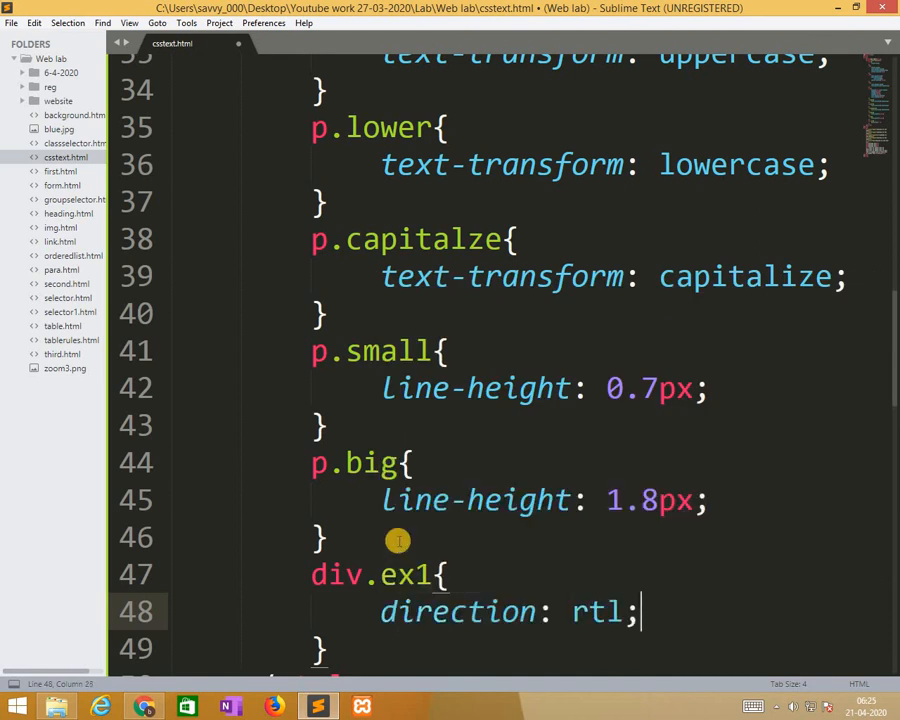
scroll(down, 3)
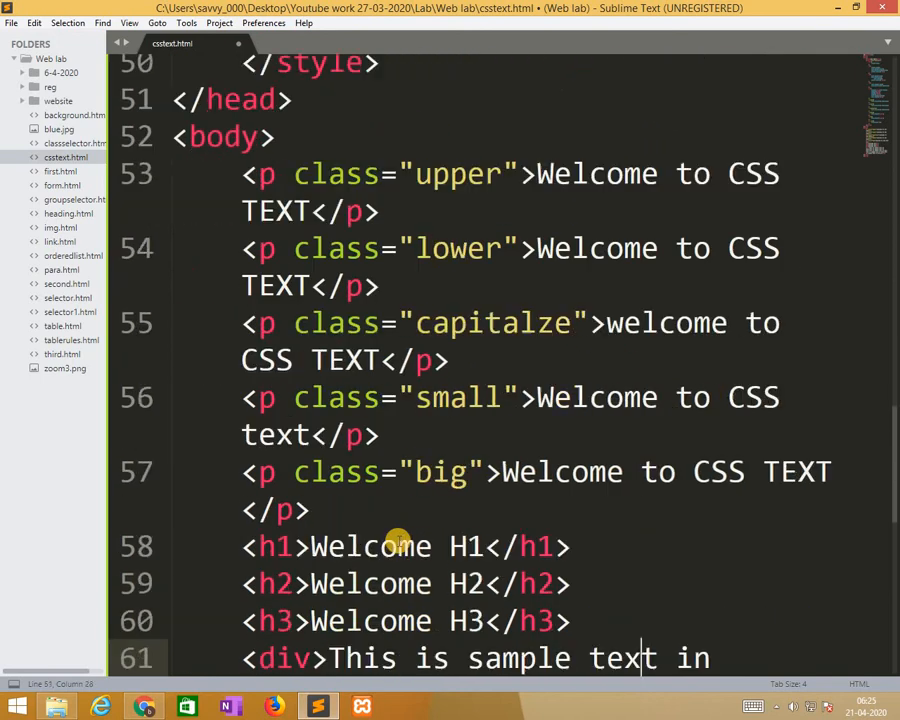
scroll(down, 3)
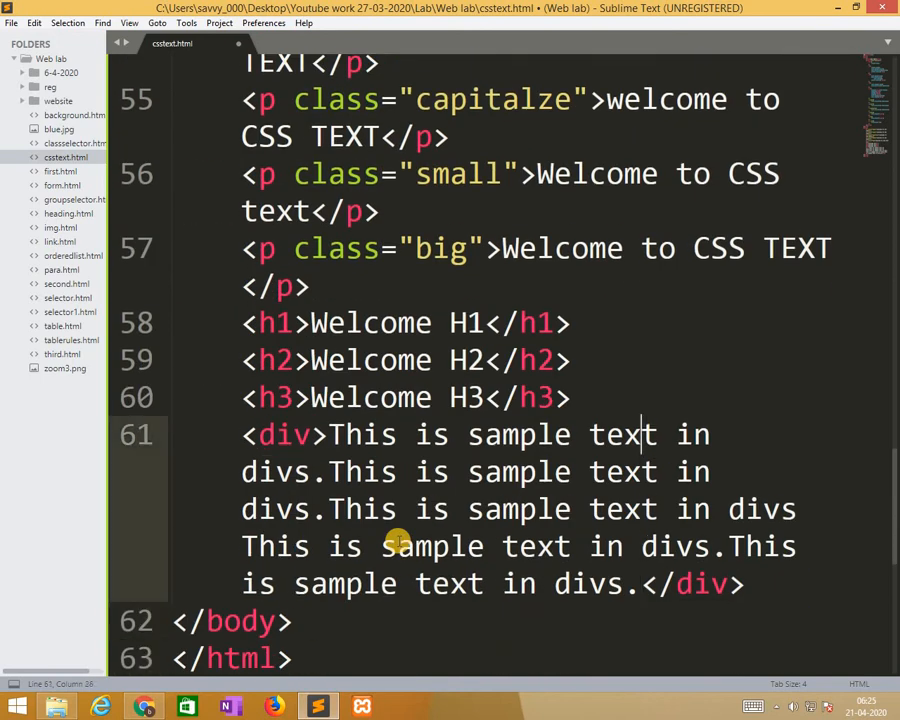
Duplicate the sample-text div below the original, give it class ex1, and save
click(277, 434)
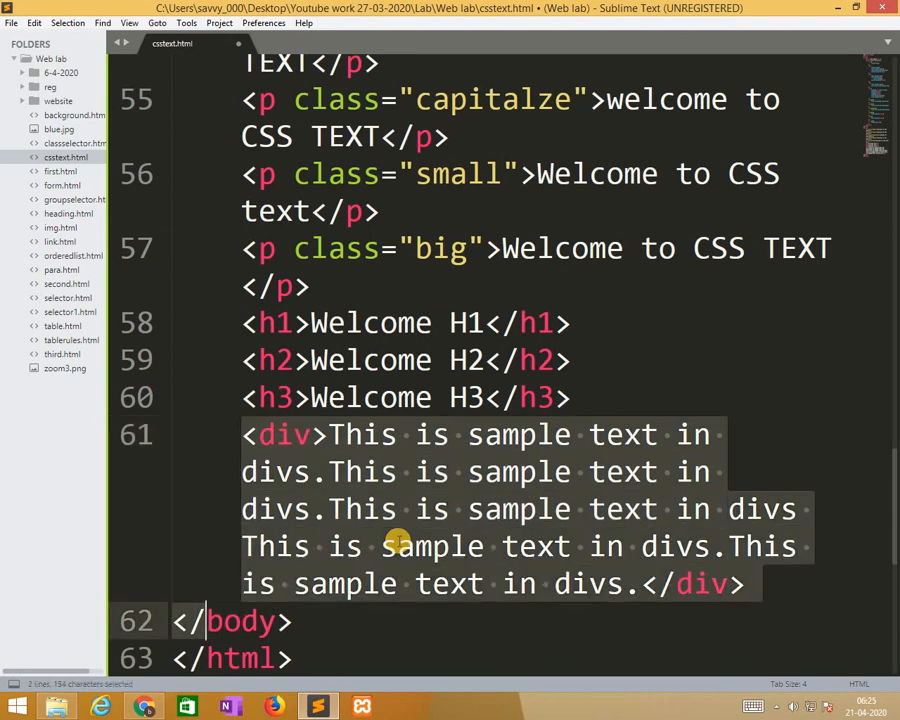
key(ctrl+c)
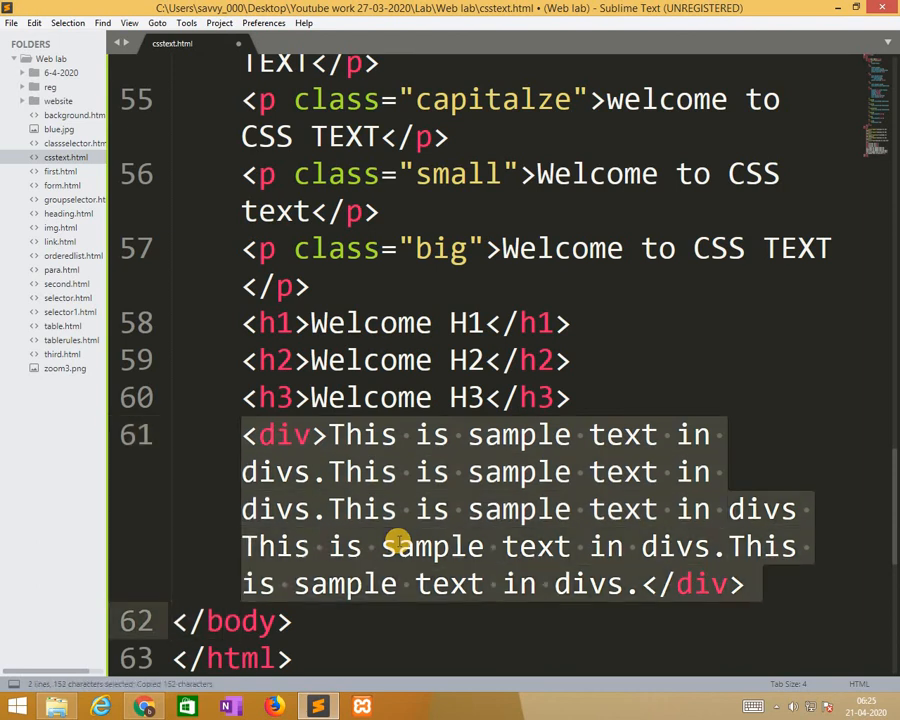
key(Delete)
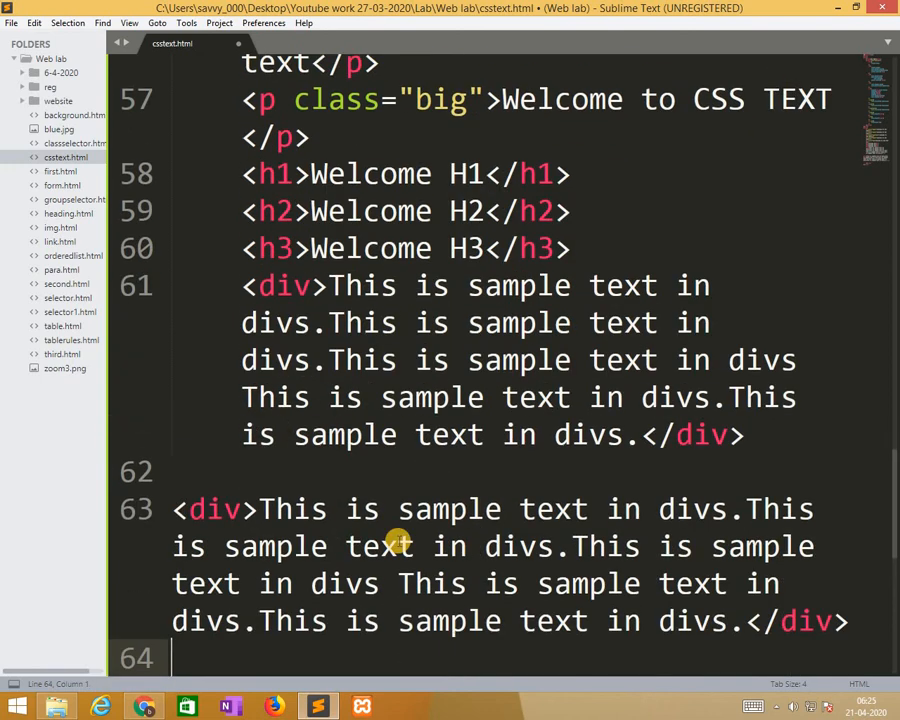
click(240, 509)
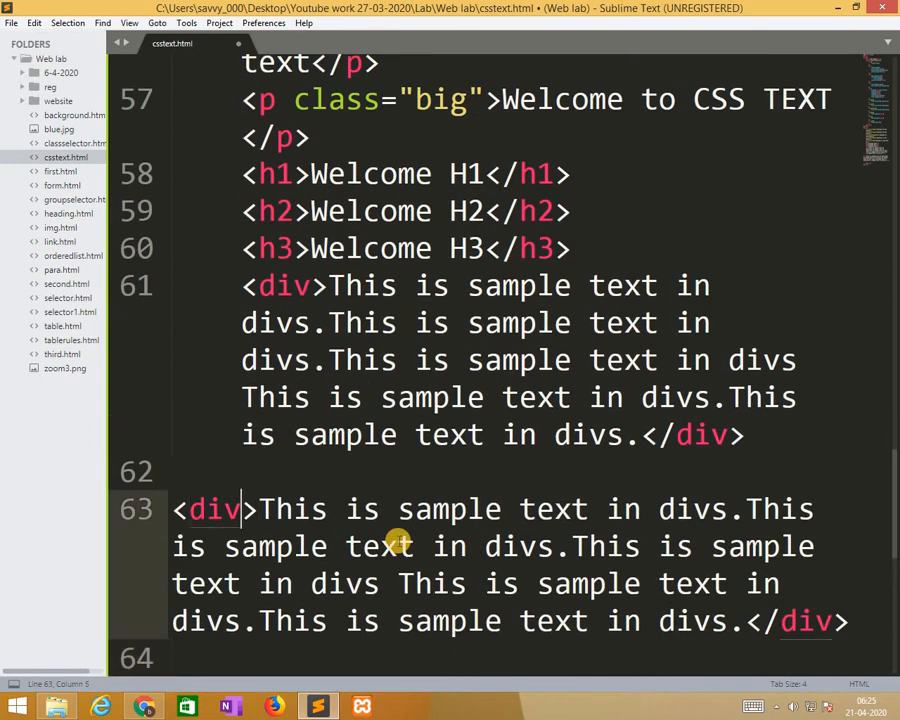
text(class="")
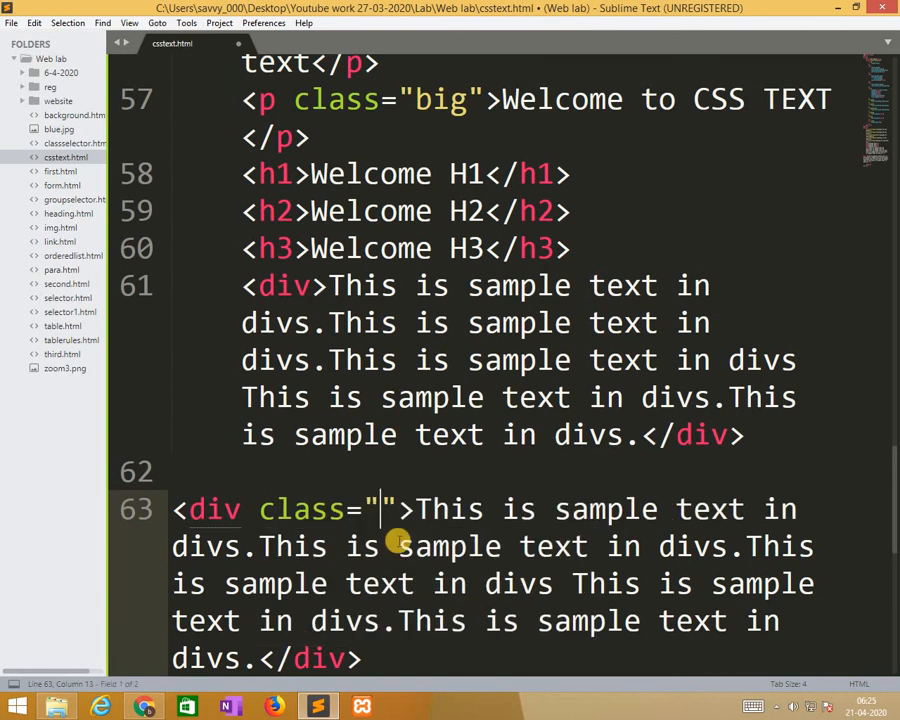
text(ex)
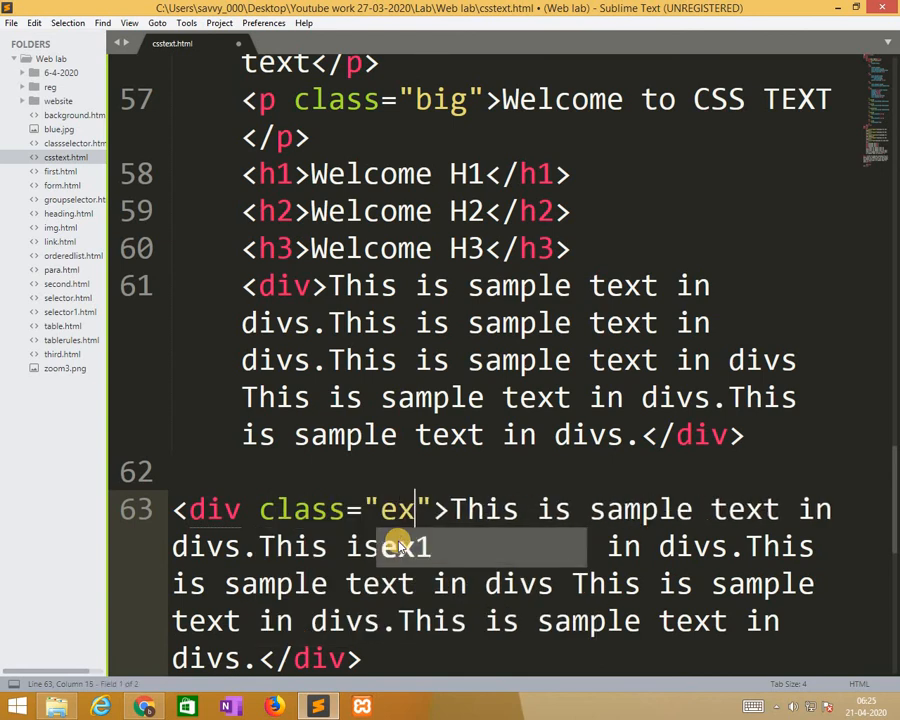
key(ctrl+s)
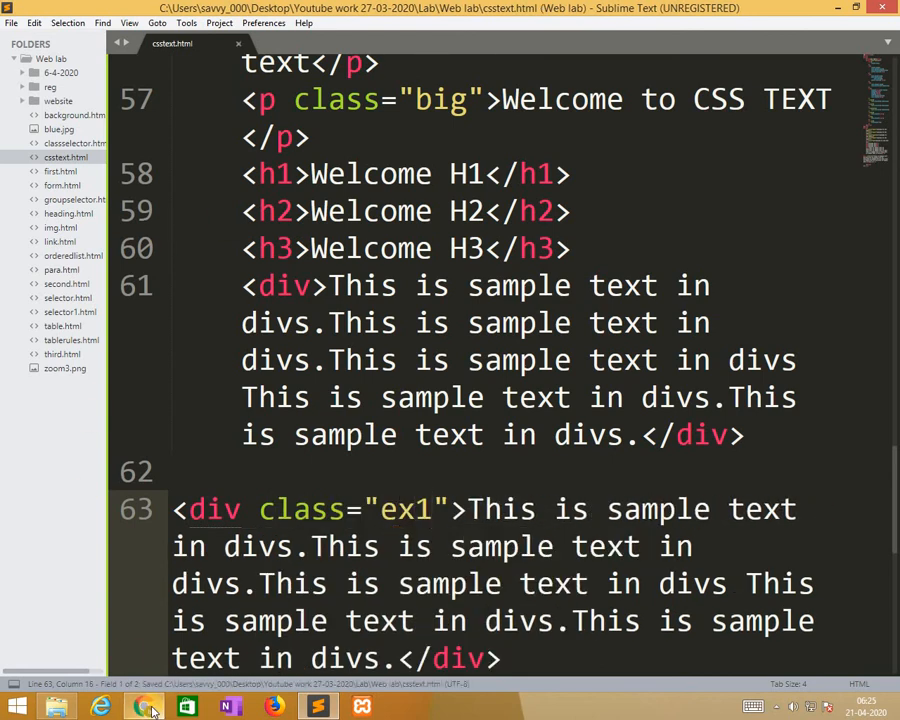
click(144, 707)
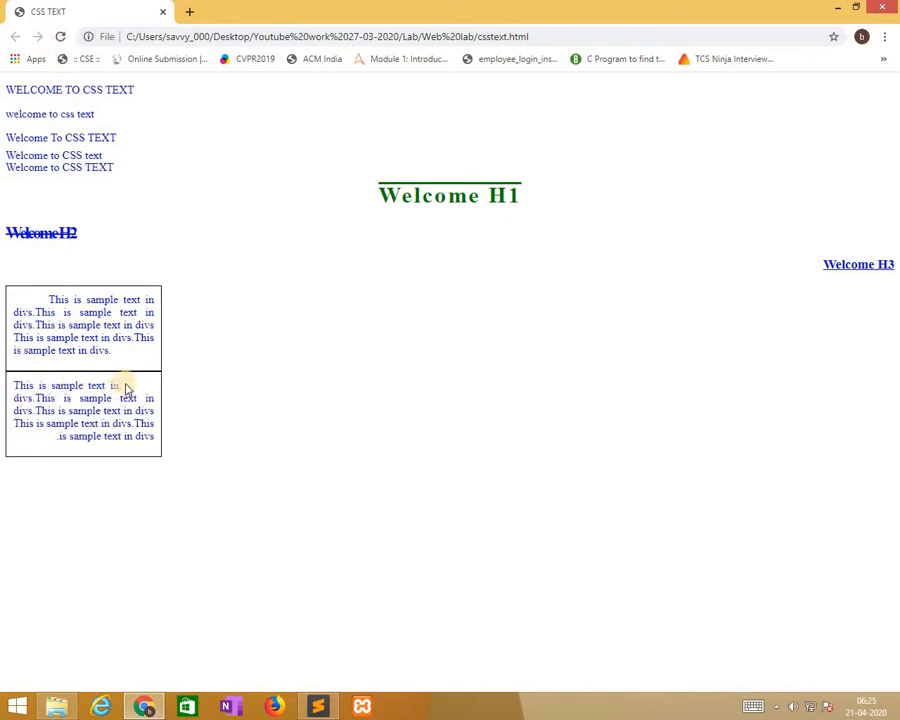
mouse_move(175, 395)
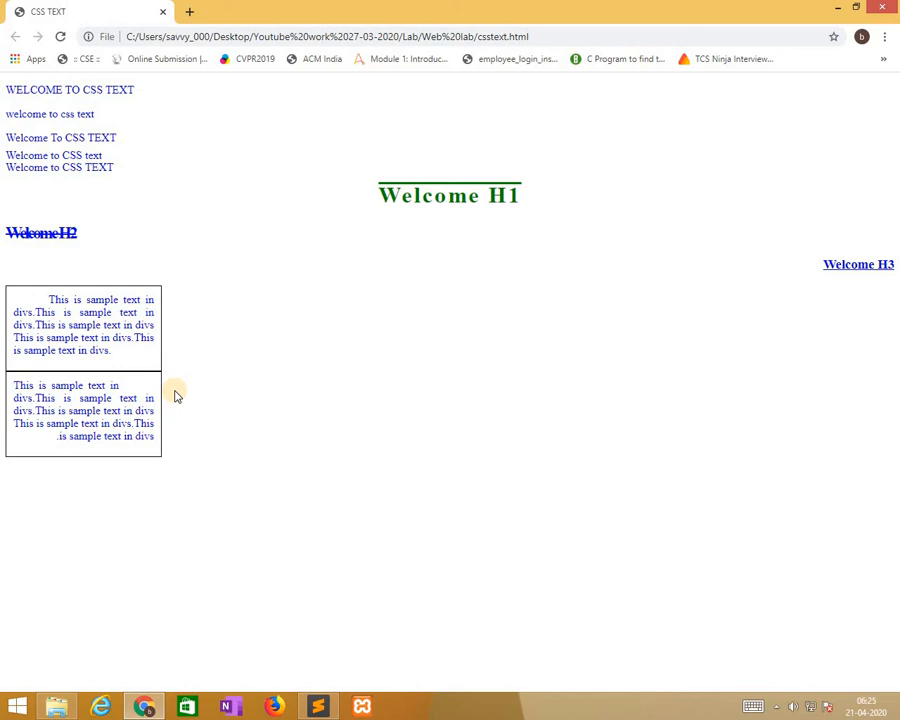
mouse_move(115, 492)
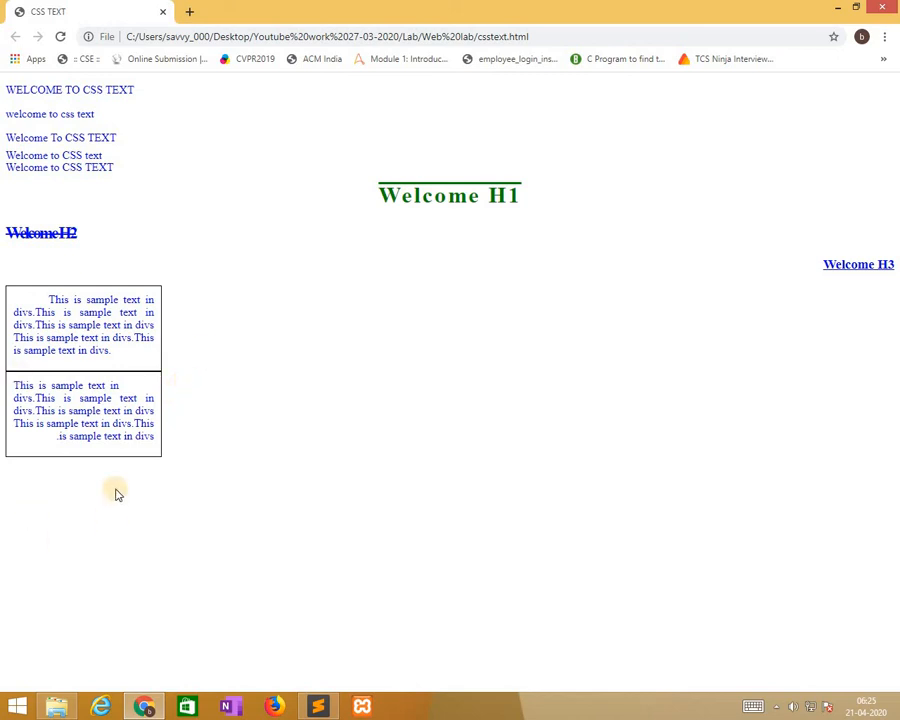
mouse_move(318, 707)
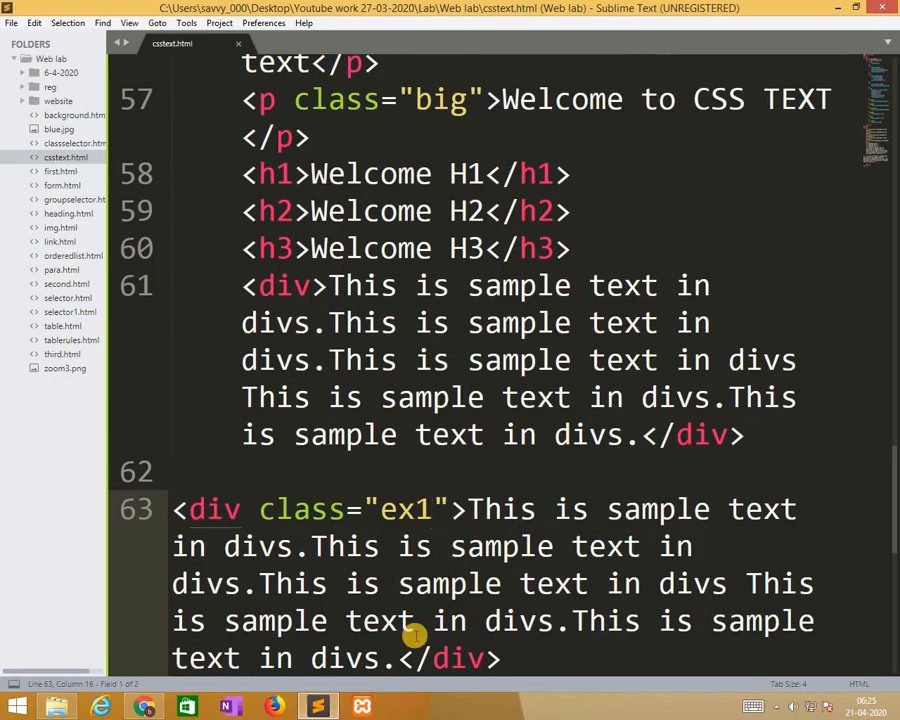
Add word-spacing: 10px after the h1 letter-spacing line
scroll(up, 3)
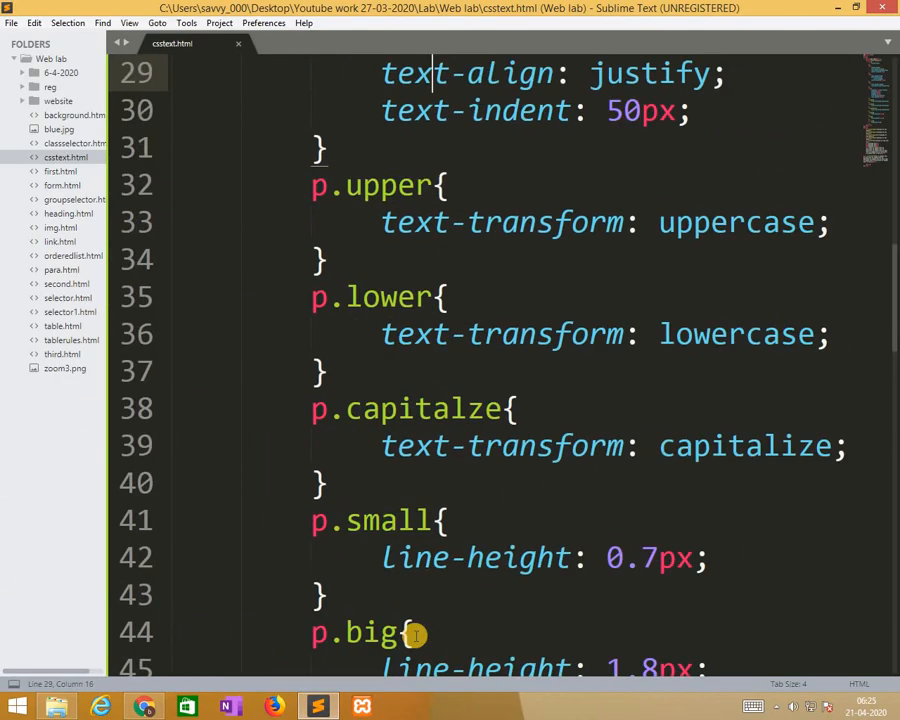
key(ctrl+Home)
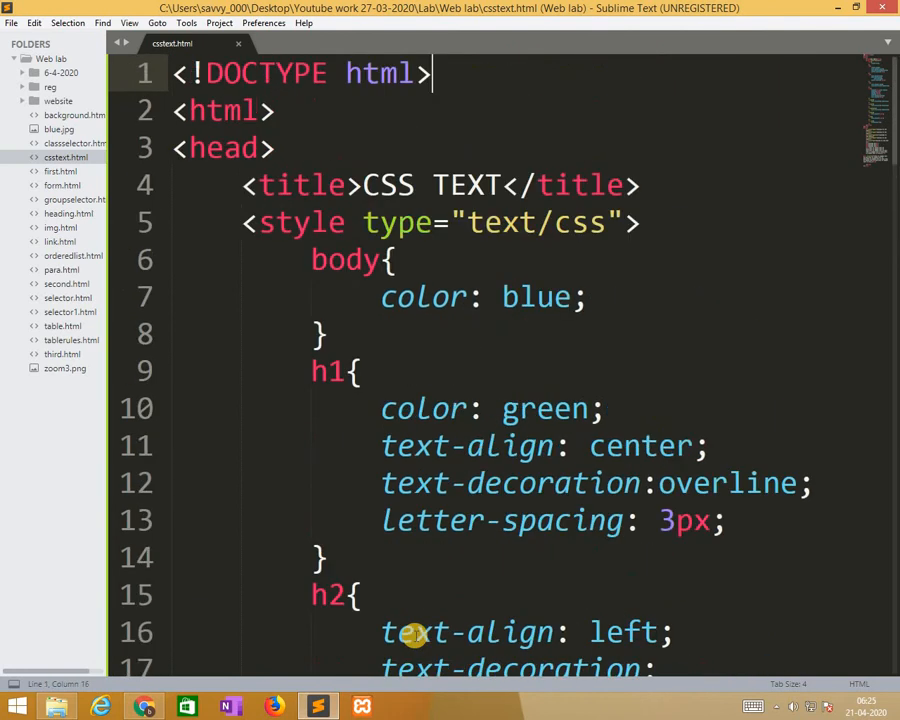
click(727, 520)
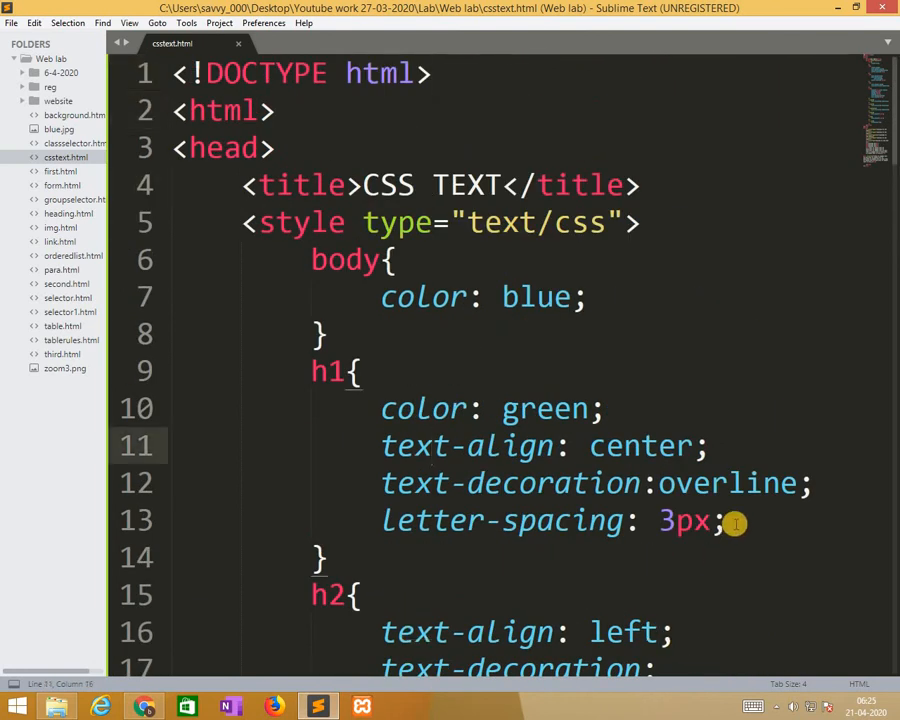
click(730, 520)
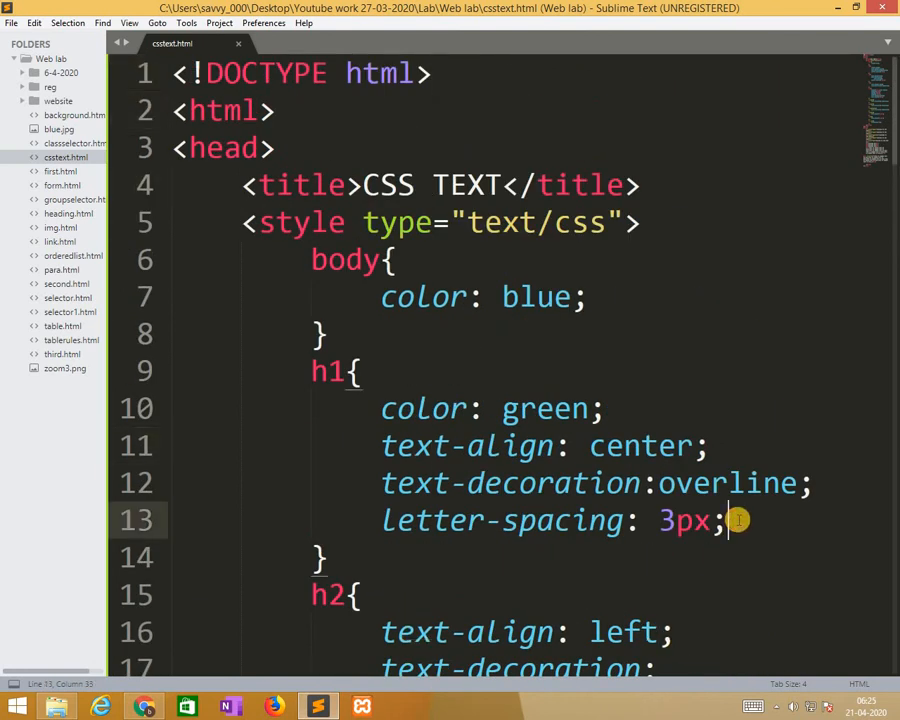
text(w)
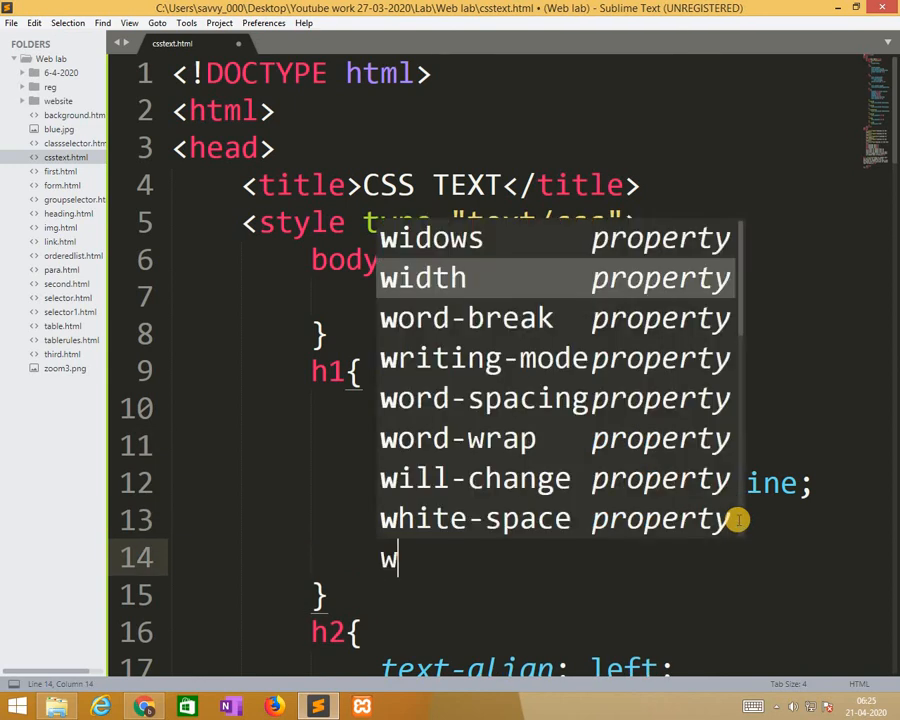
text(ord-spacing:)
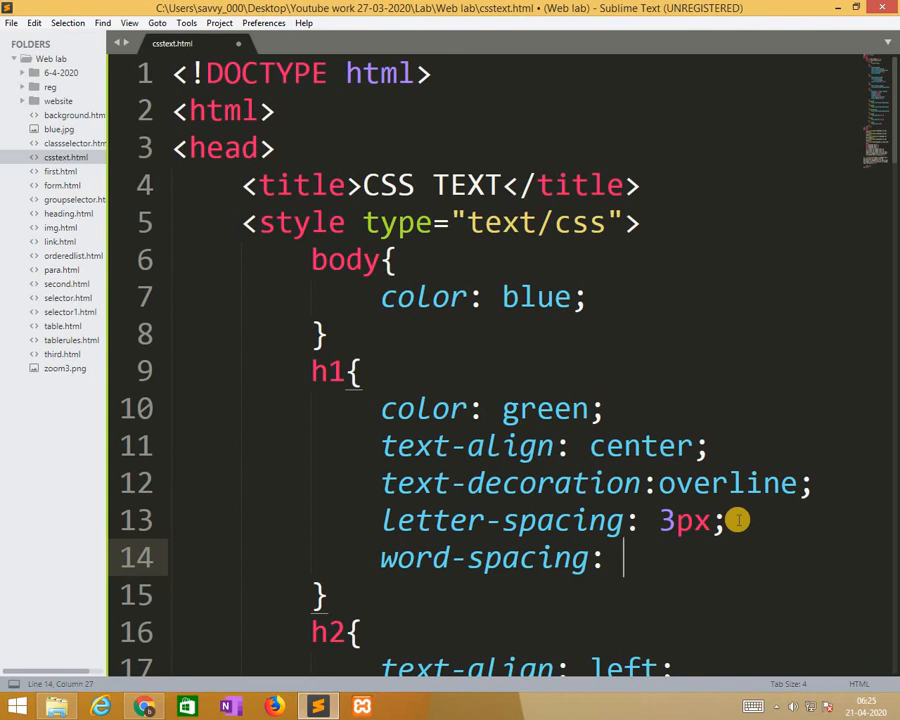
text(10p)
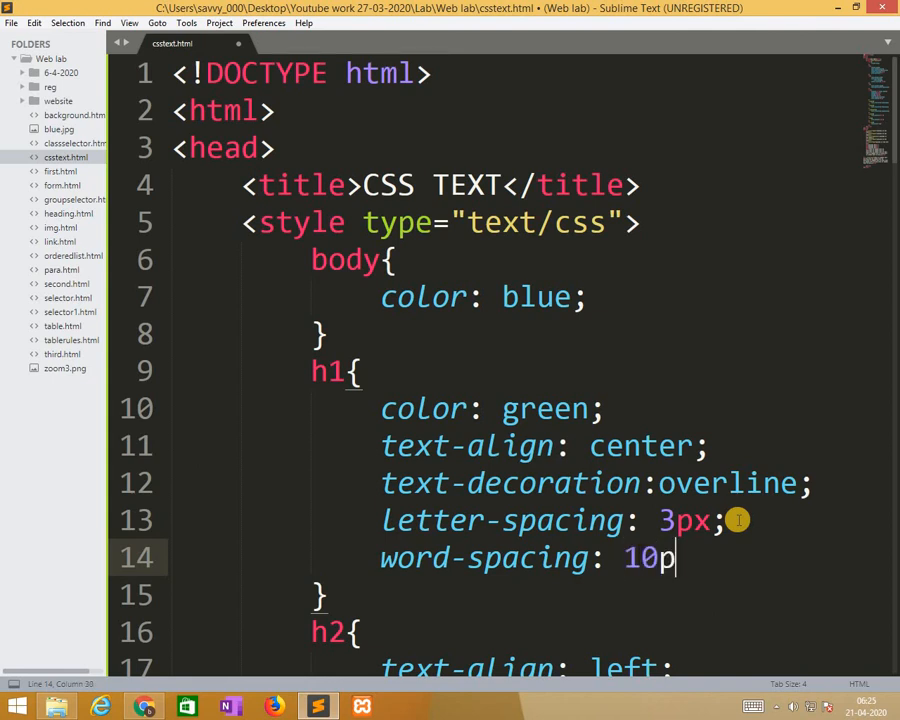
Add word-spacing: -5px to the h2 rule
scroll(down, 3)
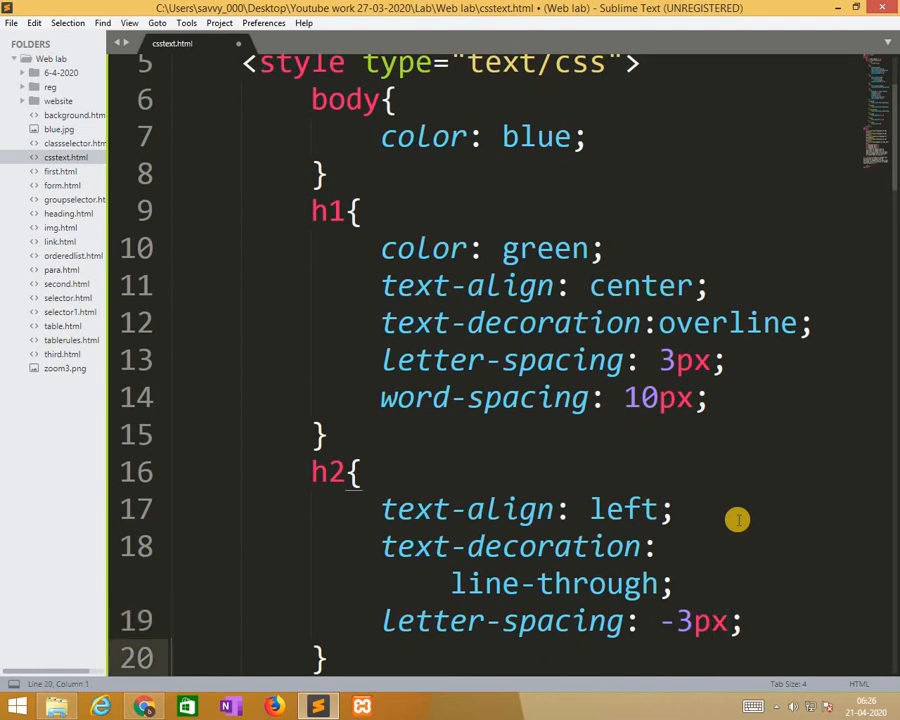
text(word-spacing:)
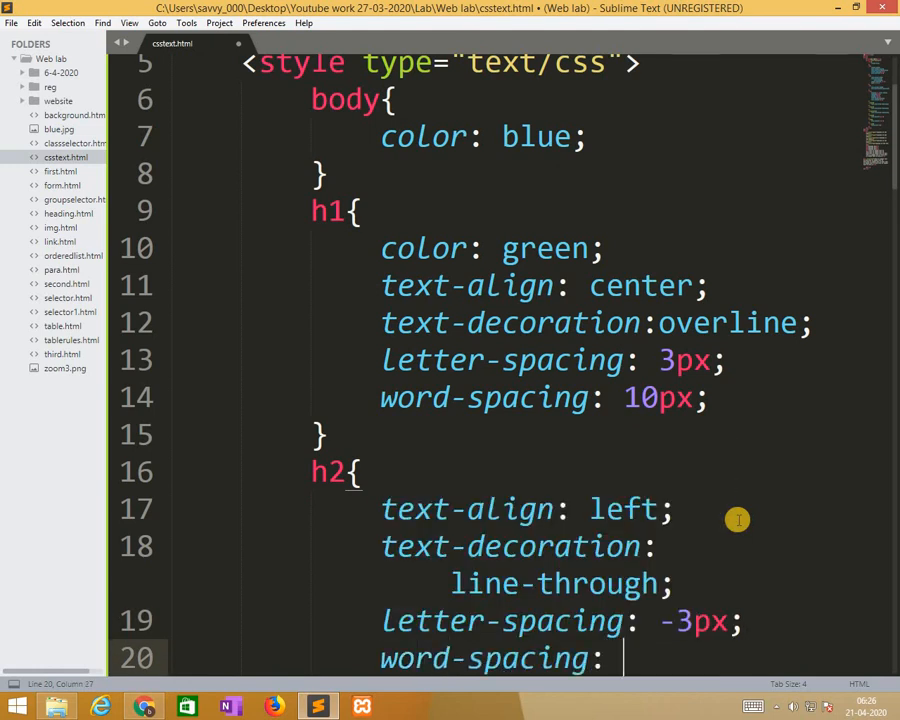
text(-)
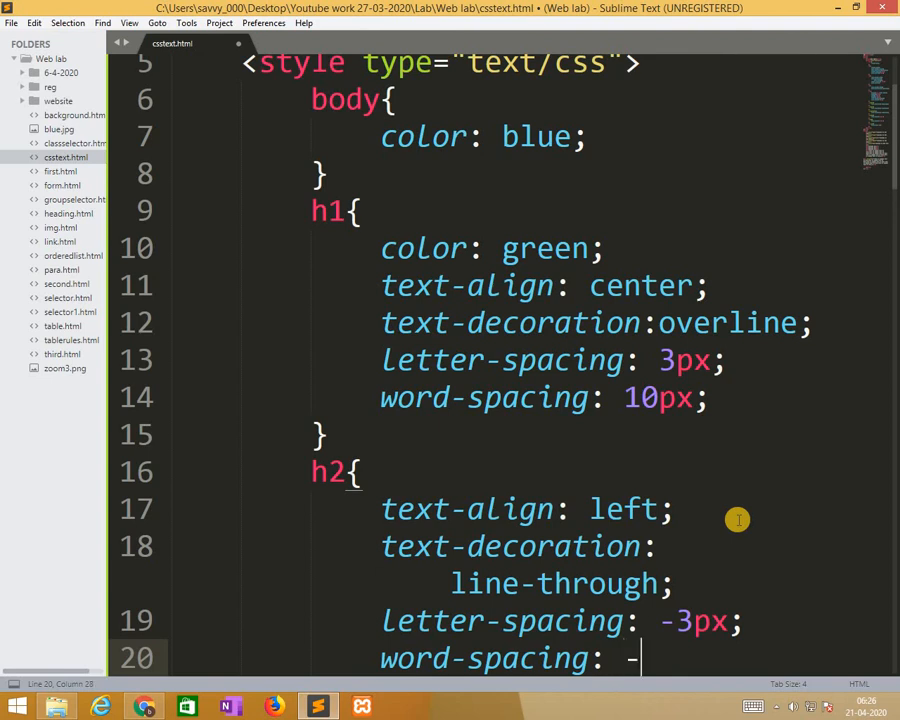
text(5px;)
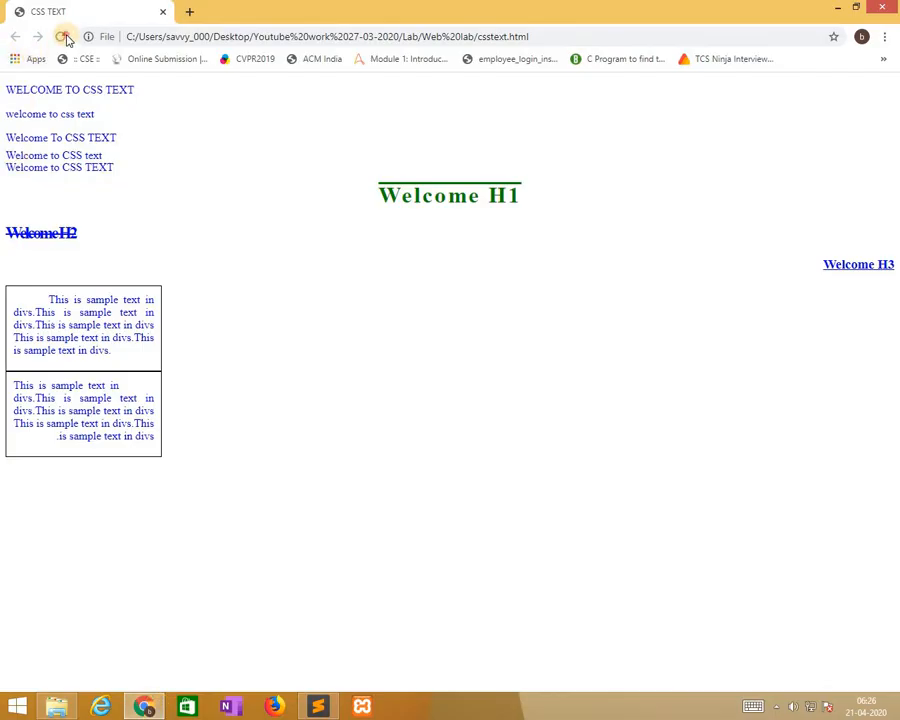
Reload Chrome and inspect the word spacing of the Welcome H1 and H2 headings
click(64, 37)
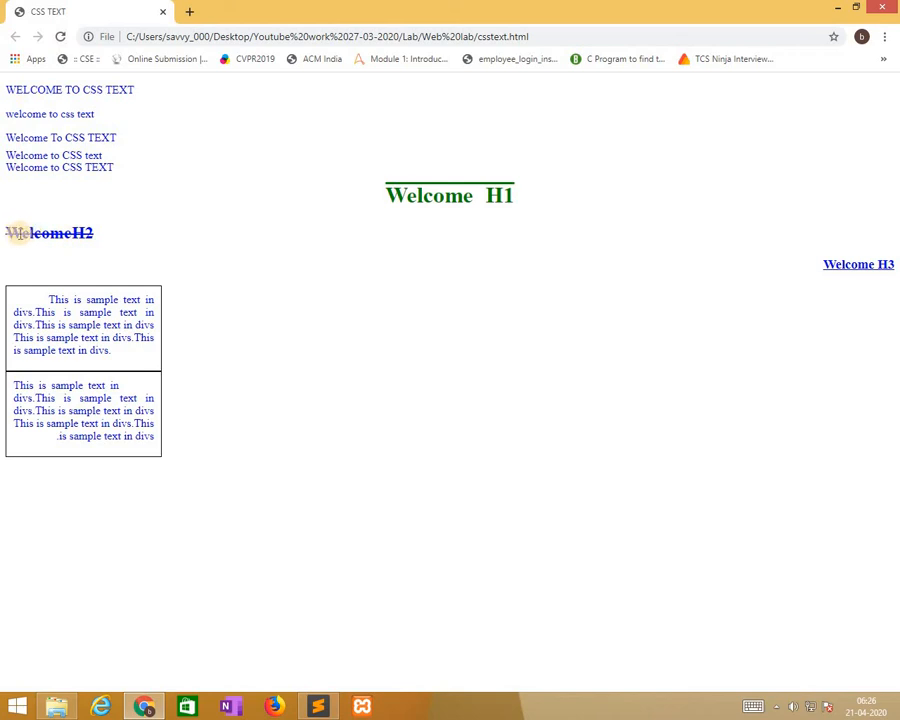
double_click(49, 233)
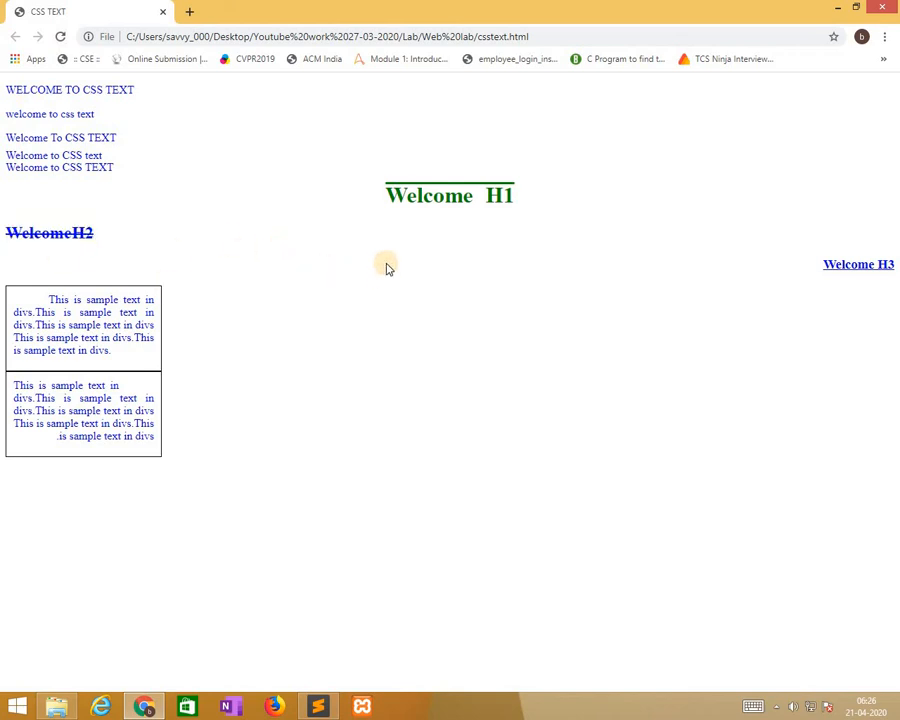
mouse_move(330, 569)
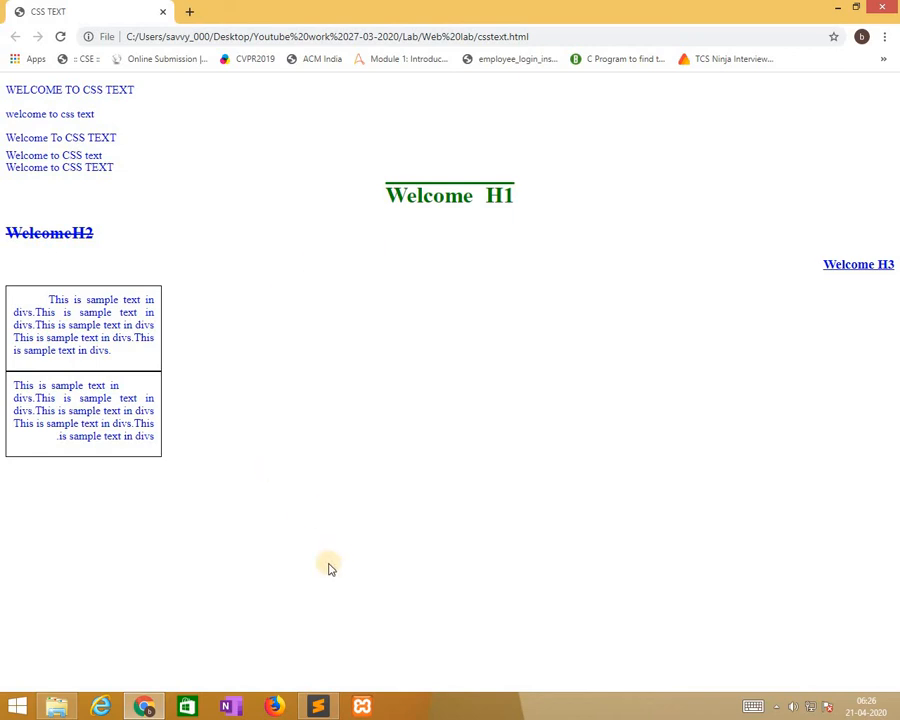
click(317, 706)
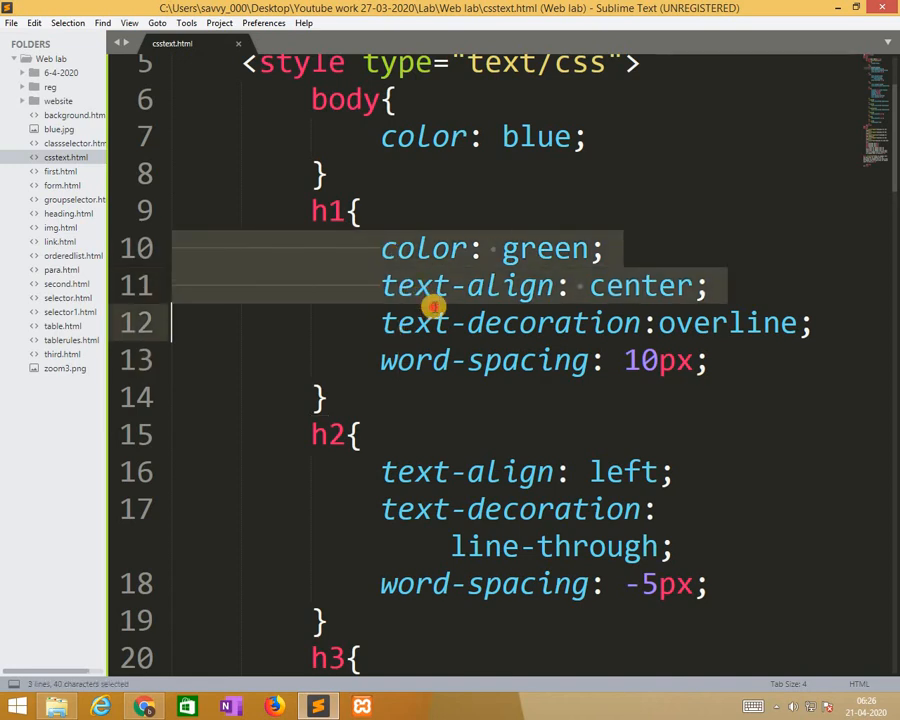
Delete the declarations inside the h1 and h3 rules, leaving an empty line in h1
drag(435, 305, 695, 358)
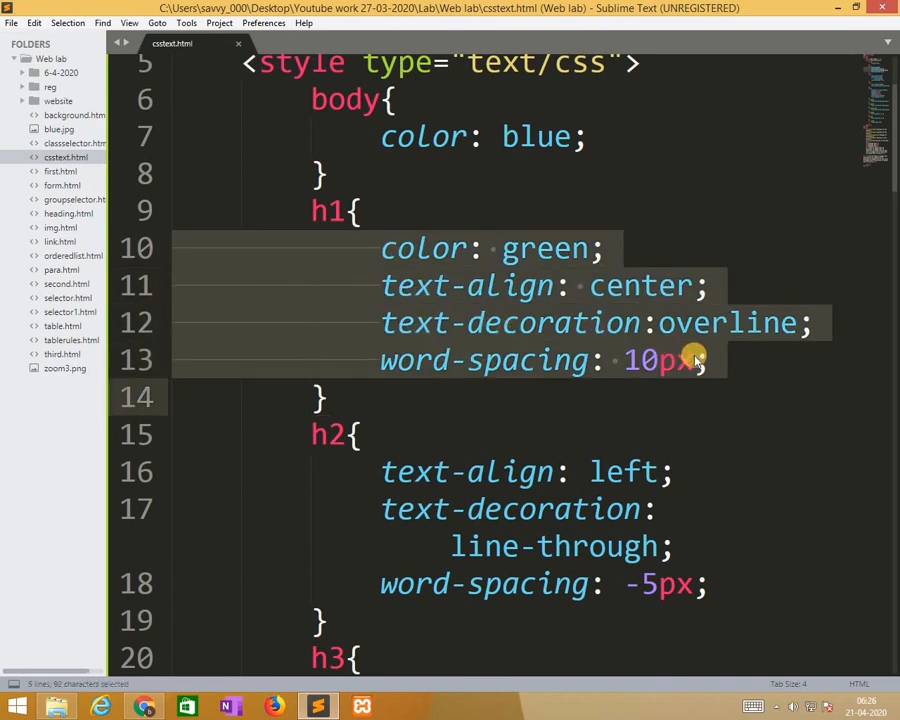
key(Delete)
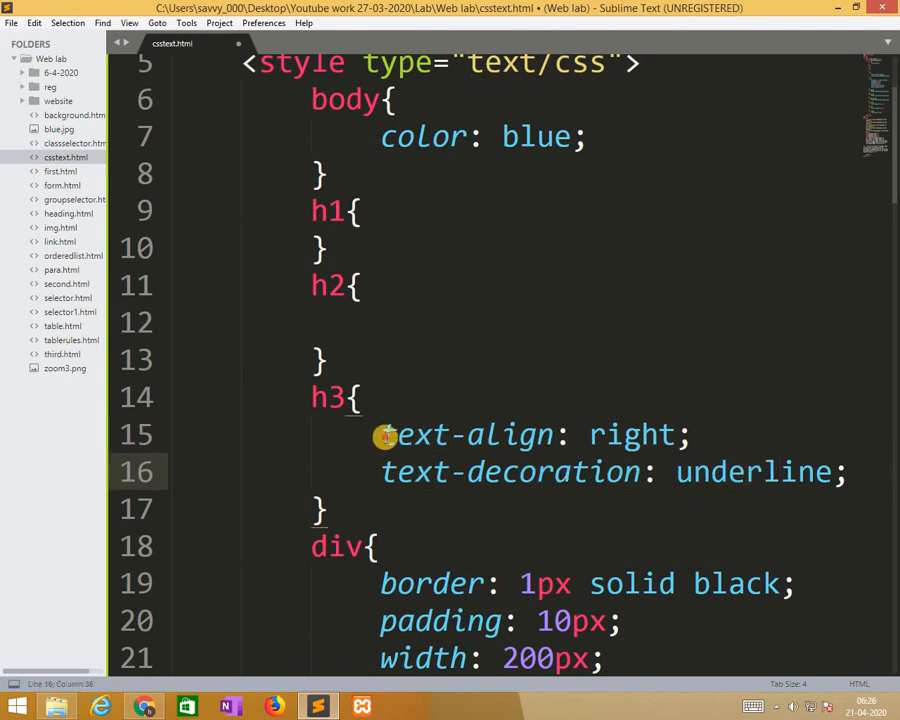
drag(388, 434, 325, 511)
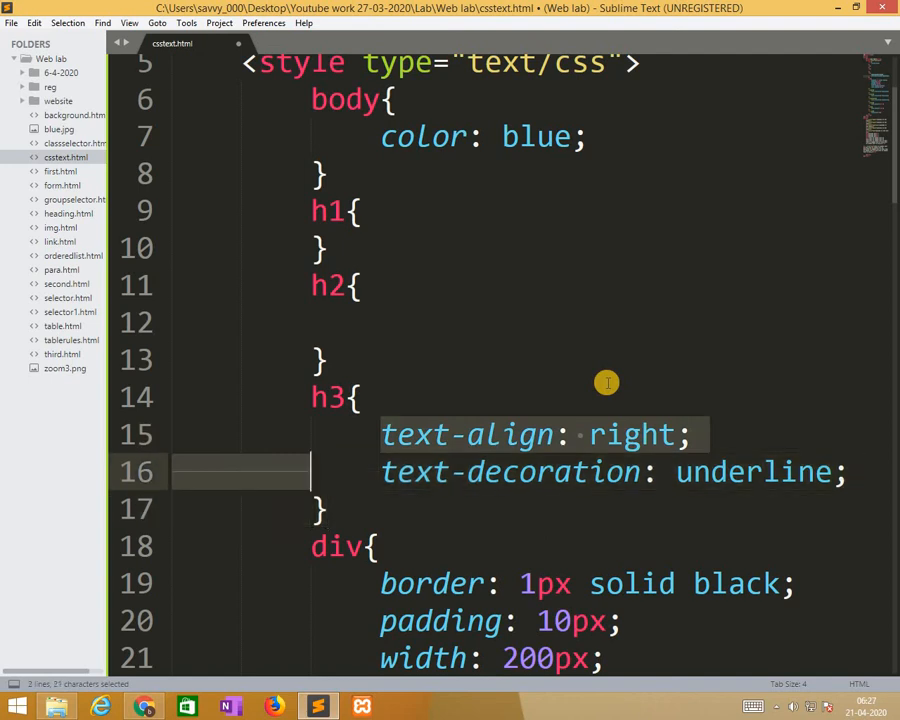
key(ctrl+x)
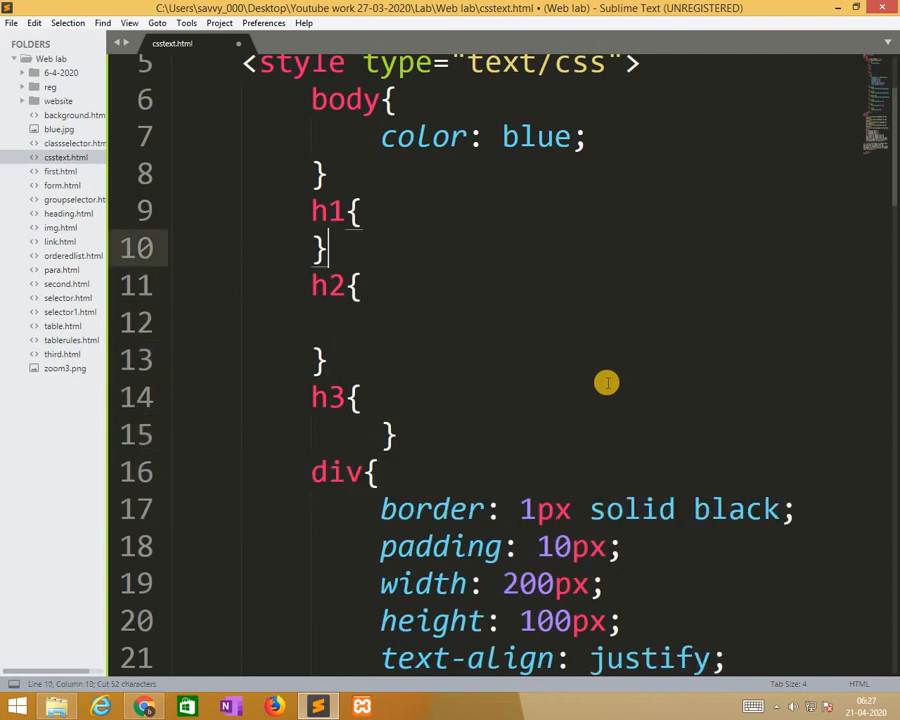
key(enter)
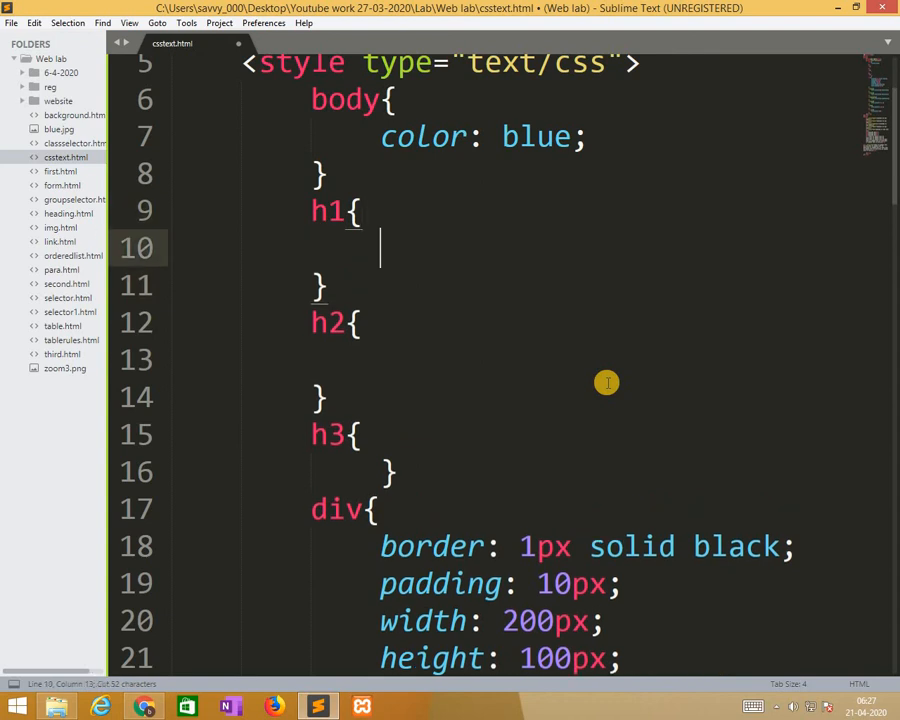
Add text-shadow: 2px 2px #FF0000; to the h1 rule and start h2's text-shadow
text(text)
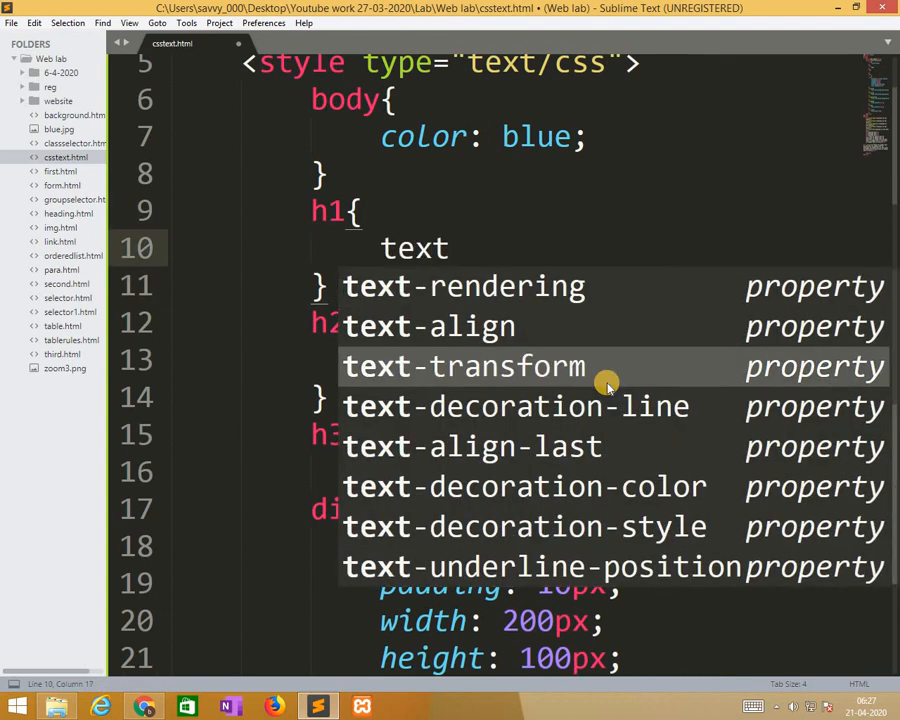
text(-shadow:)
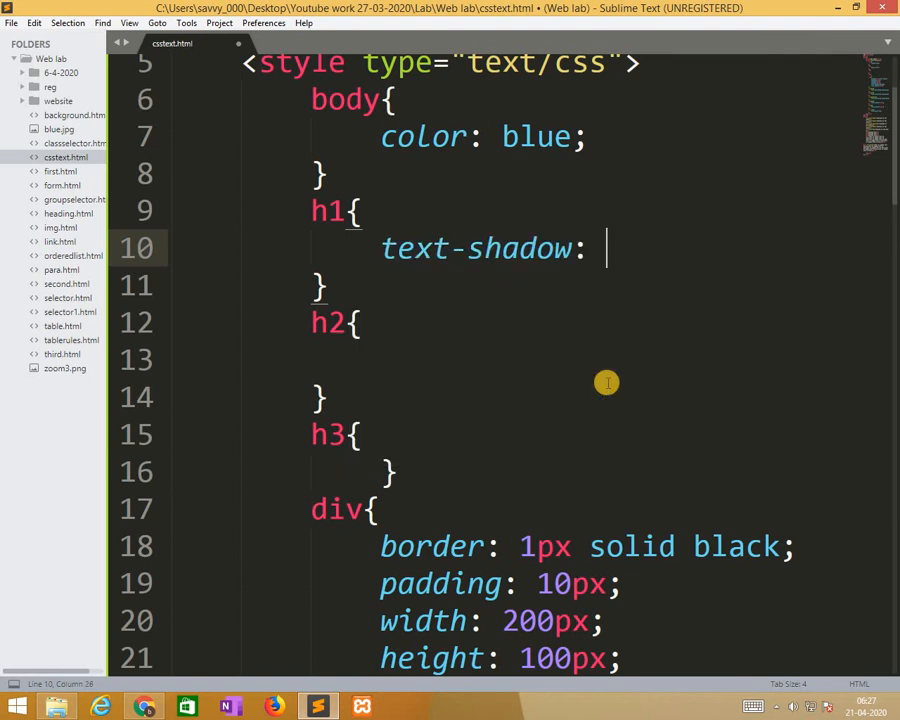
text(2p)
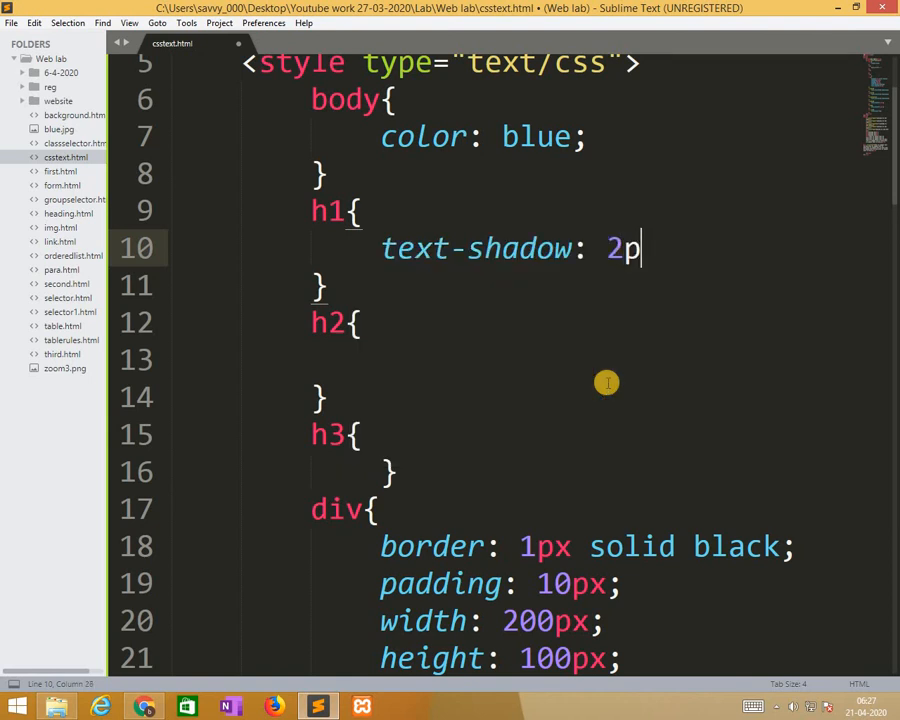
text(x)
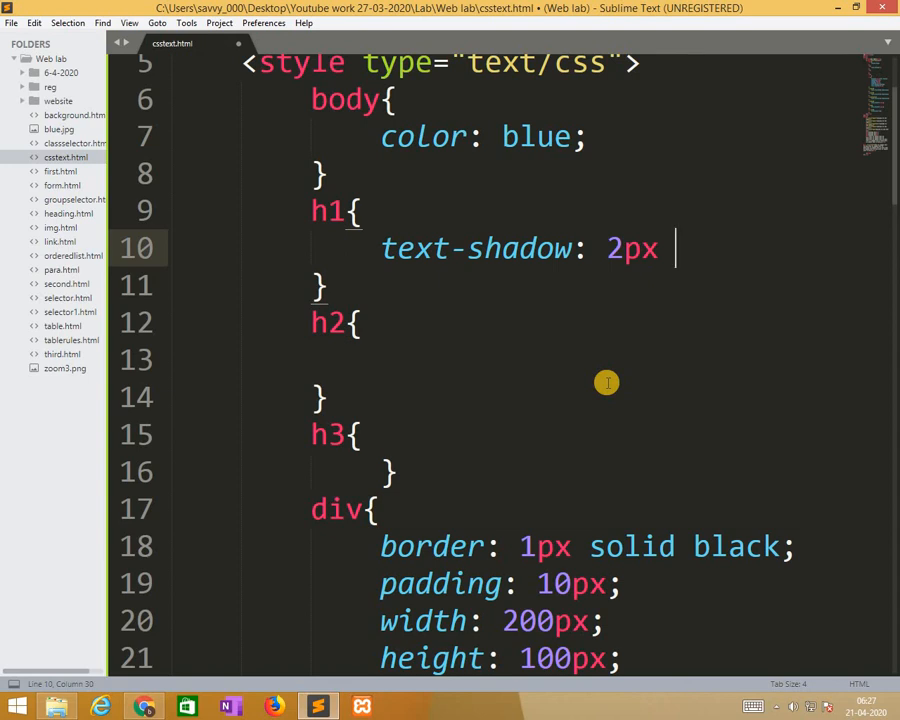
text(2px)
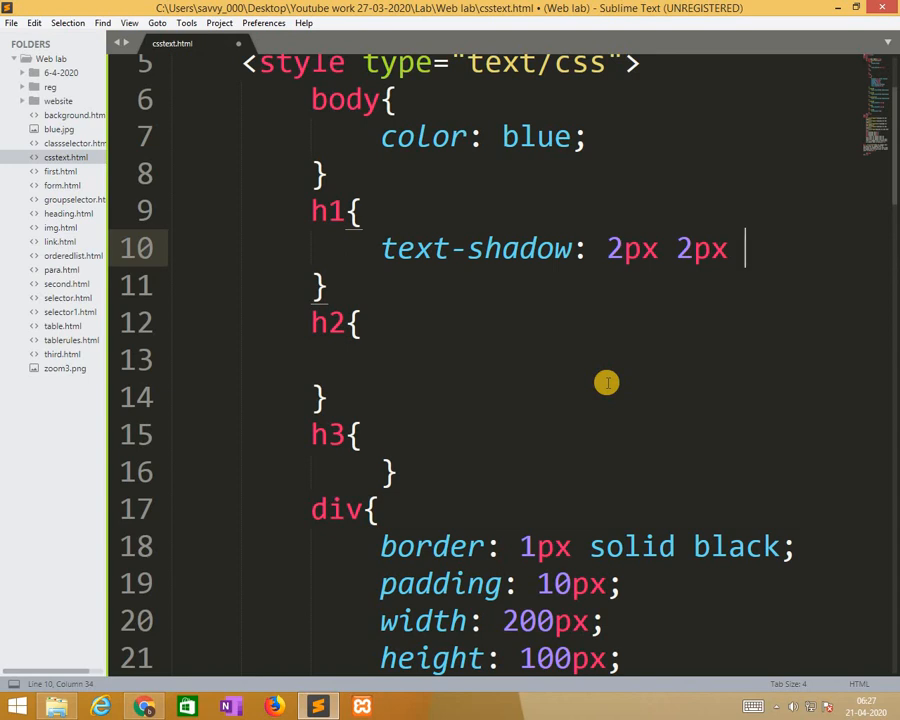
text(#)
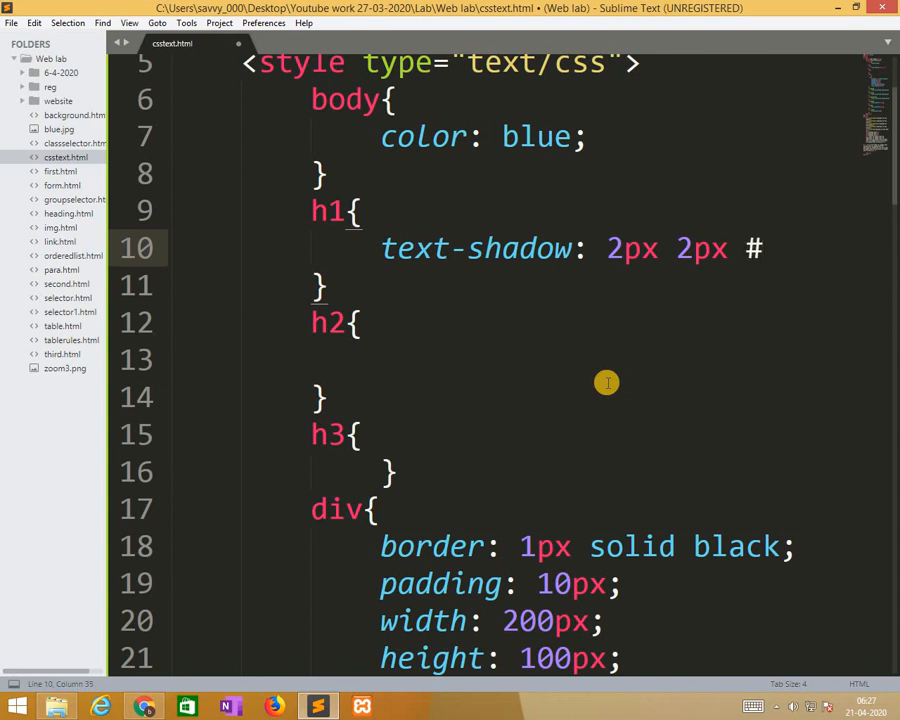
text(FF000)
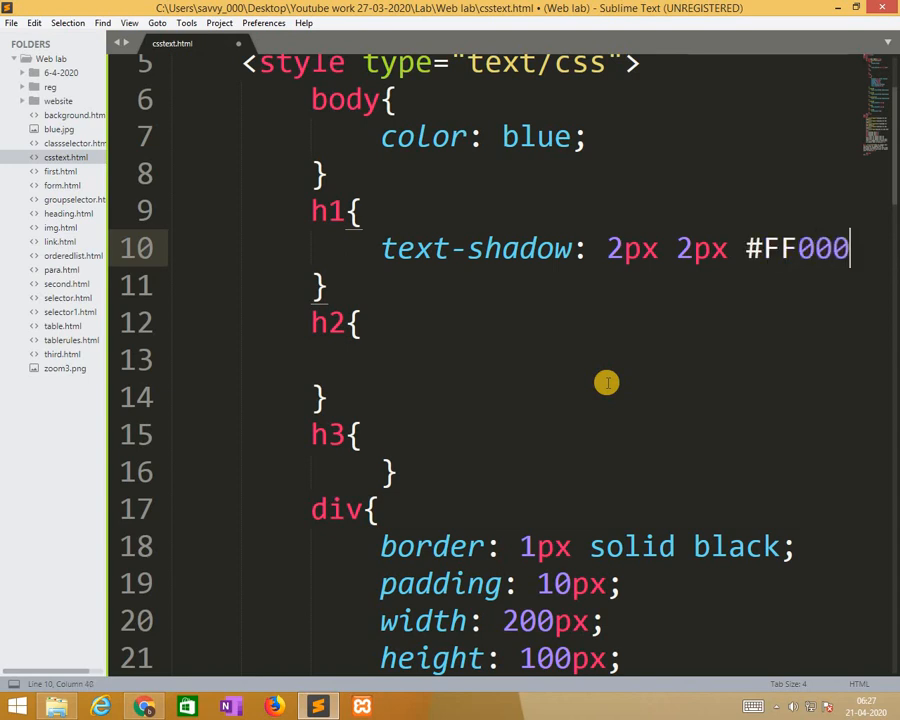
text(0)
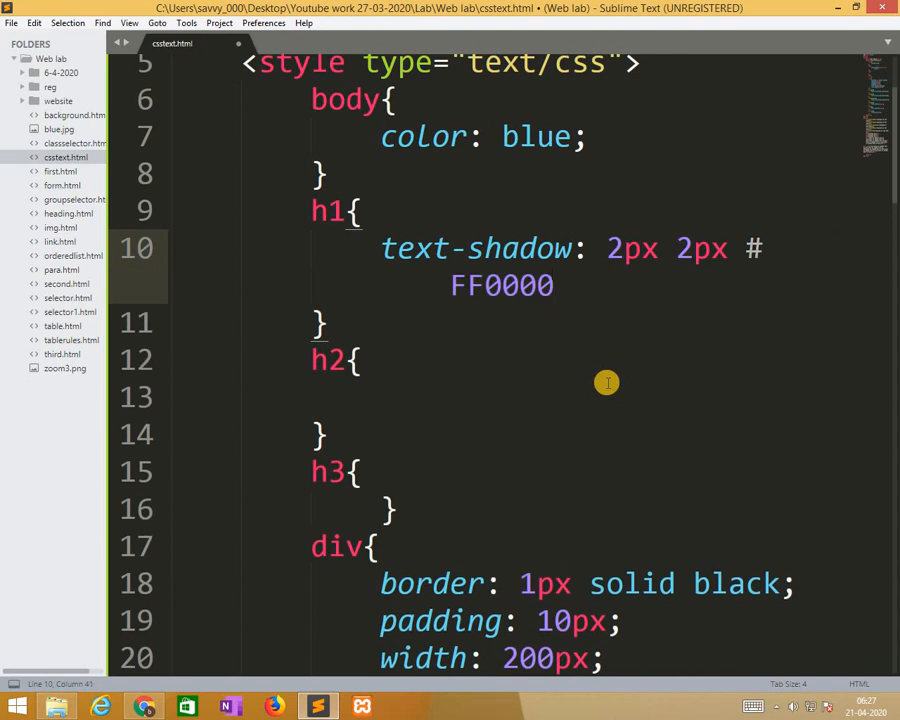
text(;)
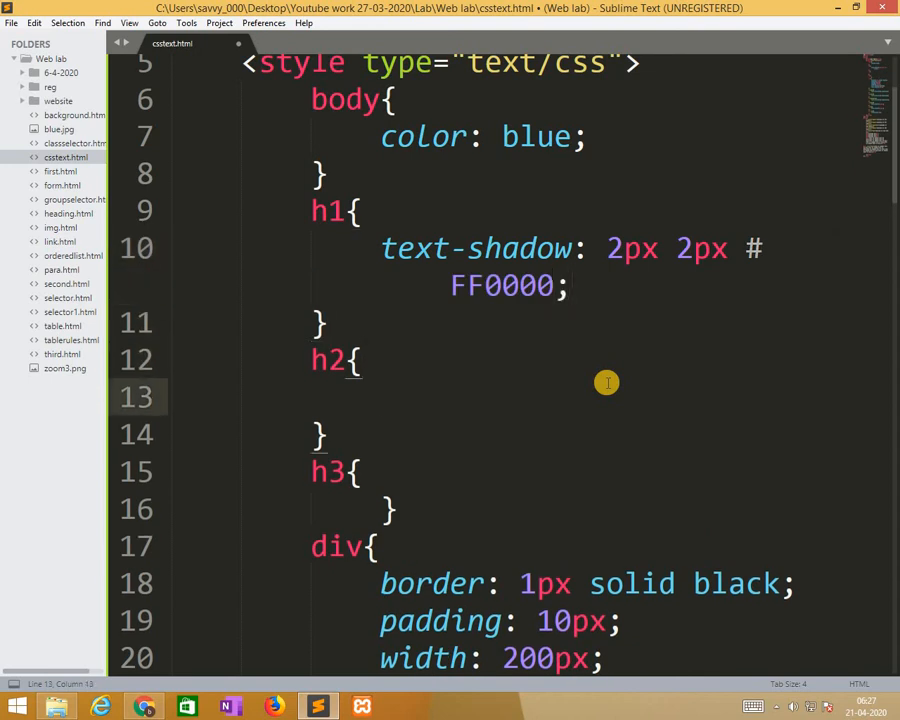
text(text-shadow:)
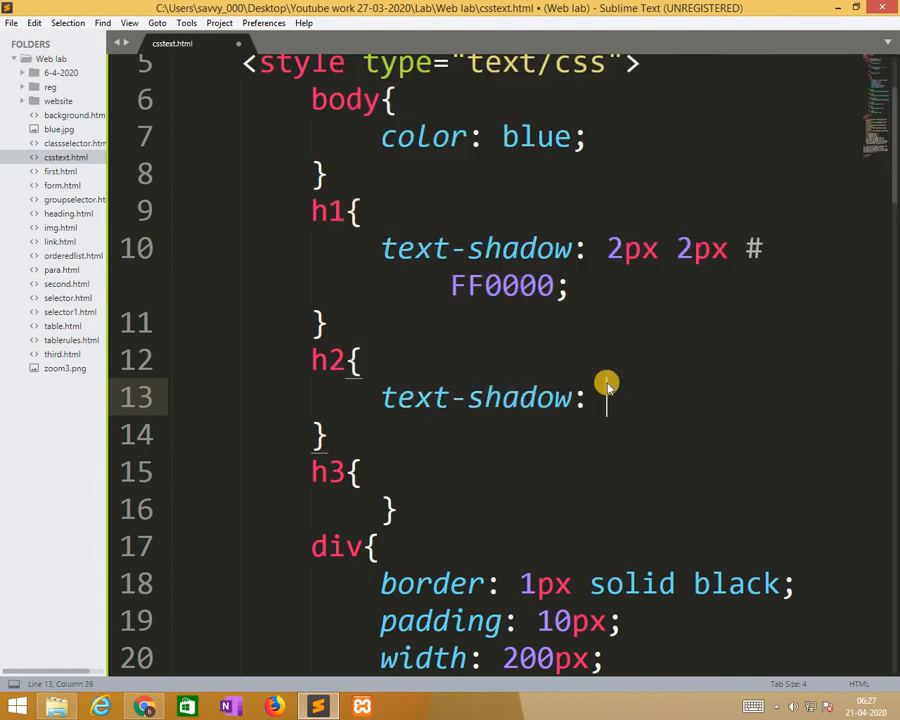
Complete the h2 shadow as text-shadow: 2px 2px 4px #000000
text(2px)
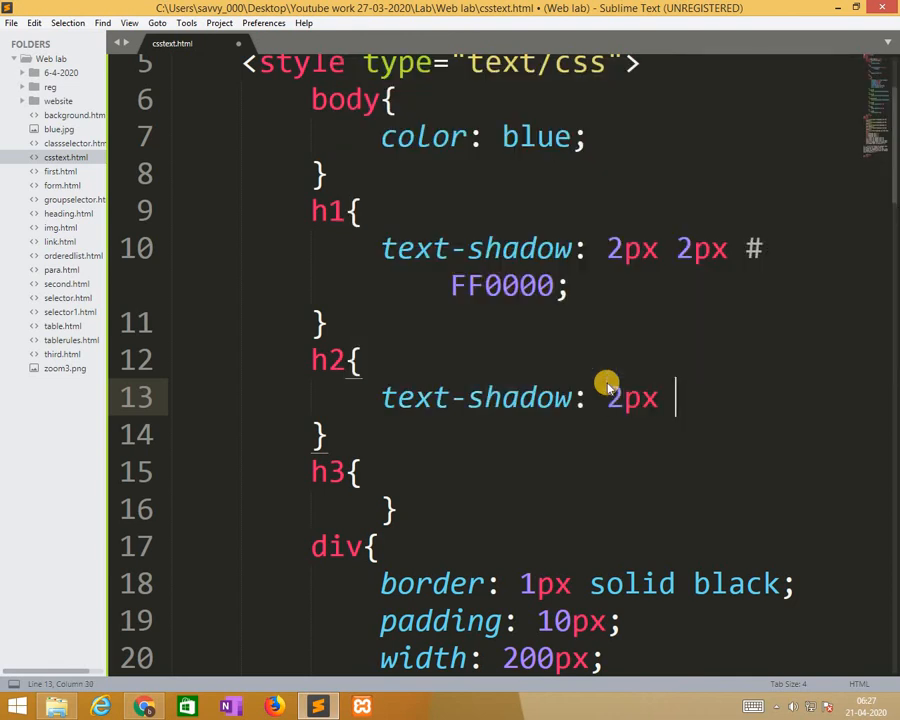
text(2 px 4p)
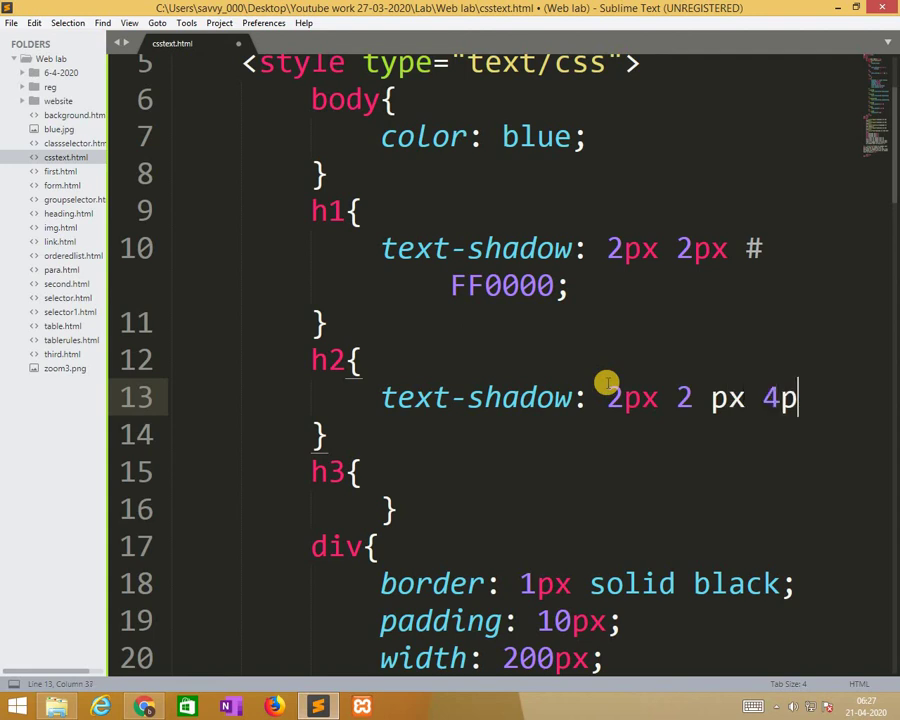
text(x #)
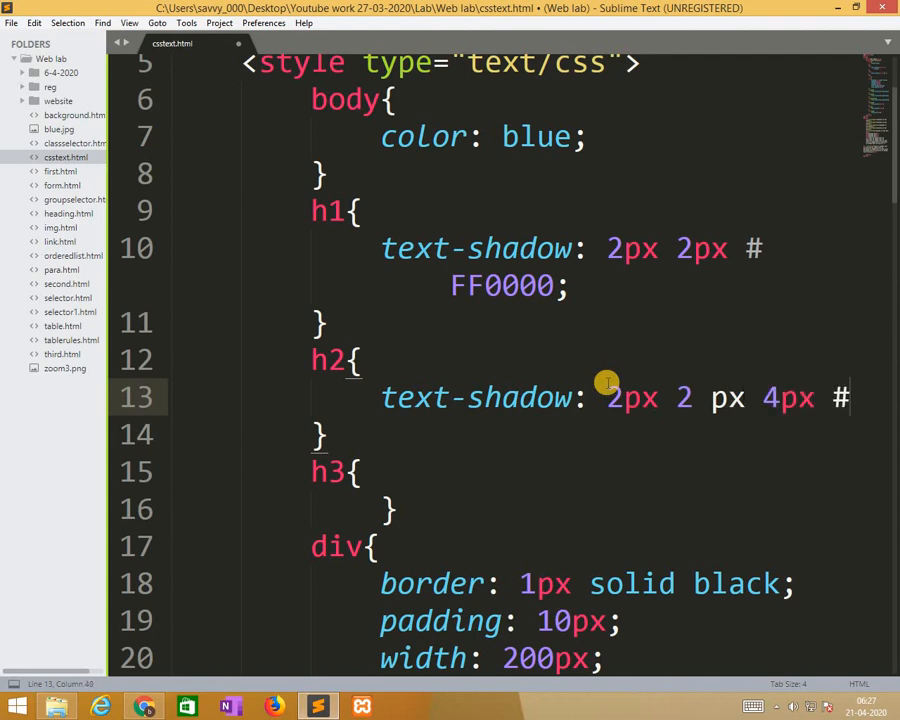
text(000000)
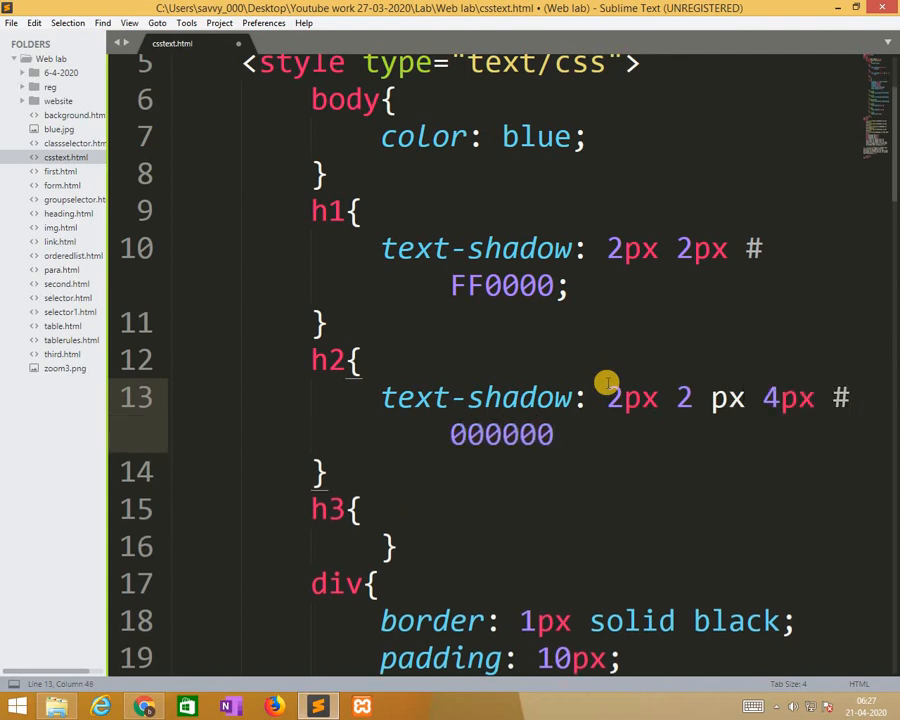
Give the h3 rule text-shadow: 2px 2px 8px #FF0000 and save the stylesheet
key(enter)
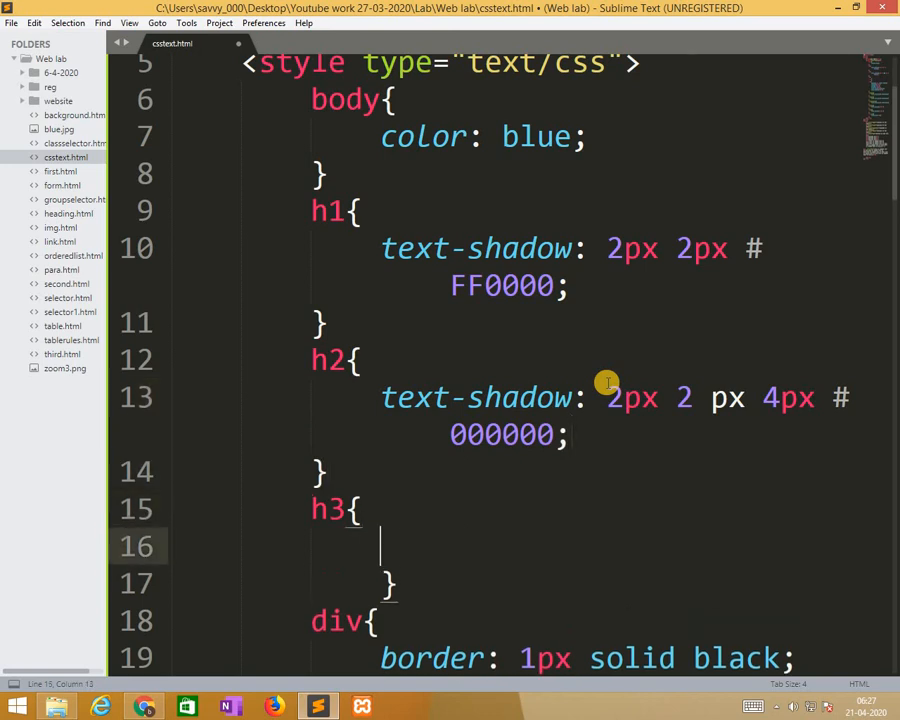
text(t)
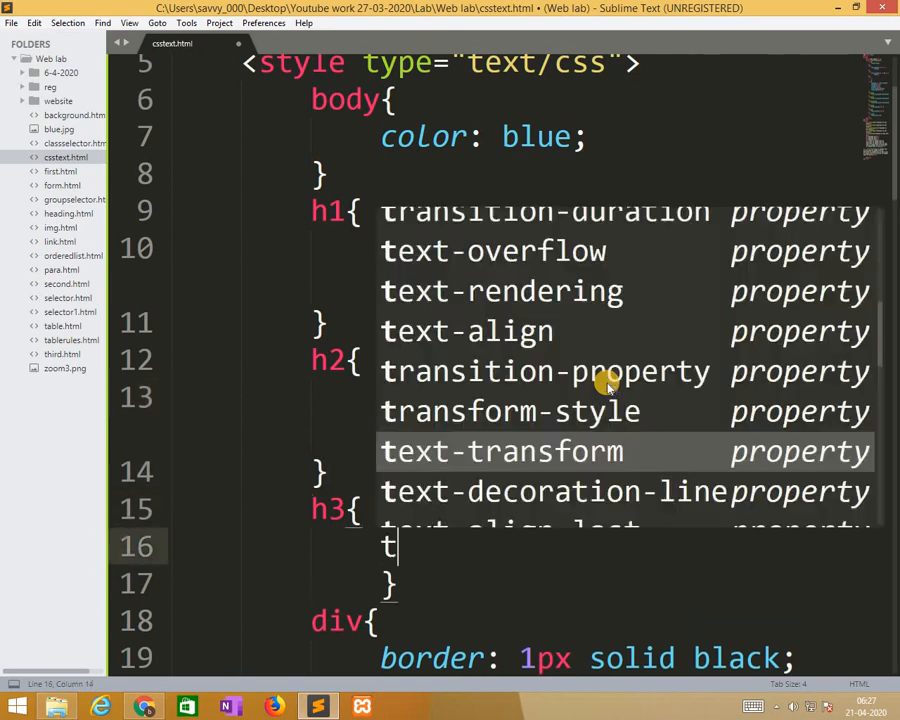
text(ext-shadow:)
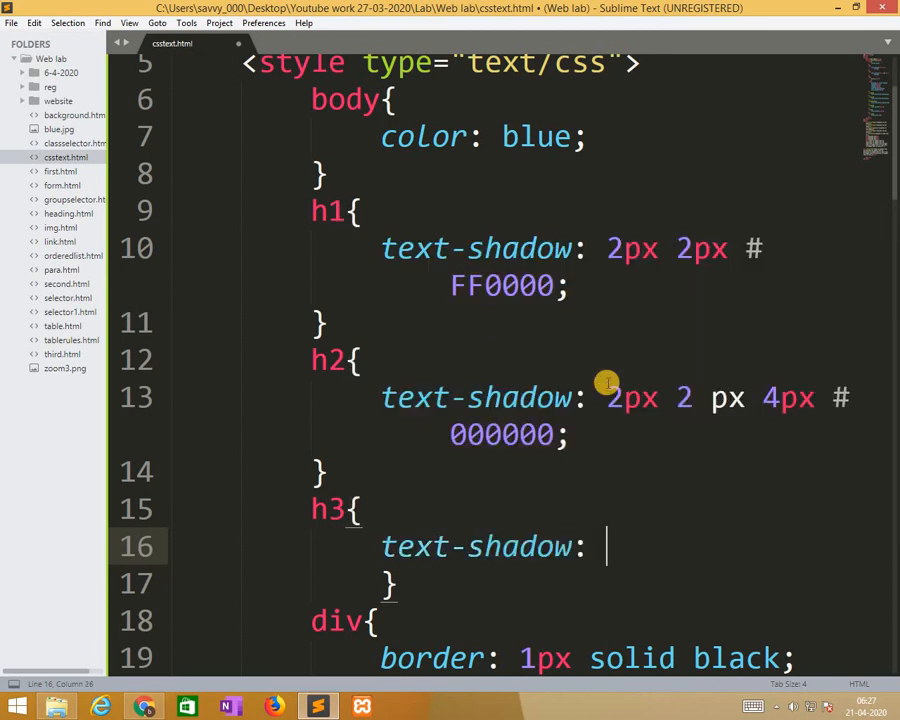
text(2p)
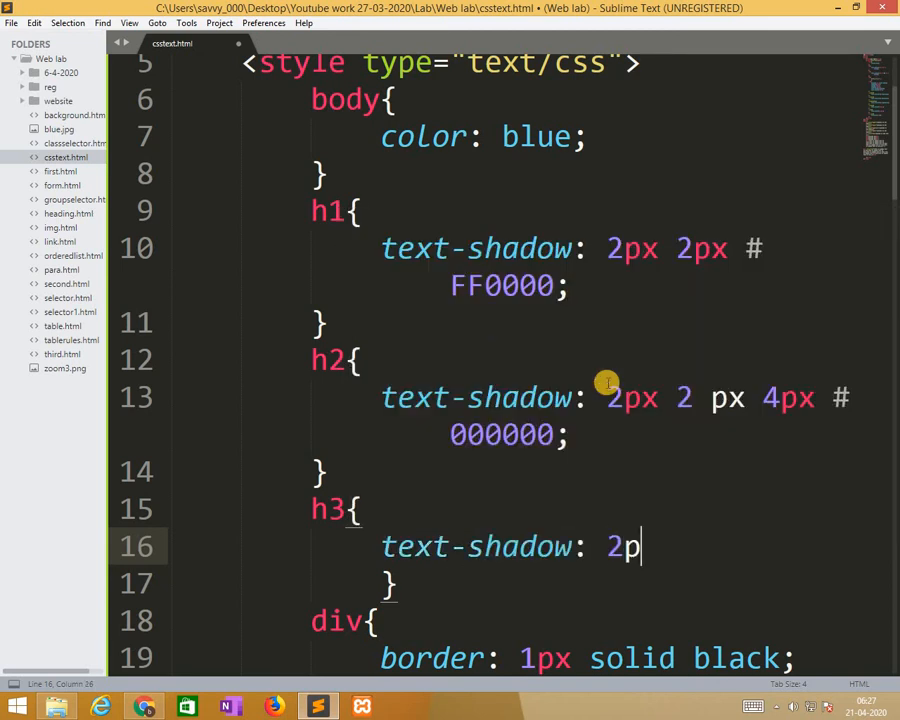
text(x 2px)
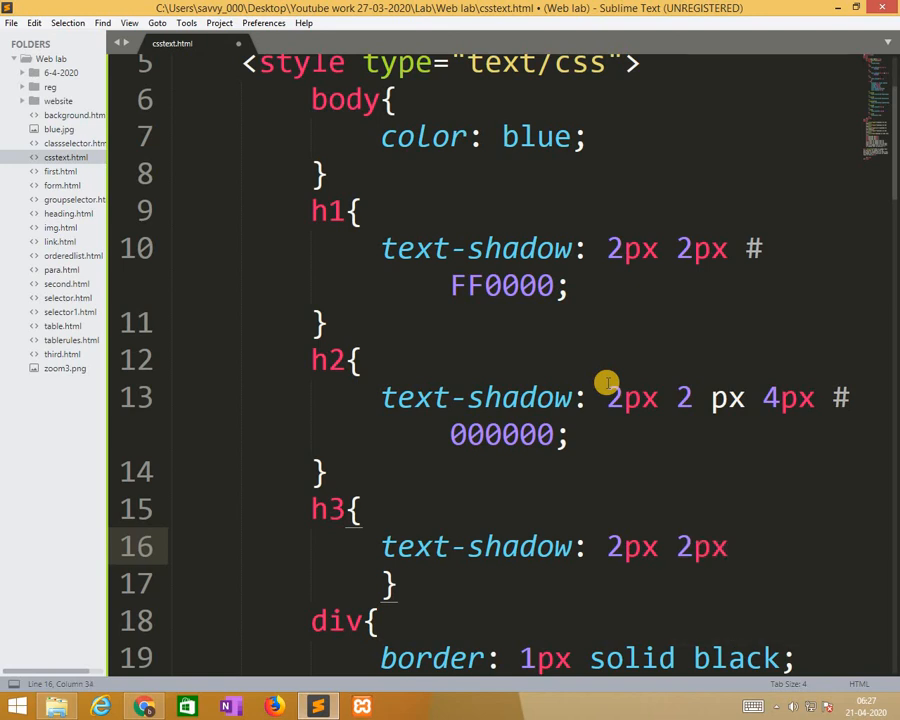
text(8px)
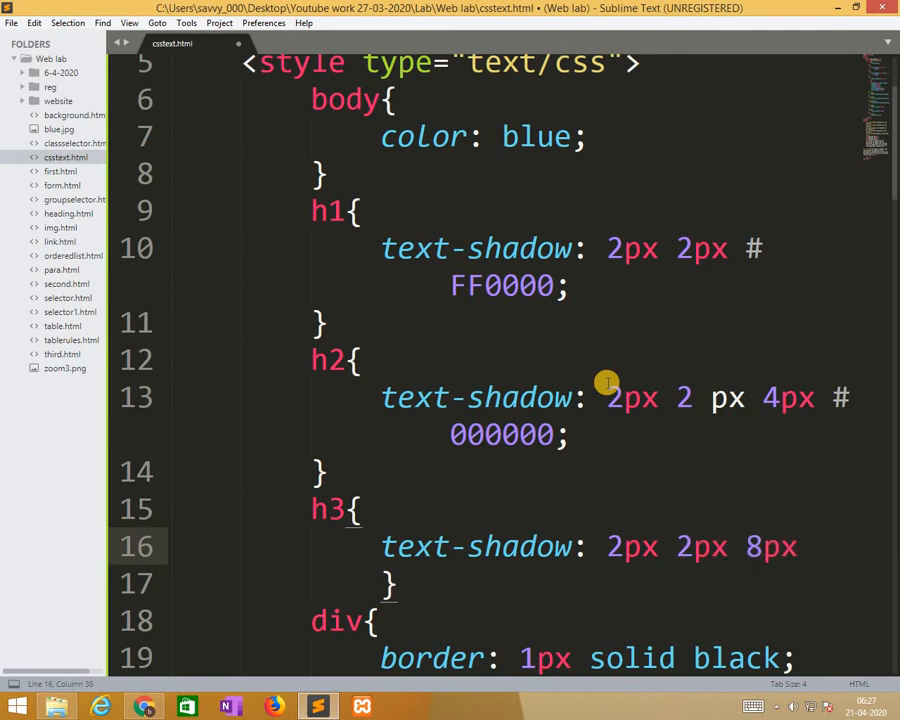
text(#F)
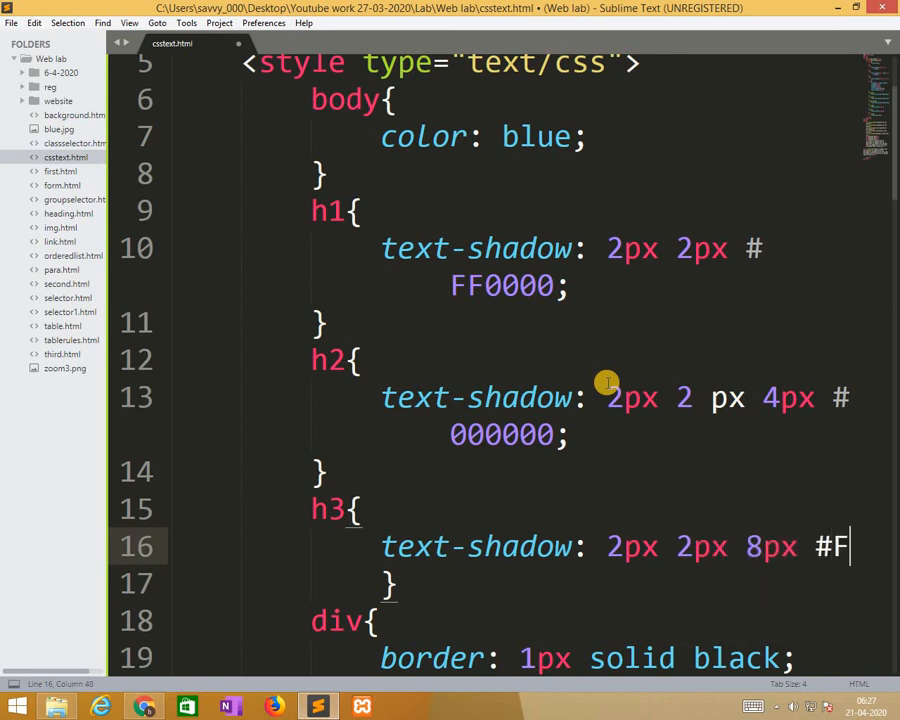
text(F00000)
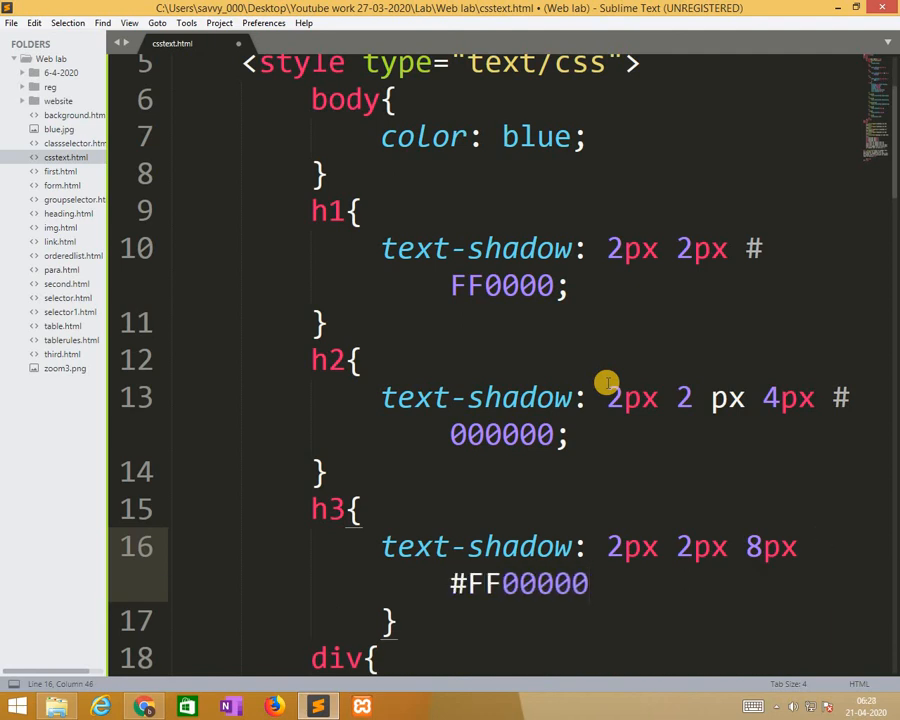
key(ctrl+s)
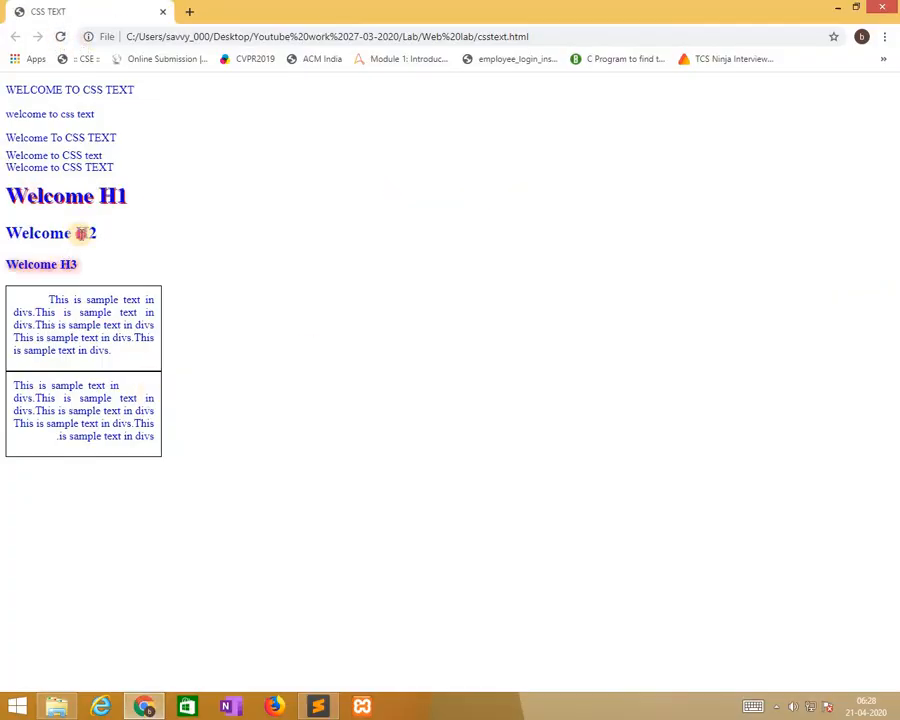
mouse_move(167, 264)
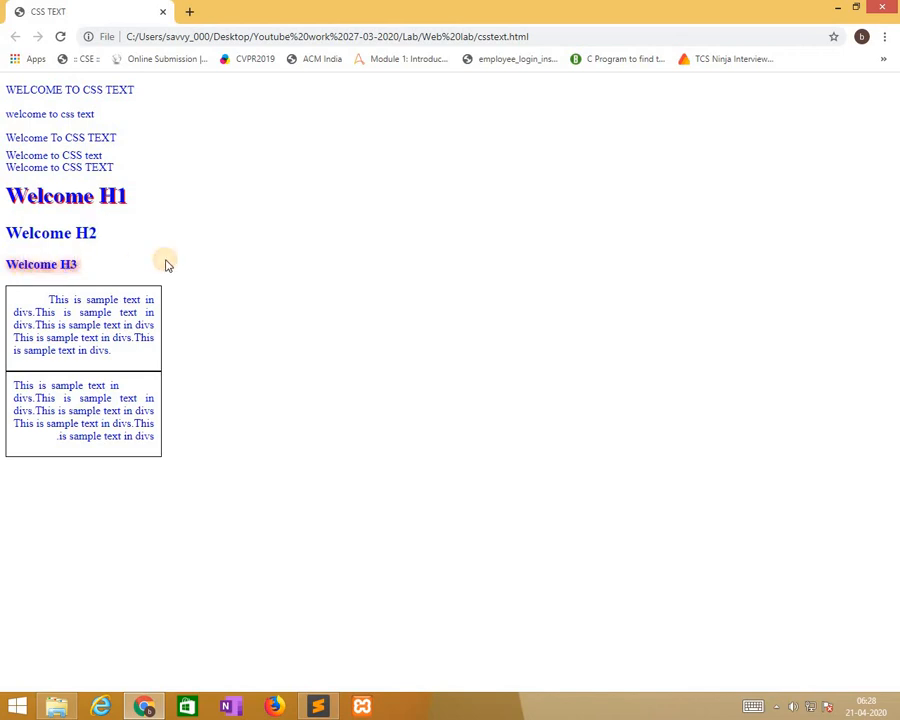